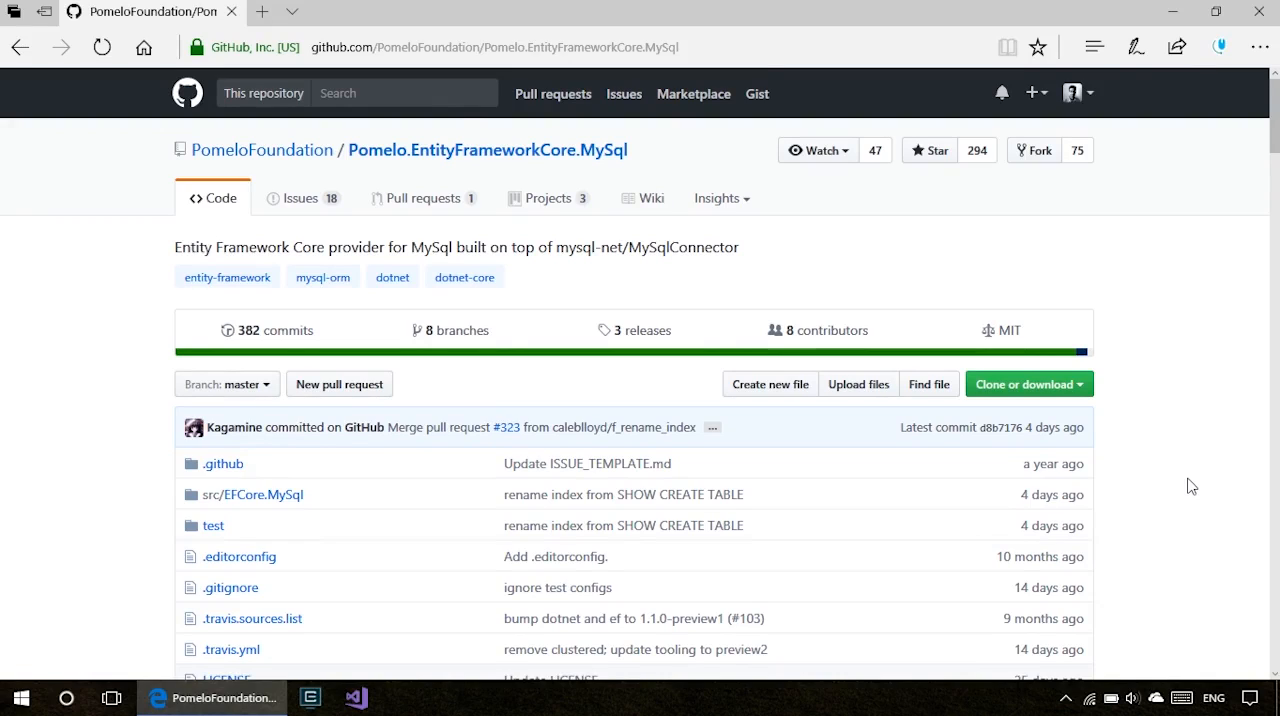
{"action": "mouse_move", "coordinate": [1065, 308]}
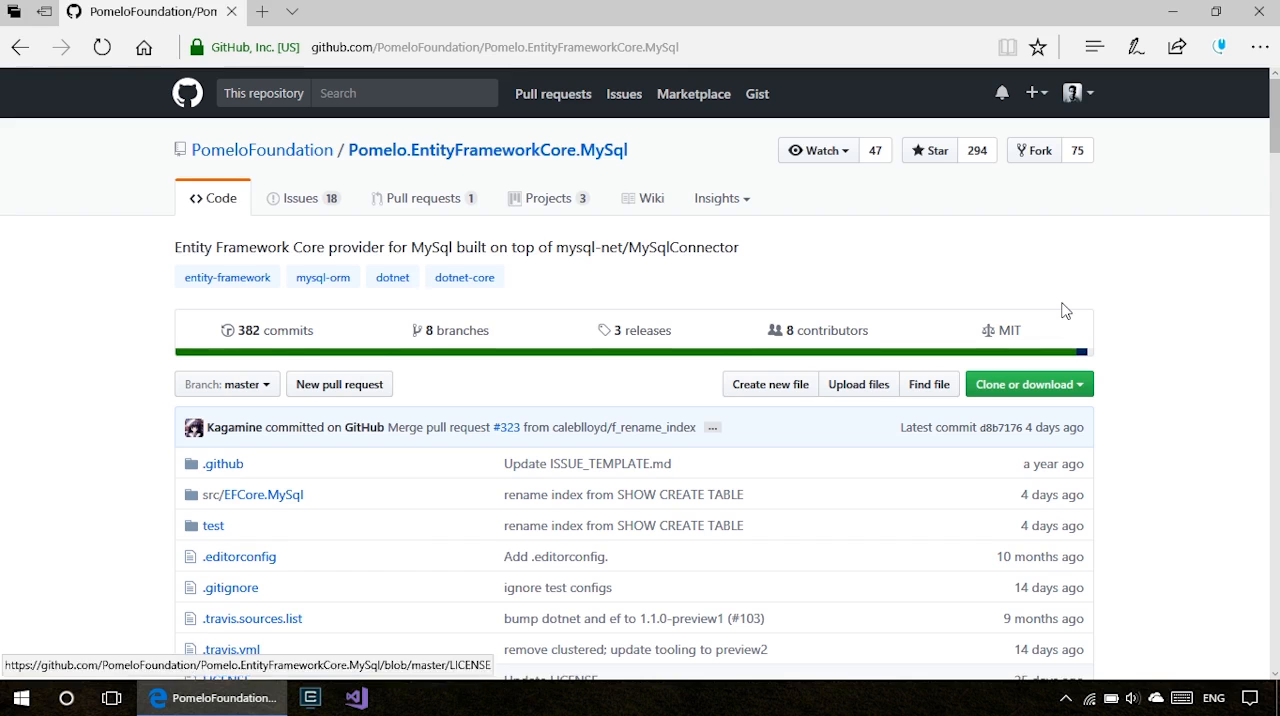
Scroll the Pomelo.EntityFrameworkCore.MySql README down to its Getting Started setup instructions
{"action": "scroll", "scroll_direction": "down", "scroll_amount": 3}
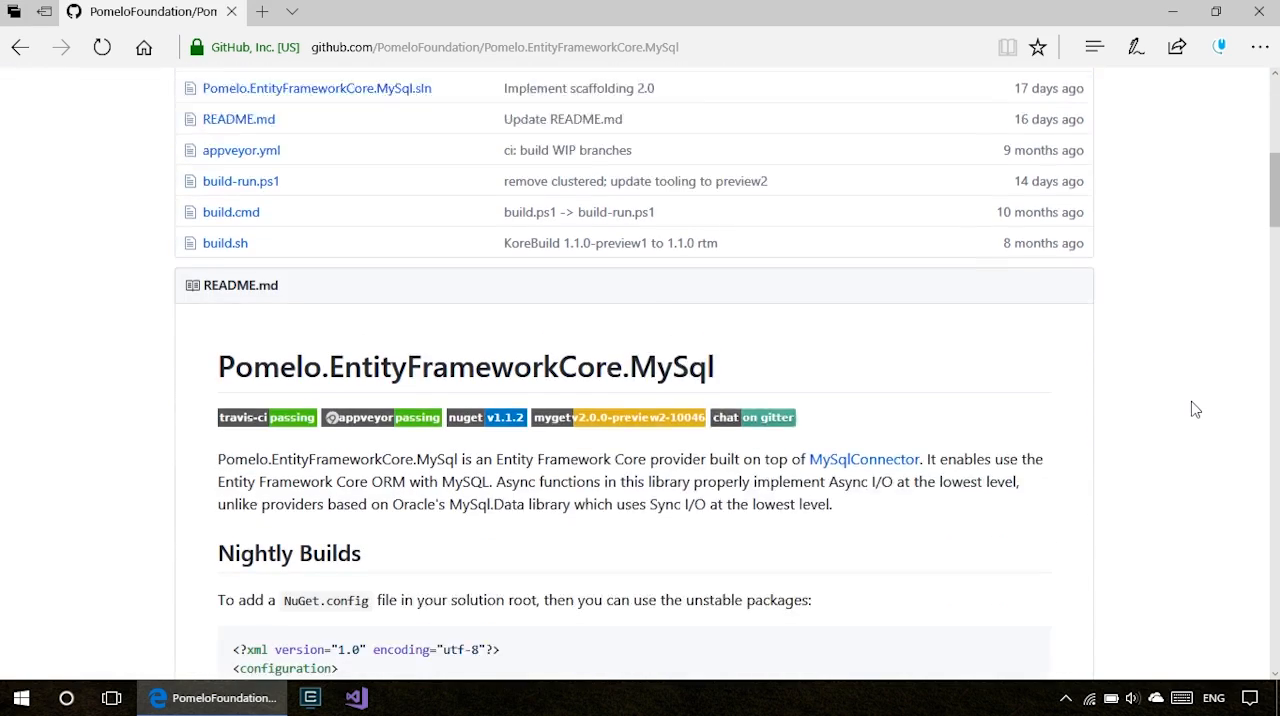
{"action": "scroll", "scroll_direction": "down", "scroll_amount": 3}
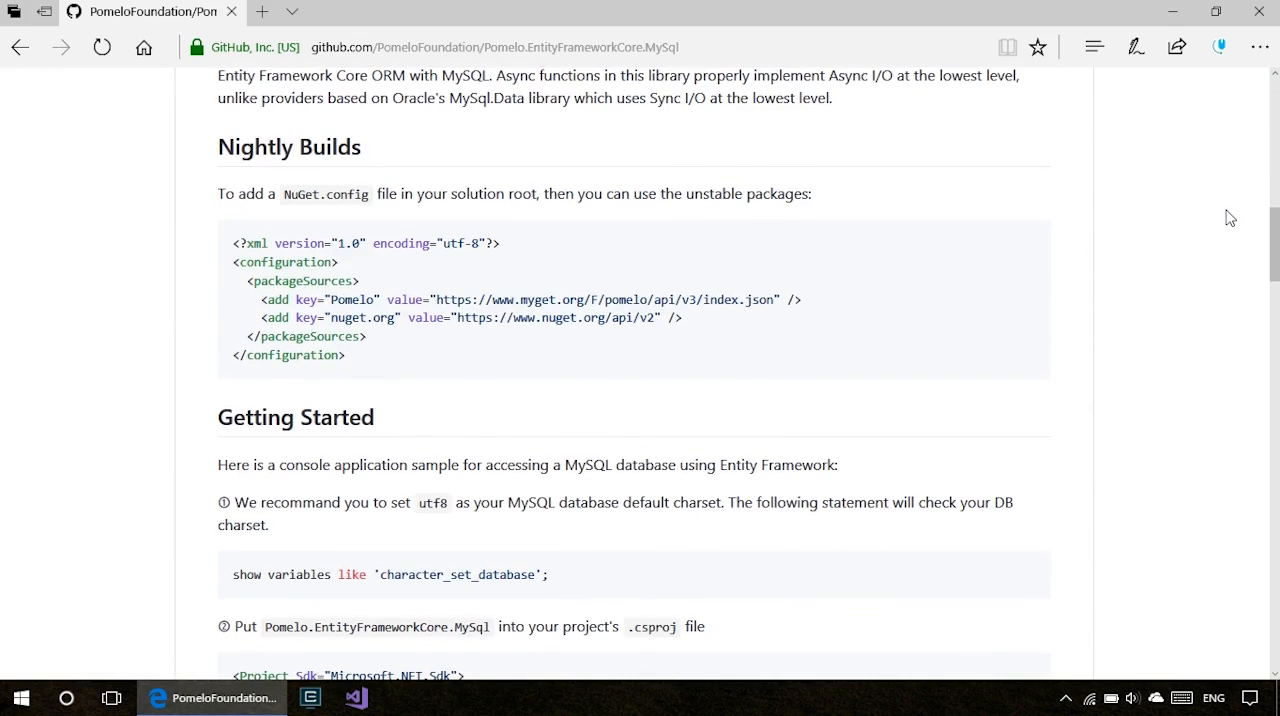
{"action": "scroll", "scroll_direction": "down", "scroll_amount": 3}
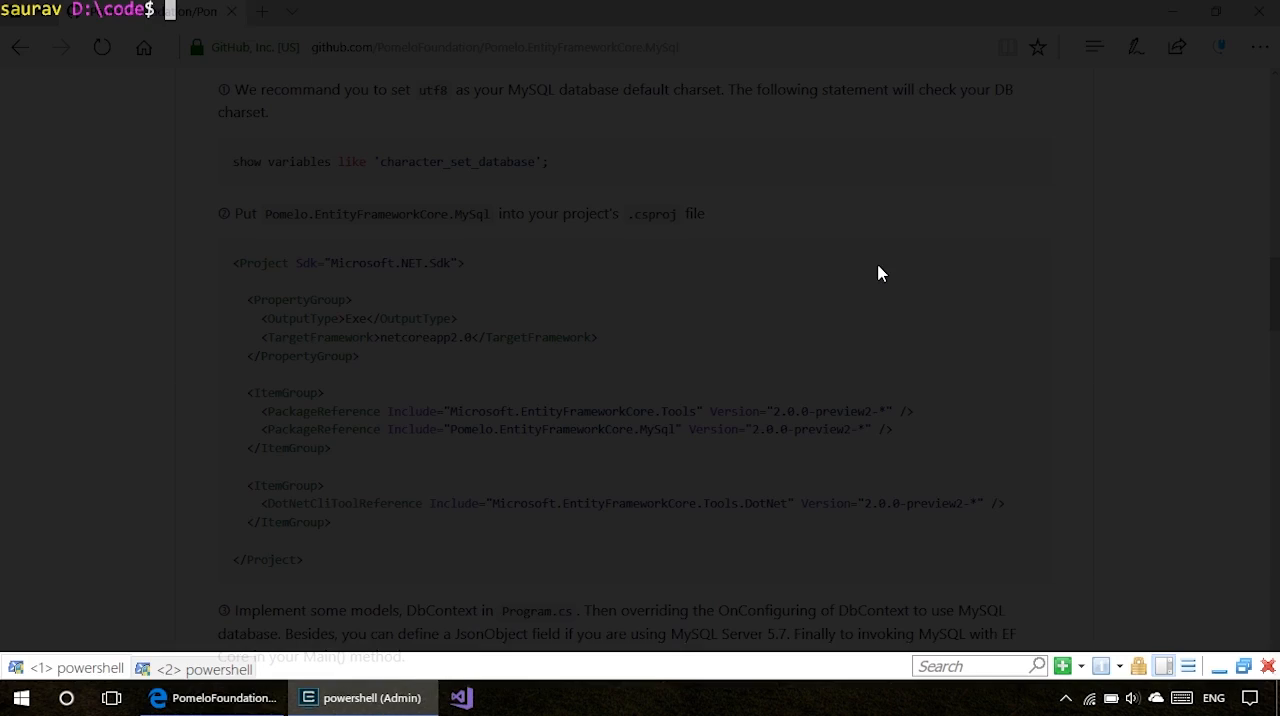
Make a Company folder under D:\code and create a new .NET console app in it
{"action": "type", "text": "mkdir Company"}
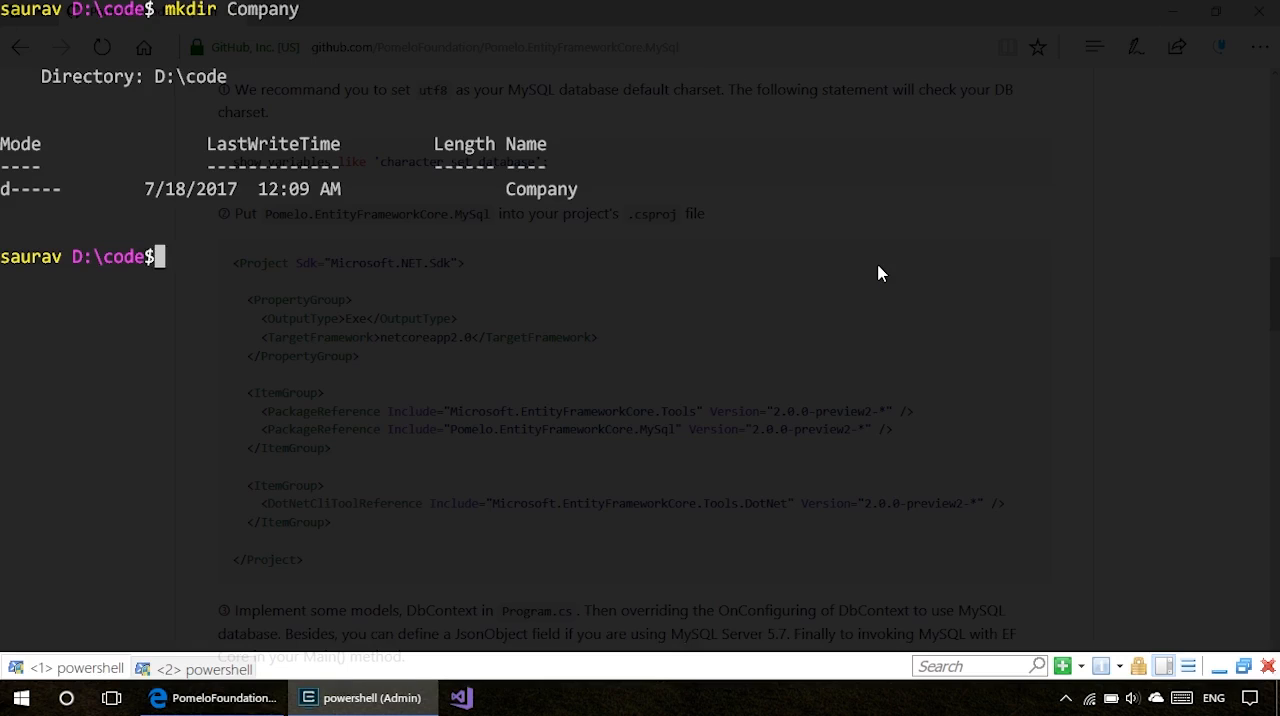
{"action": "type", "text": "cd .\\Company\\"}
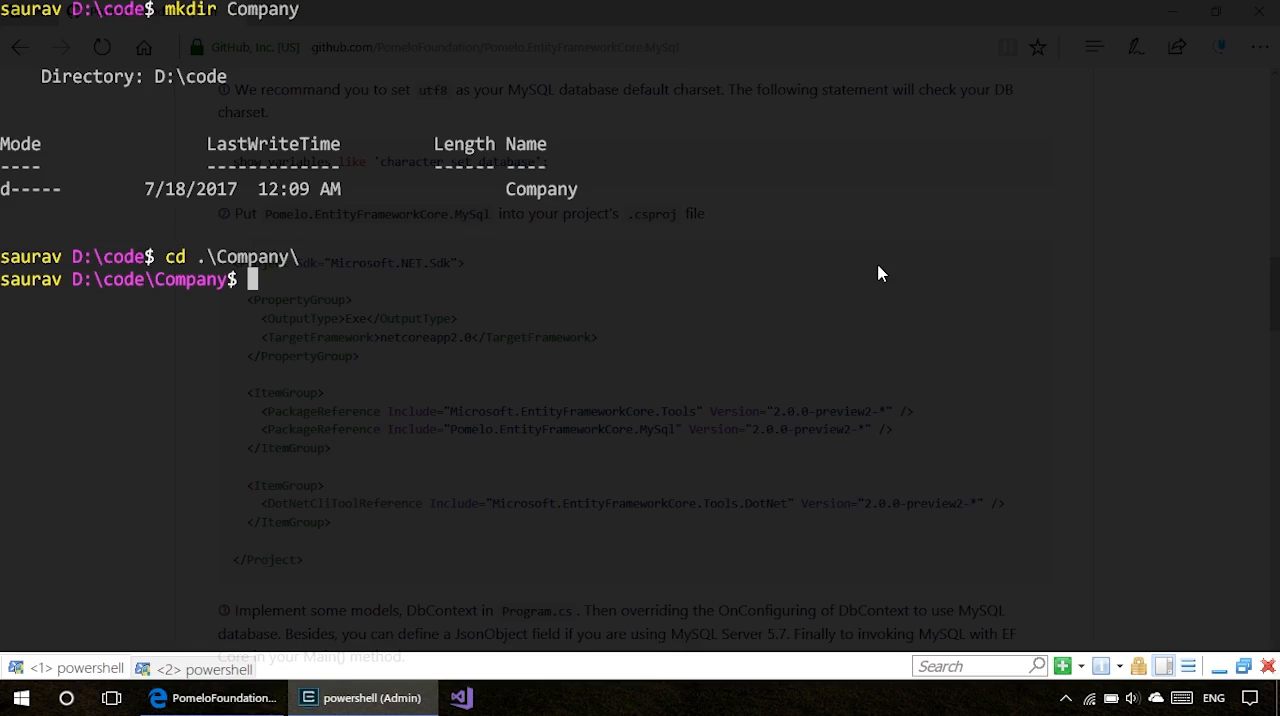
{"action": "type", "text": "dotnet new"}
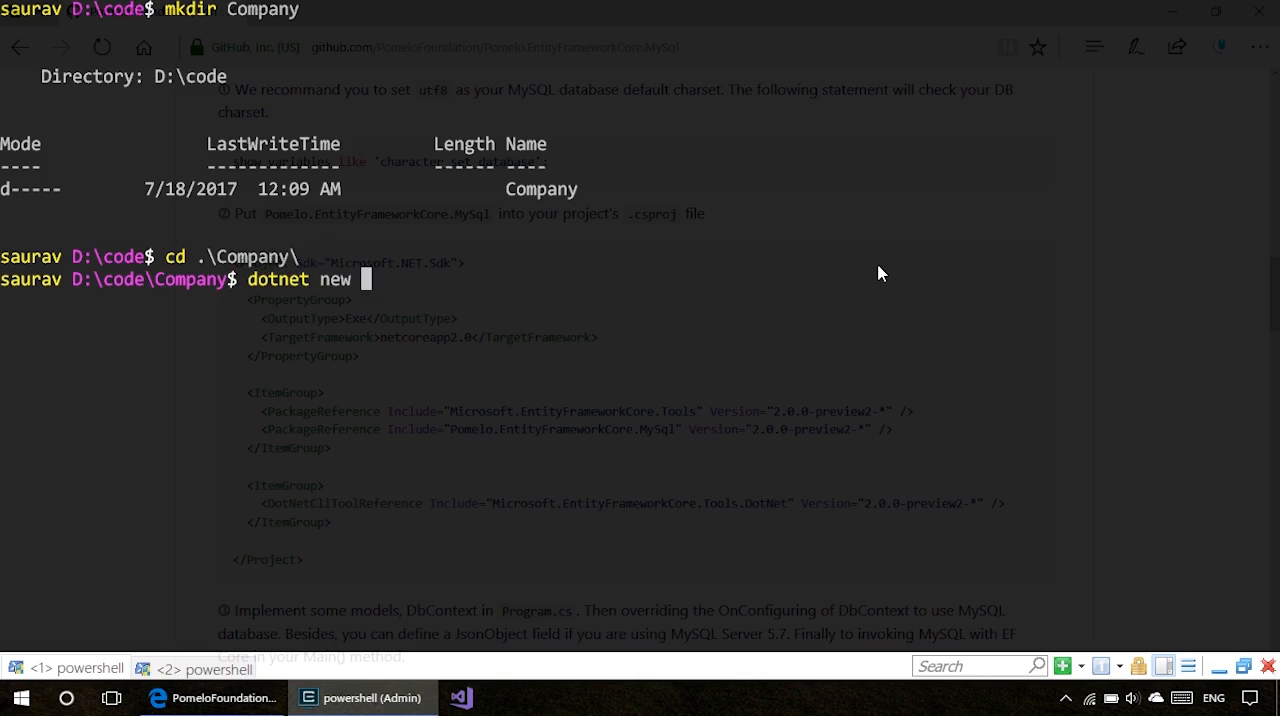
{"action": "type", "text": "console"}
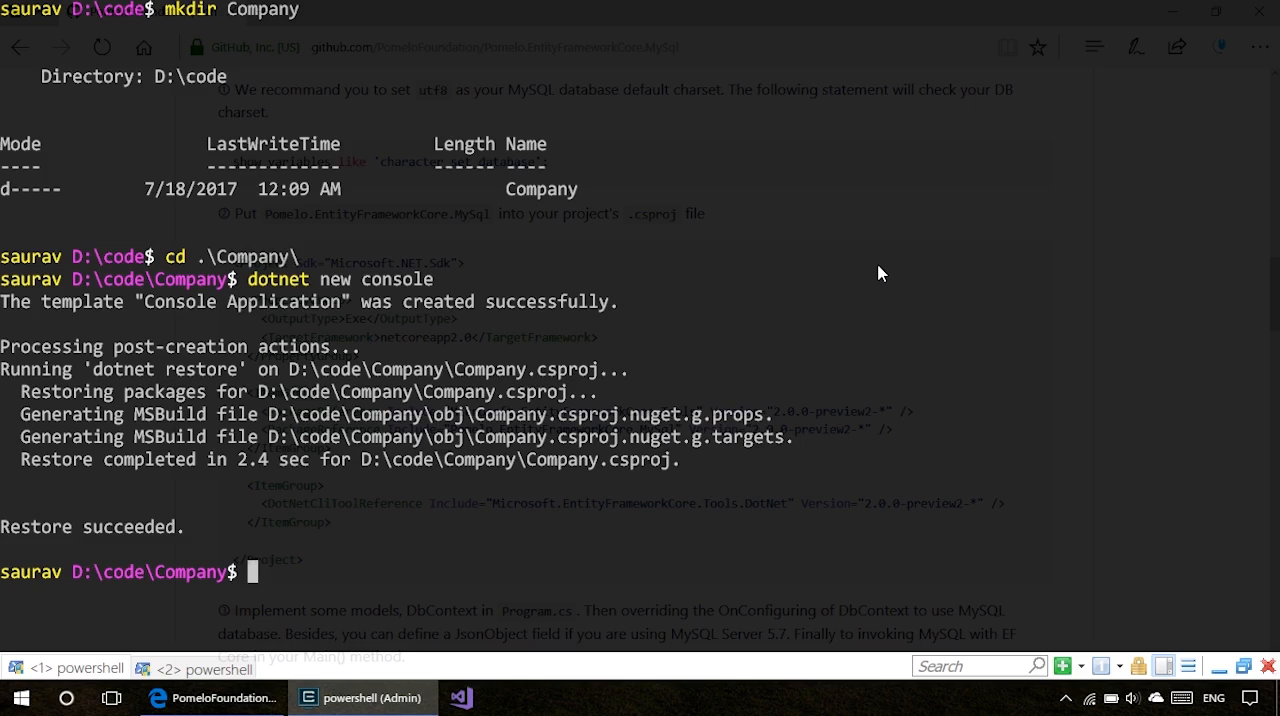
Launch VS Code on the Company folder with 'code .'
{"action": "type", "text": "co"}
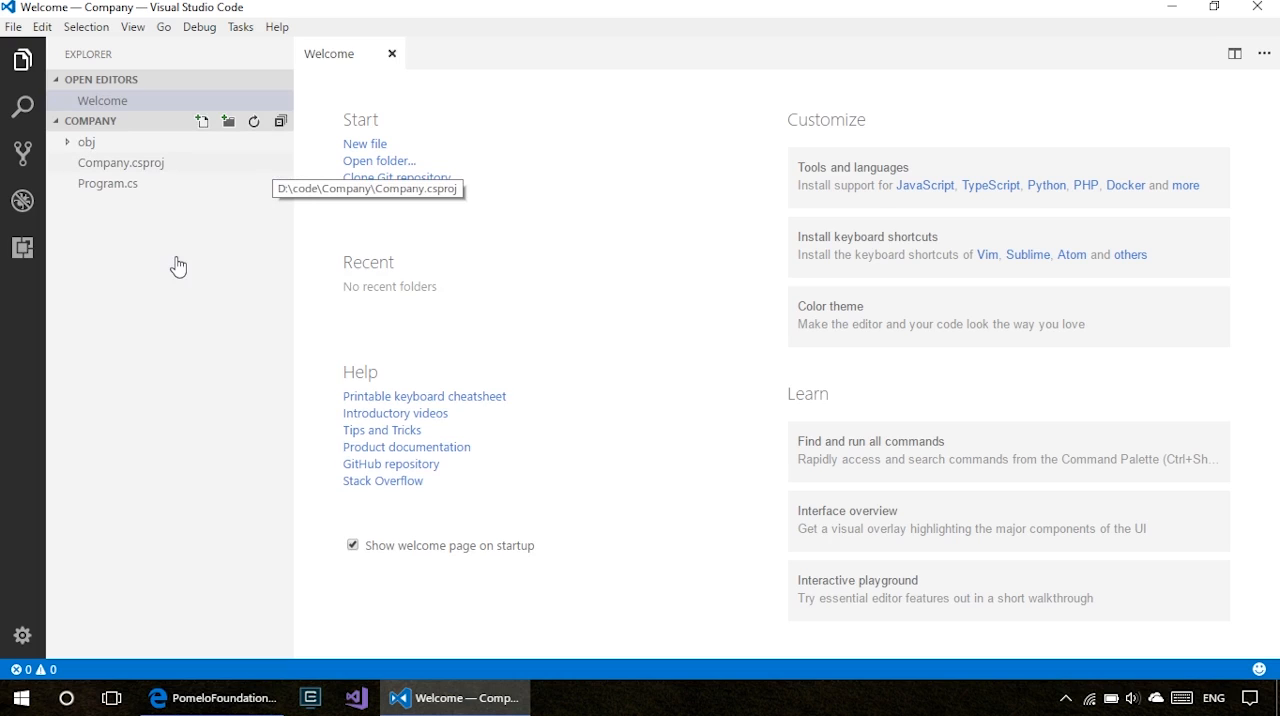
{"action": "mouse_move", "coordinate": [328, 92]}
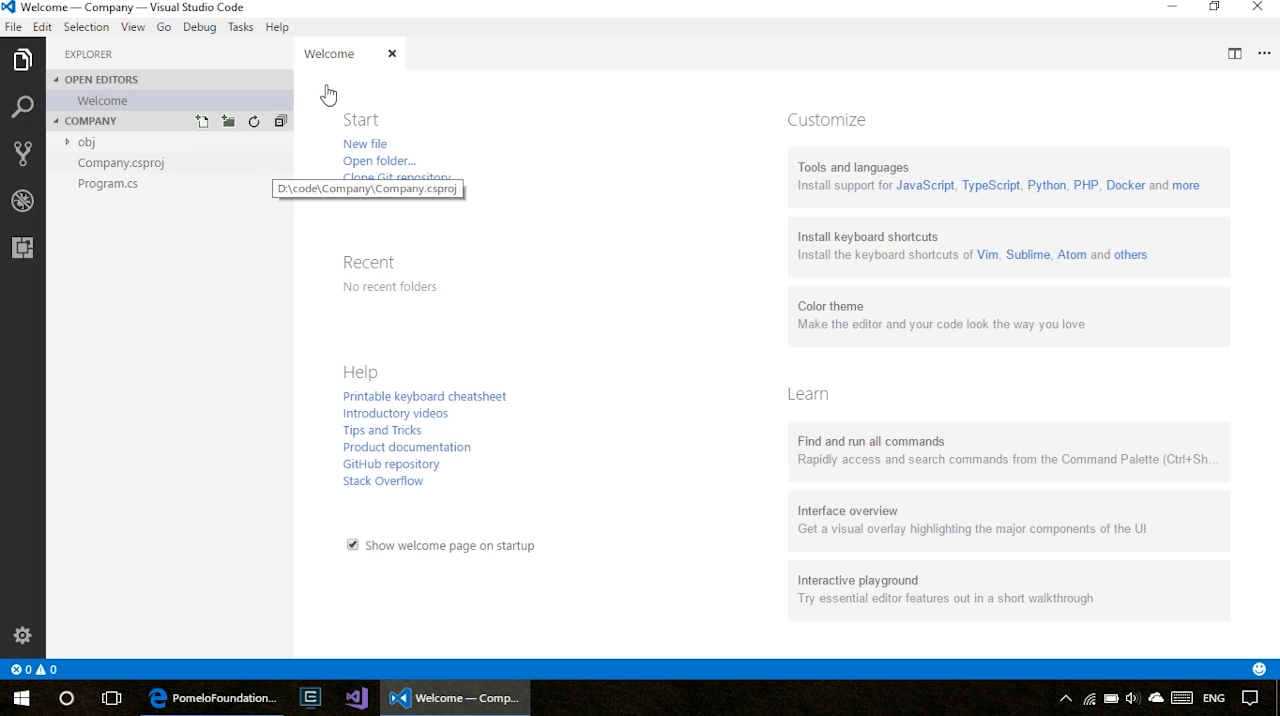
{"action": "mouse_move", "coordinate": [238, 143]}
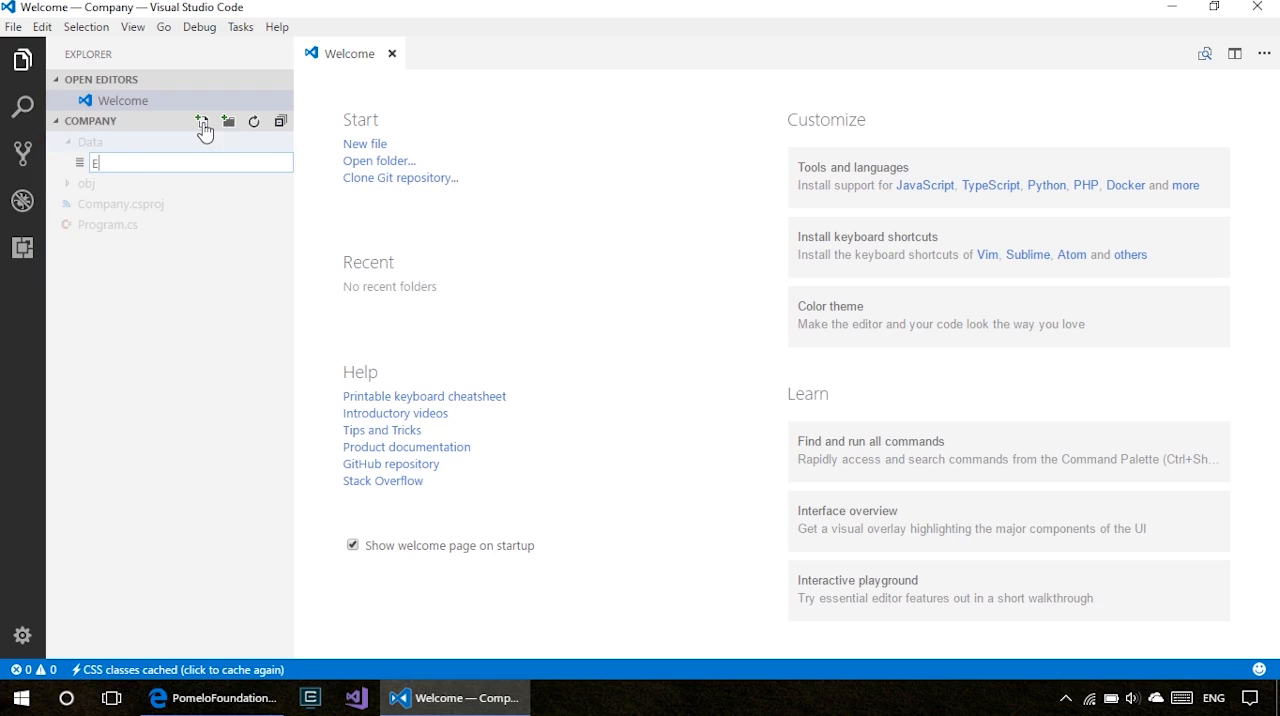
Create Data/Employee.cs and paste the Employee class copied with 'cat .\Employee.cs | cc'
{"action": "type", "text": "Employee."}
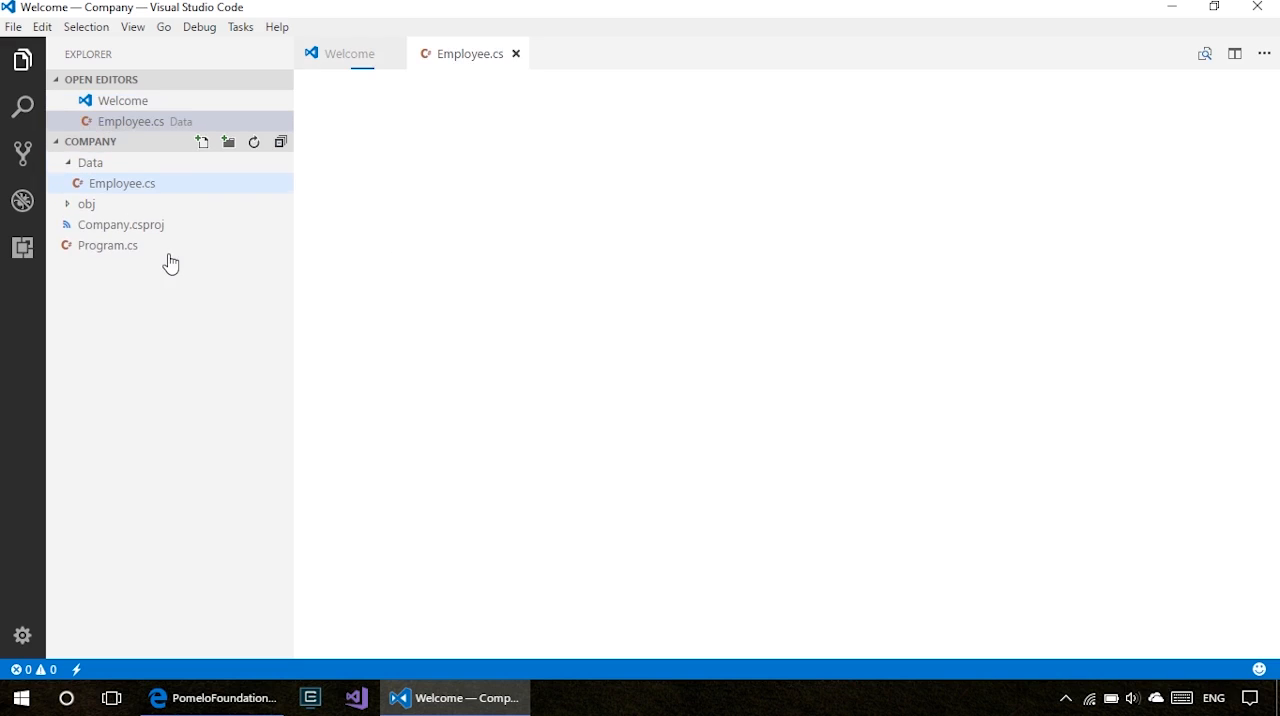
{"action": "left_click", "coordinate": [351, 698]}
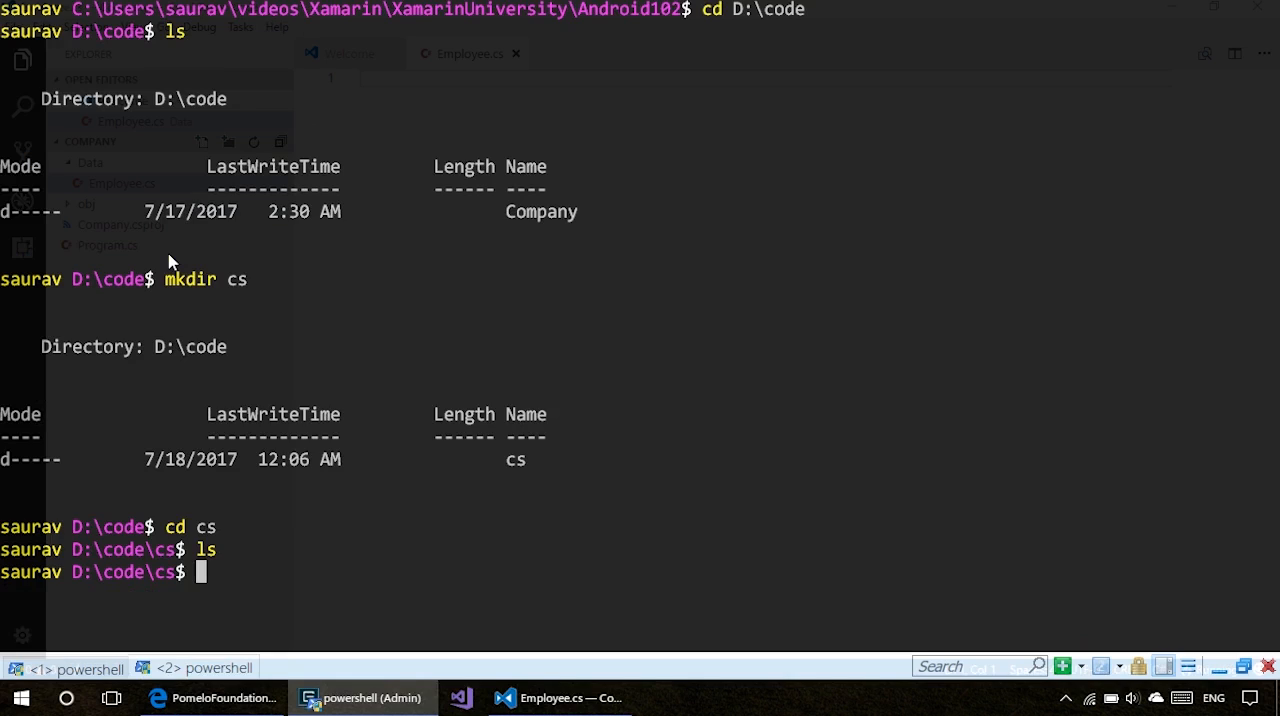
{"action": "type", "text": "cat .\\Employee.cs"}
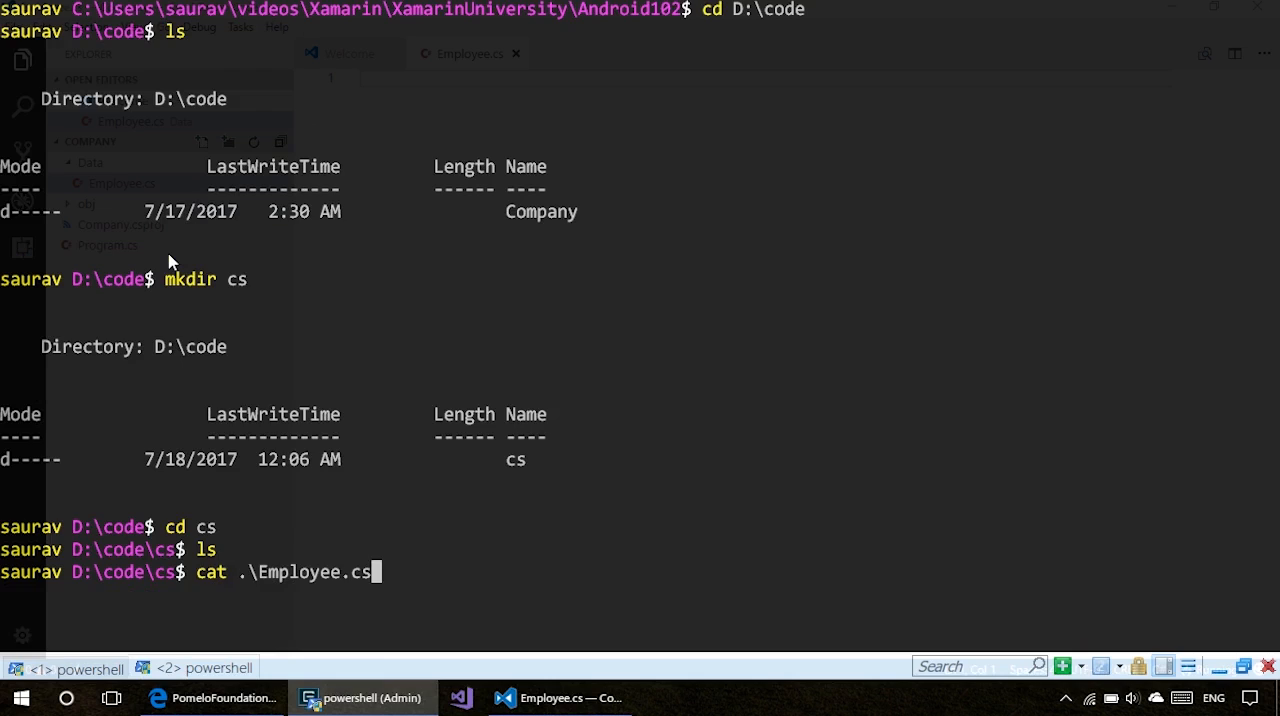
{"action": "type", "text": "| cc"}
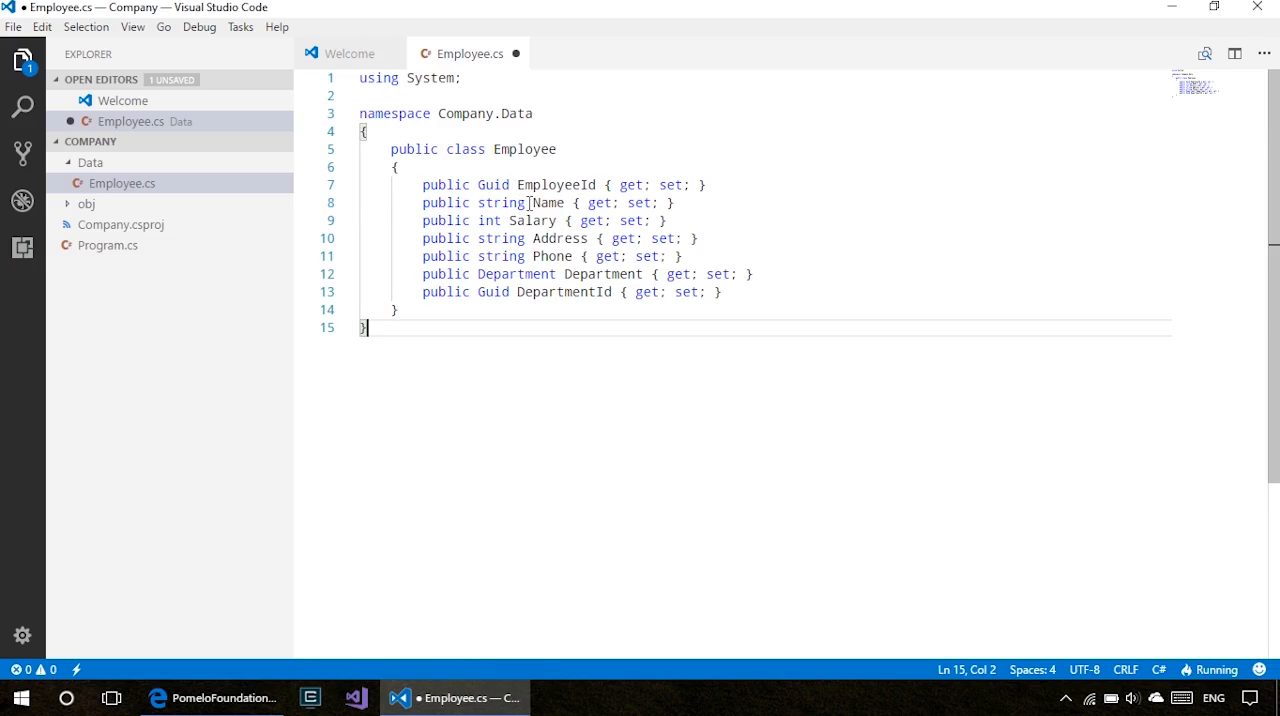
{"action": "mouse_move", "coordinate": [534, 150]}
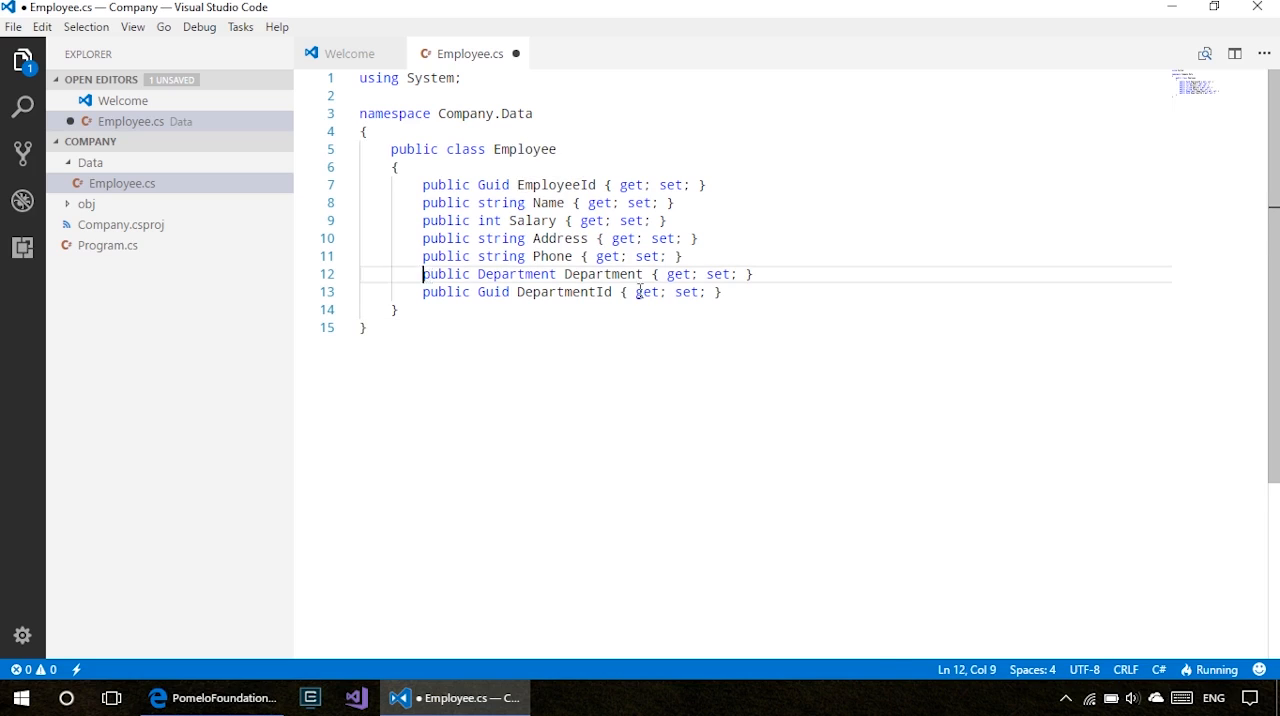
{"action": "left_click_drag", "start_coordinate": [423, 274], "coordinate": [722, 291]}
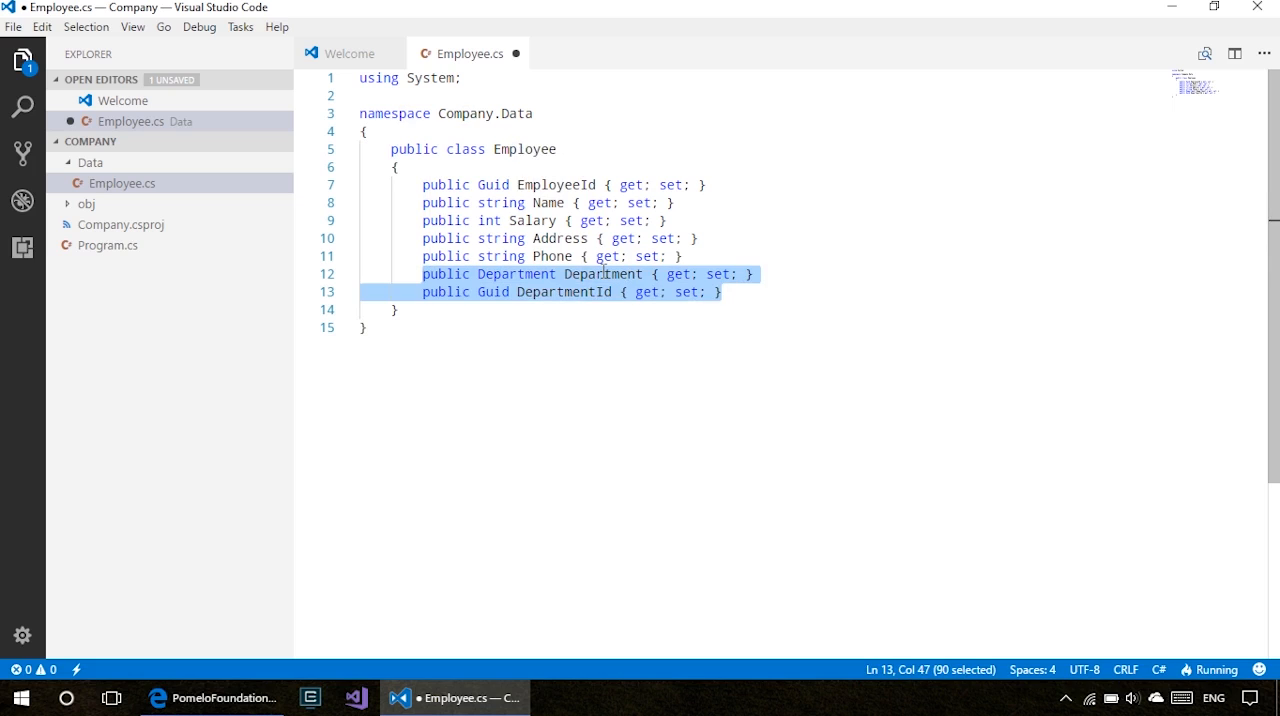
Create Data/Department.cs and paste the Department class copied from PowerShell
{"action": "left_click", "coordinate": [201, 142]}
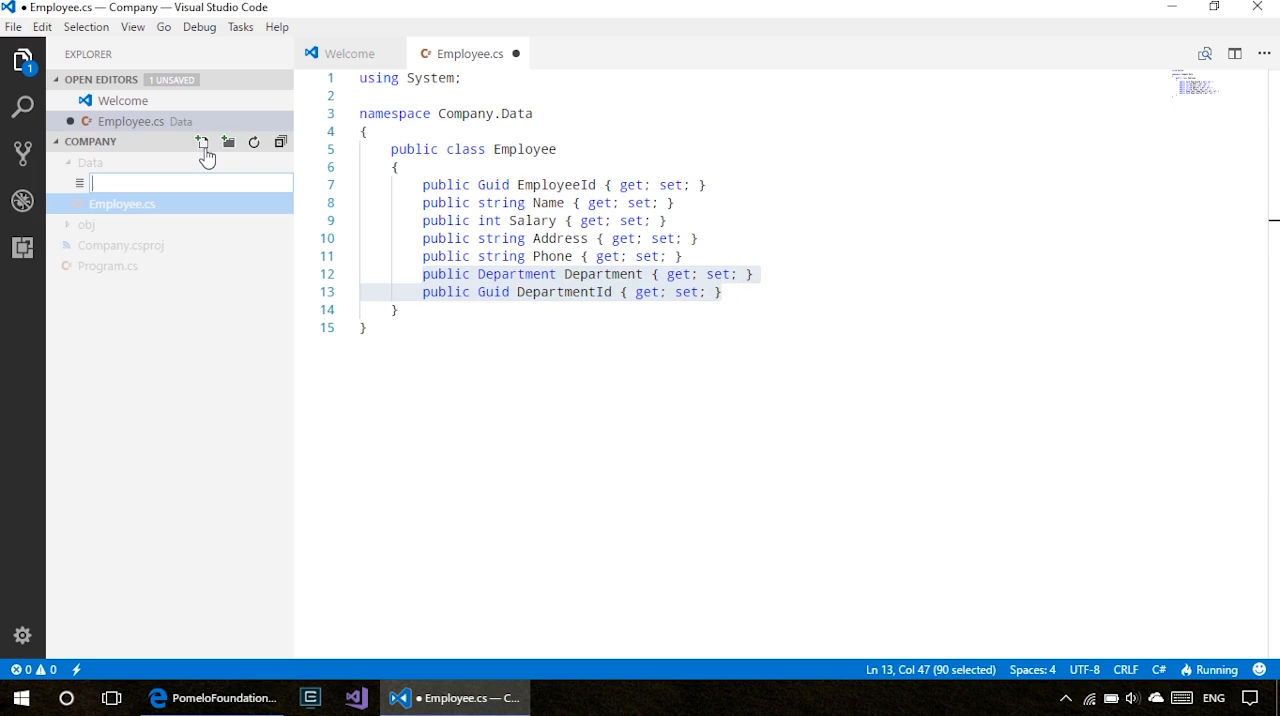
{"action": "type", "text": "Departme"}
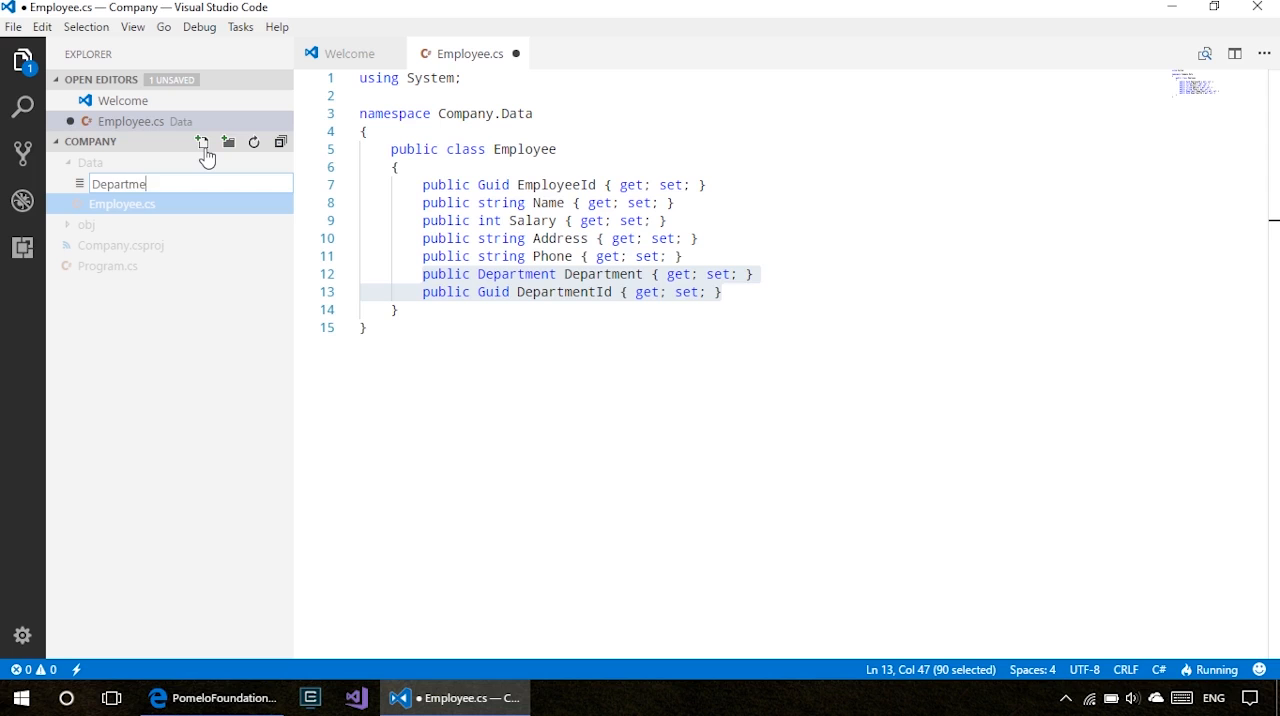
{"action": "key", "text": "Enter"}
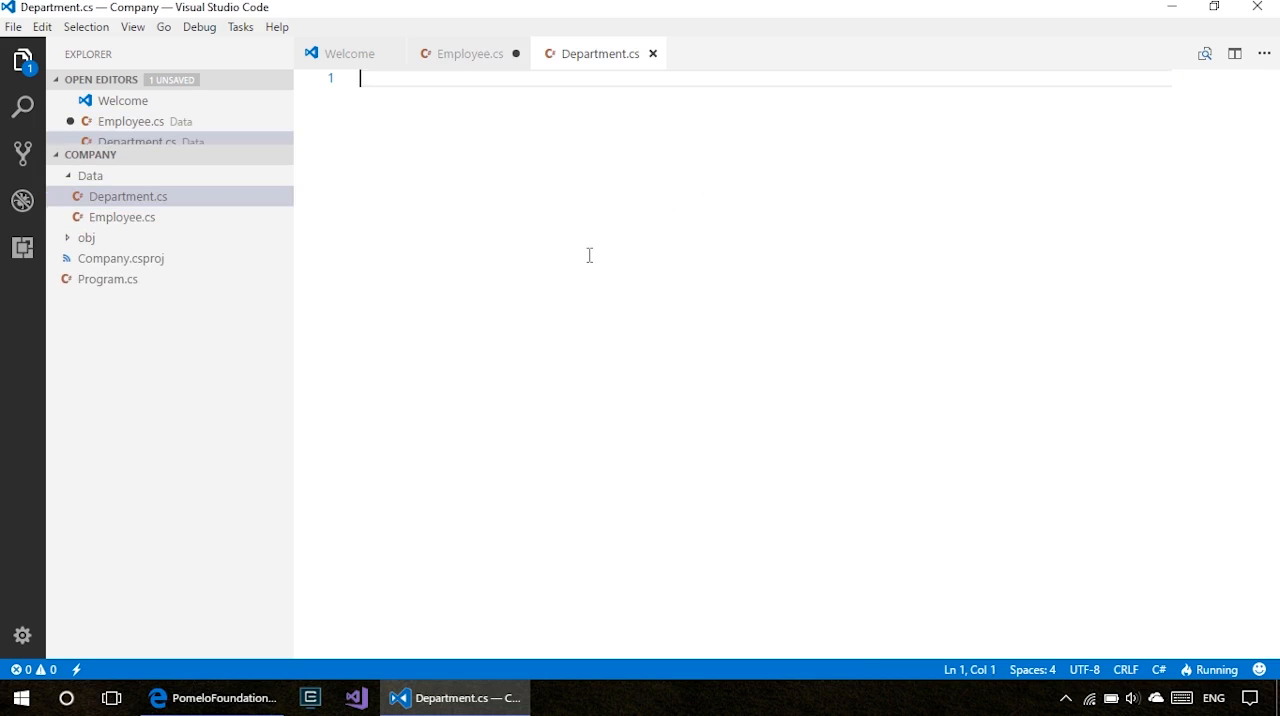
{"action": "left_click", "coordinate": [351, 698]}
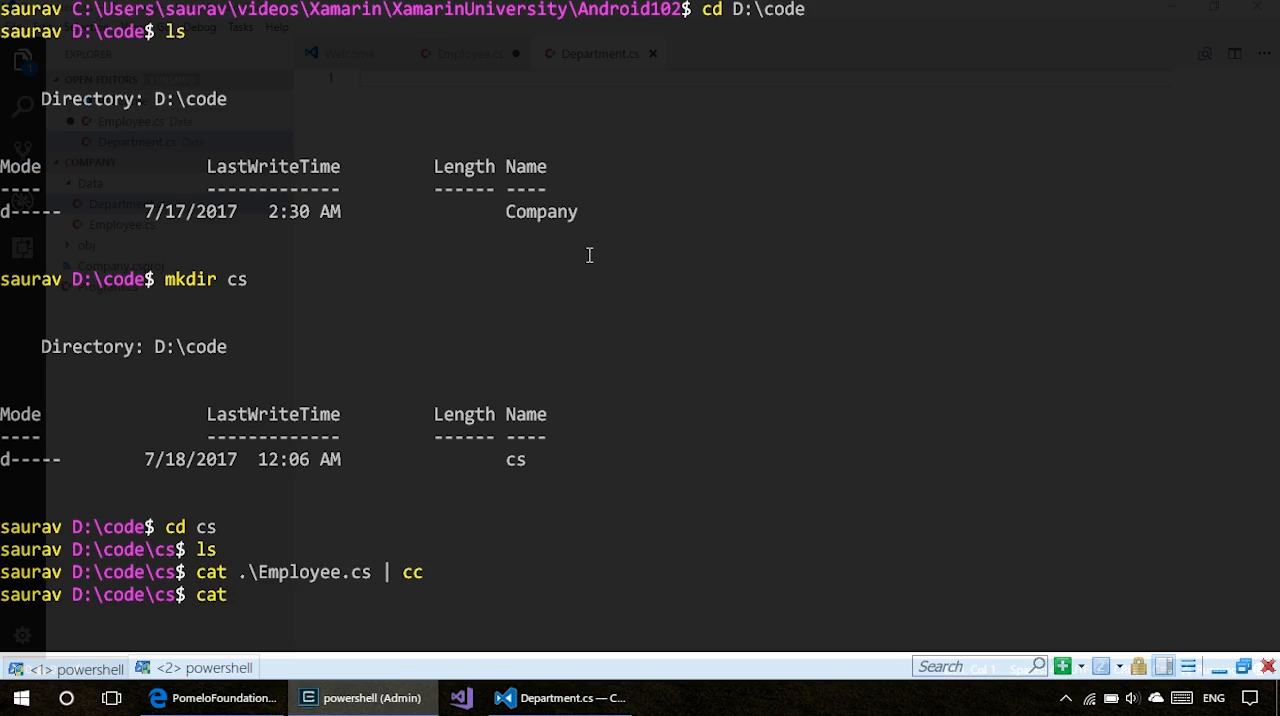
{"action": "type", "text": "depa"}
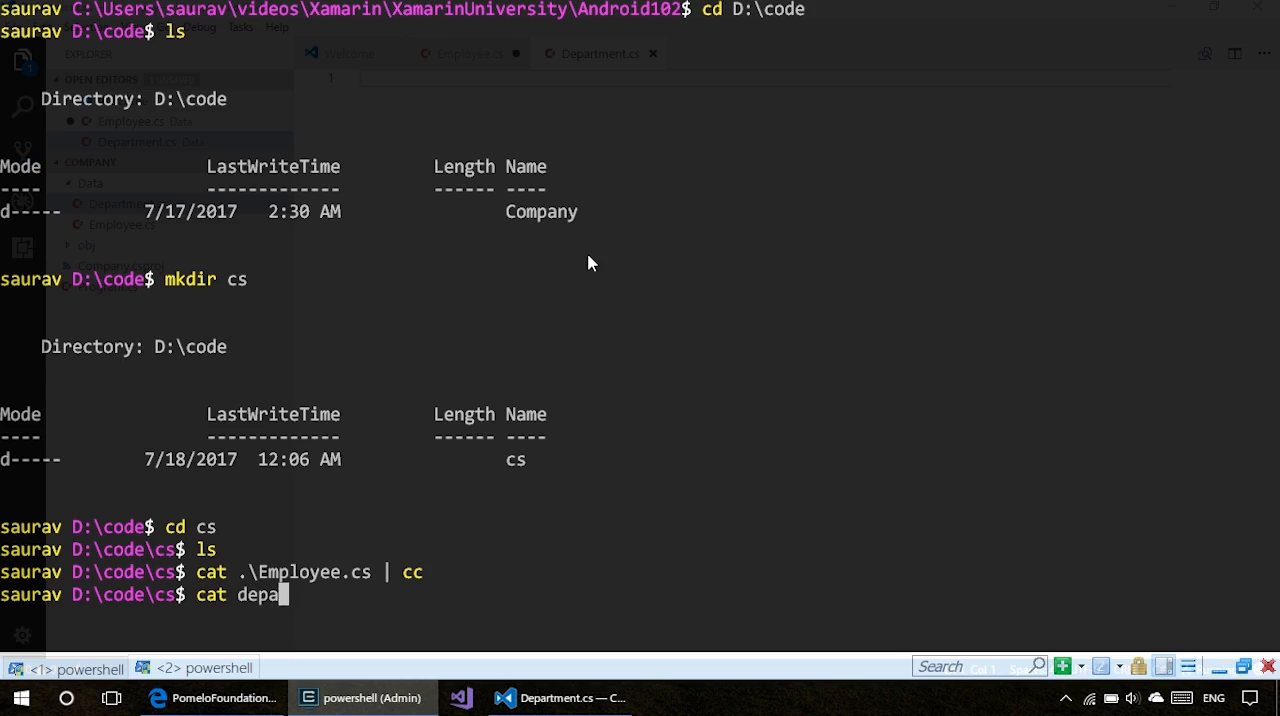
{"action": "key", "text": "Enter"}
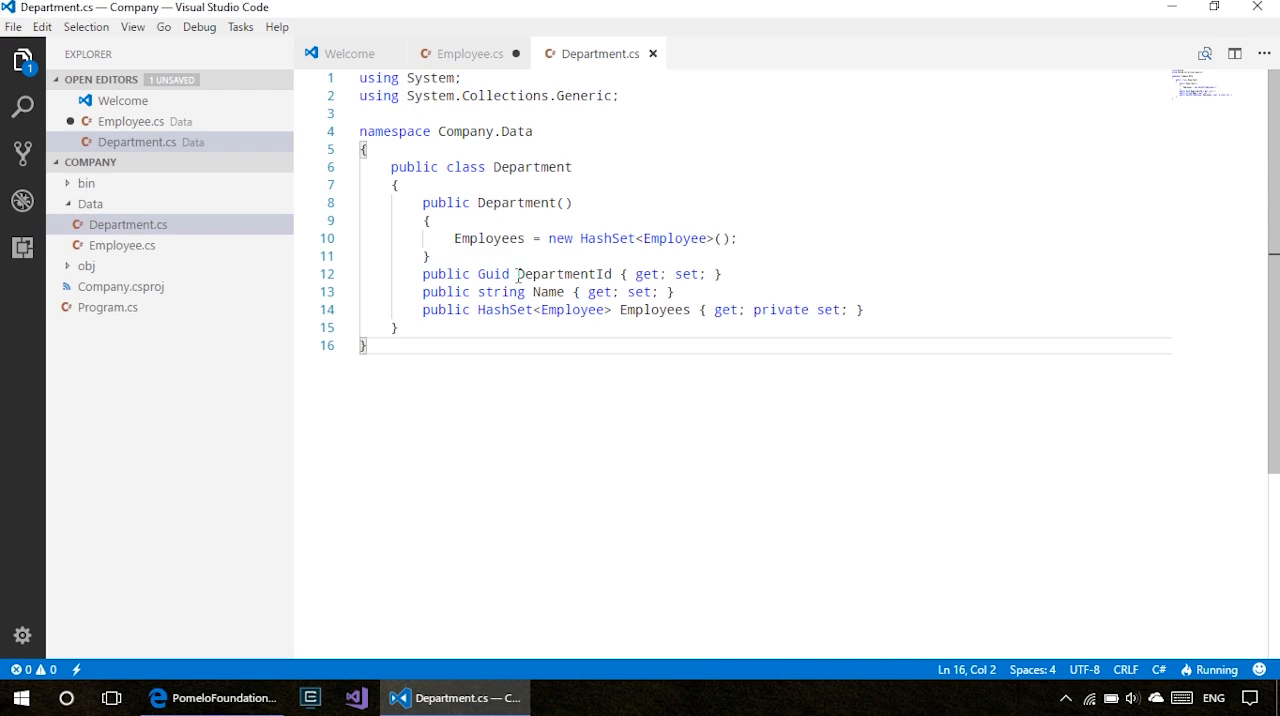
{"action": "double_click", "coordinate": [563, 274]}
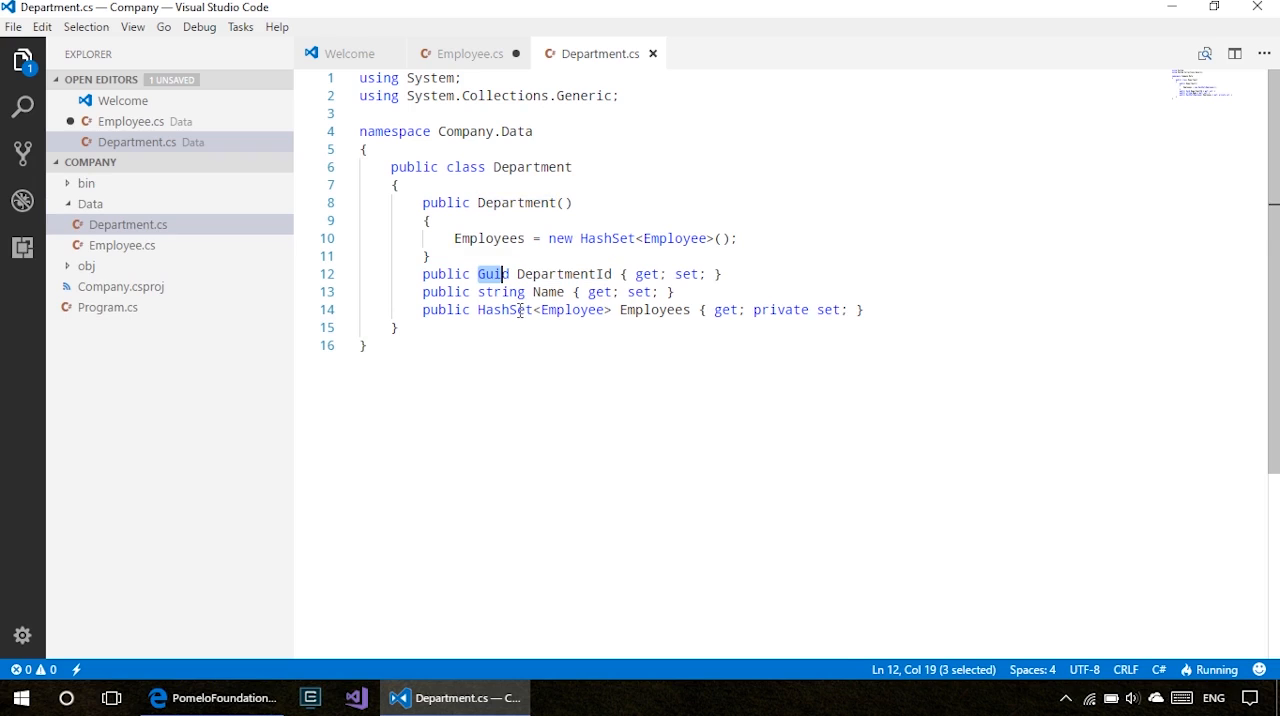
{"action": "mouse_move", "coordinate": [619, 309]}
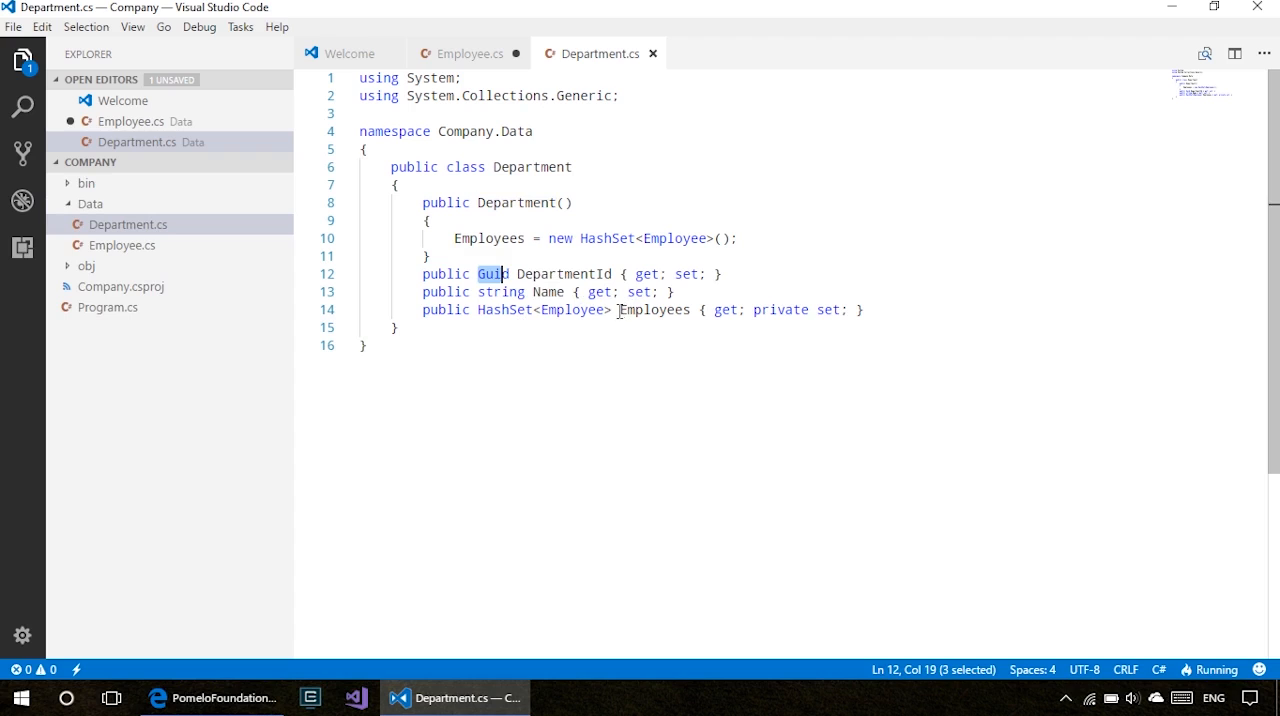
{"action": "mouse_move", "coordinate": [640, 322]}
{"action": "type", "text": "Application"}
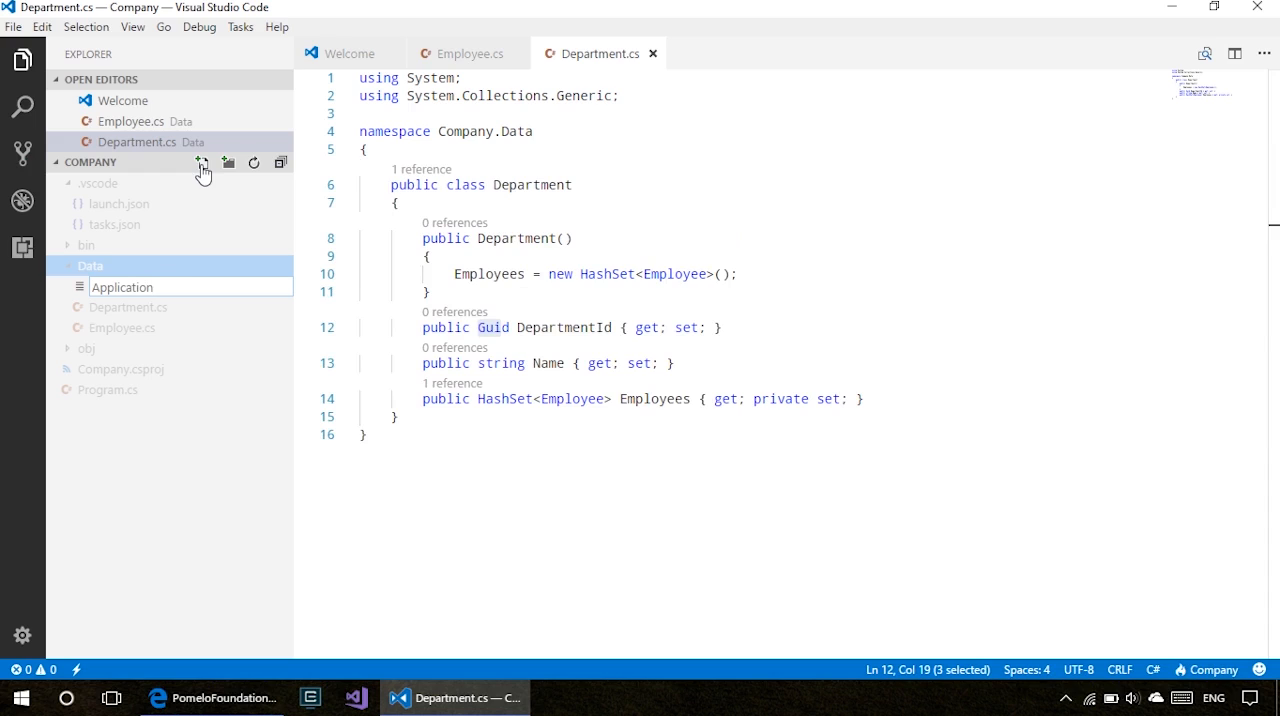
Create ApplicationDbContext.cs and paste the DbContext class copied from PowerShell with cat | cc
{"action": "type", "text": "Dbc"}
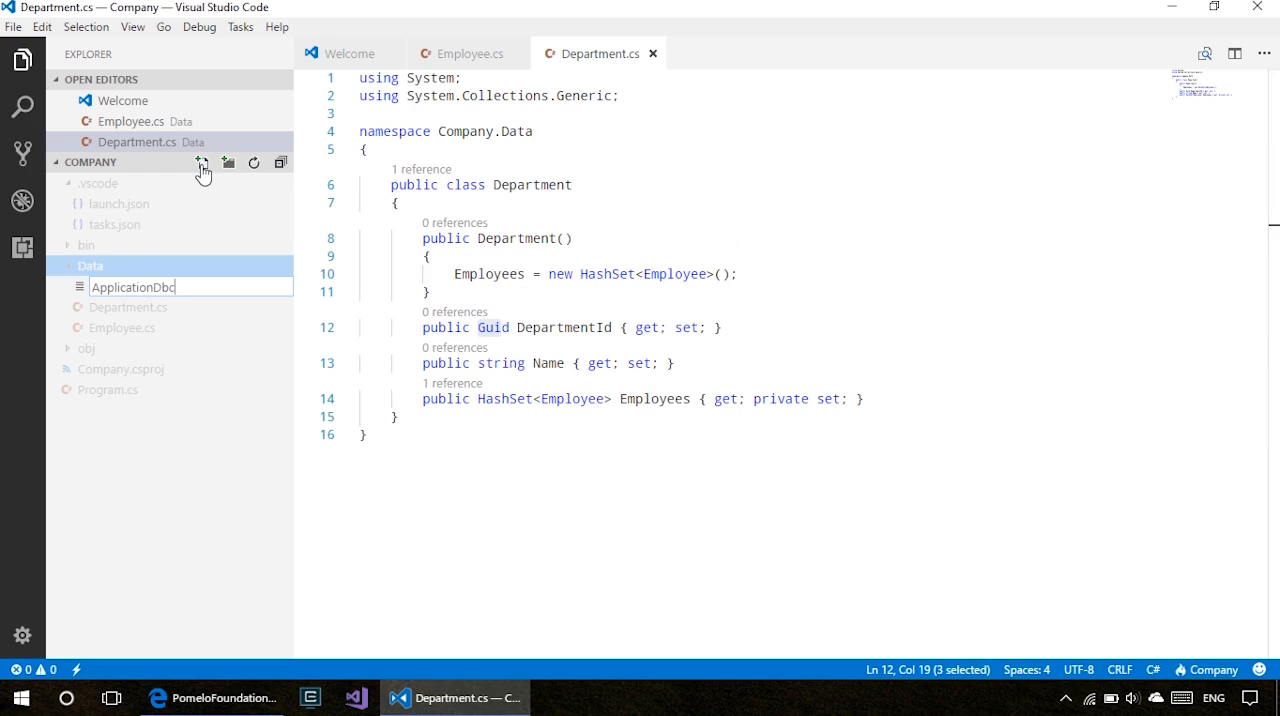
{"action": "type", "text": "ontext"}
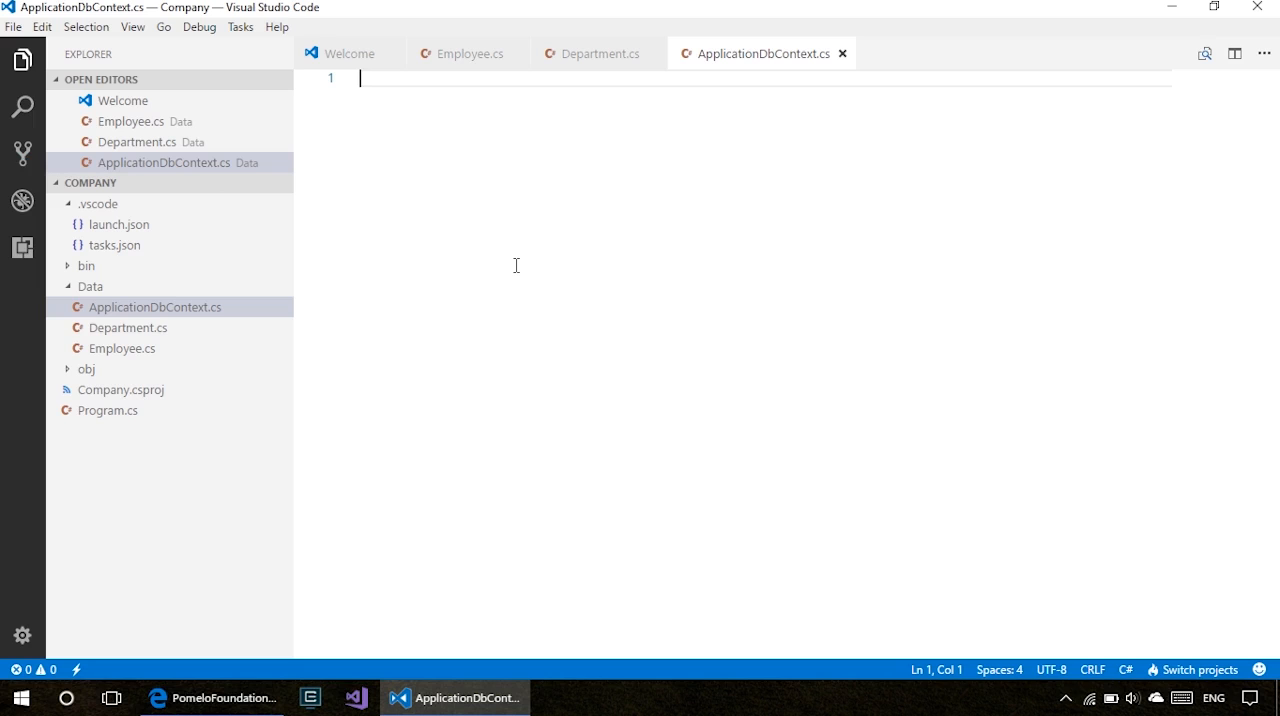
{"action": "left_click", "coordinate": [353, 698]}
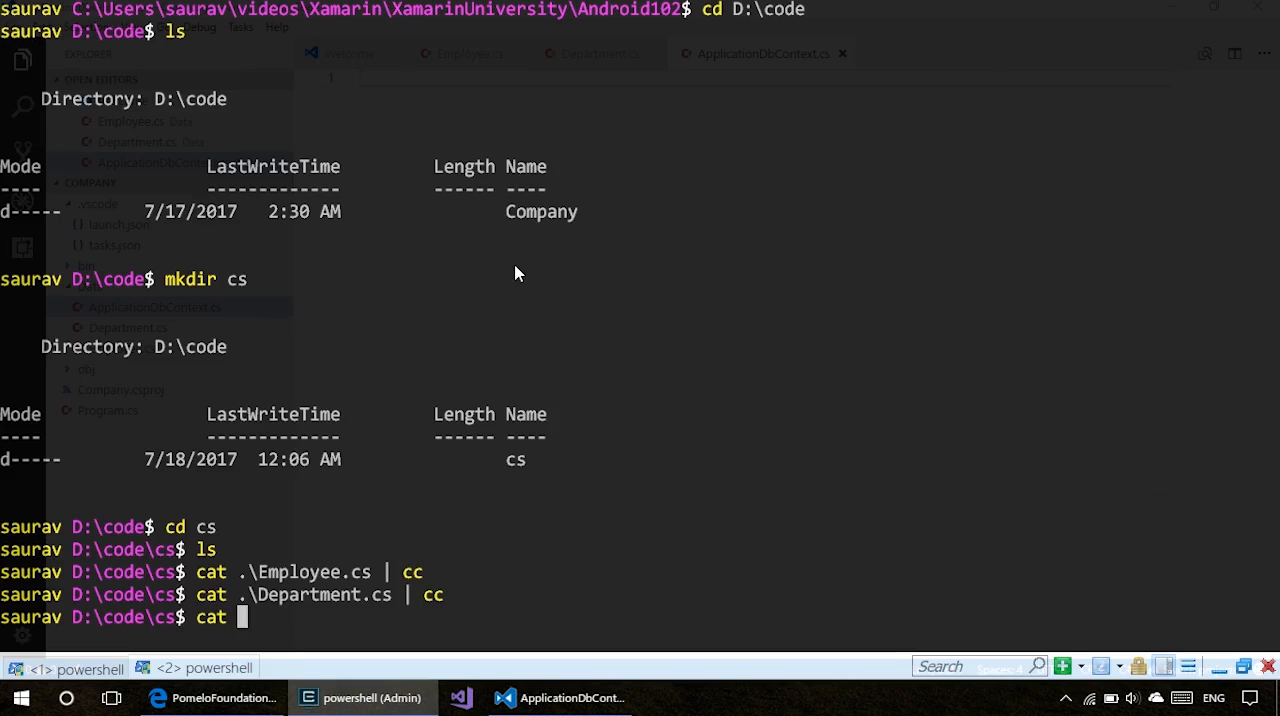
{"action": "type", "text": "ap"}
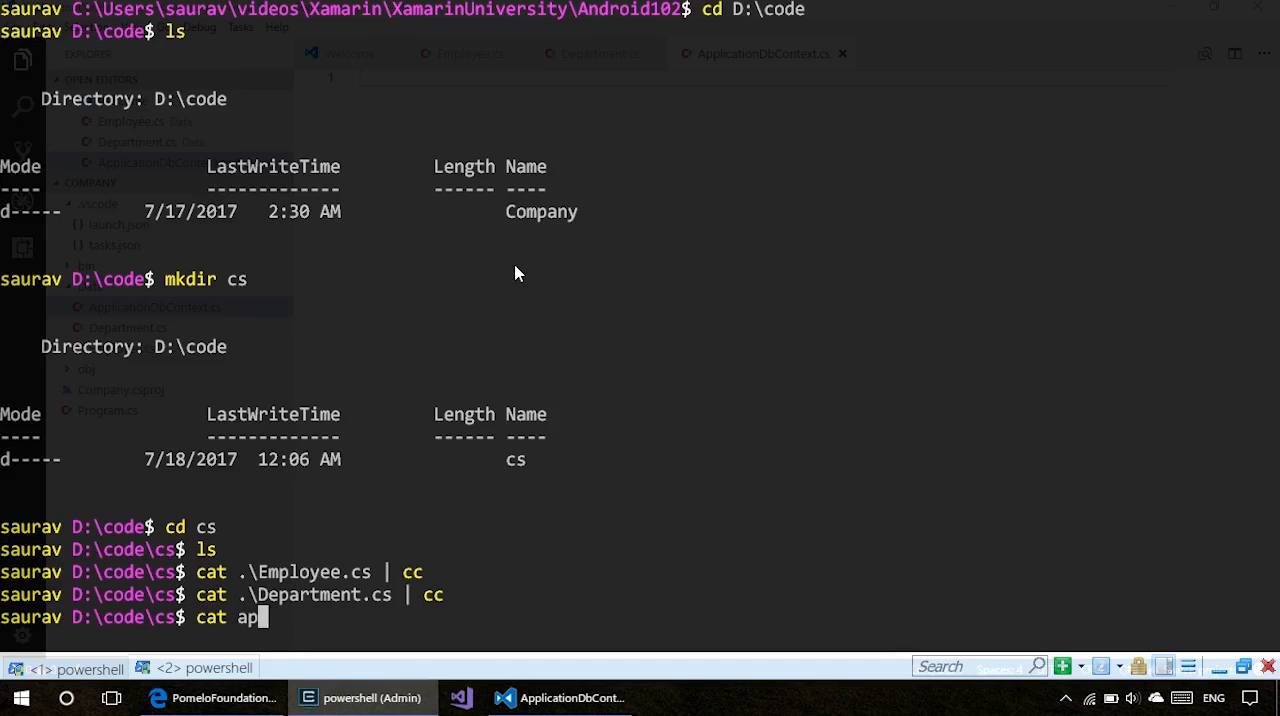
{"action": "key", "text": "Enter"}
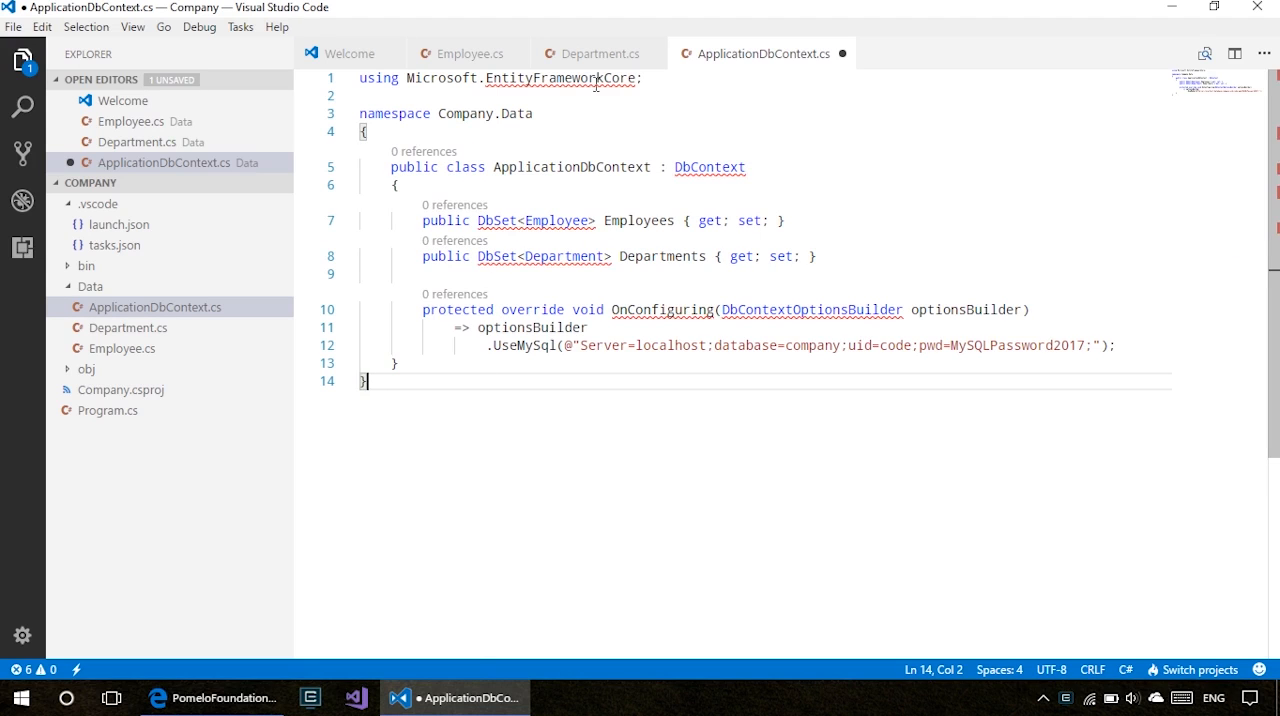
{"action": "mouse_move", "coordinate": [630, 302]}
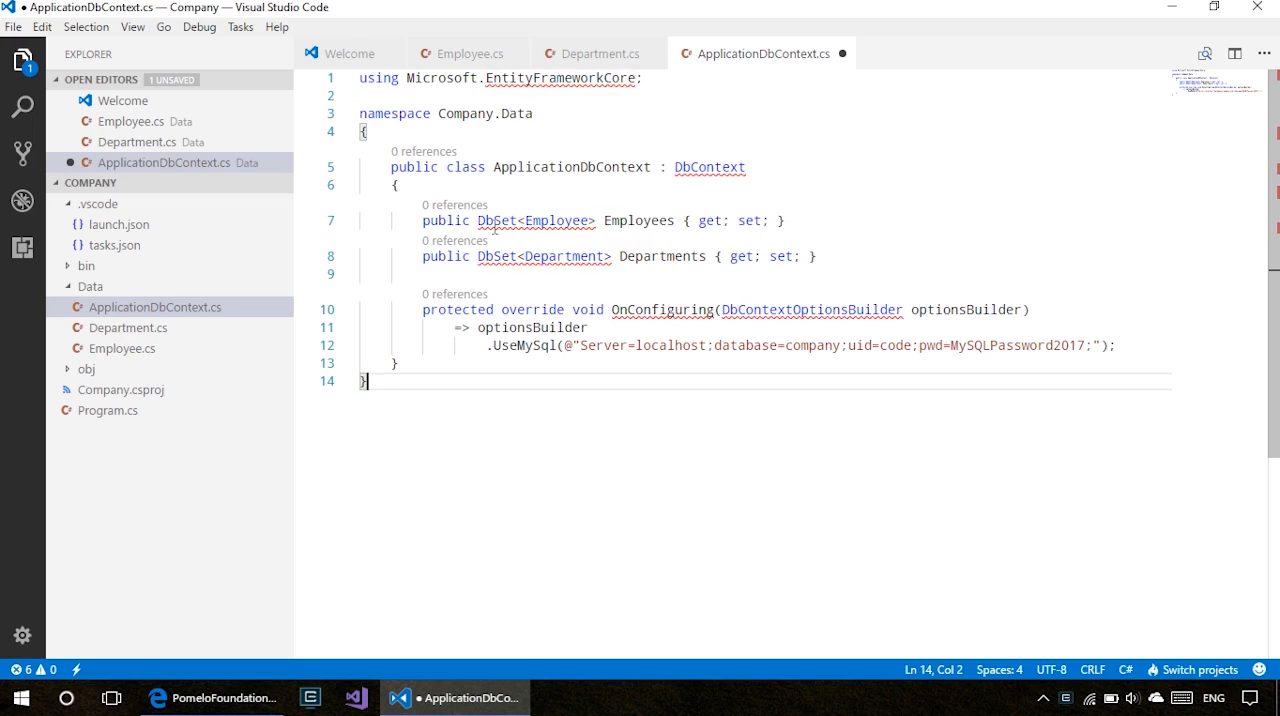
{"action": "mouse_move", "coordinate": [570, 172]}
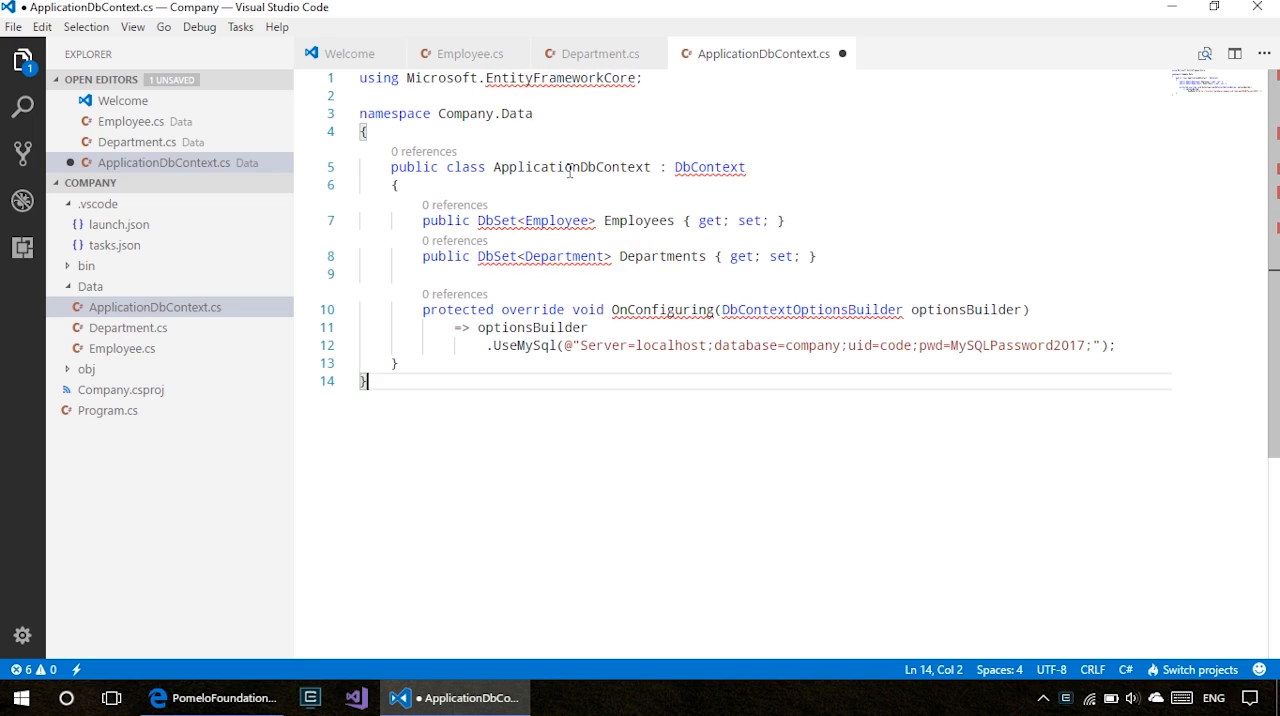
Review the ApplicationDbContext class, DbSet properties and UseMySql connection string, then save
{"action": "double_click", "coordinate": [573, 167]}
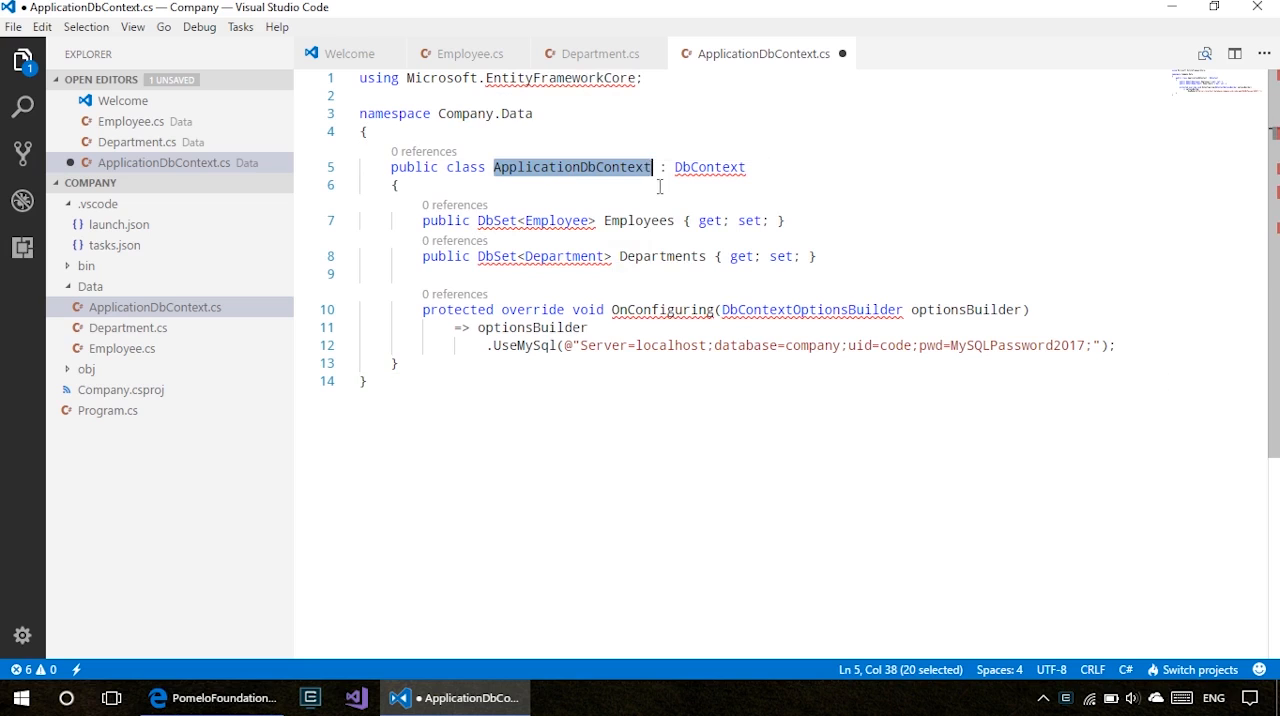
{"action": "mouse_move", "coordinate": [710, 167]}
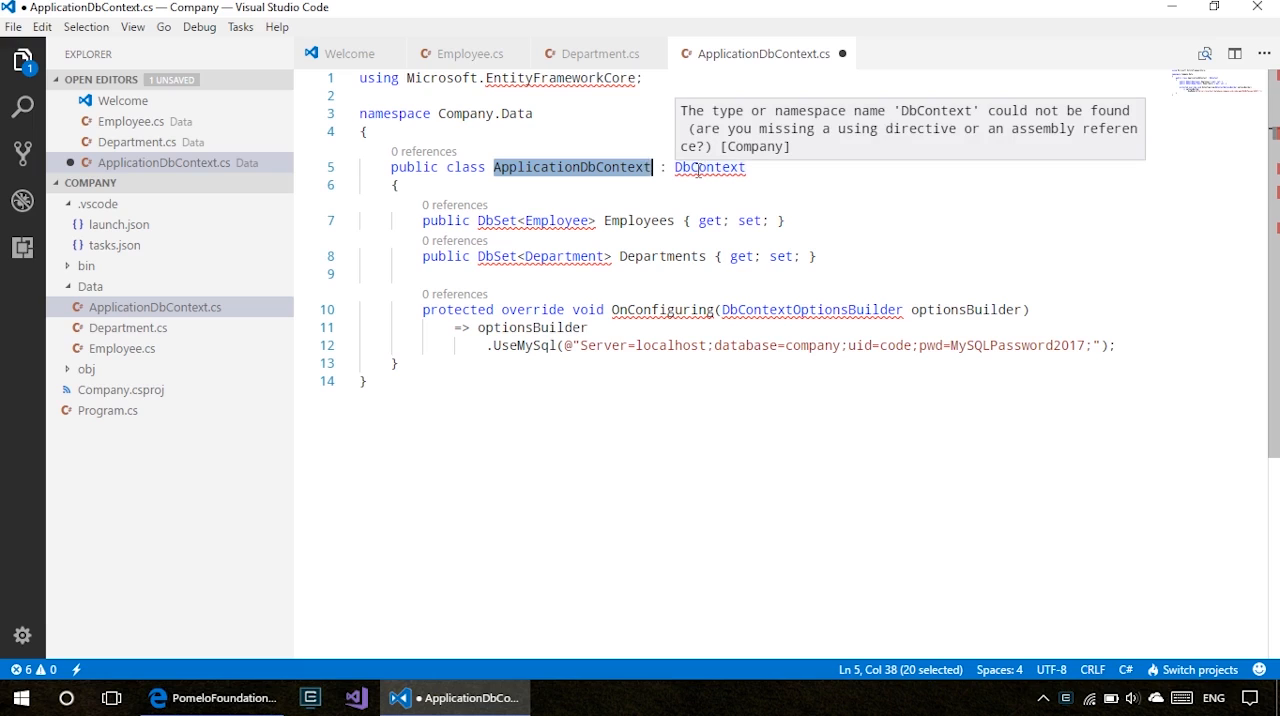
{"action": "mouse_move", "coordinate": [764, 181]}
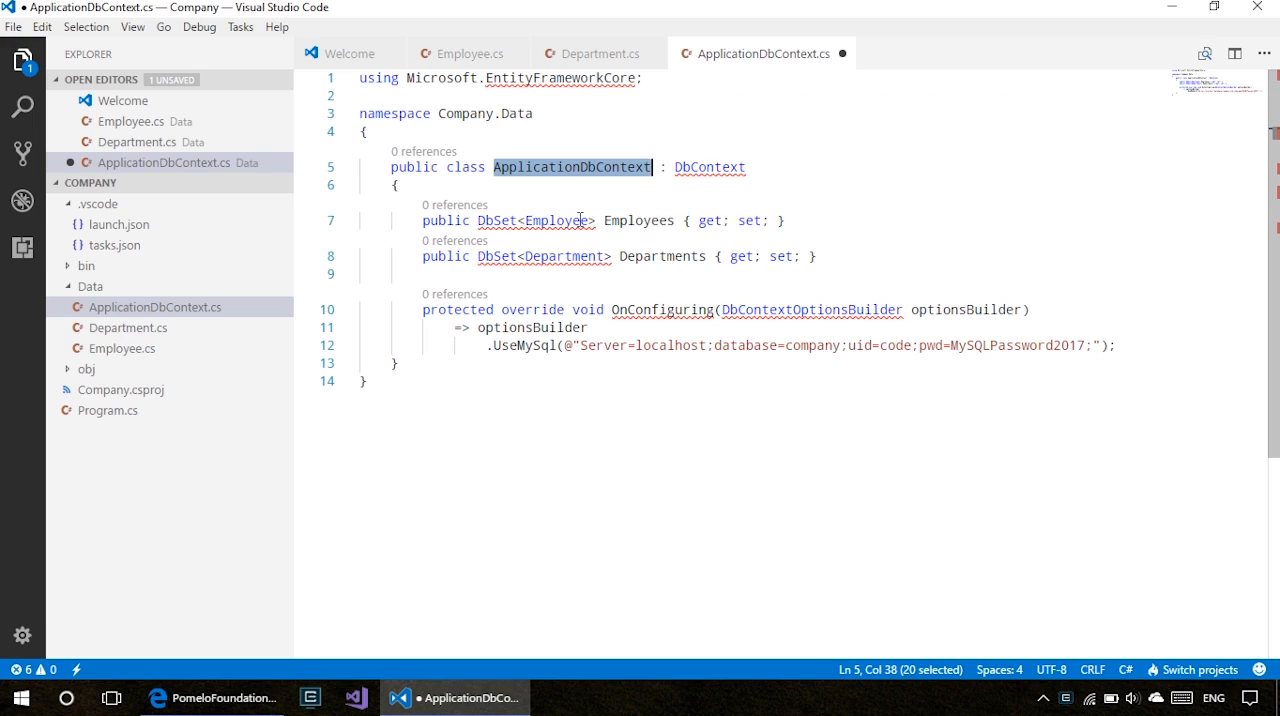
{"action": "mouse_move", "coordinate": [558, 220]}
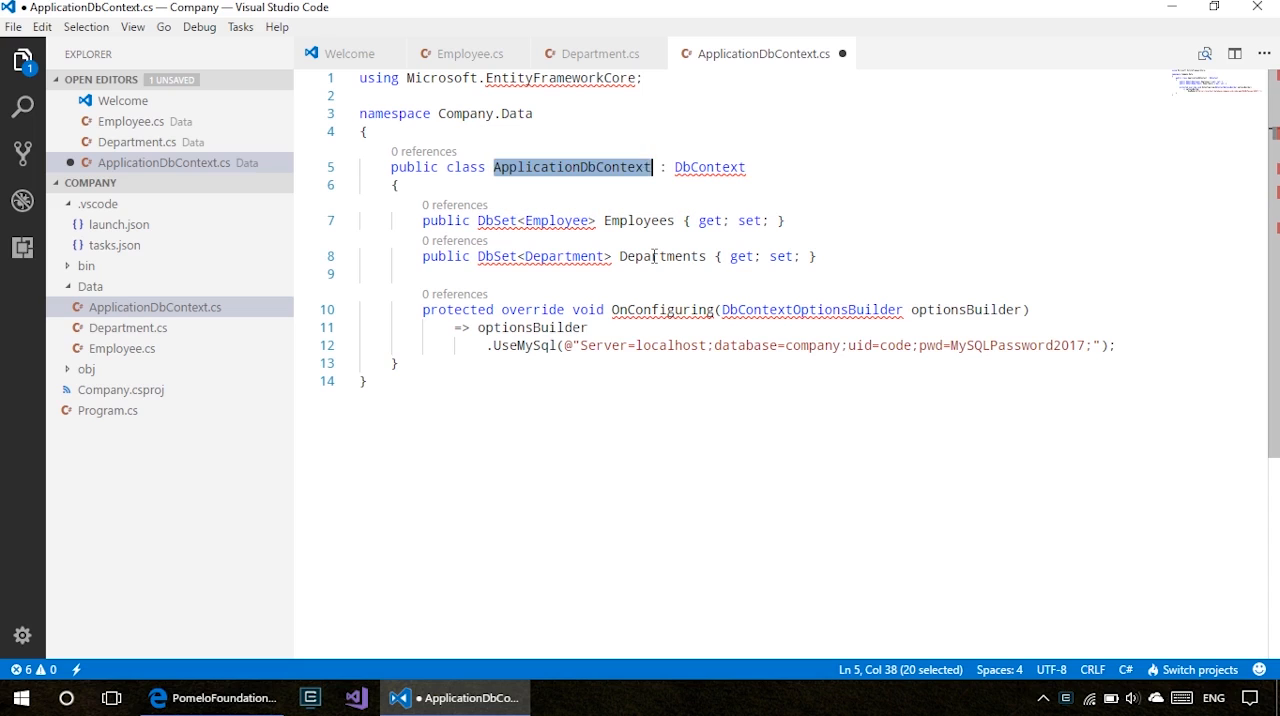
{"action": "mouse_move", "coordinate": [660, 256]}
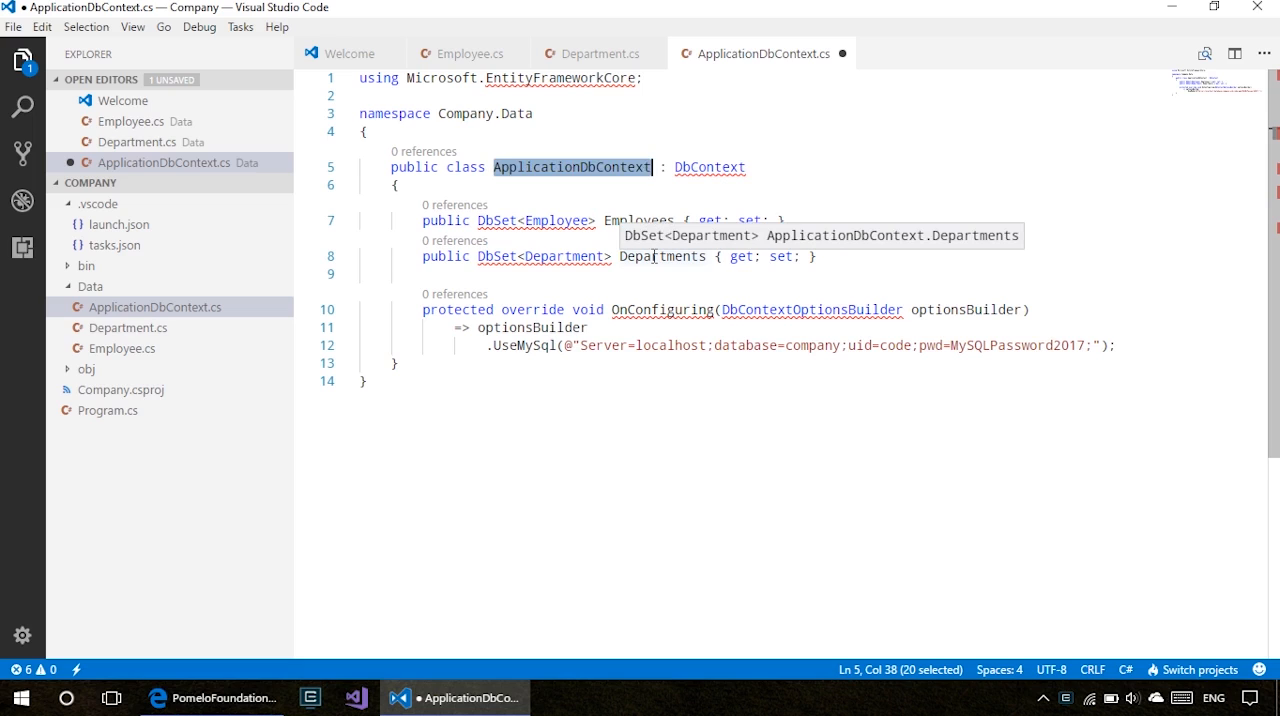
{"action": "mouse_move", "coordinate": [455, 212]}
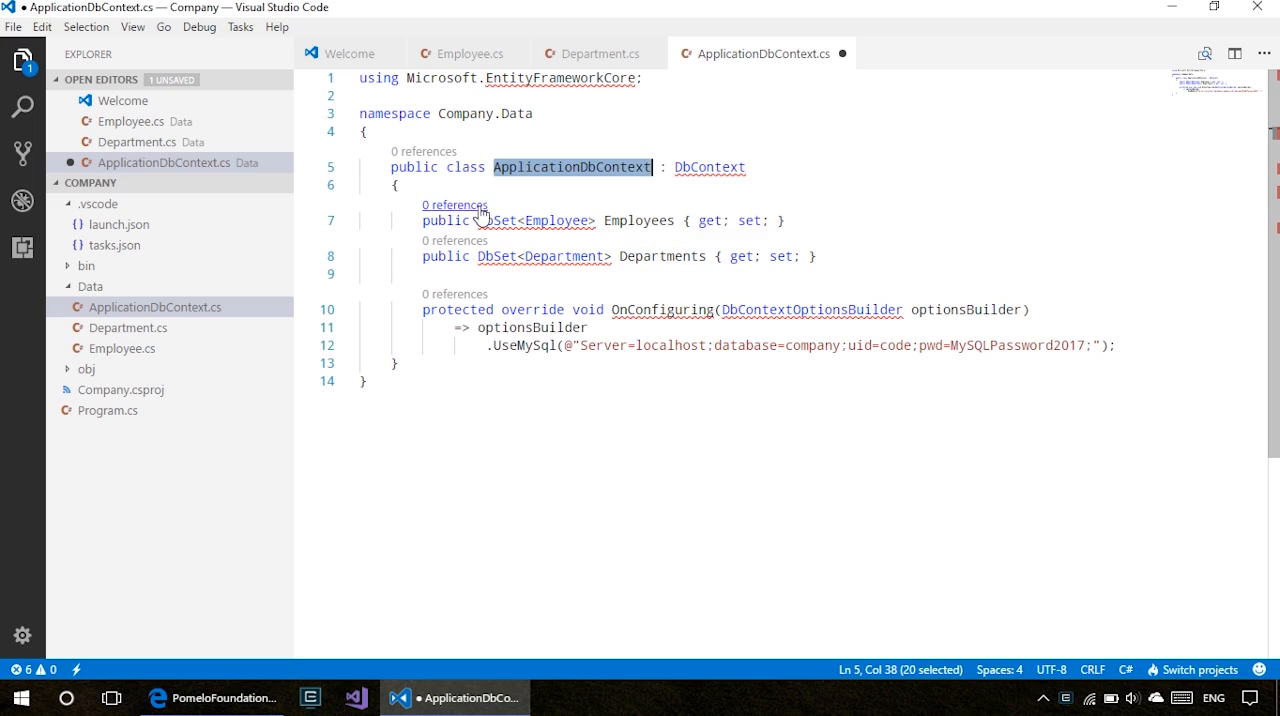
{"action": "double_click", "coordinate": [497, 220]}
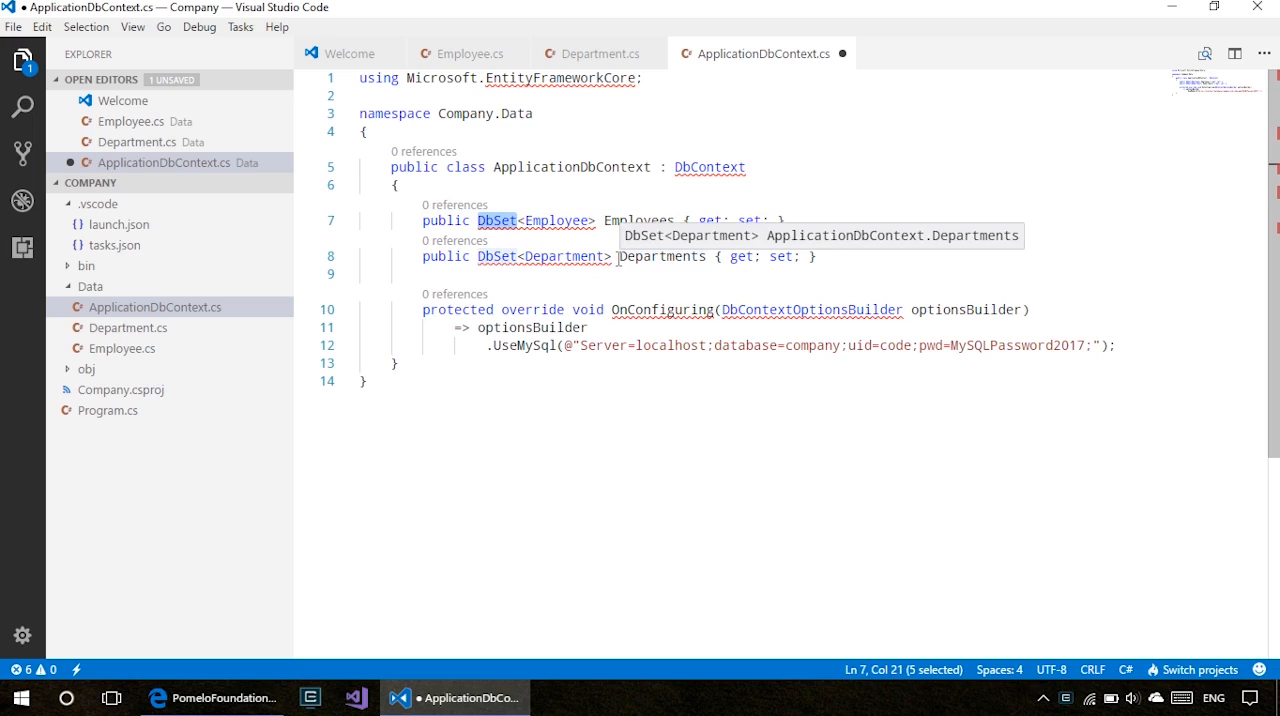
{"action": "mouse_move", "coordinate": [606, 278]}
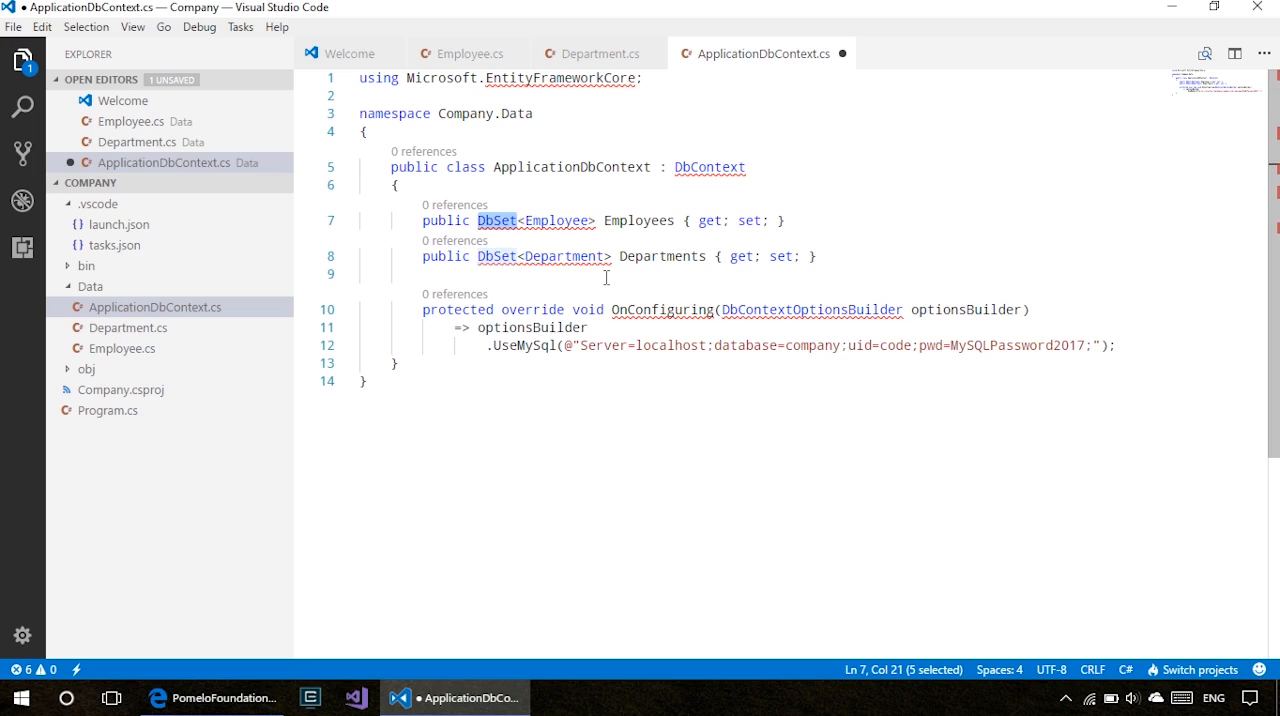
{"action": "mouse_move", "coordinate": [625, 282]}
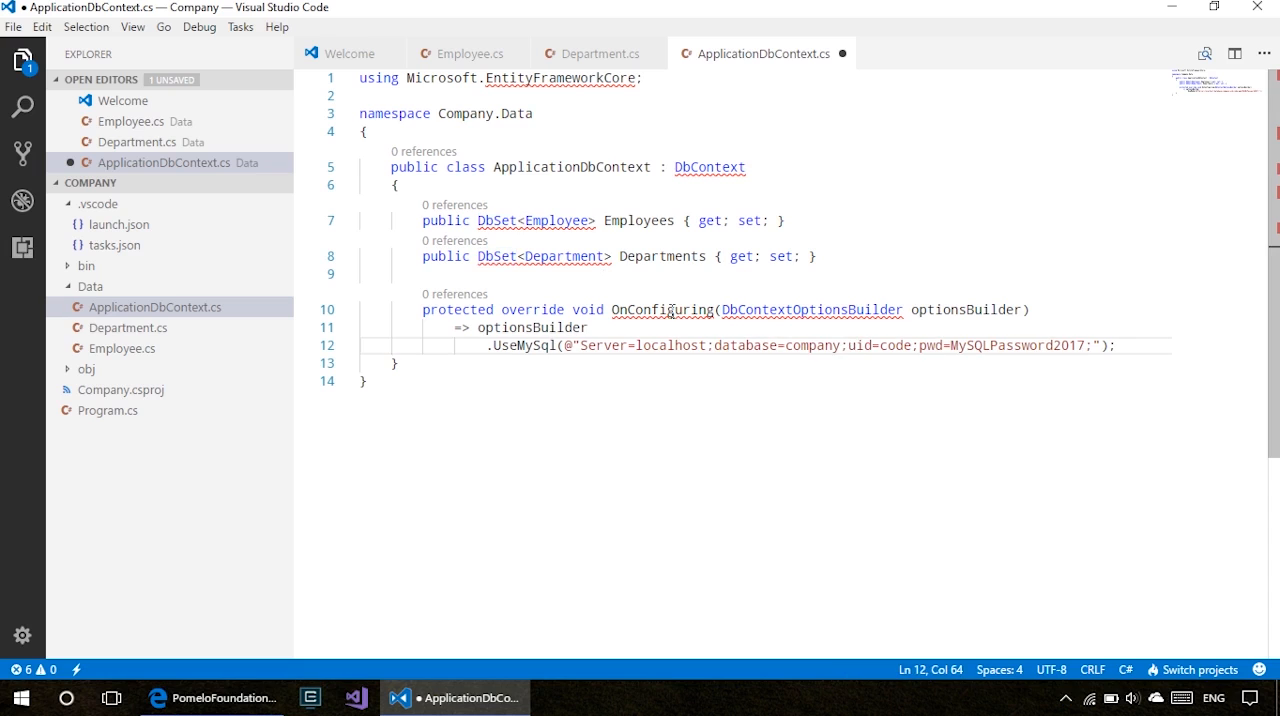
{"action": "mouse_move", "coordinate": [689, 342]}
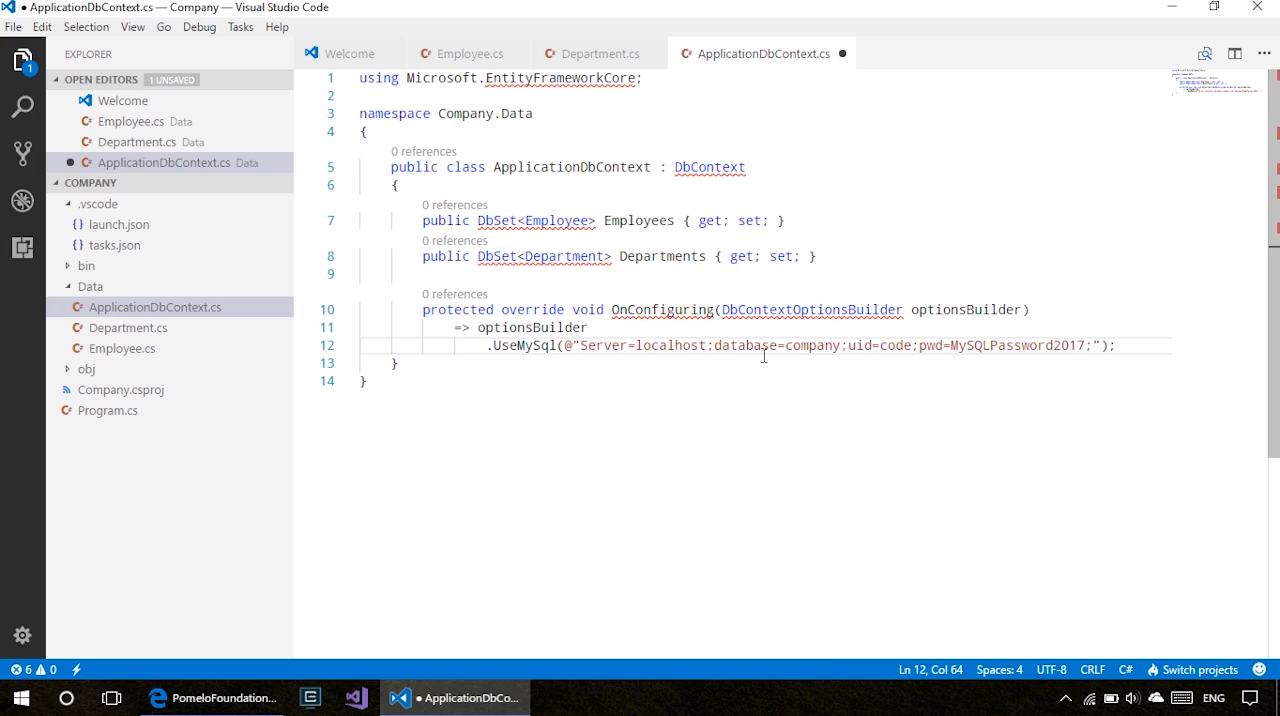
{"action": "mouse_move", "coordinate": [623, 327]}
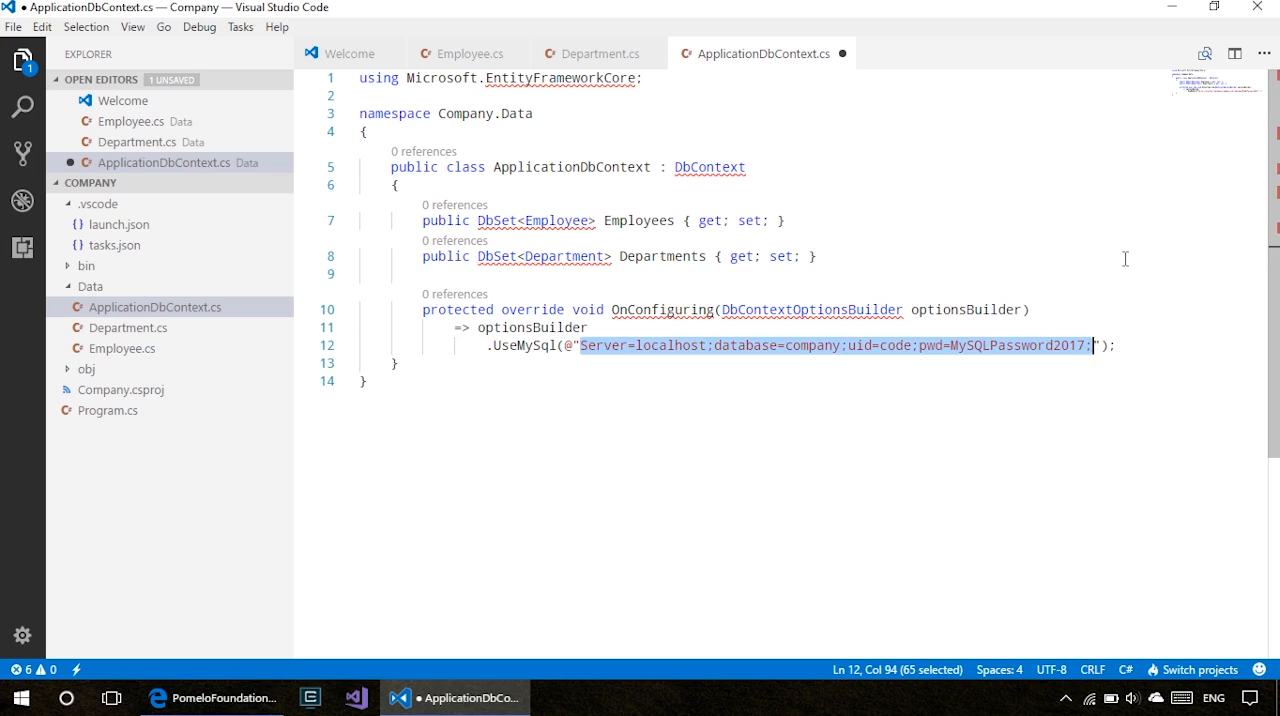
{"action": "mouse_move", "coordinate": [661, 345]}
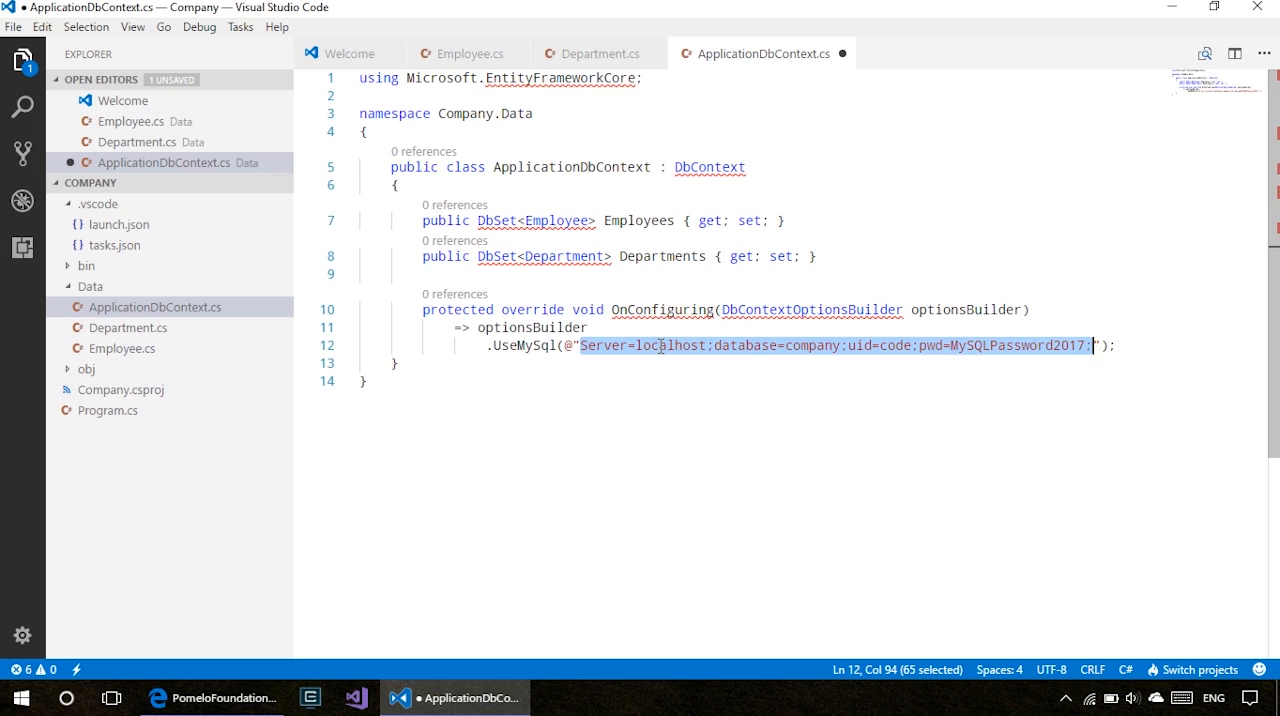
{"action": "left_click", "coordinate": [714, 345]}
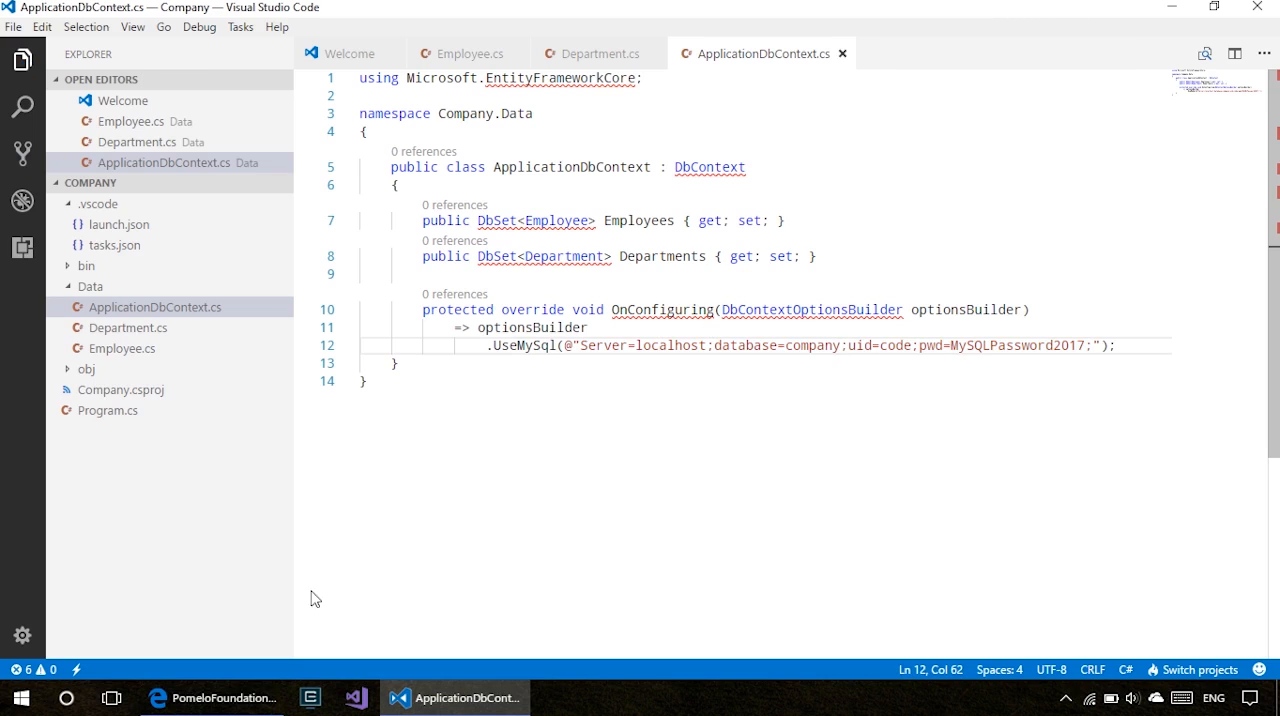
{"action": "left_click", "coordinate": [205, 696]}
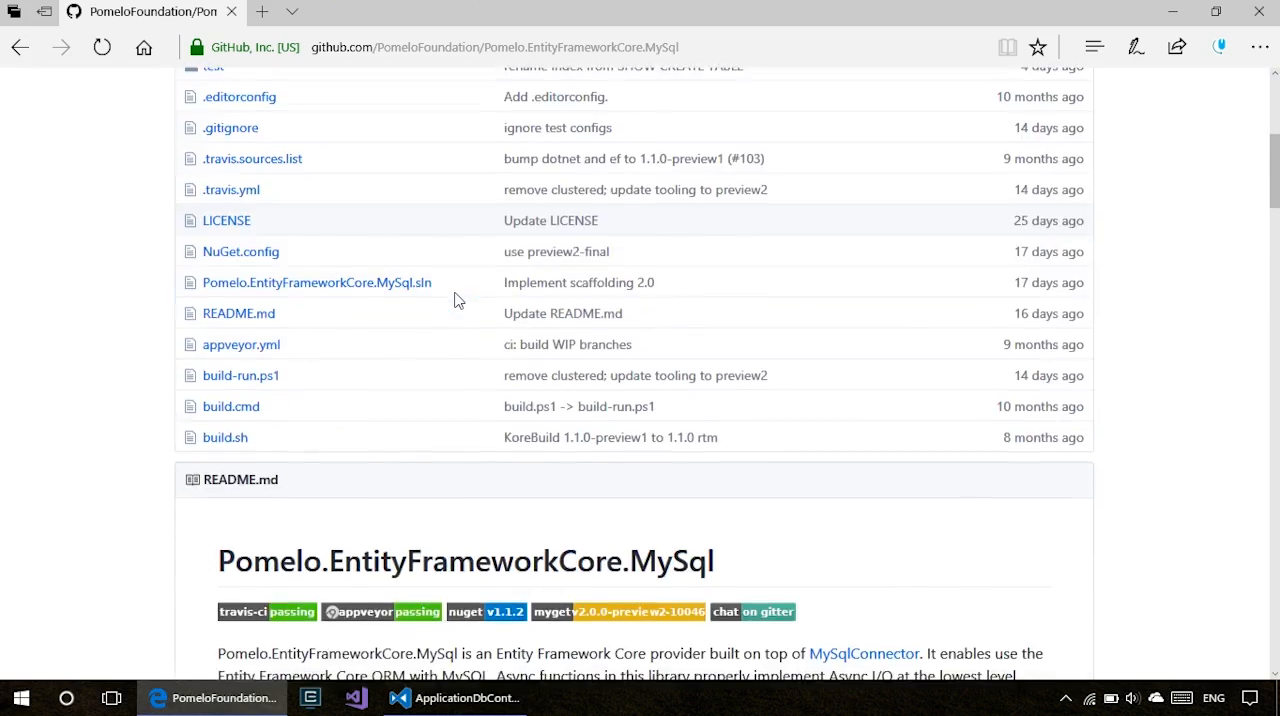
{"action": "scroll", "scroll_direction": "down", "scroll_amount": 3}
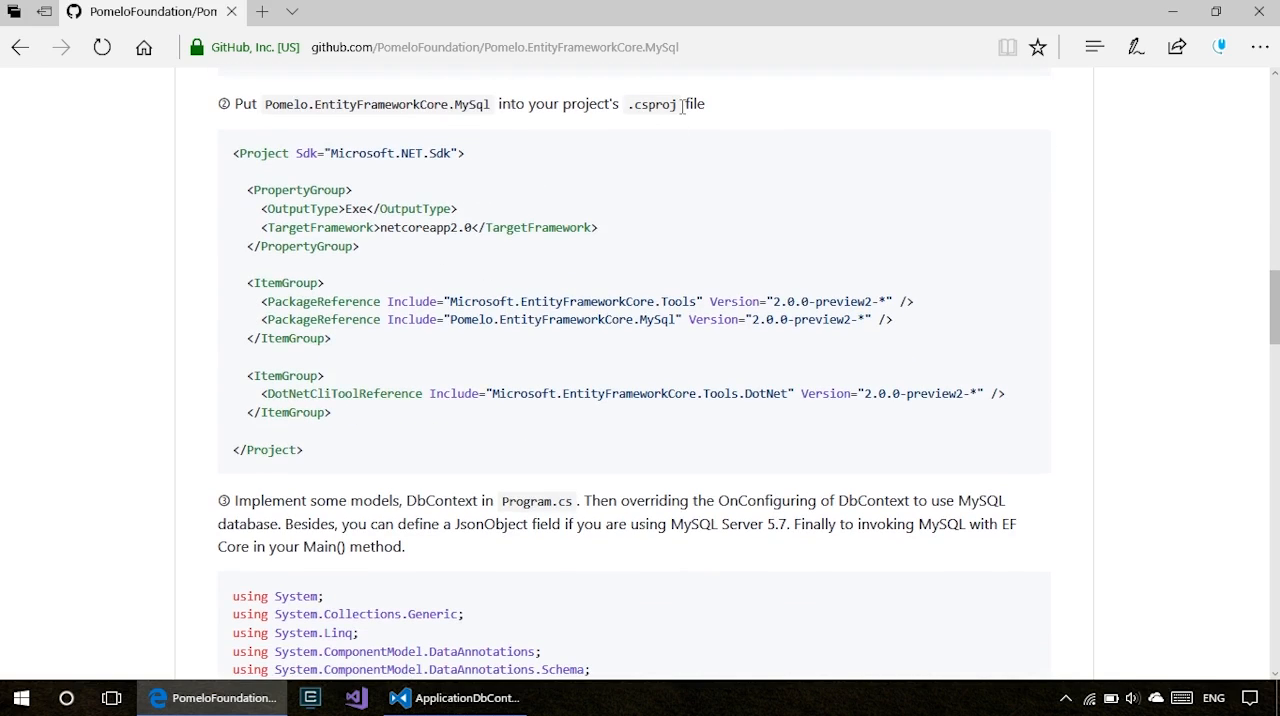
{"action": "mouse_move", "coordinate": [244, 282]}
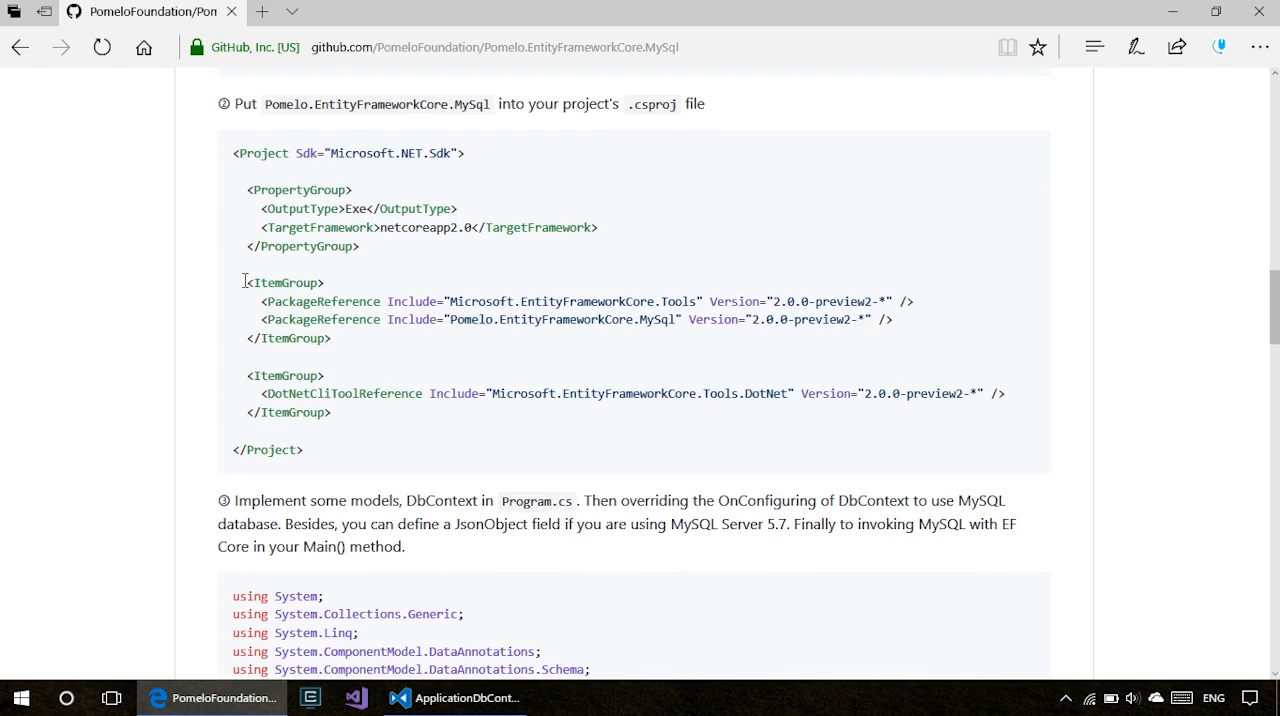
{"action": "mouse_move", "coordinate": [412, 308]}
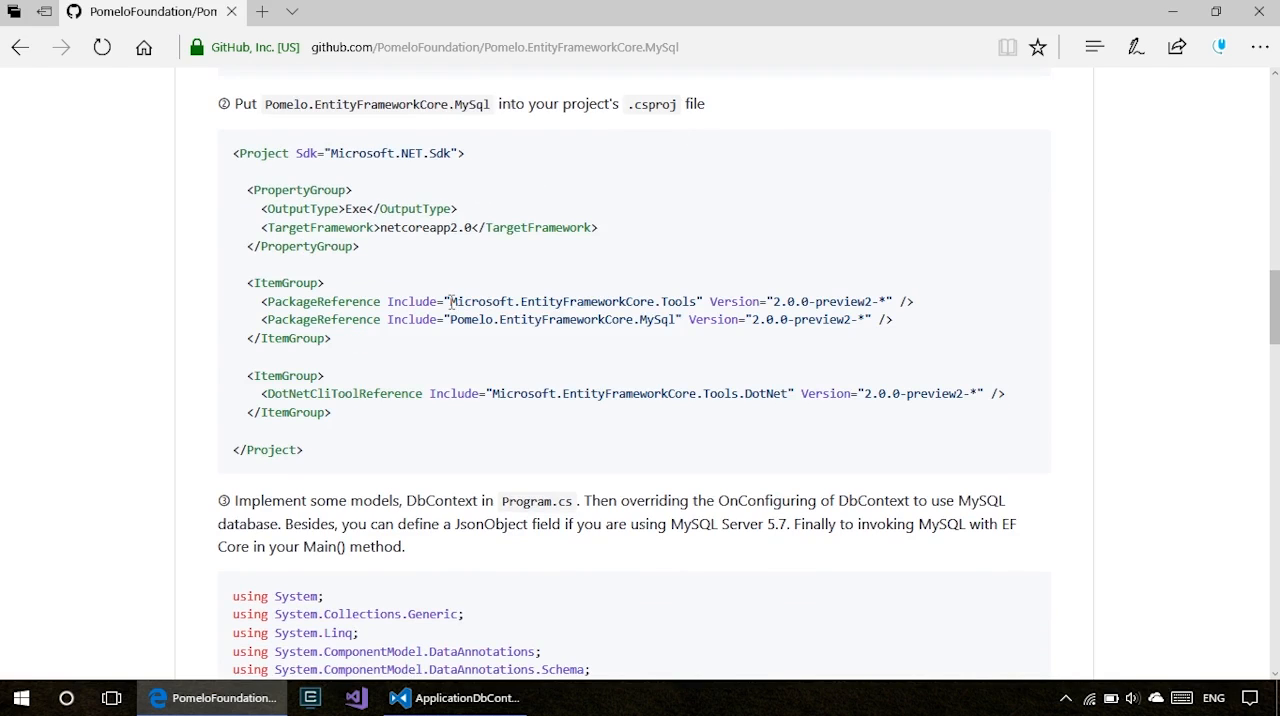
{"action": "mouse_move", "coordinate": [460, 338]}
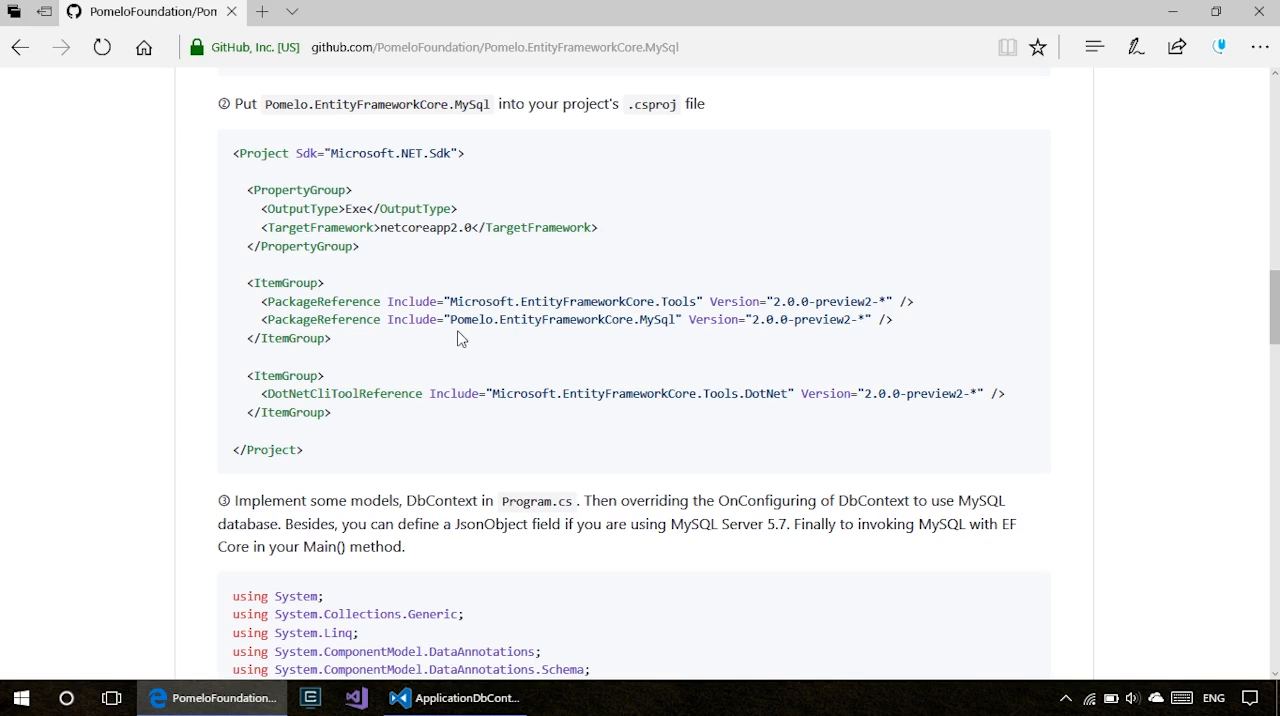
{"action": "mouse_move", "coordinate": [610, 346]}
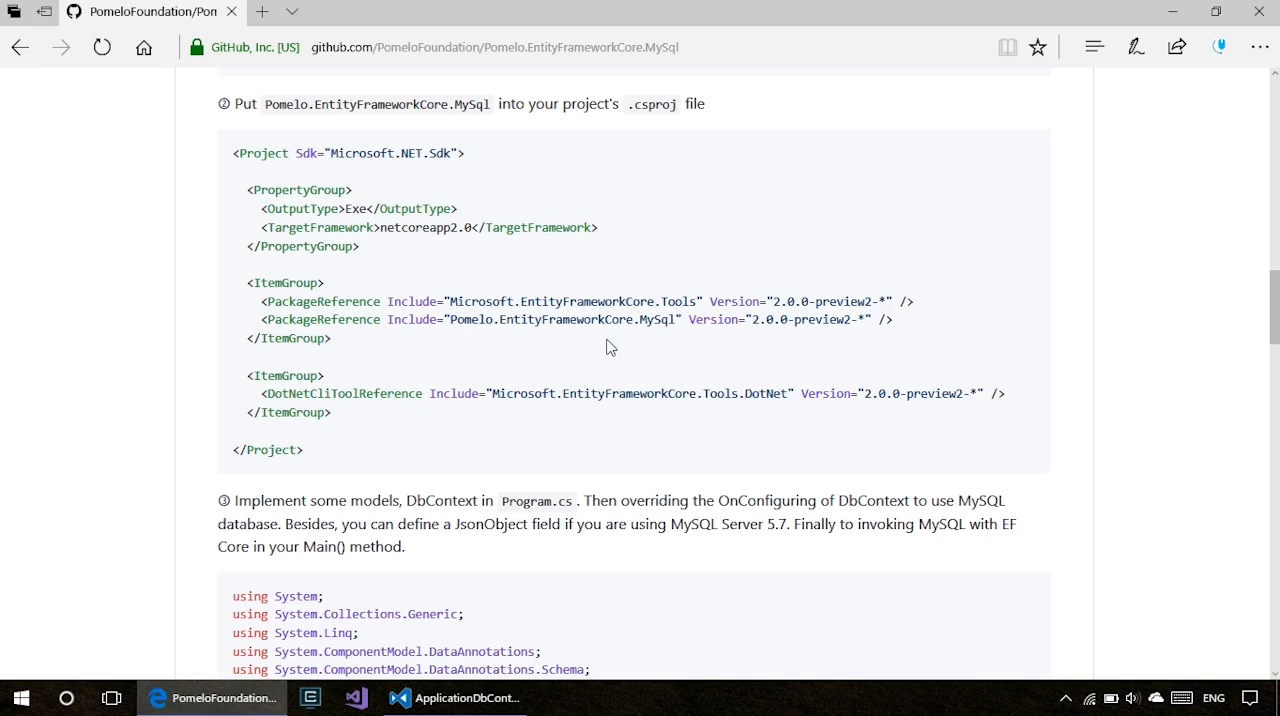
{"action": "mouse_move", "coordinate": [604, 368]}
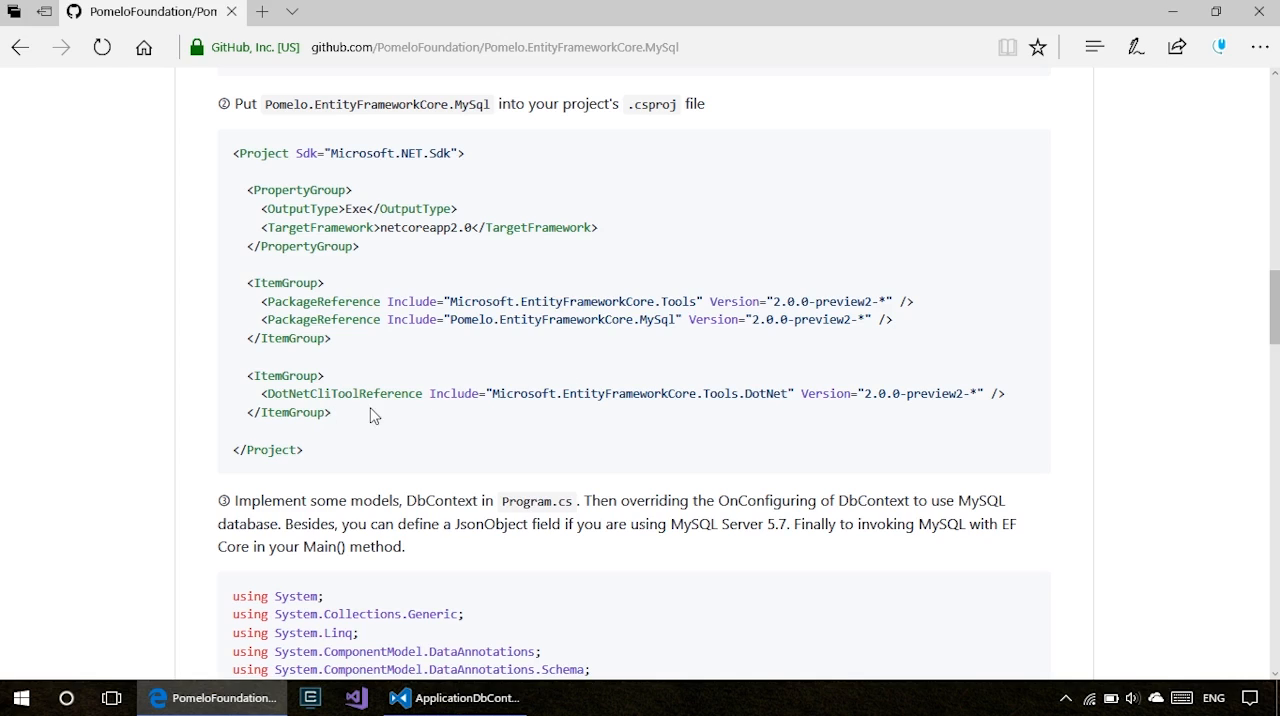
{"action": "mouse_move", "coordinate": [362, 425]}
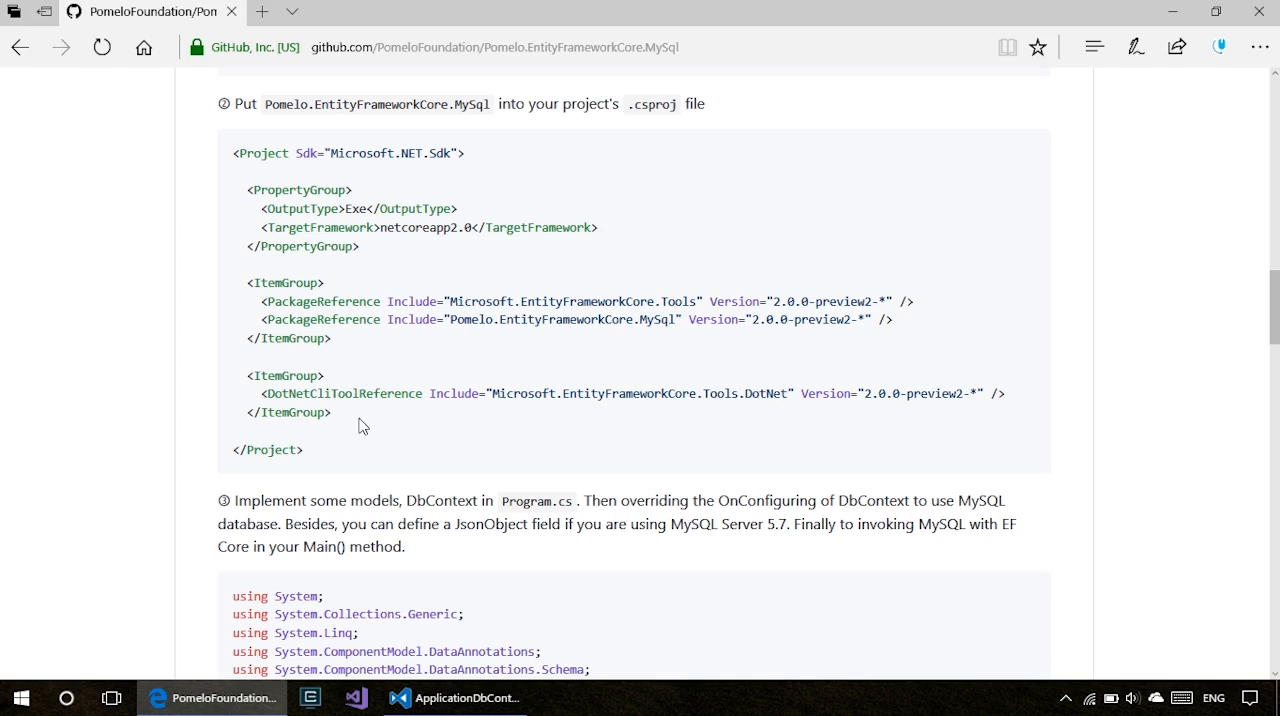
{"action": "mouse_move", "coordinate": [345, 423]}
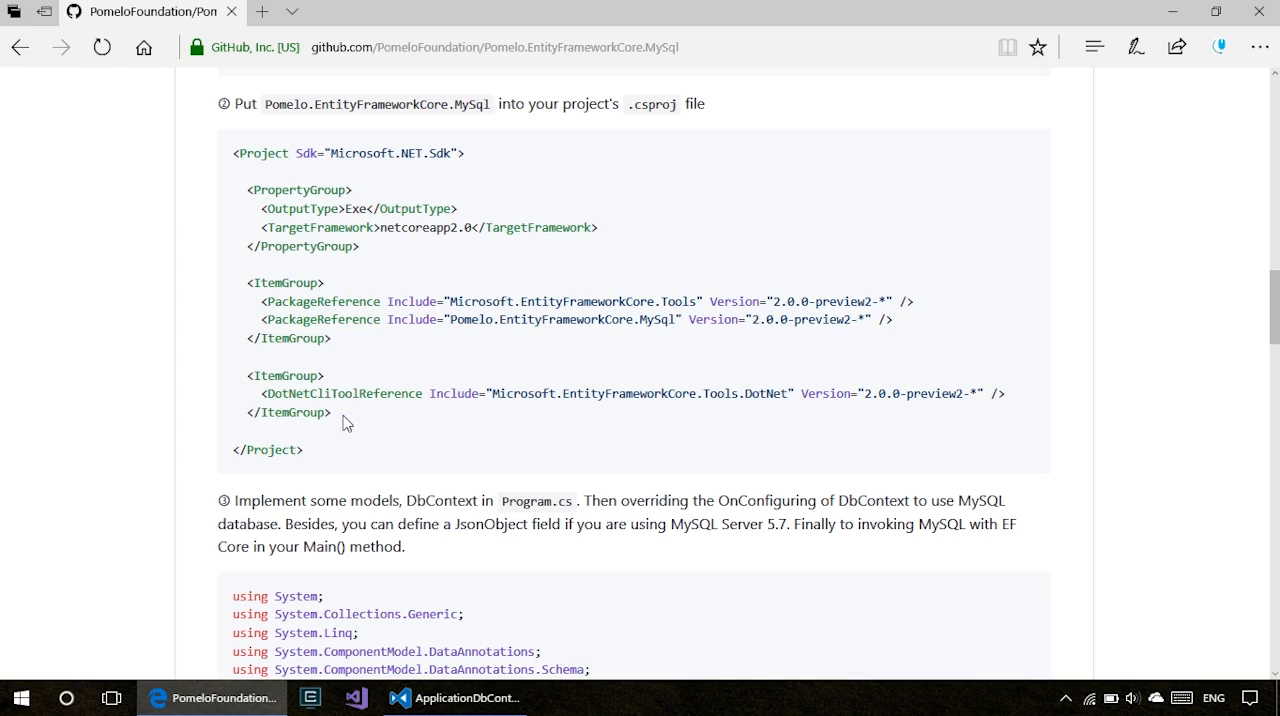
{"action": "mouse_move", "coordinate": [350, 426]}
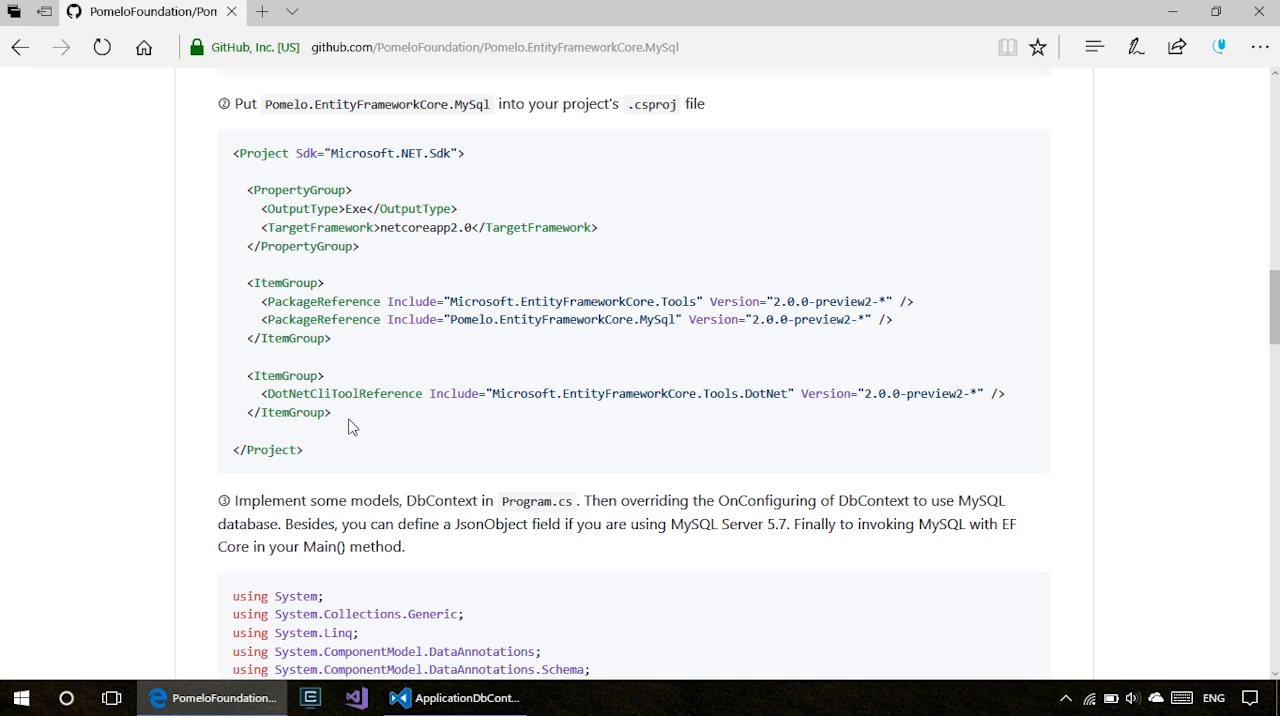
{"action": "mouse_move", "coordinate": [400, 418]}
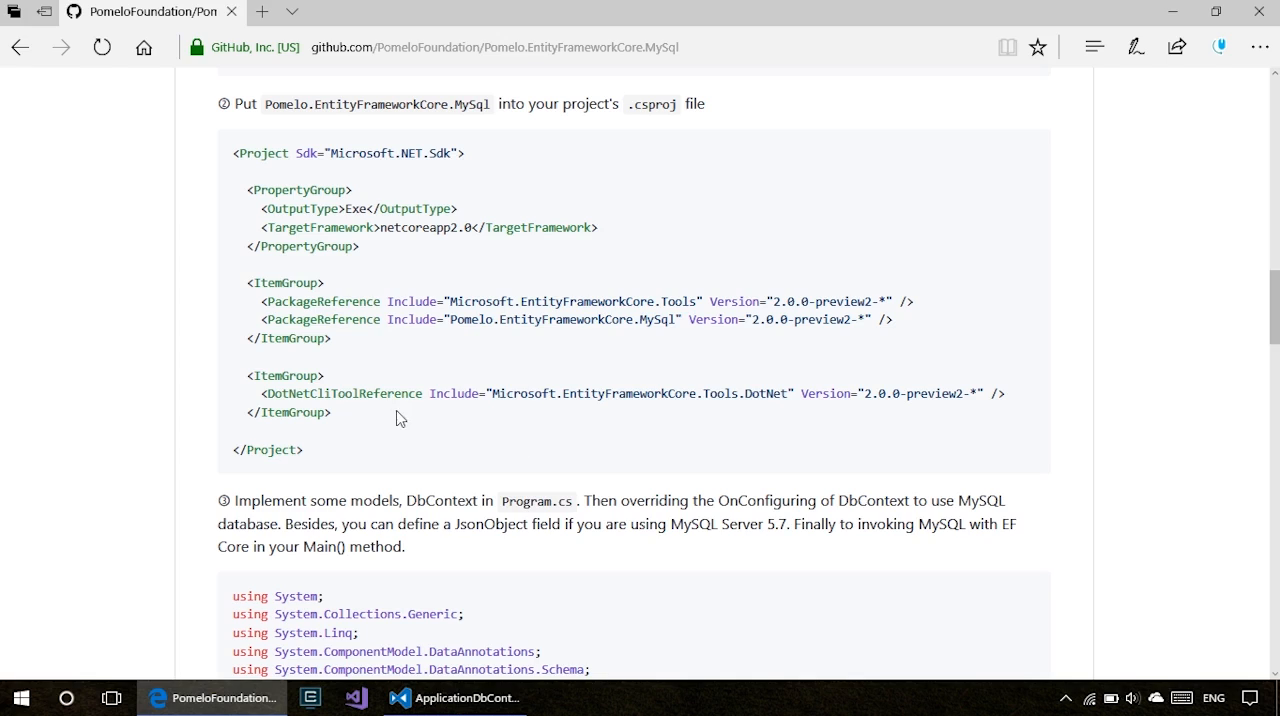
{"action": "mouse_move", "coordinate": [622, 414]}
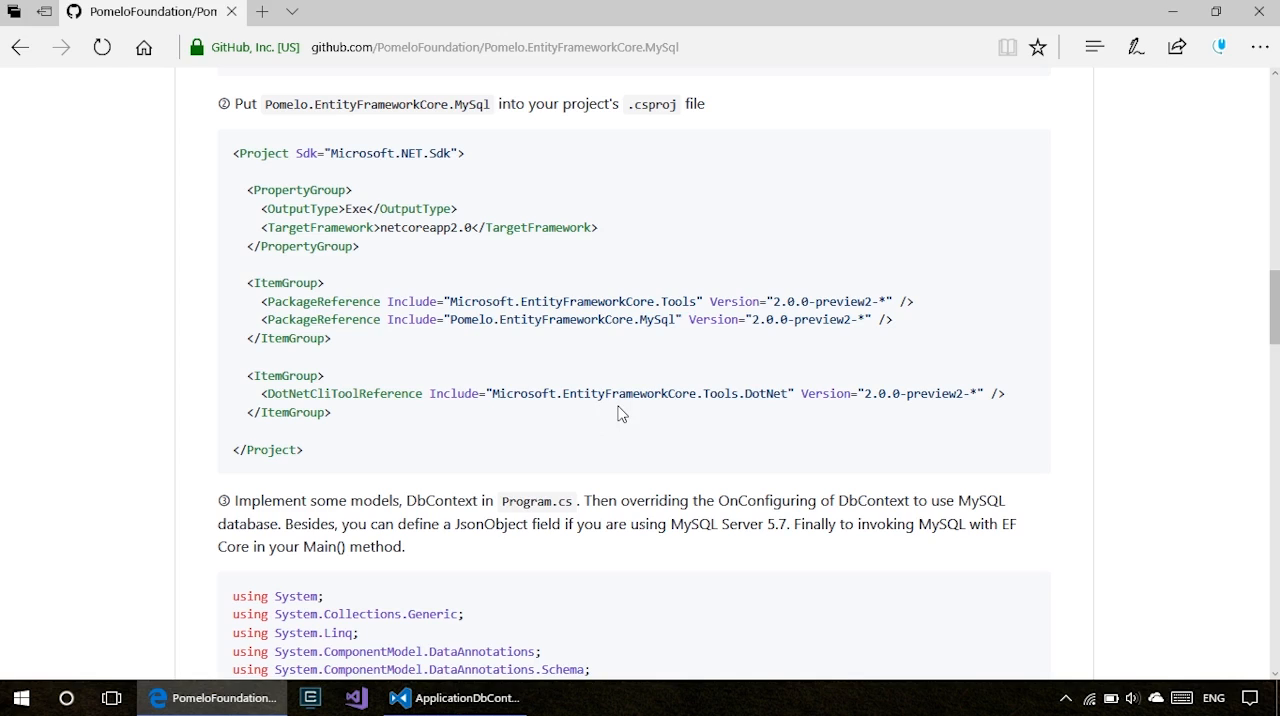
{"action": "mouse_move", "coordinate": [612, 413]}
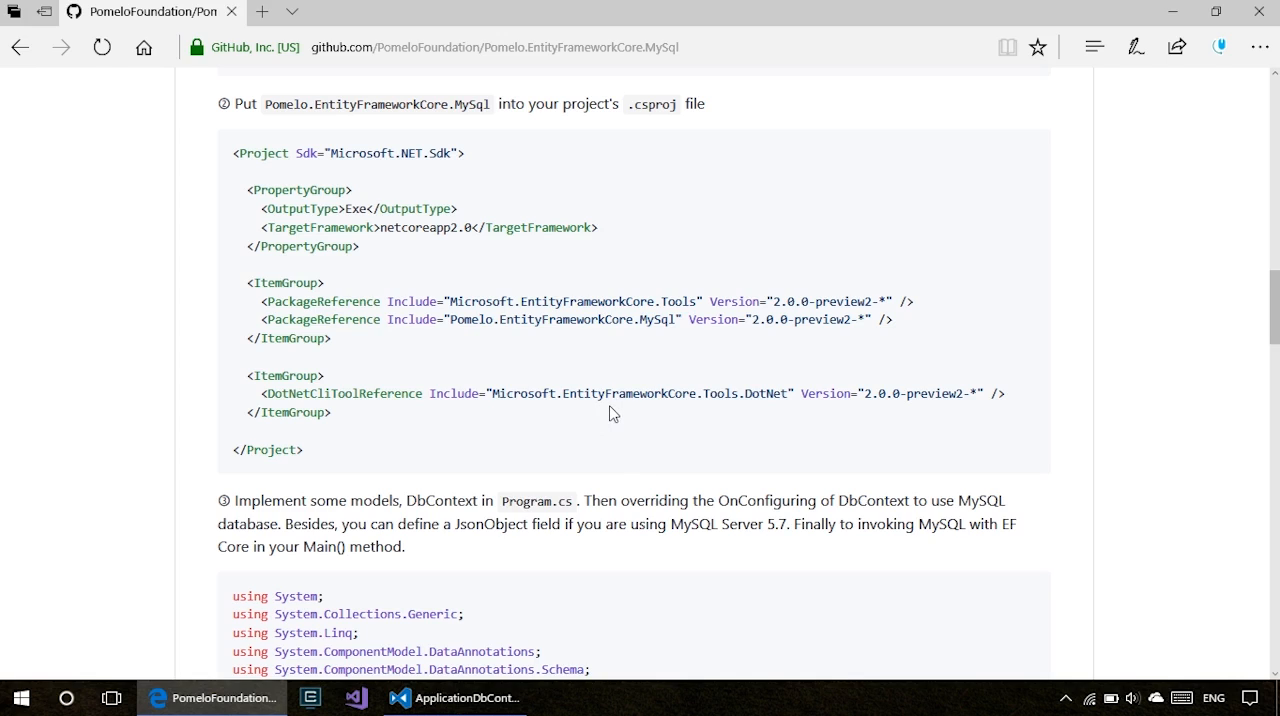
{"action": "scroll", "scroll_direction": "down", "scroll_amount": 3}
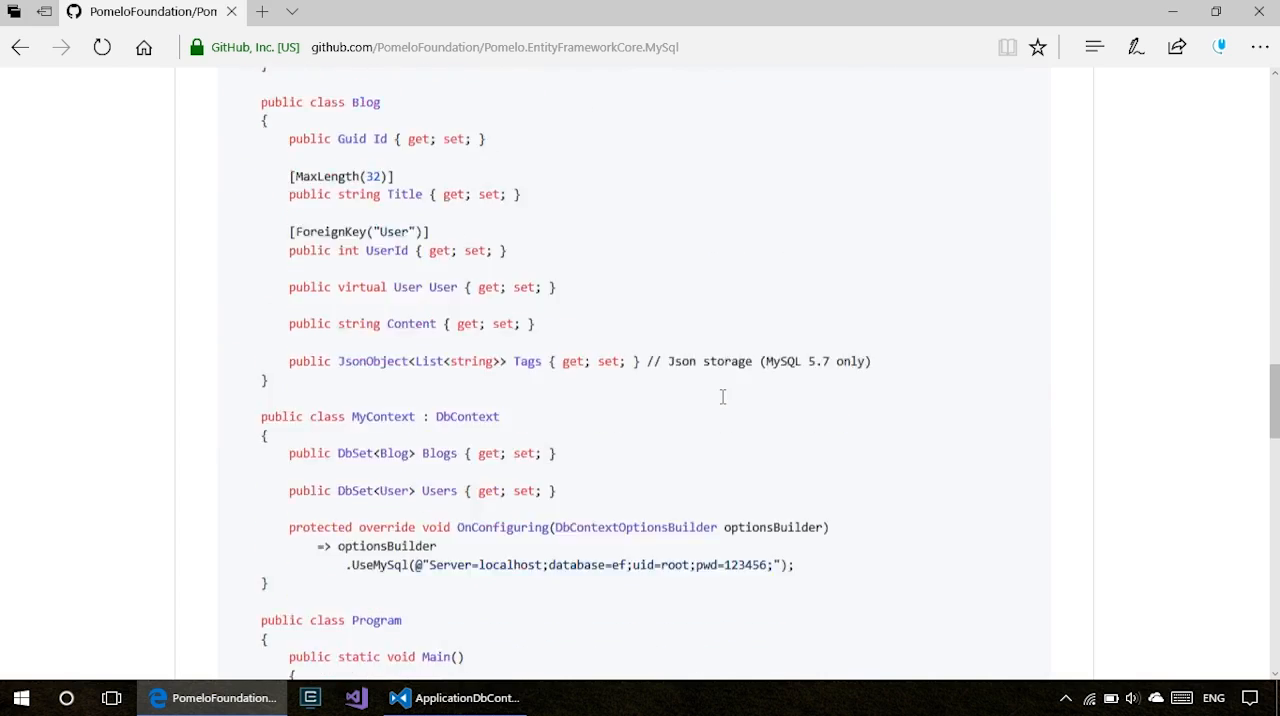
{"action": "scroll", "scroll_direction": "down", "scroll_amount": 3}
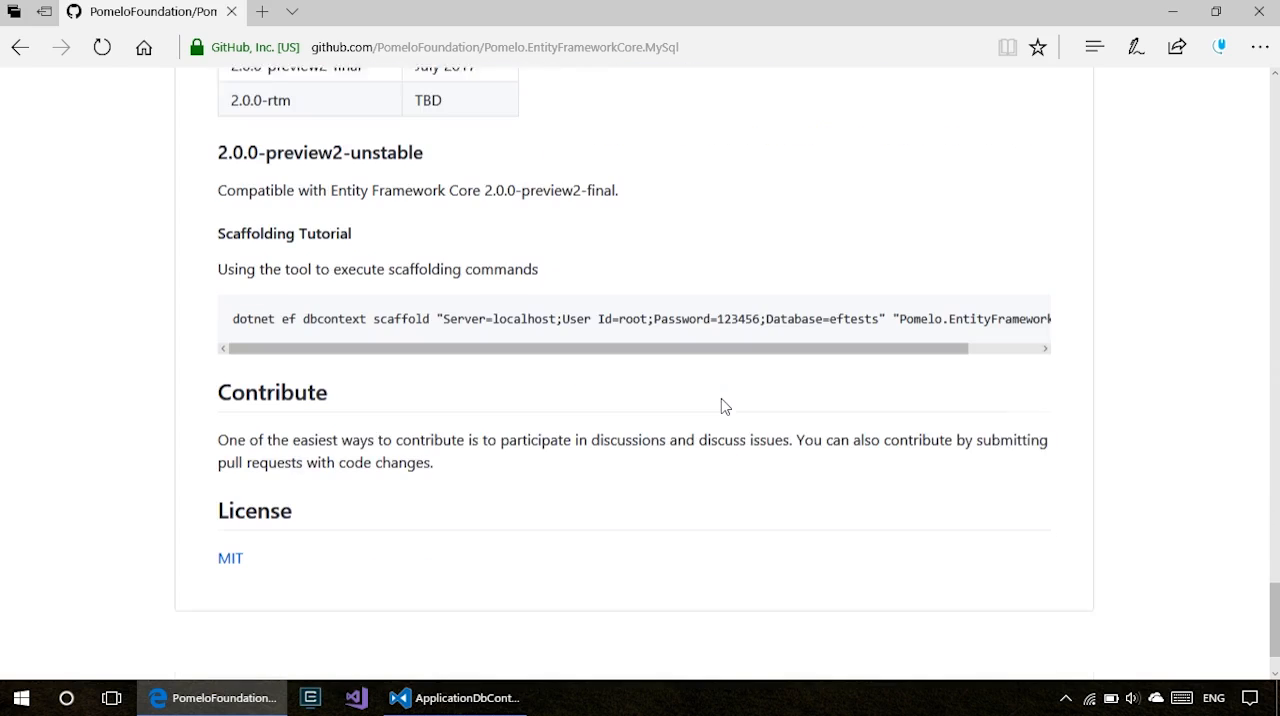
{"action": "scroll", "scroll_direction": "down", "scroll_amount": 3}
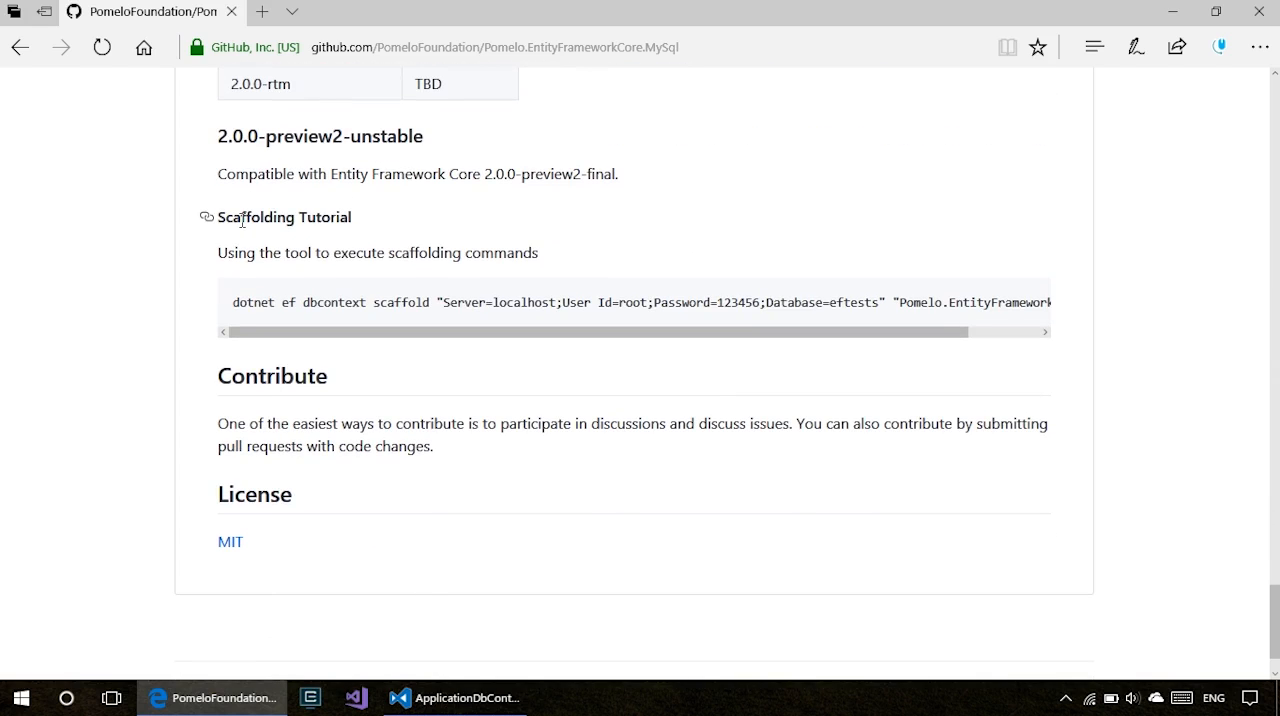
{"action": "mouse_move", "coordinate": [480, 308]}
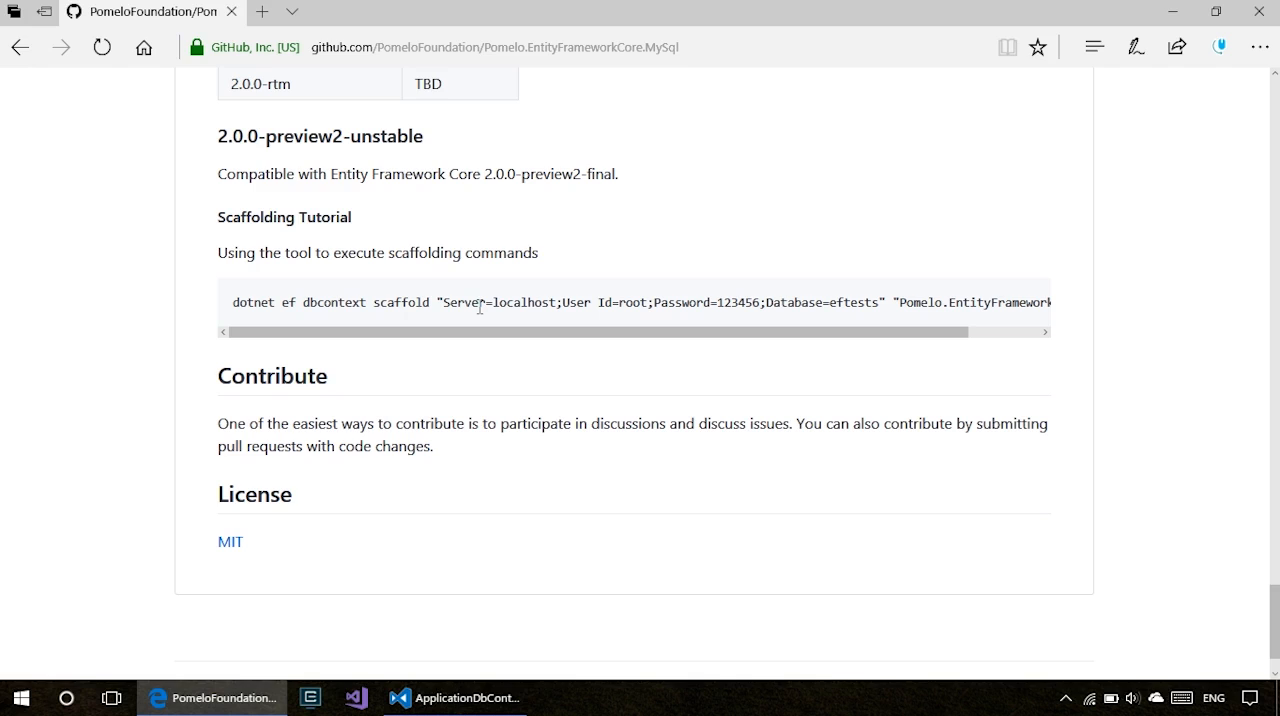
{"action": "mouse_move", "coordinate": [392, 320]}
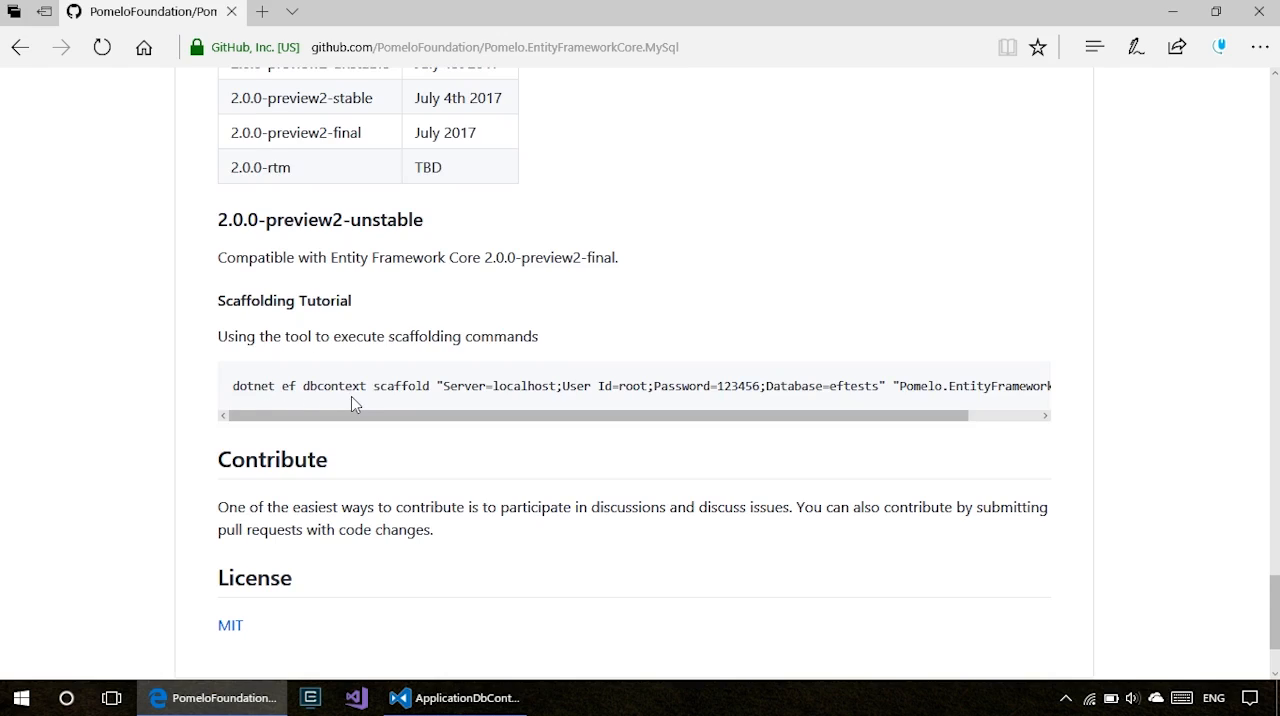
{"action": "mouse_move", "coordinate": [507, 411]}
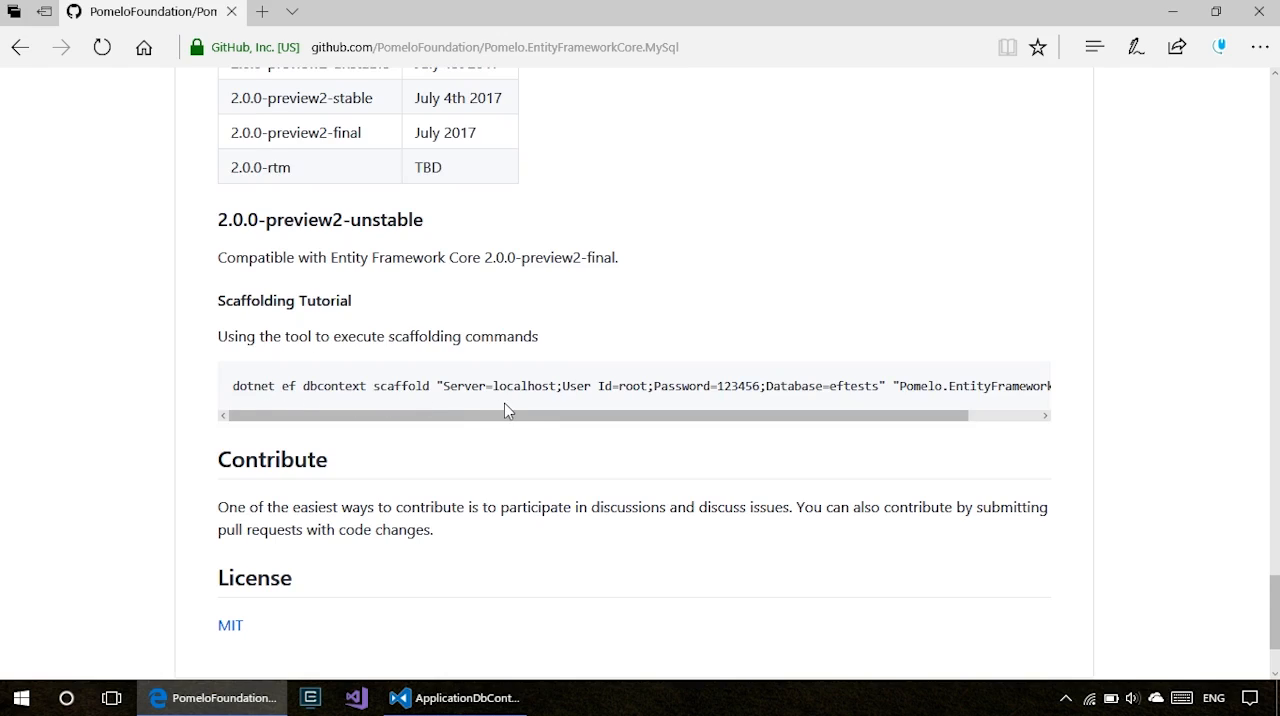
{"action": "left_click_drag", "start_coordinate": [505, 415], "coordinate": [820, 421]}
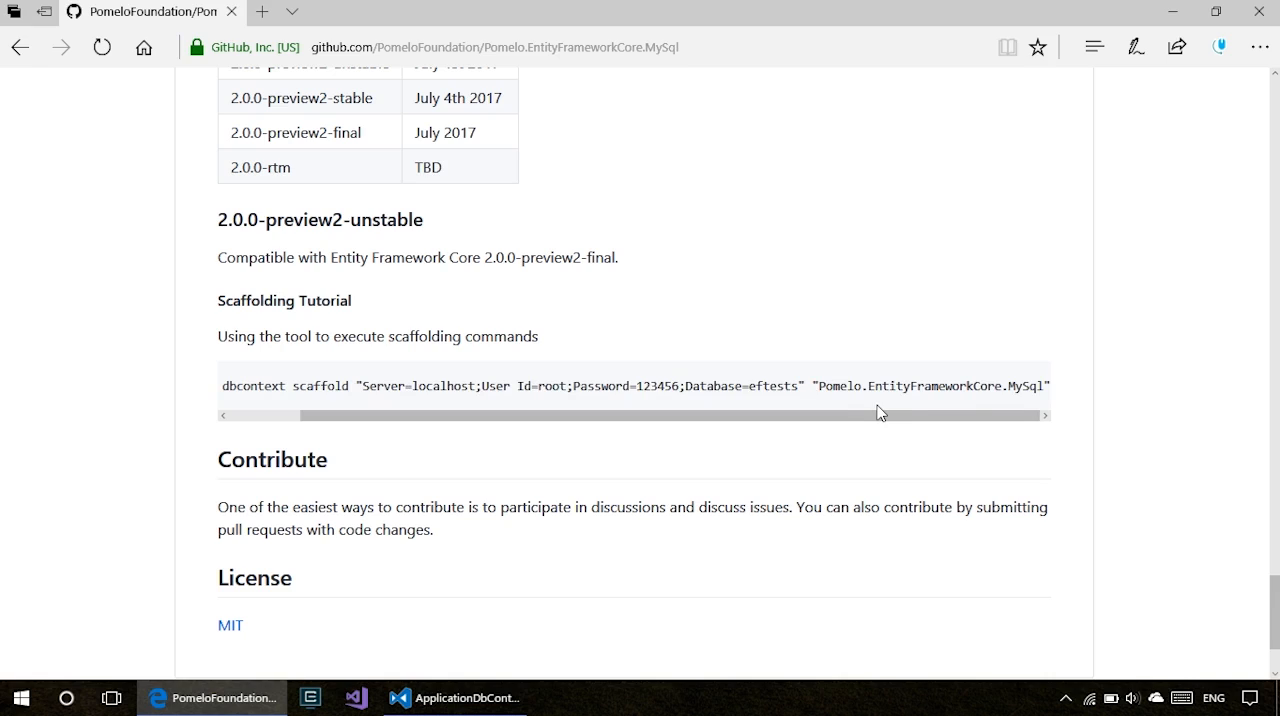
Open Company.csproj listing EF Core Tools and Pomelo MySQL packages, and run dotnet restore
{"action": "left_click", "coordinate": [458, 697]}
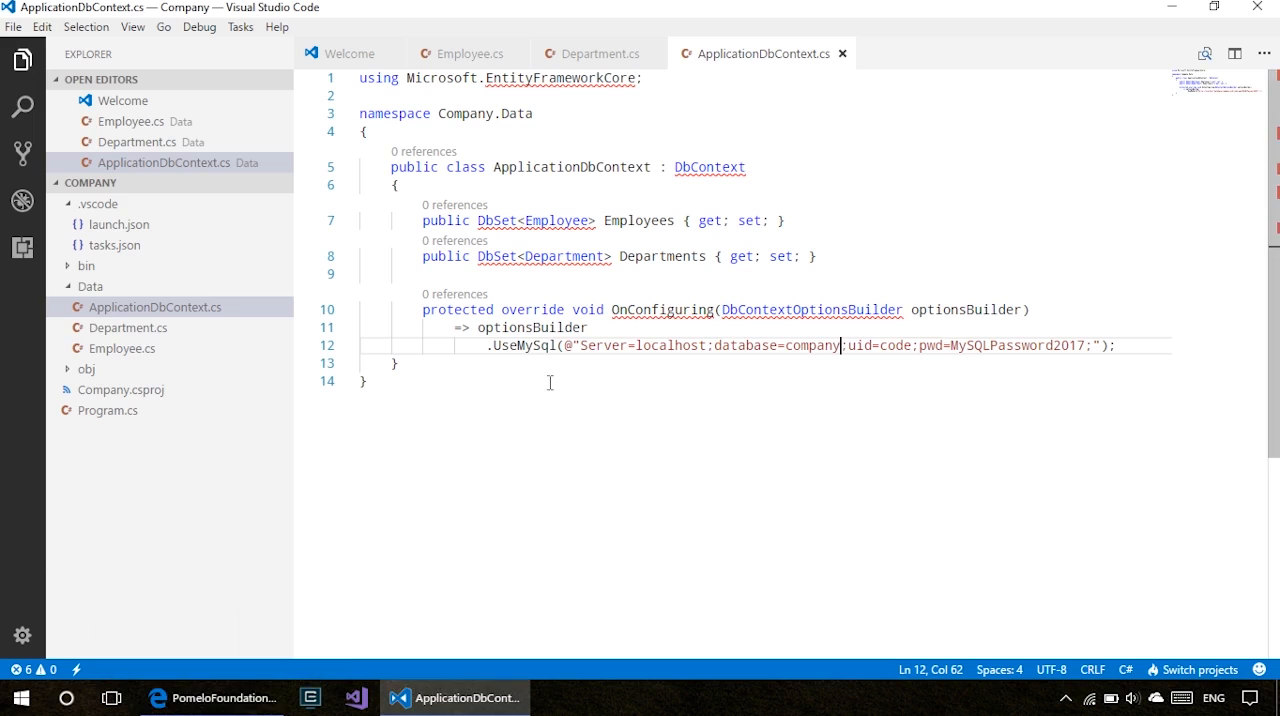
{"action": "mouse_move", "coordinate": [197, 314]}
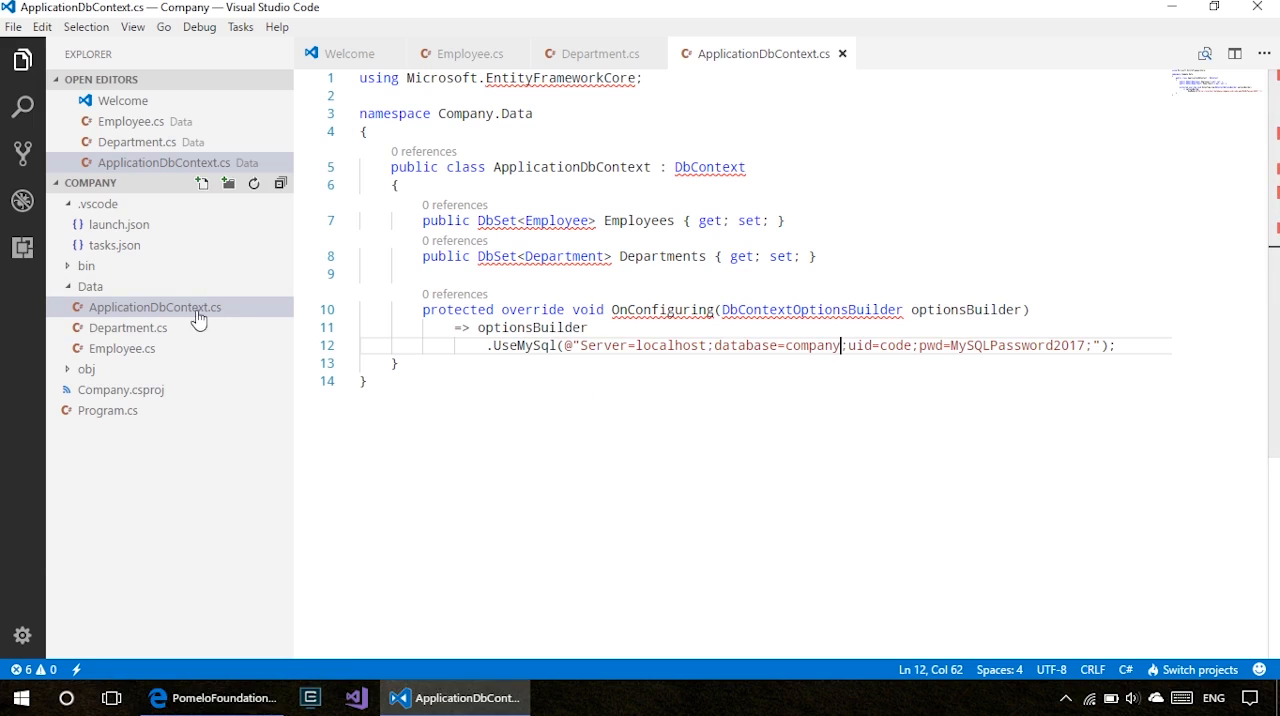
{"action": "left_click", "coordinate": [120, 390]}
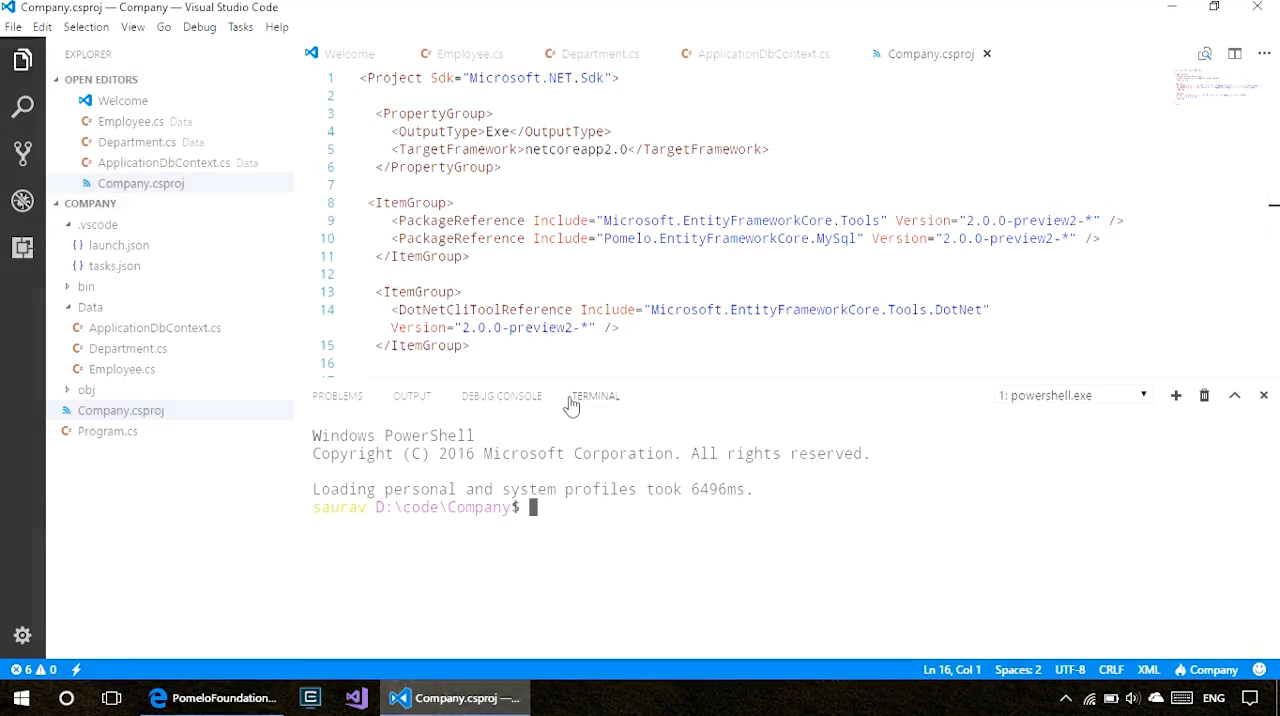
{"action": "type", "text": "dotnet restore"}
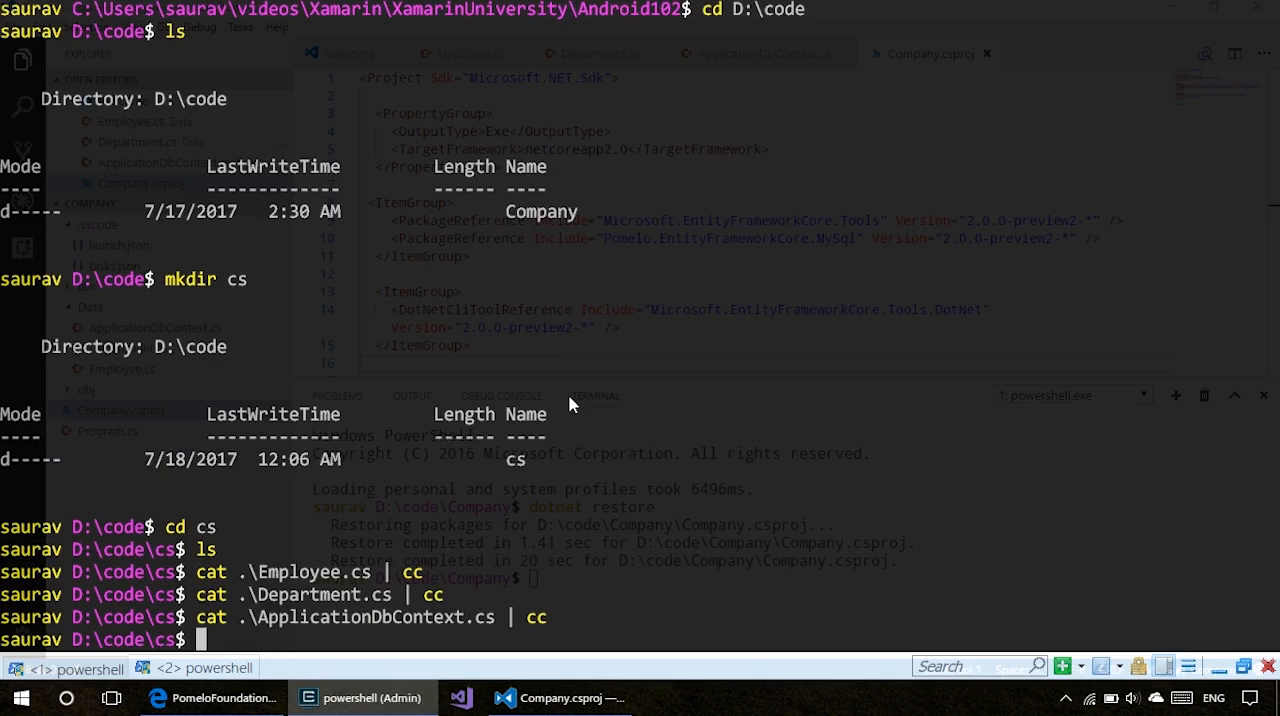
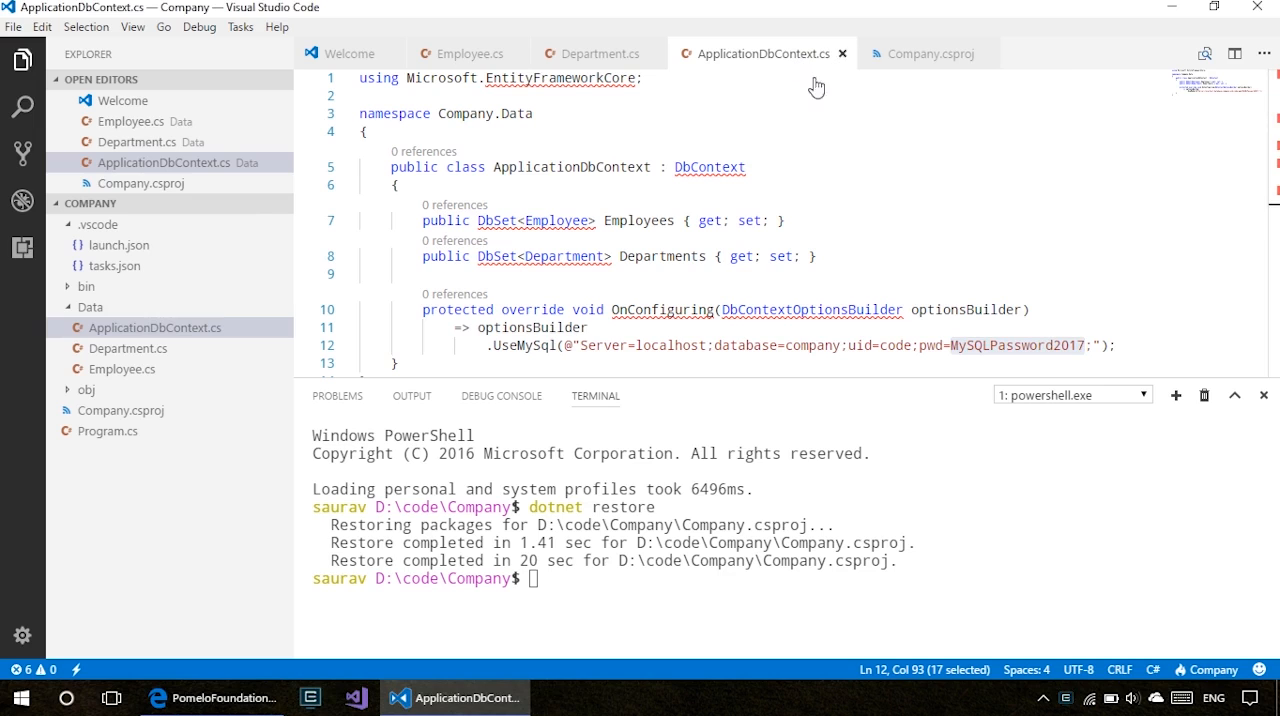
Close all editor tabs, open Program.cs, and delete its Hello World Console.WriteLine line
{"action": "right_click", "coordinate": [765, 53]}
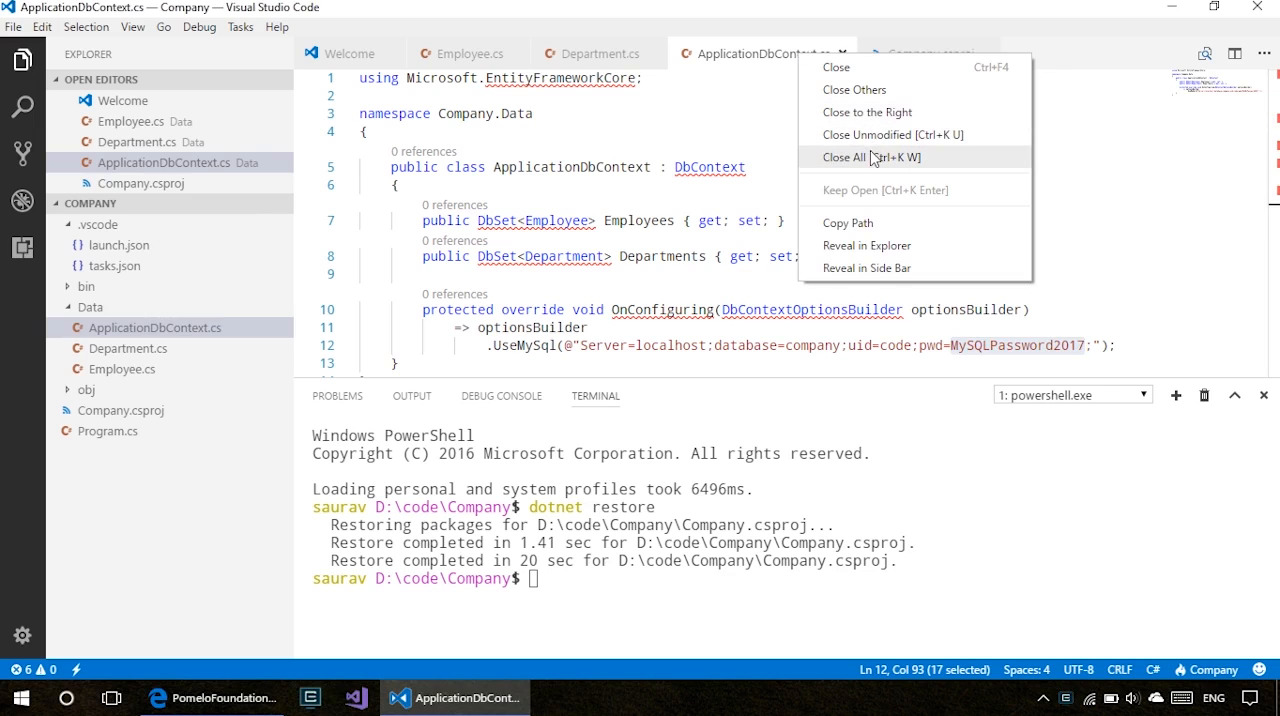
{"action": "left_click", "coordinate": [843, 157]}
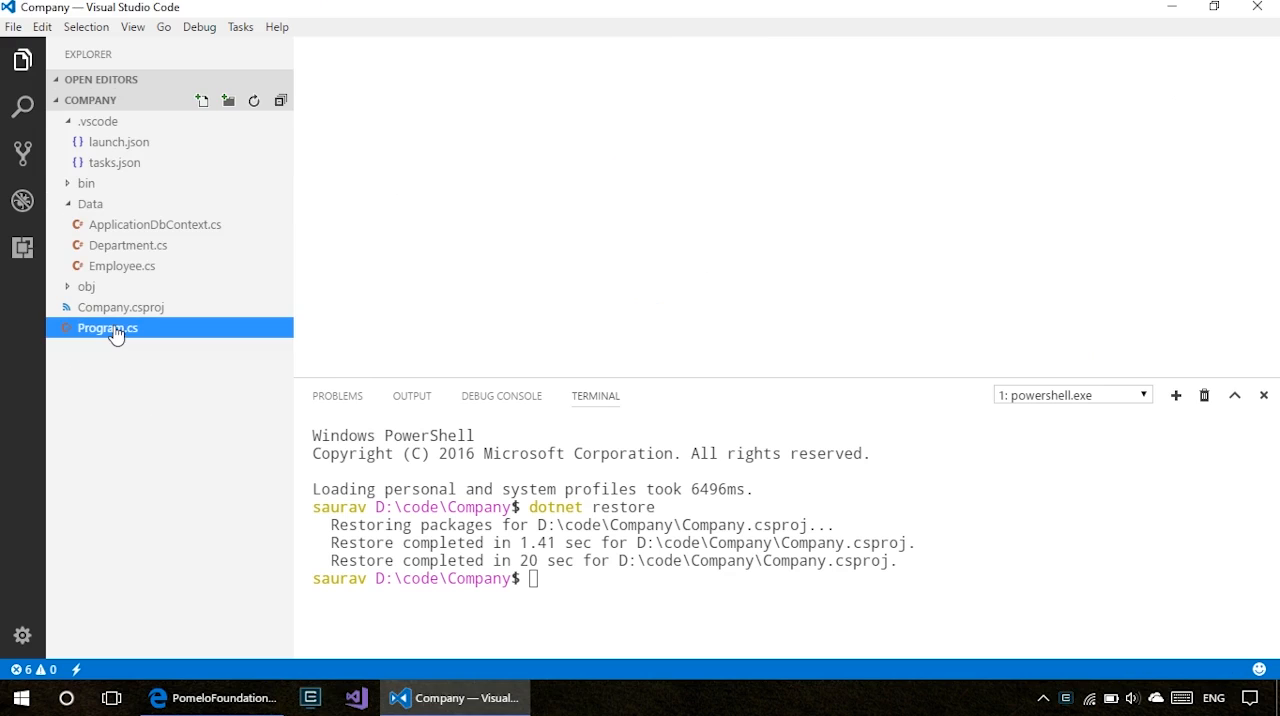
{"action": "double_click", "coordinate": [107, 327]}
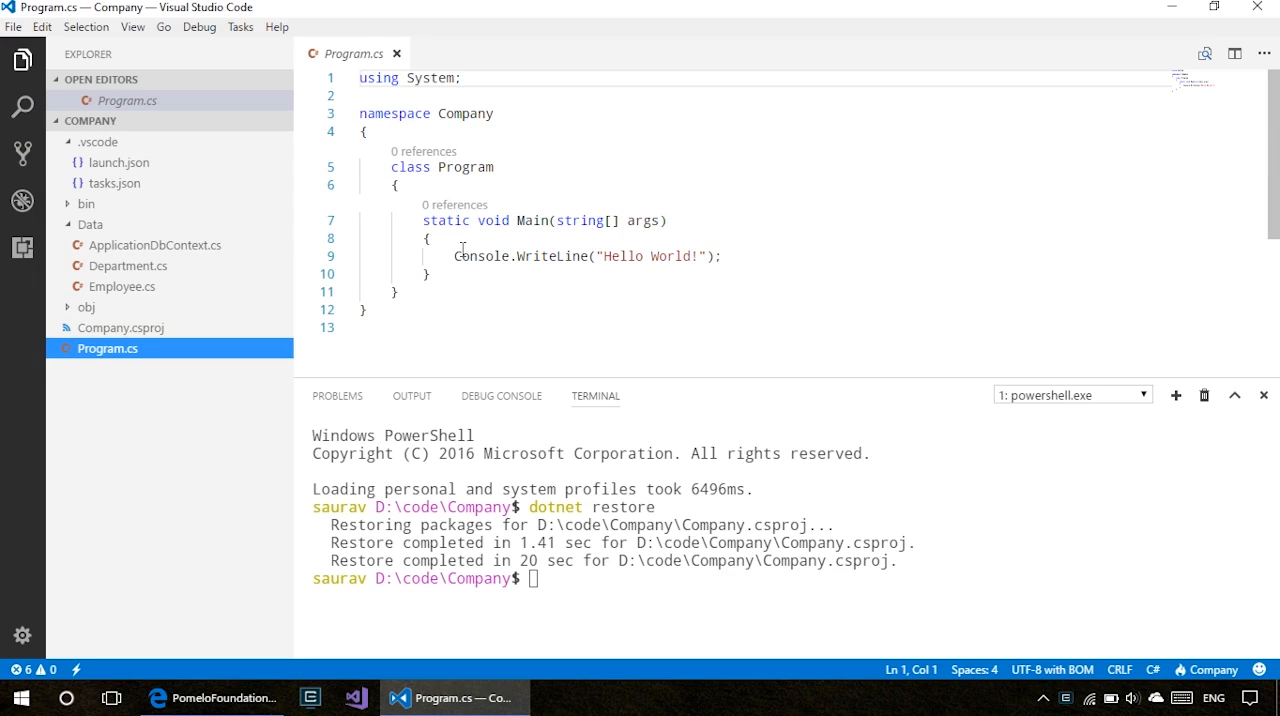
{"action": "left_click_drag", "start_coordinate": [456, 256], "coordinate": [722, 256]}
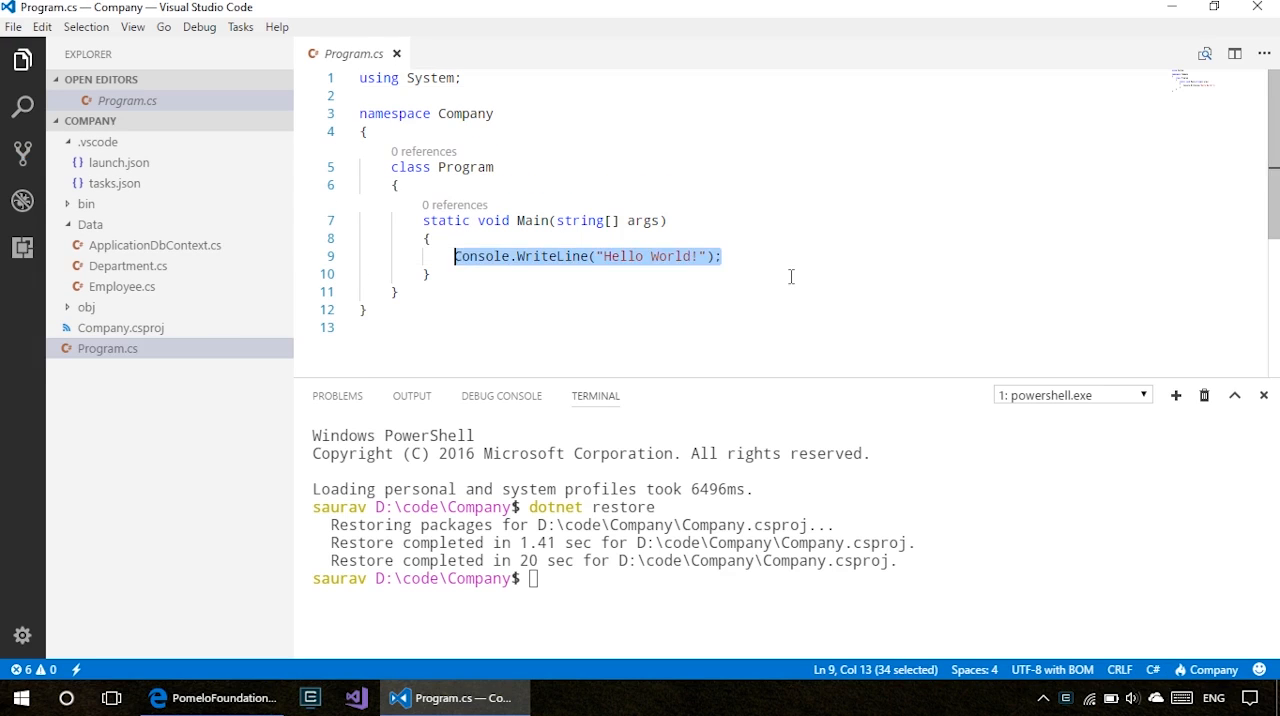
{"action": "key", "text": "Delete"}
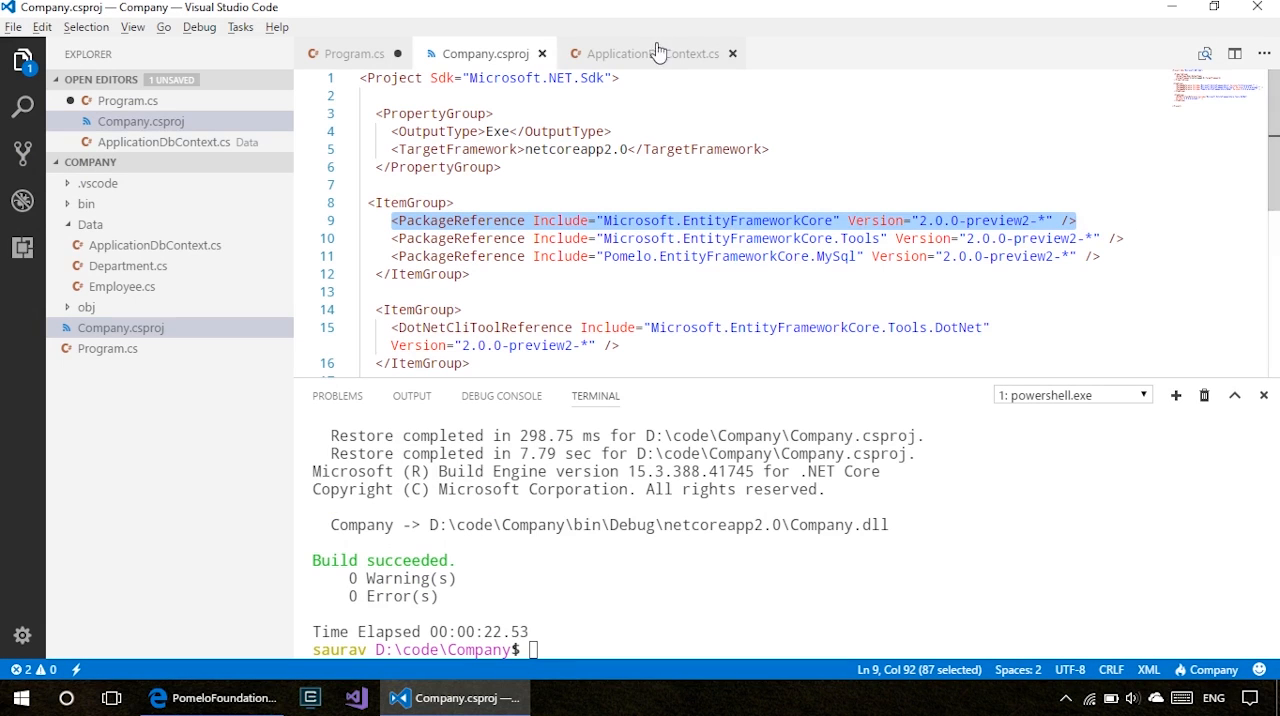
Complete the context.Database.EnsureCreated(); statement and enter the dotnet restore/build/run terminal command
{"action": "left_click", "coordinate": [661, 53]}
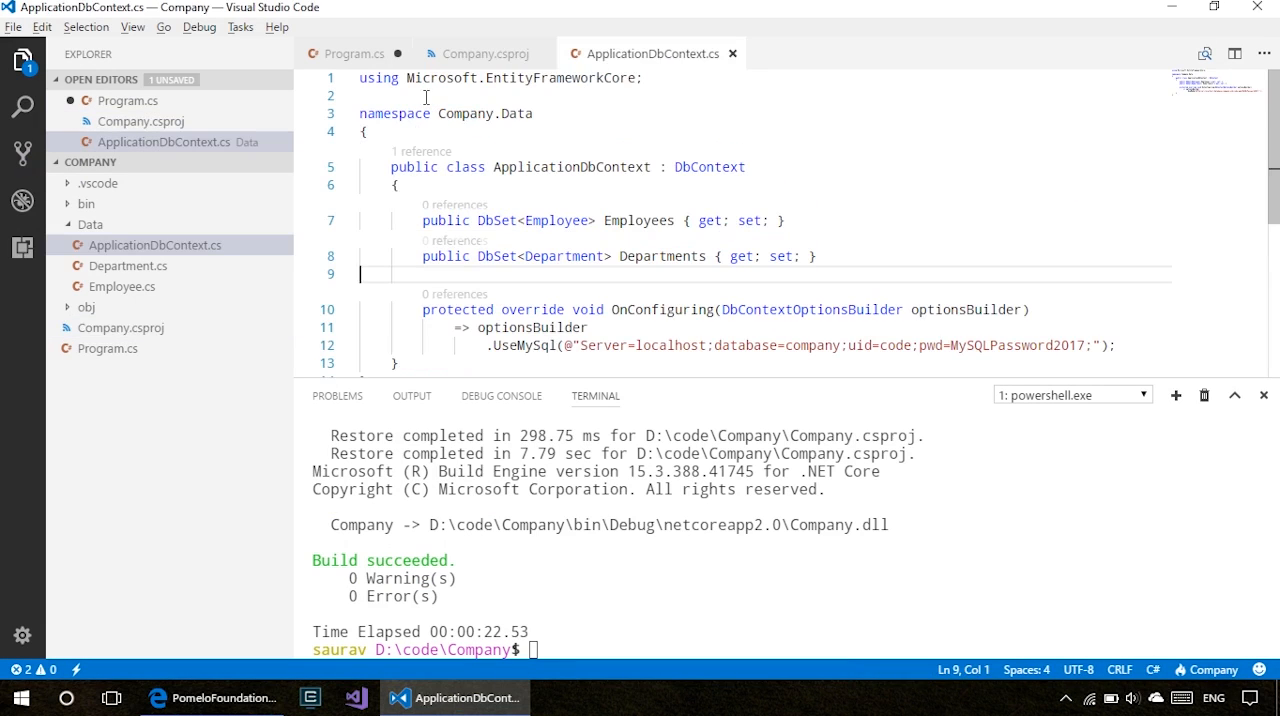
{"action": "left_click", "coordinate": [480, 53]}
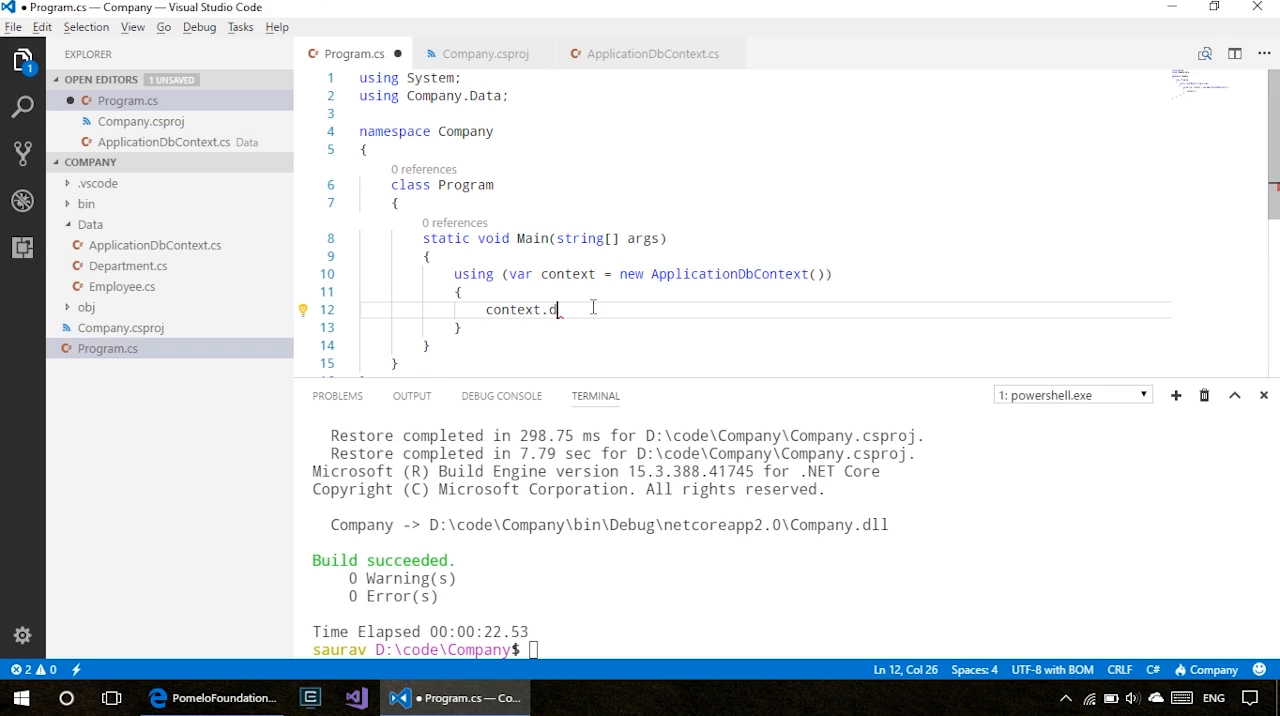
{"action": "type", "text": "atabase.e"}
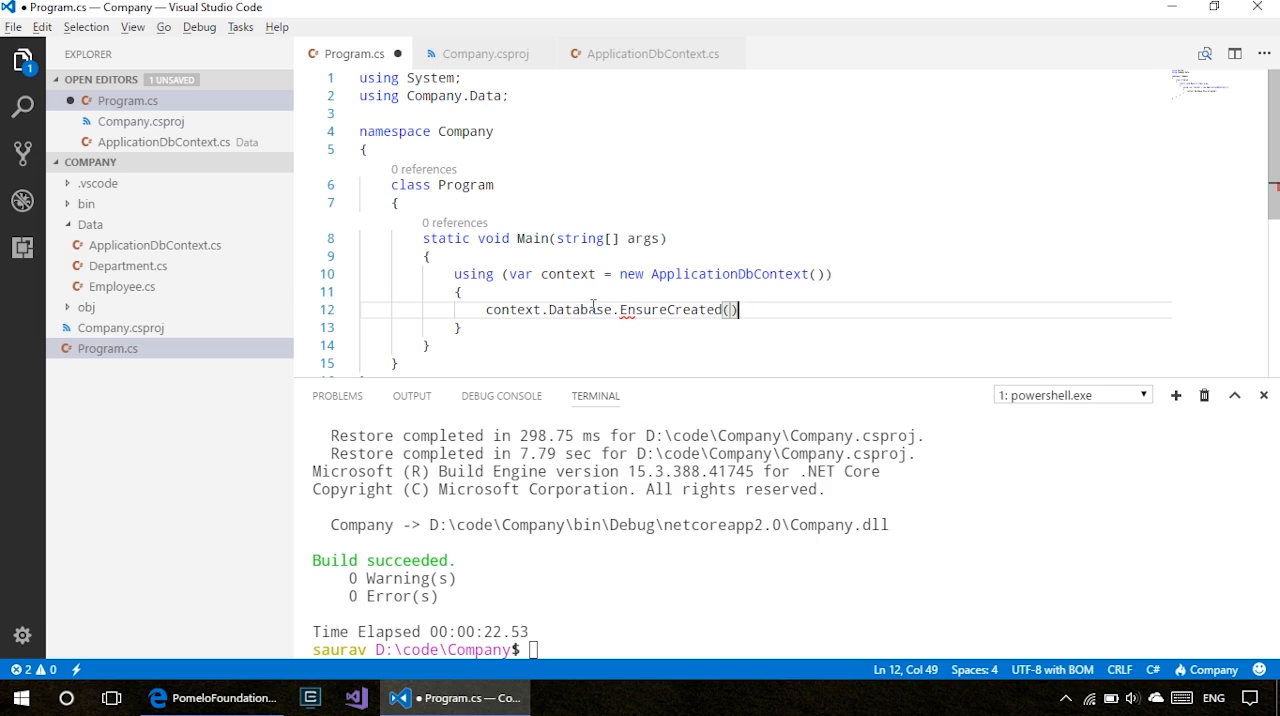
{"action": "type", "text": ";"}
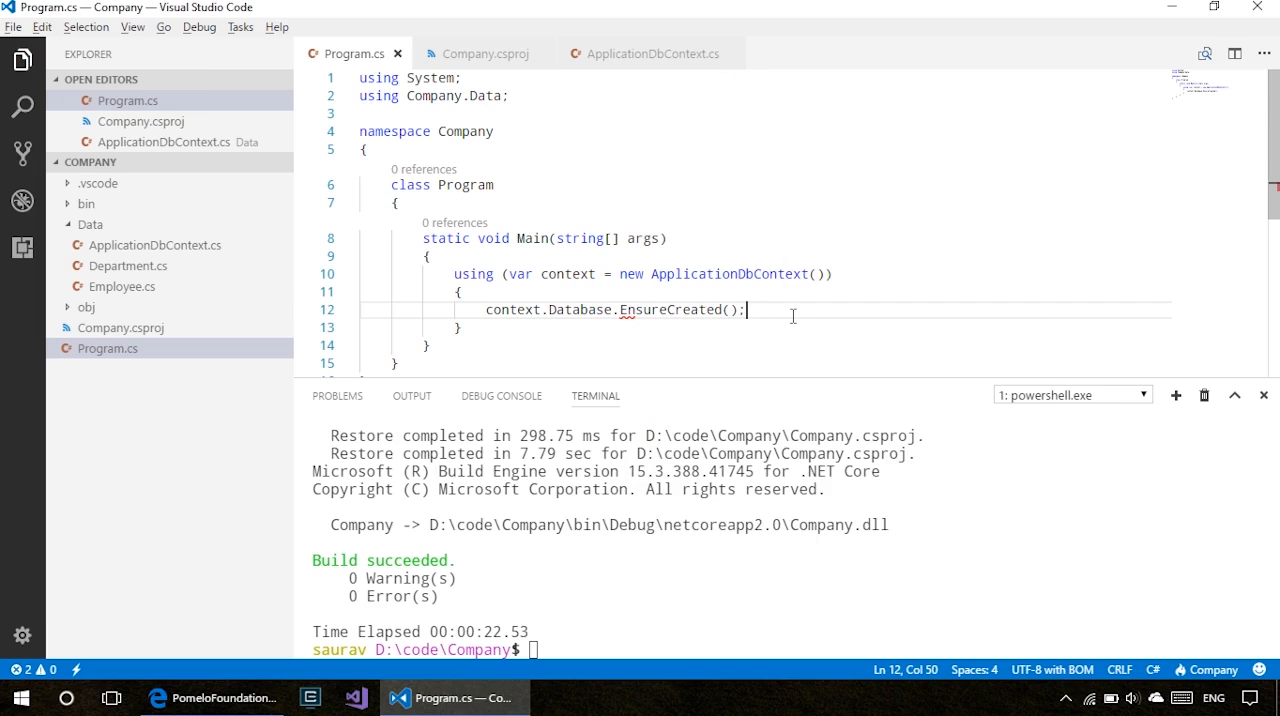
{"action": "scroll", "scroll_direction": "down", "scroll_amount": 3}
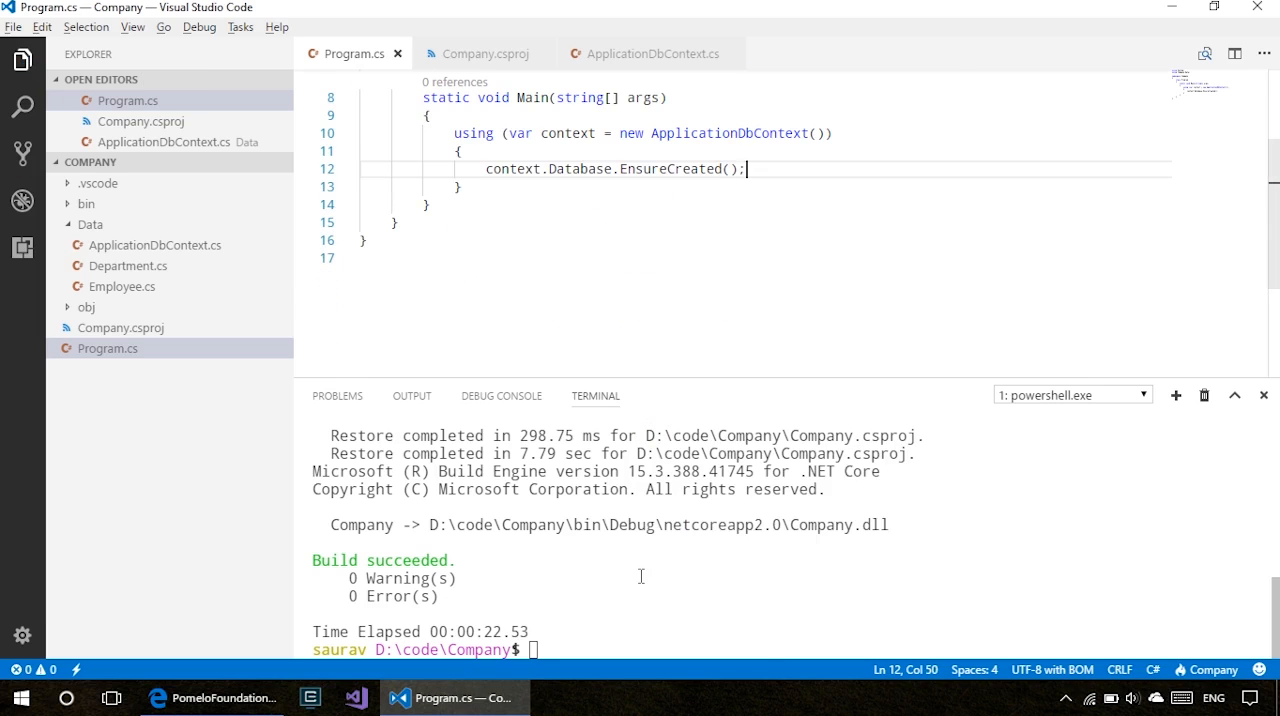
{"action": "type", "text": "\"restore\", \"build\", \"run\" | % {iex \"dotnet $_\"}"}
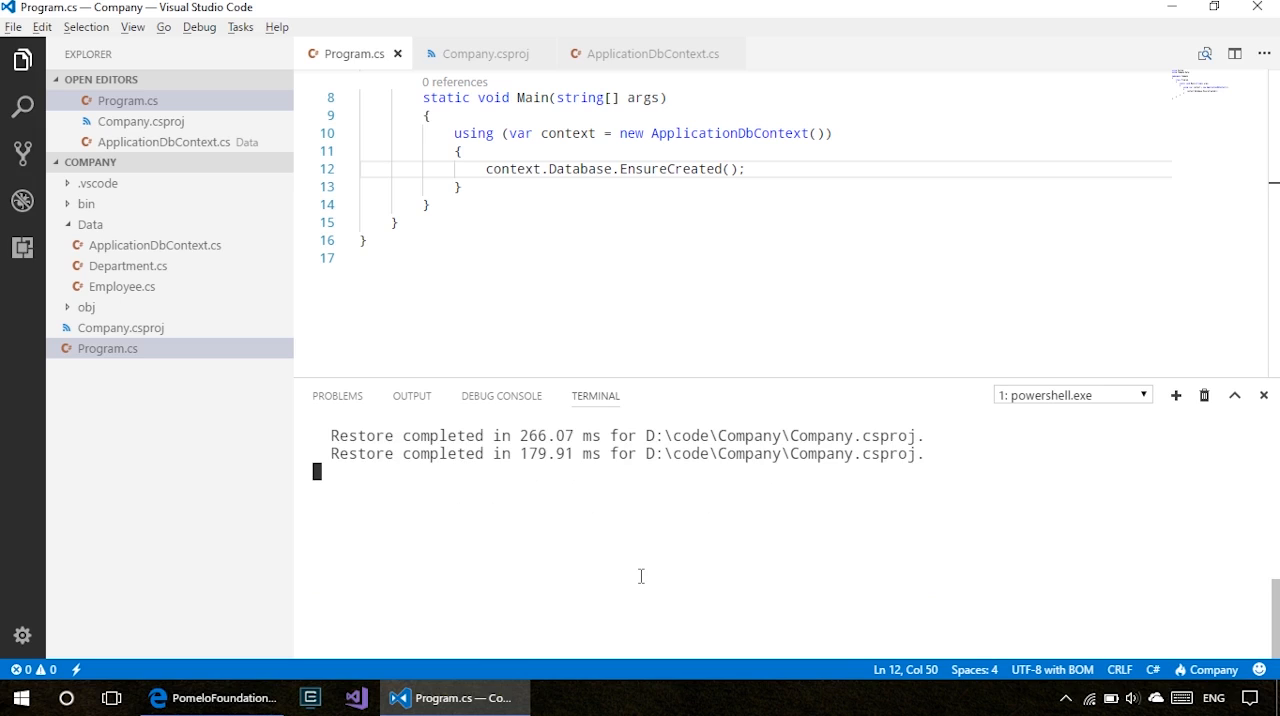
Run dotnet restore, build and run on the Company project
{"action": "key", "text": "Enter"}
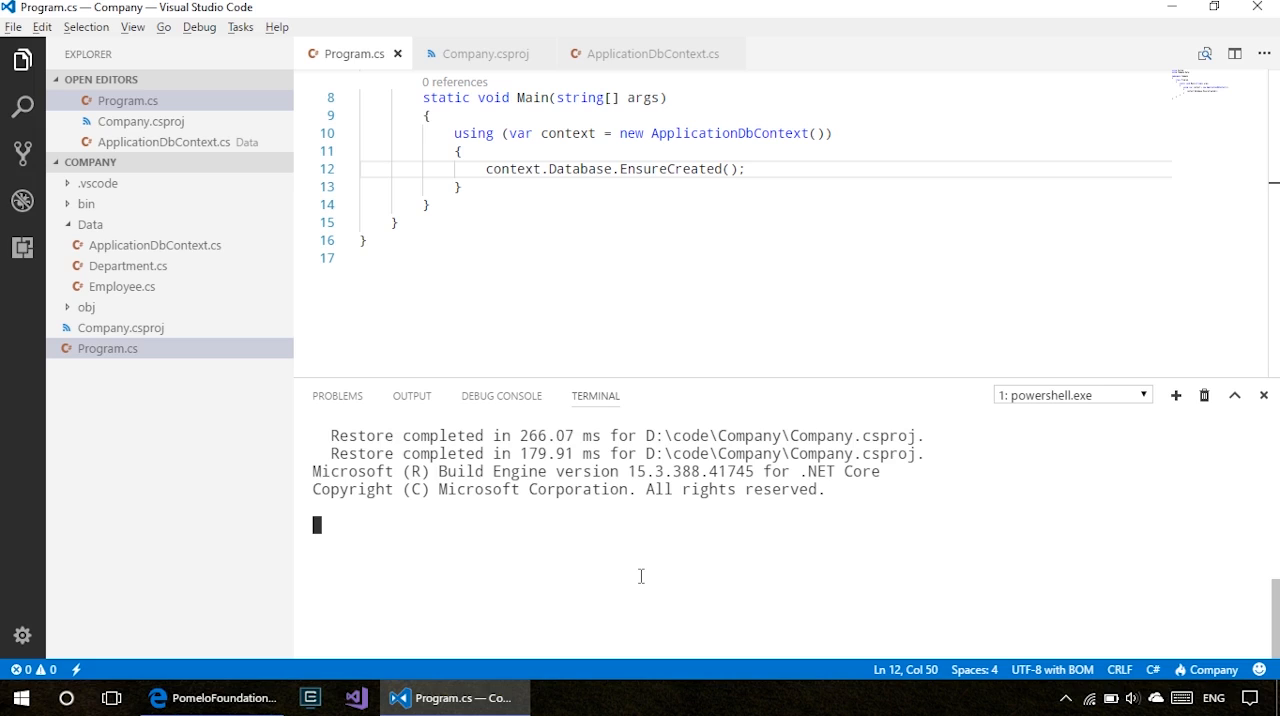
{"action": "mouse_move", "coordinate": [785, 194]}
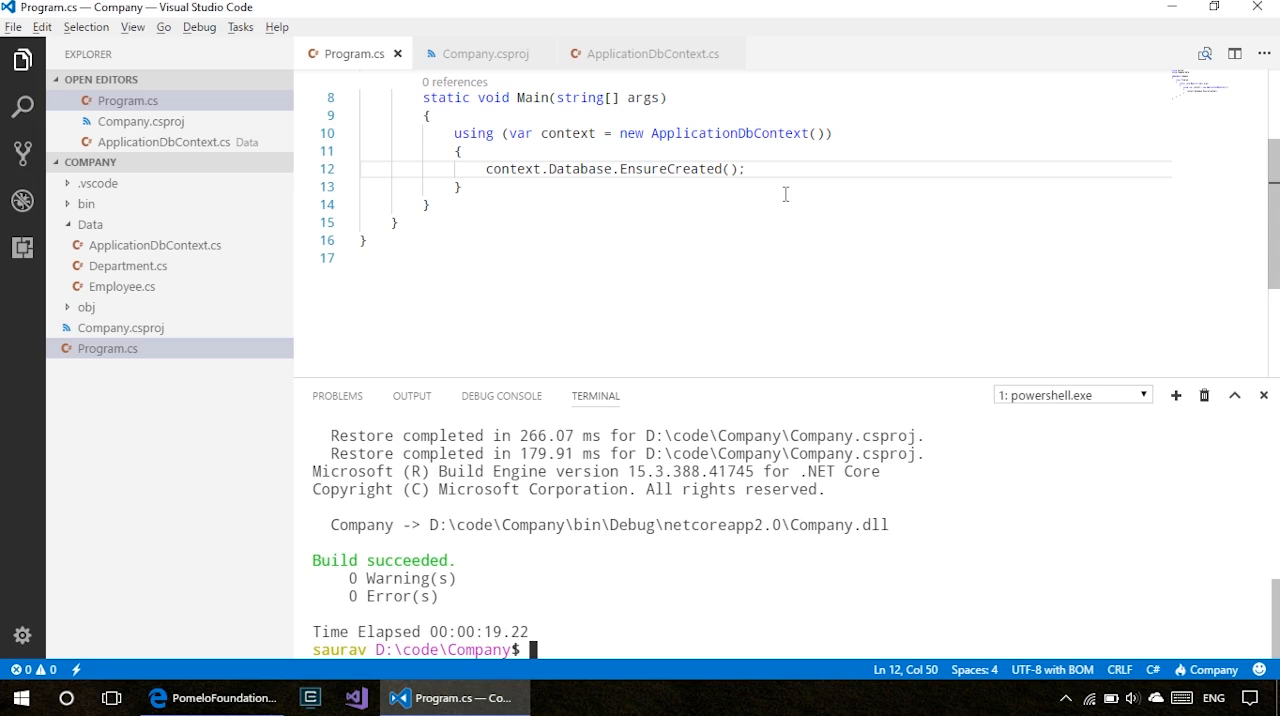
{"action": "mouse_move", "coordinate": [555, 648]}
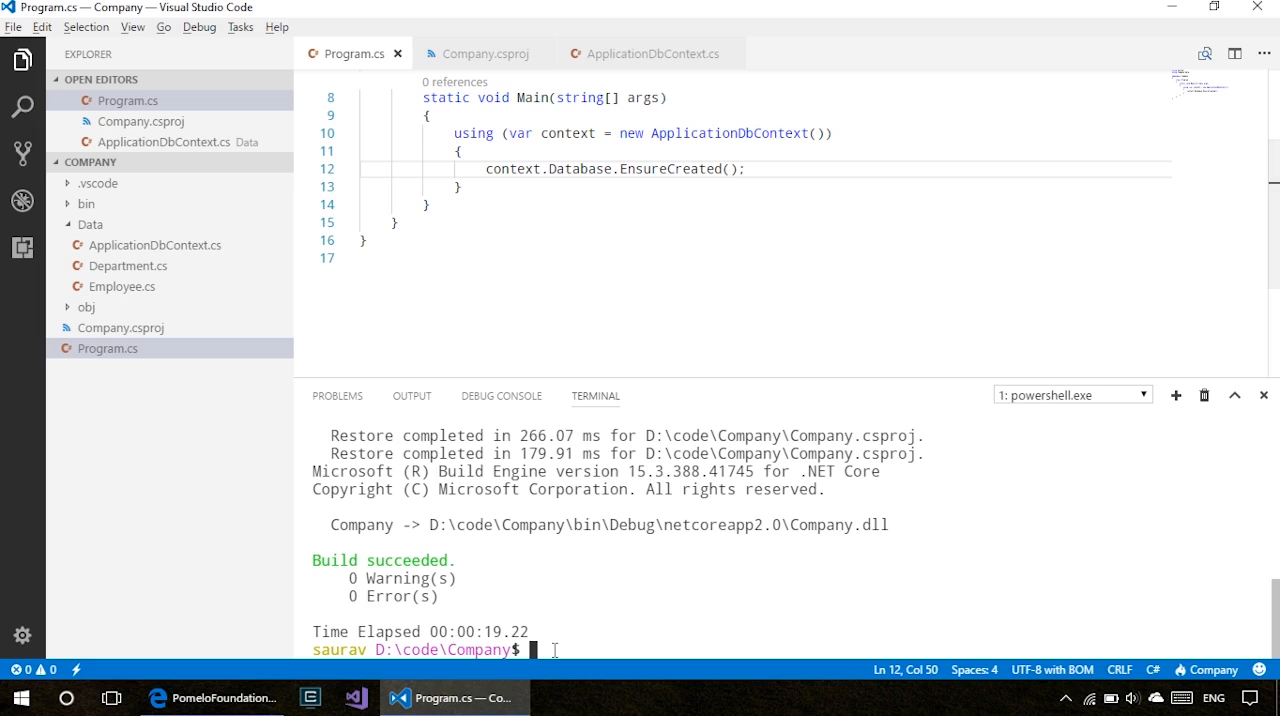
{"action": "mouse_move", "coordinate": [646, 315]}
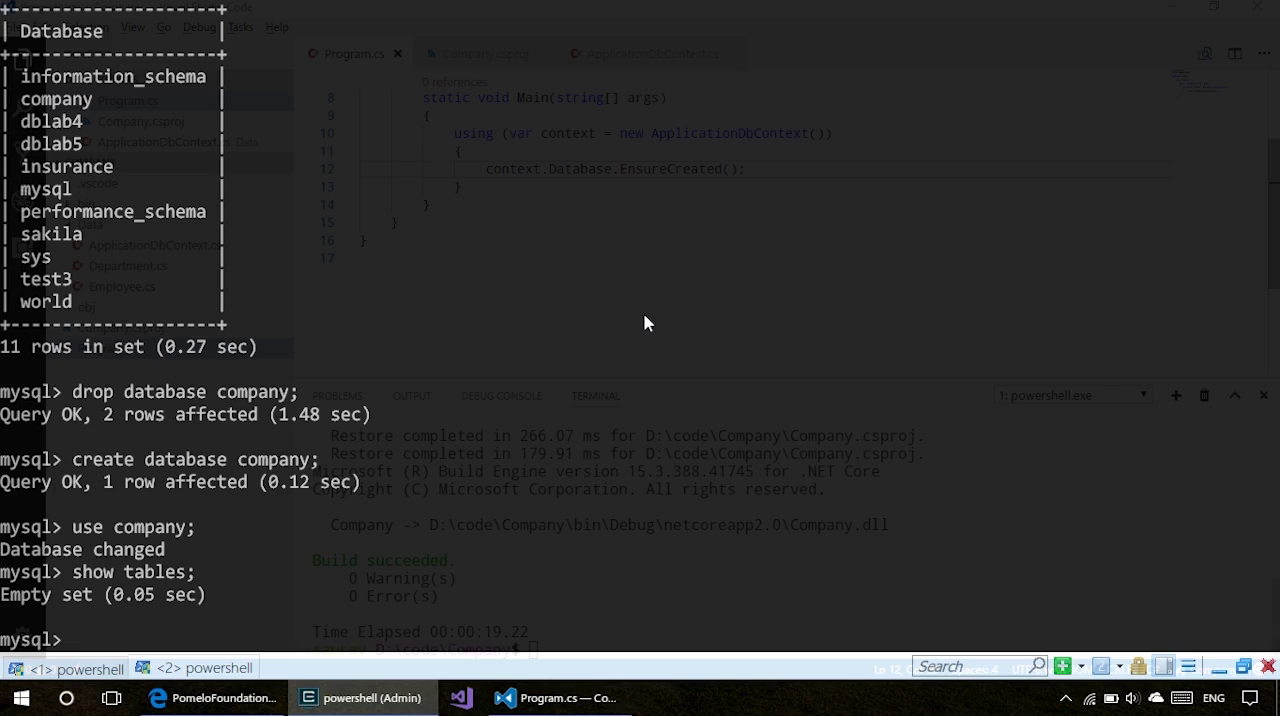
{"action": "mouse_move", "coordinate": [463, 305]}
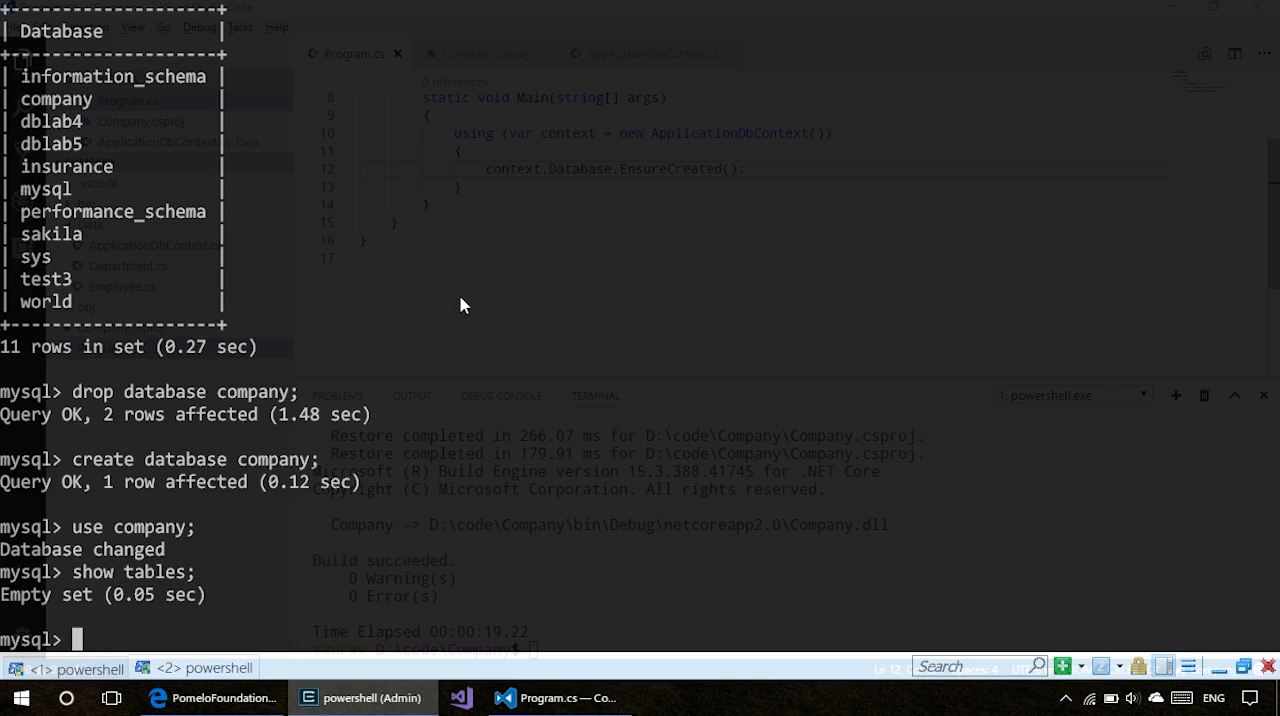
Run show tables; then desc employees; and desc departments; in mysql
{"action": "type", "text": "show tables;"}
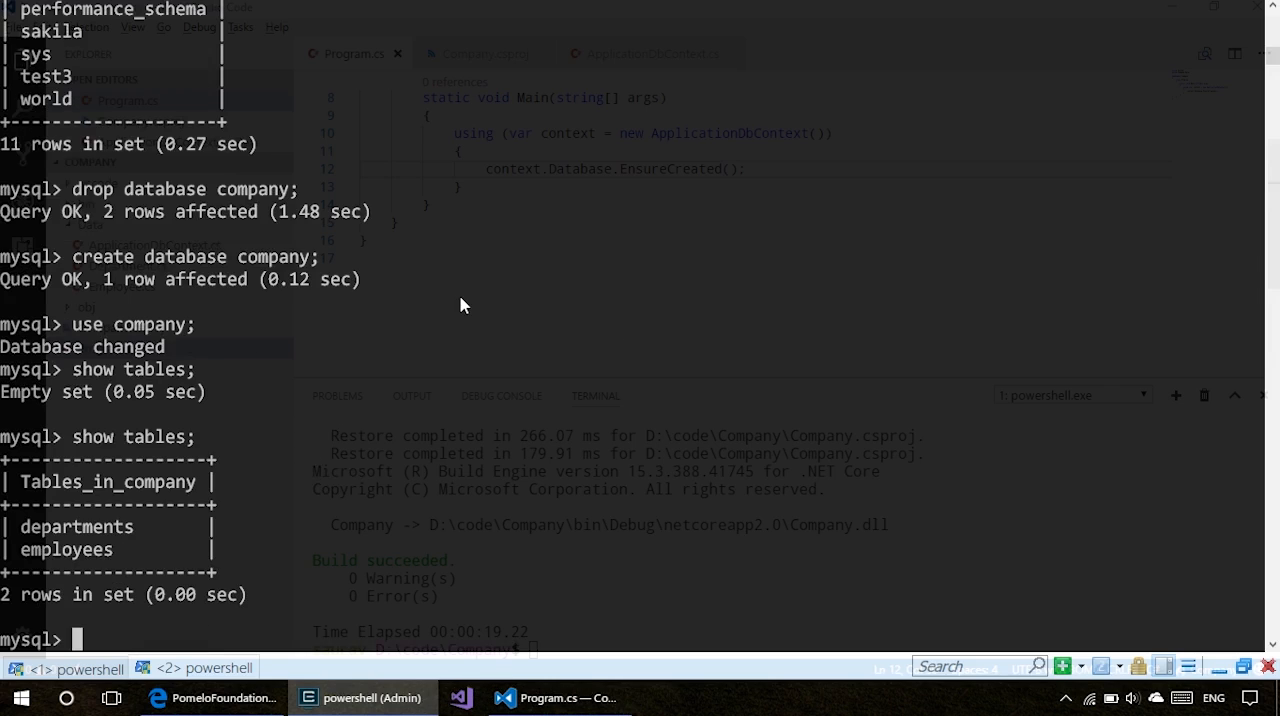
{"action": "mouse_move", "coordinate": [28, 539]}
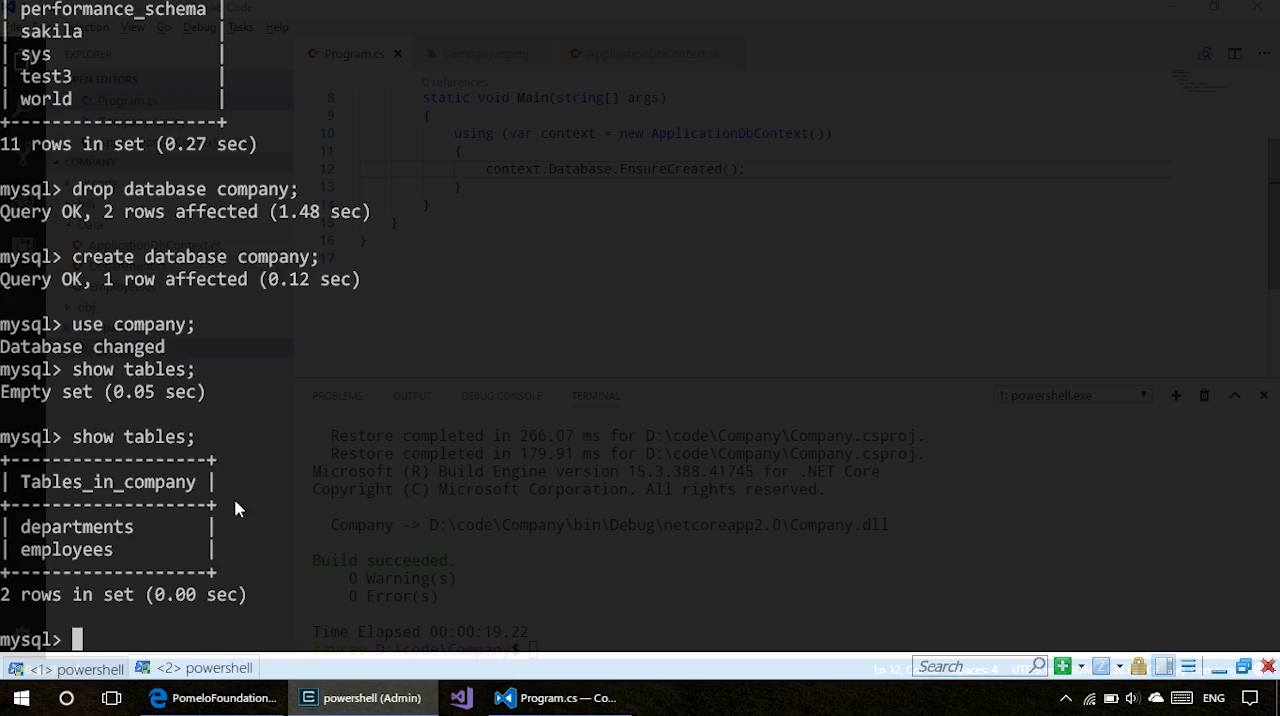
{"action": "type", "text": "desc emp"}
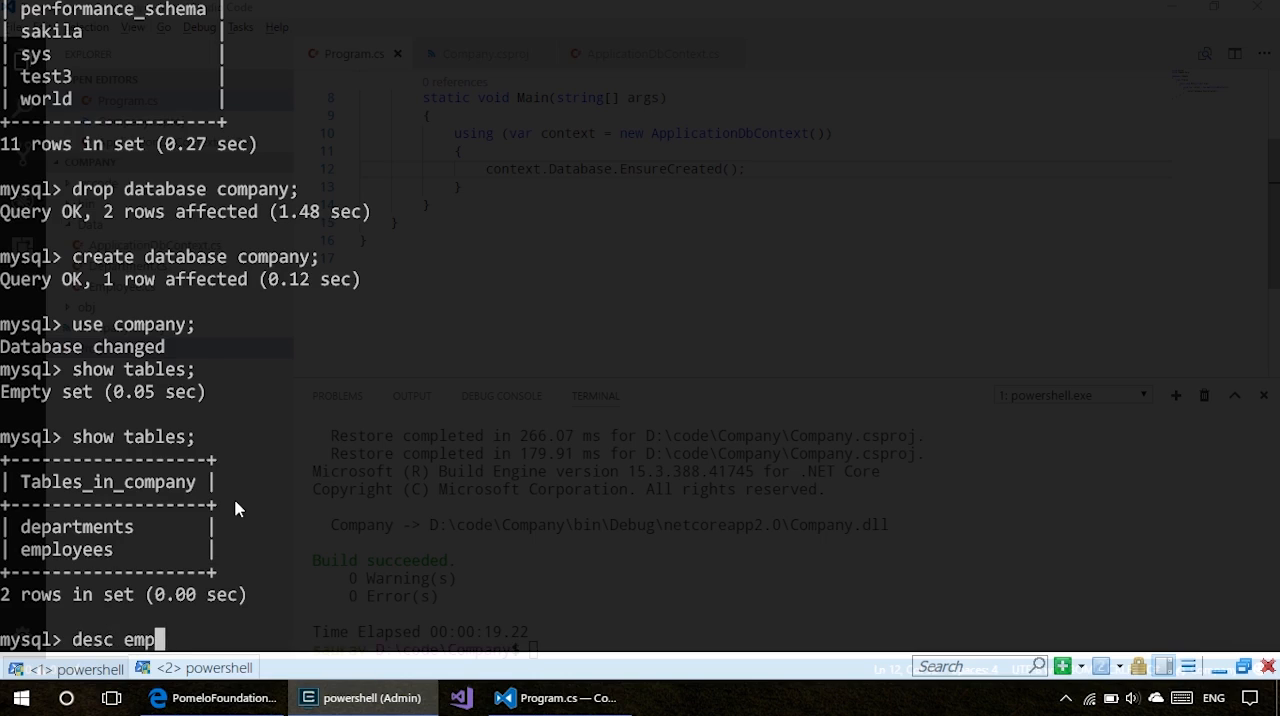
{"action": "type", "text": "loyees"}
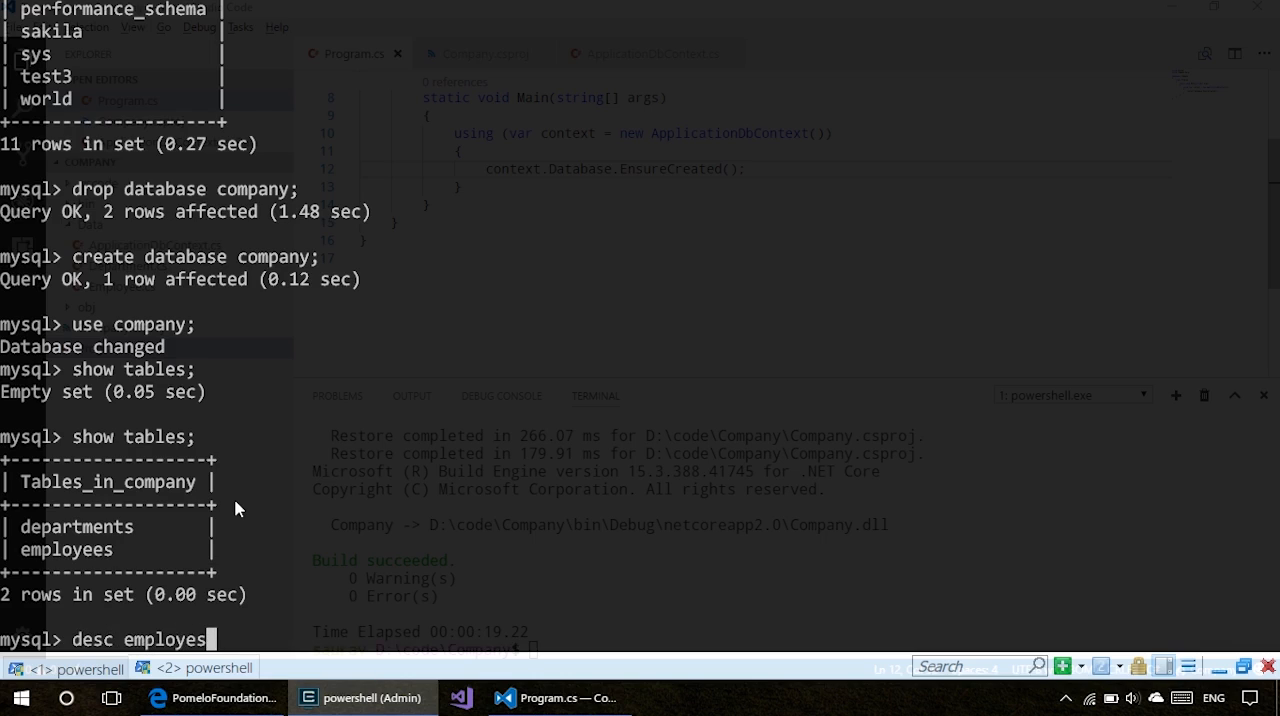
{"action": "key", "text": "Backspace"}
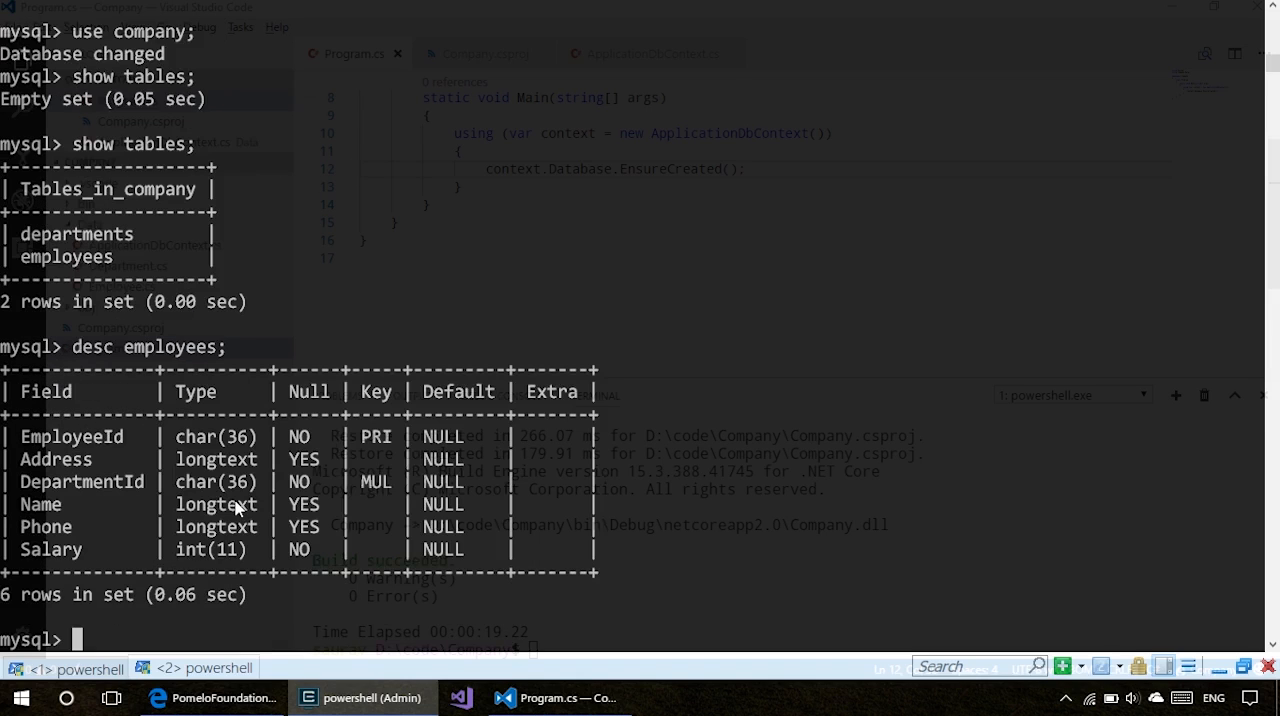
{"action": "mouse_move", "coordinate": [110, 460]}
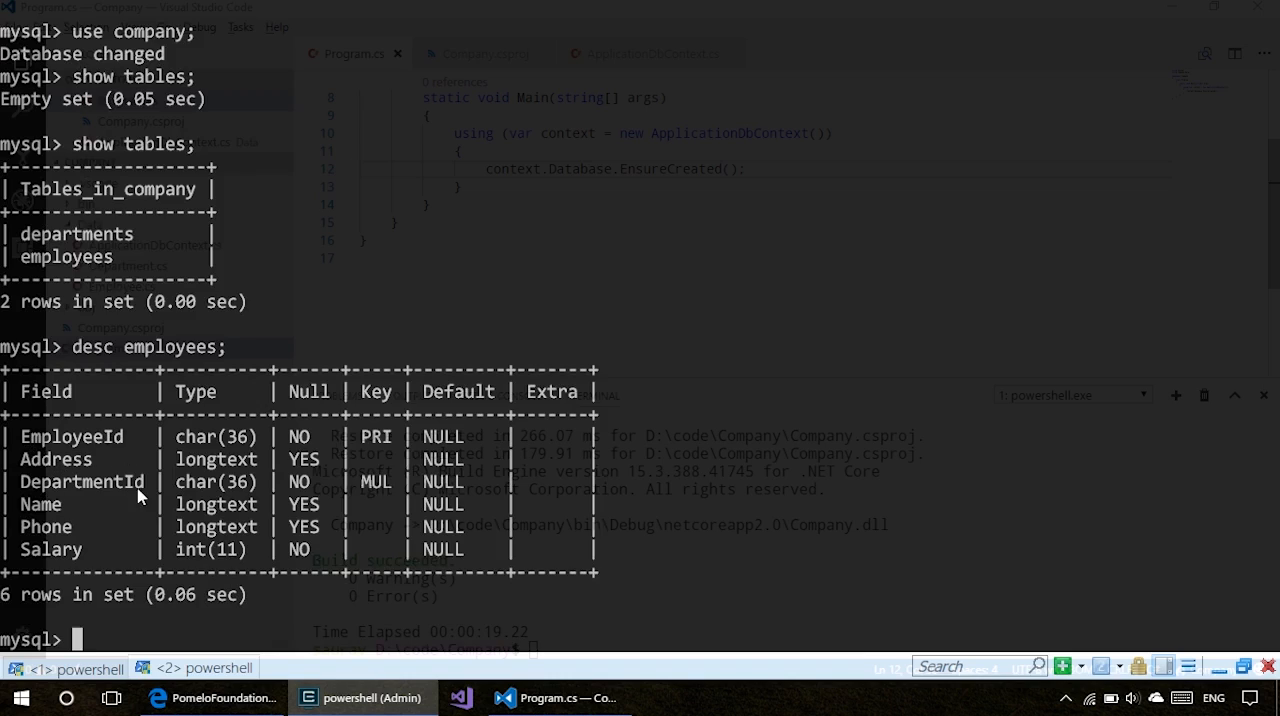
{"action": "mouse_move", "coordinate": [307, 391]}
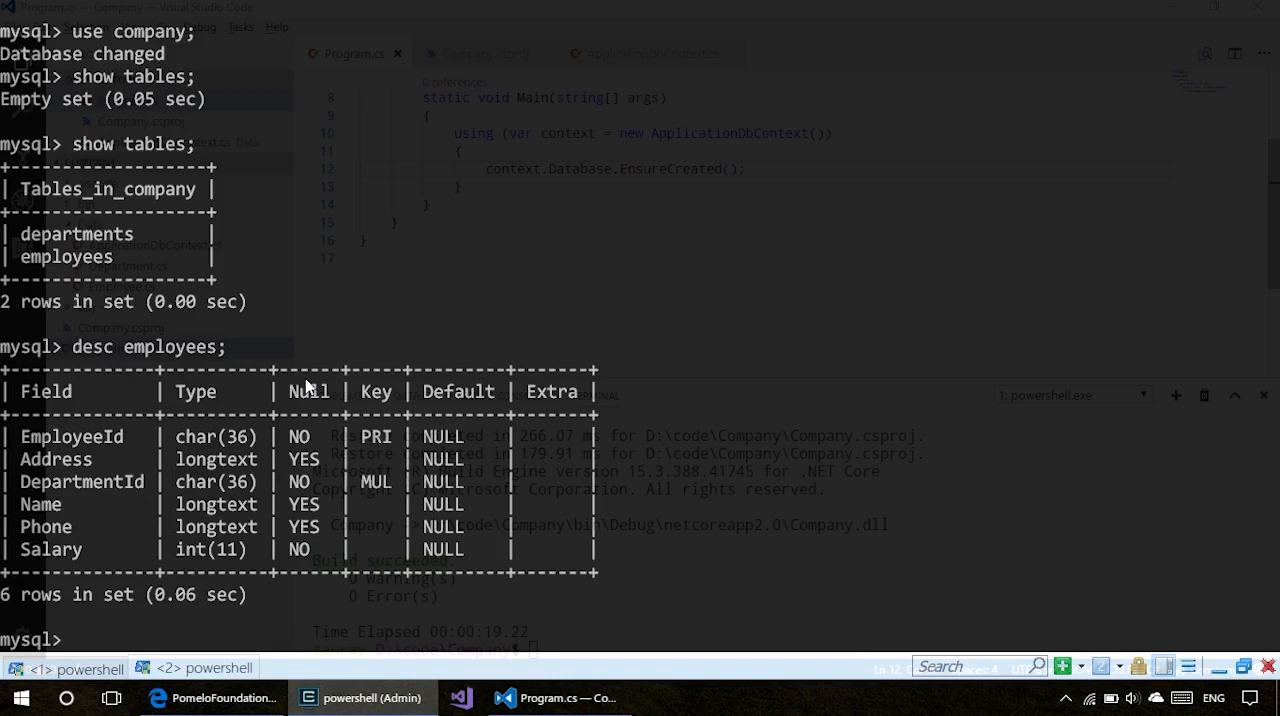
{"action": "type", "text": "desc"}
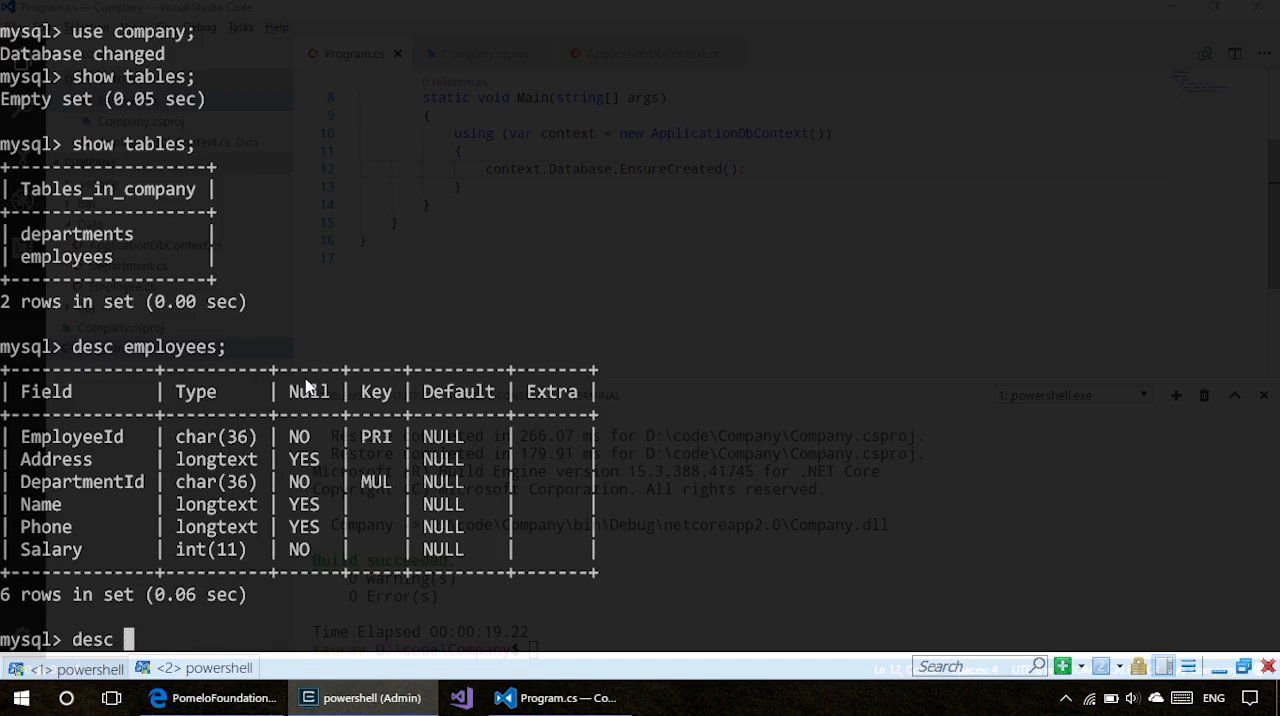
{"action": "type", "text": "departments;"}
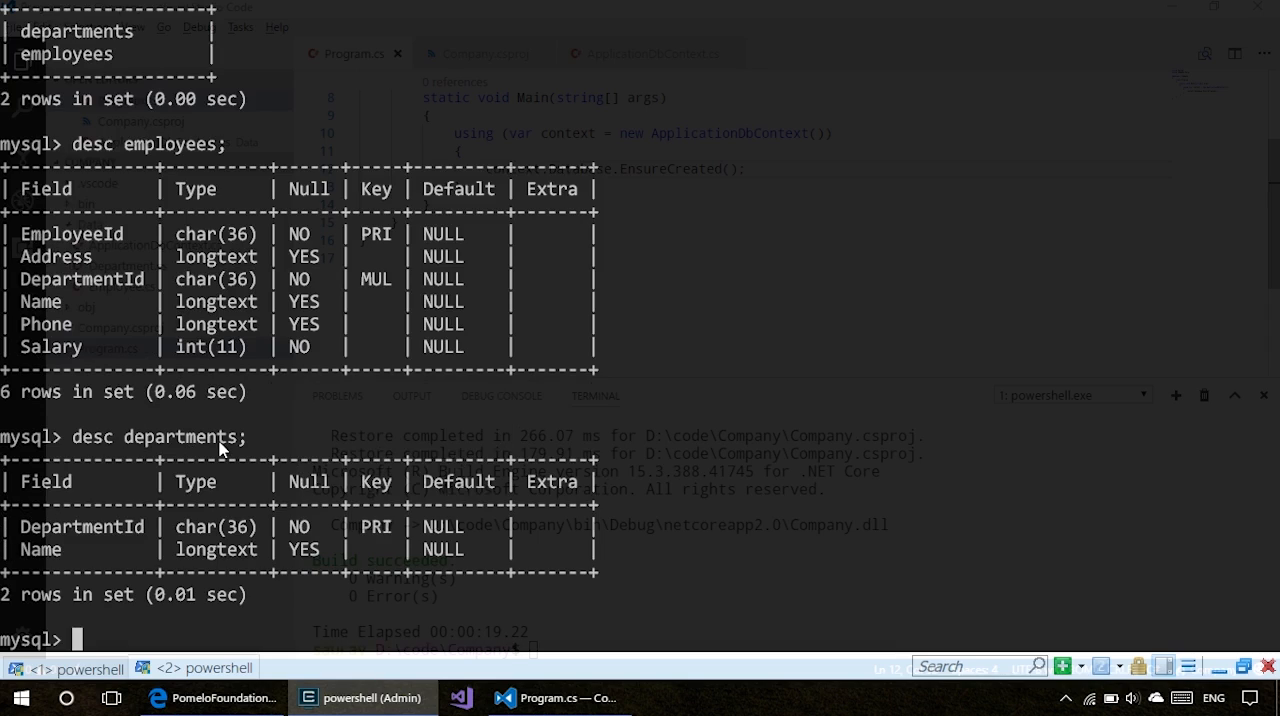
{"action": "mouse_move", "coordinate": [60, 568]}
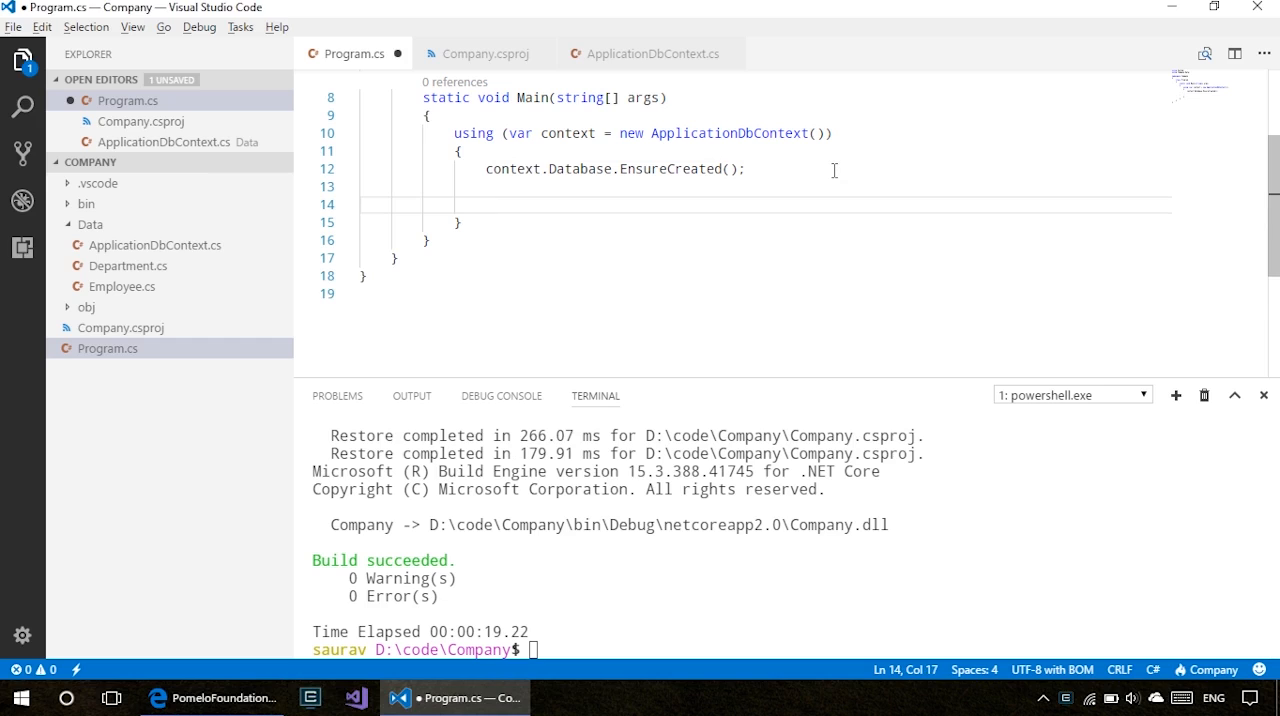
Create a Department named "Sales" with DepartmentId = Guid.NewGuid()
{"action": "type", "text": "var de"}
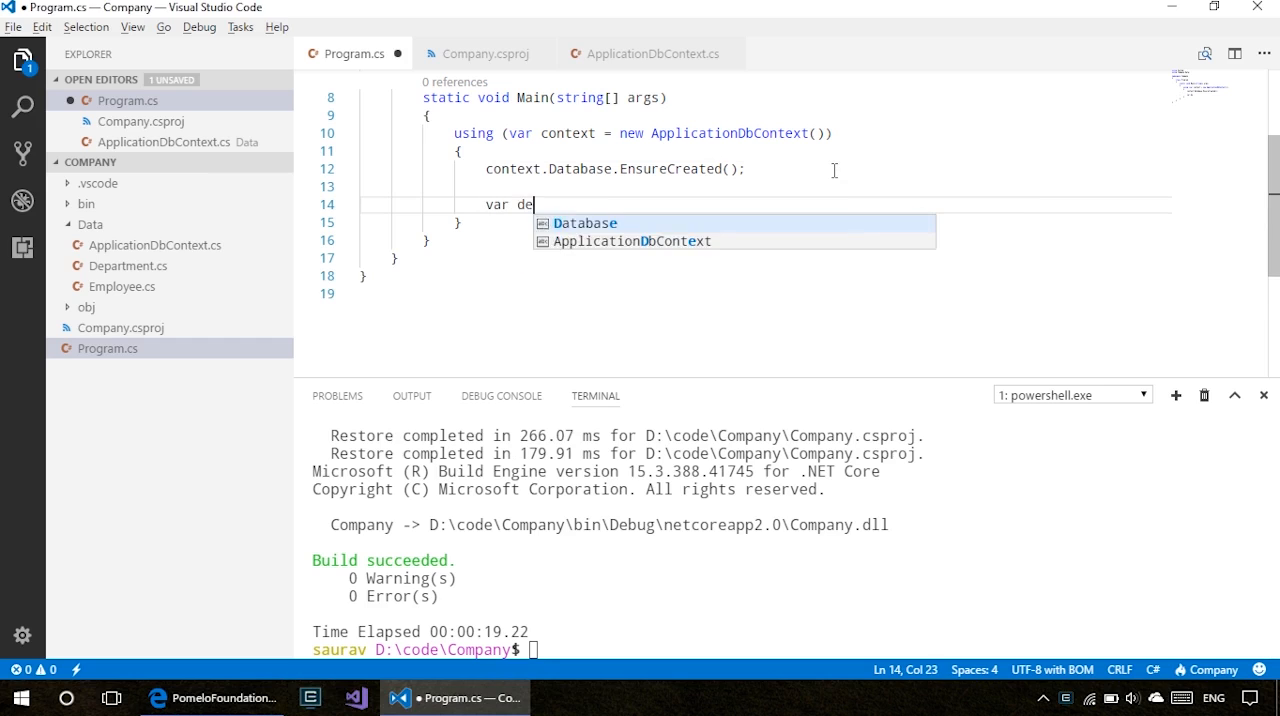
{"action": "type", "text": "partment = ne"}
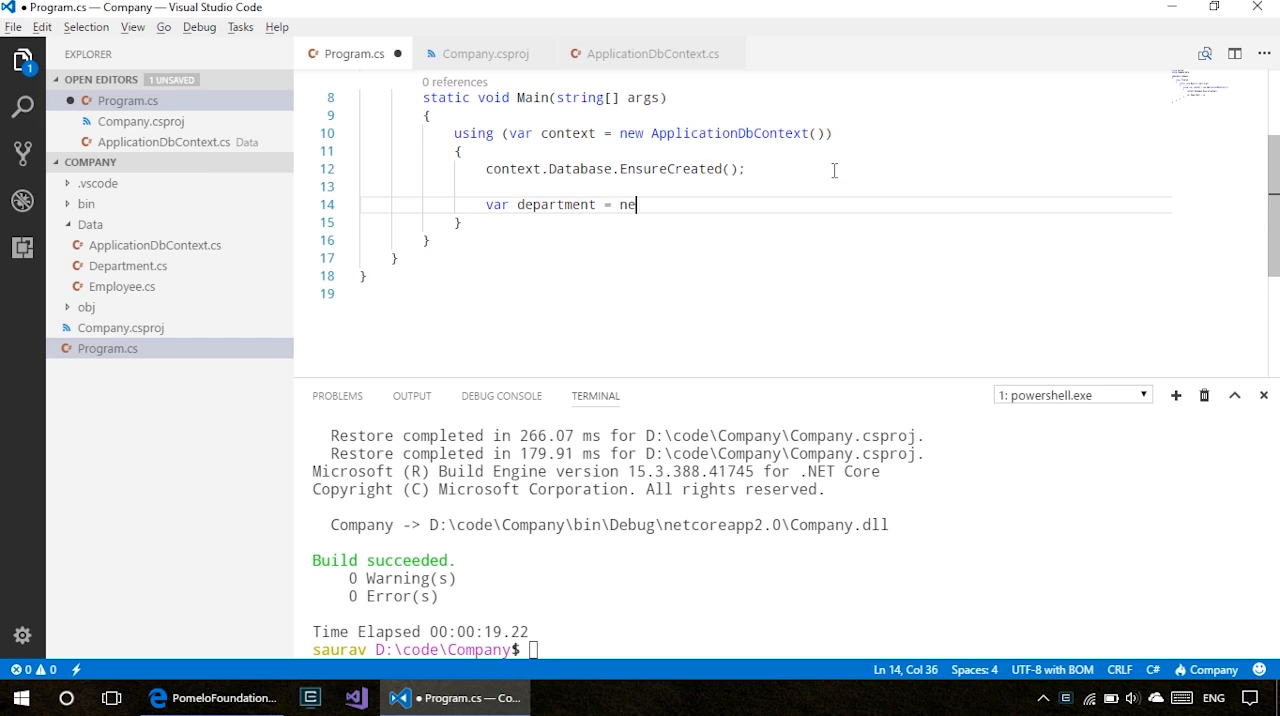
{"action": "type", "text": "w Department"}
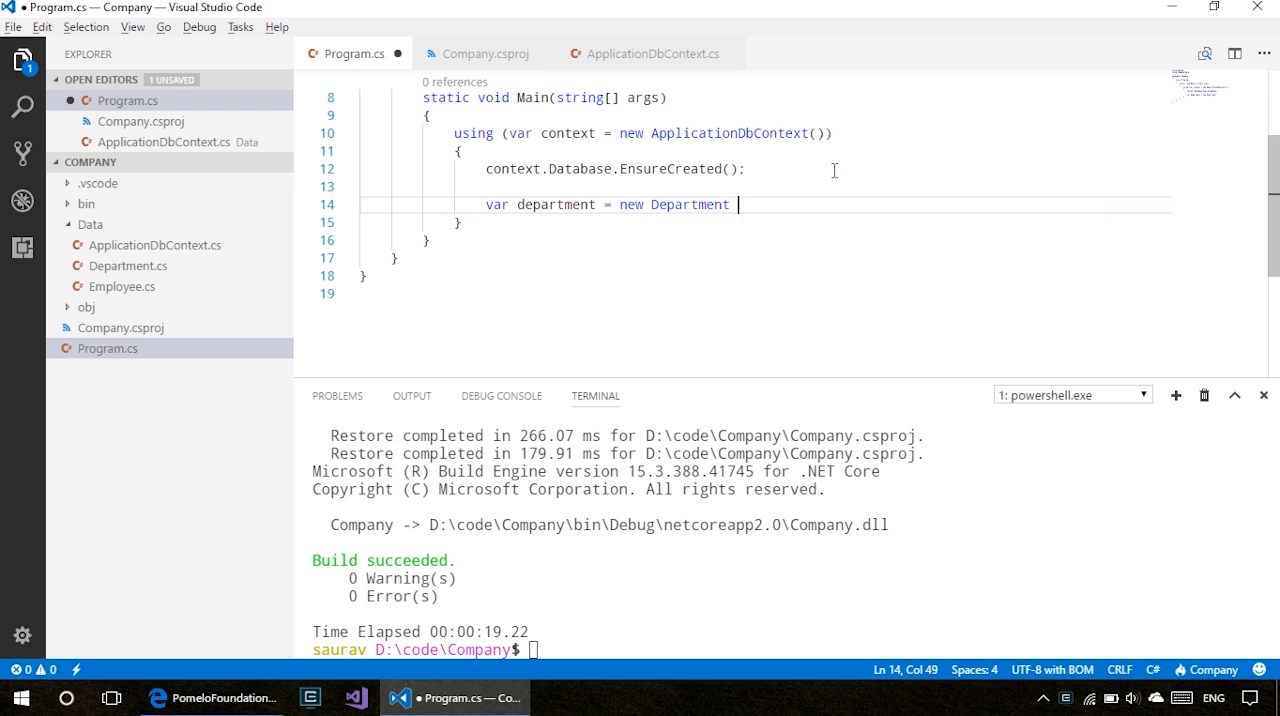
{"action": "type", "text": "{"}
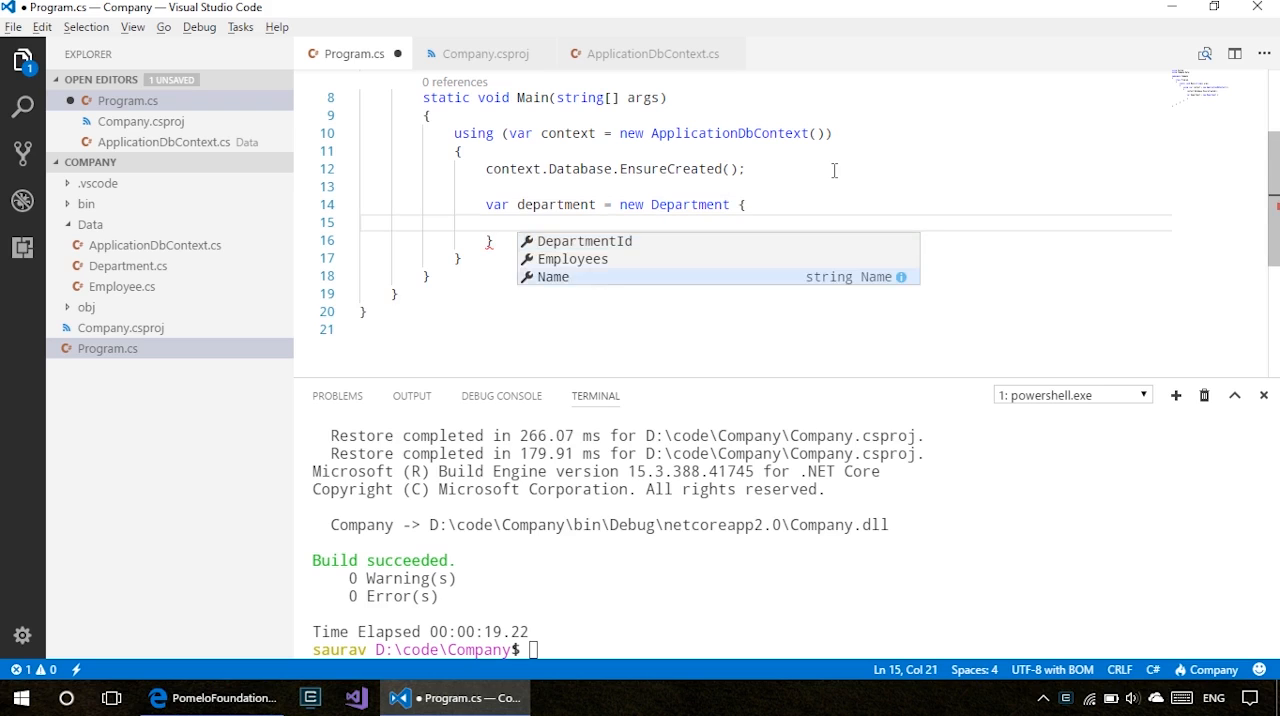
{"action": "type", "text": "Name = \"S\""}
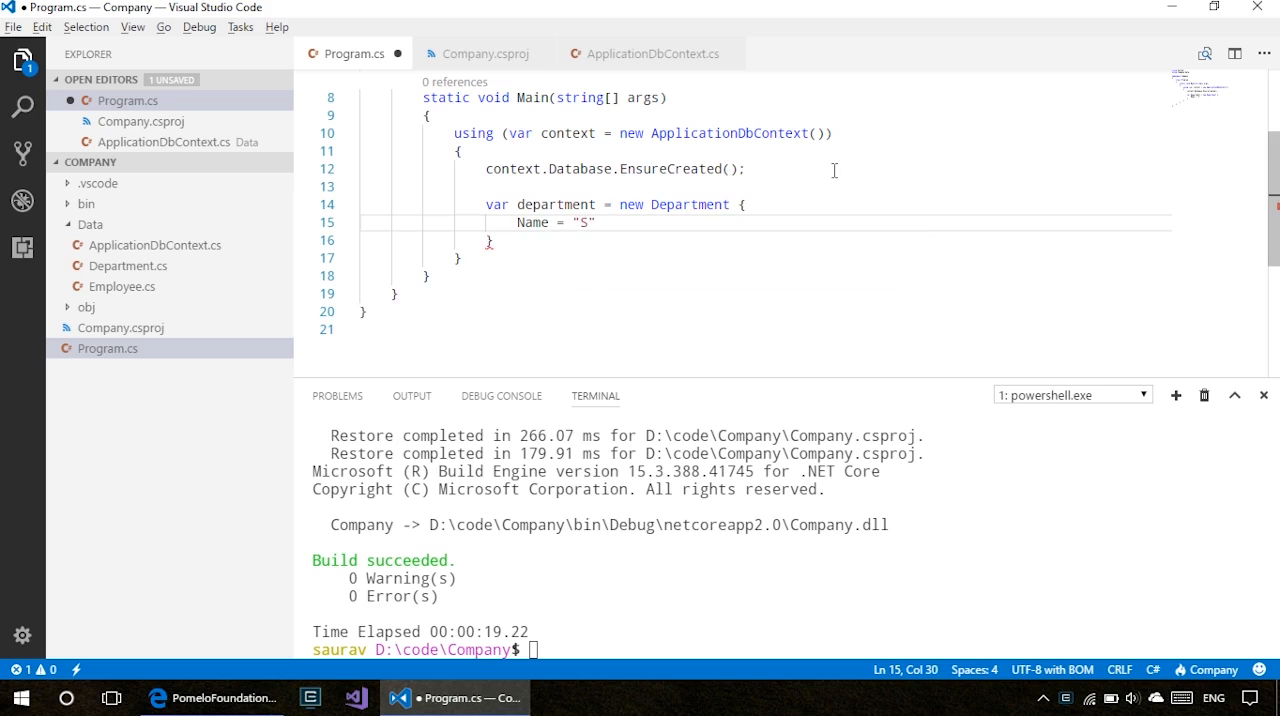
{"action": "type", "text": "ales\","}
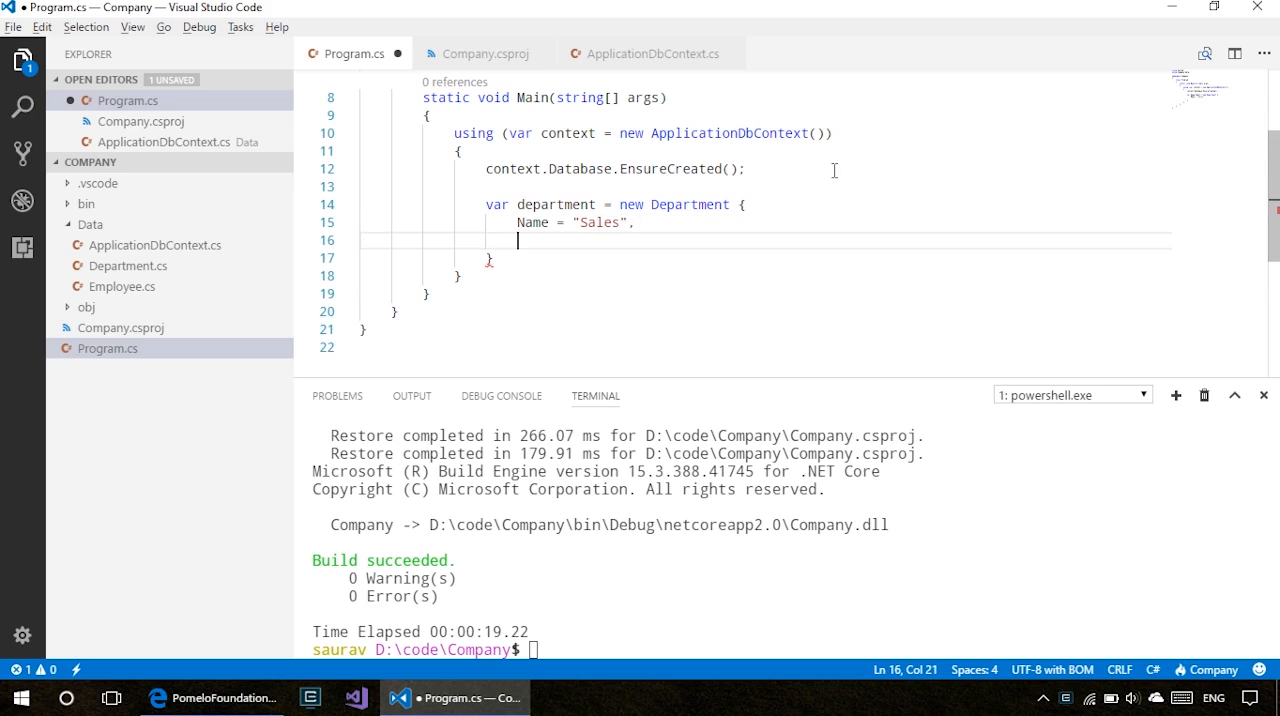
{"action": "type", "text": "DepartmentId ="}
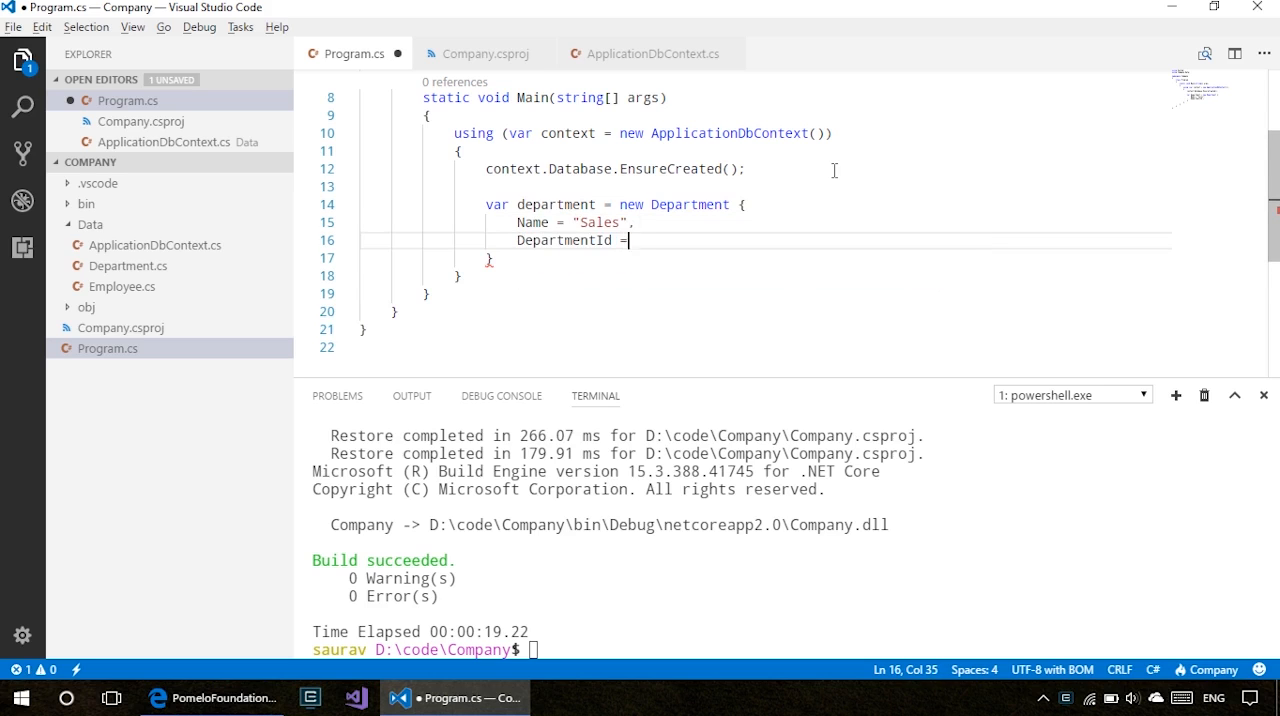
{"action": "type", "text": "Guid"}
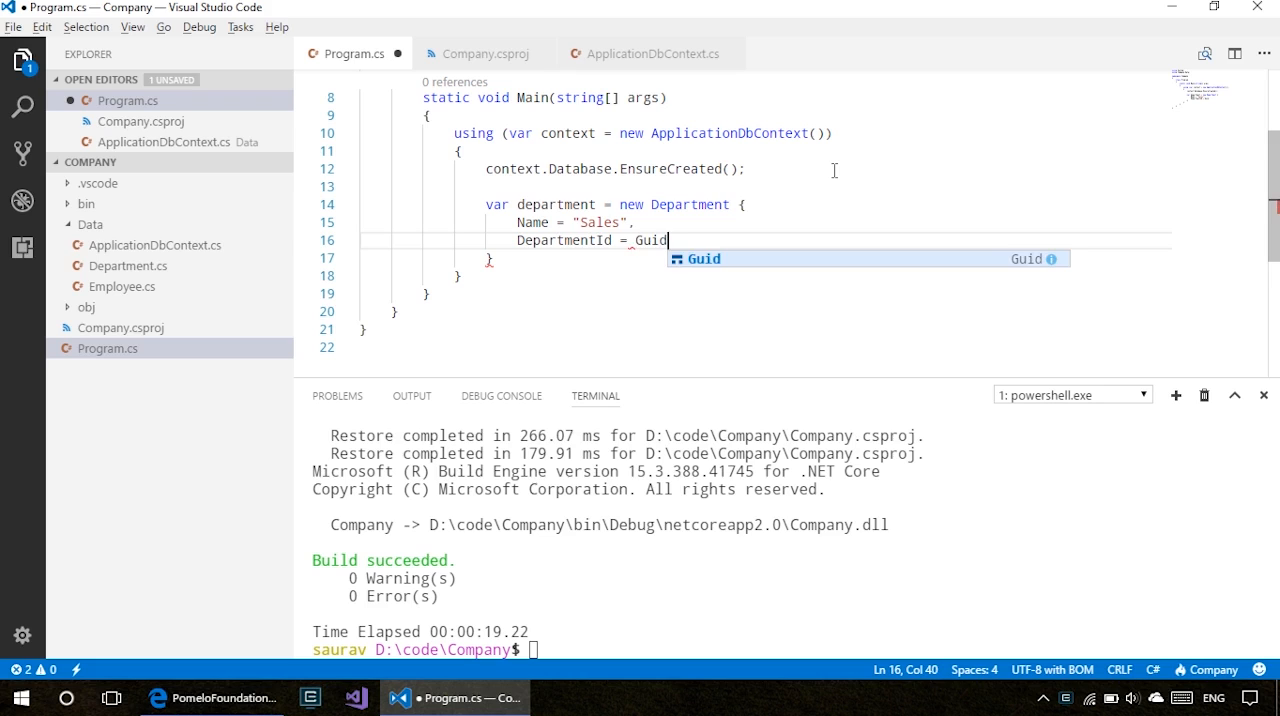
{"action": "type", "text": ".NewGuid("}
{"action": "left_click", "coordinate": [766, 258]}
{"action": "type", "text": ";"}
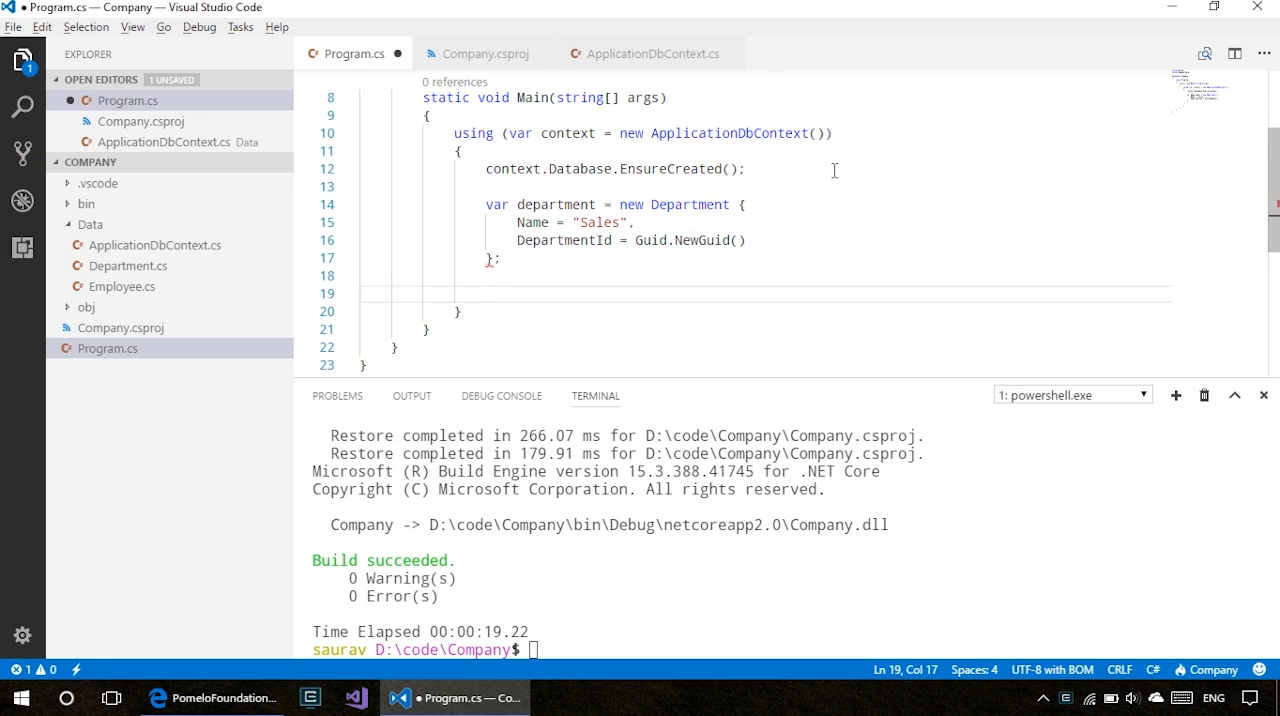
Add the department to the context with context.Add(department)
{"action": "type", "text": "c"}
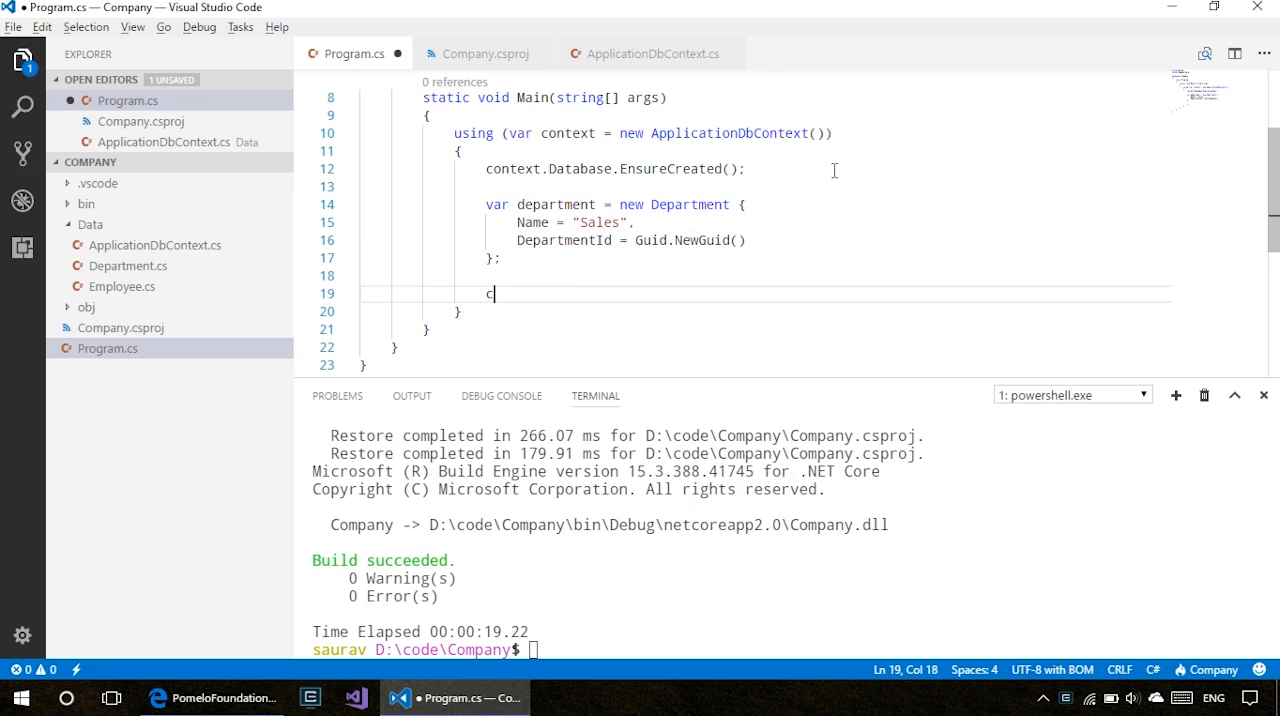
{"action": "type", "text": "ontext.Add"}
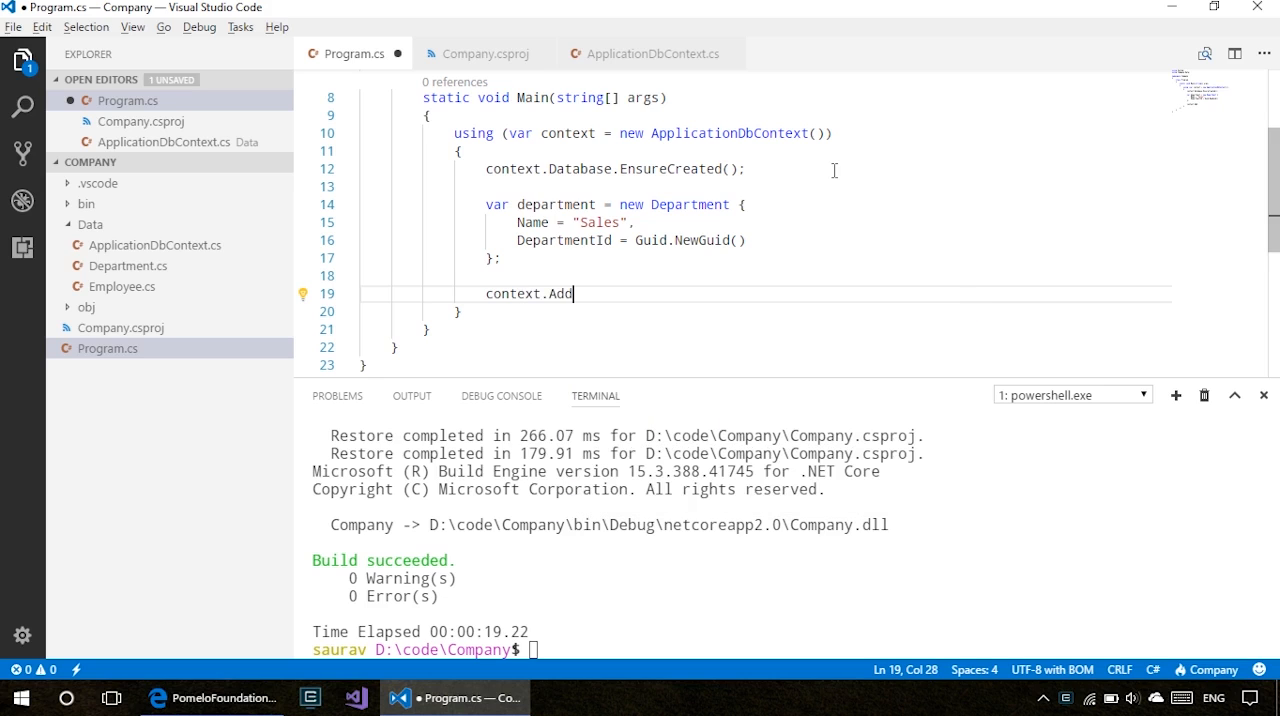
{"action": "type", "text": "("}
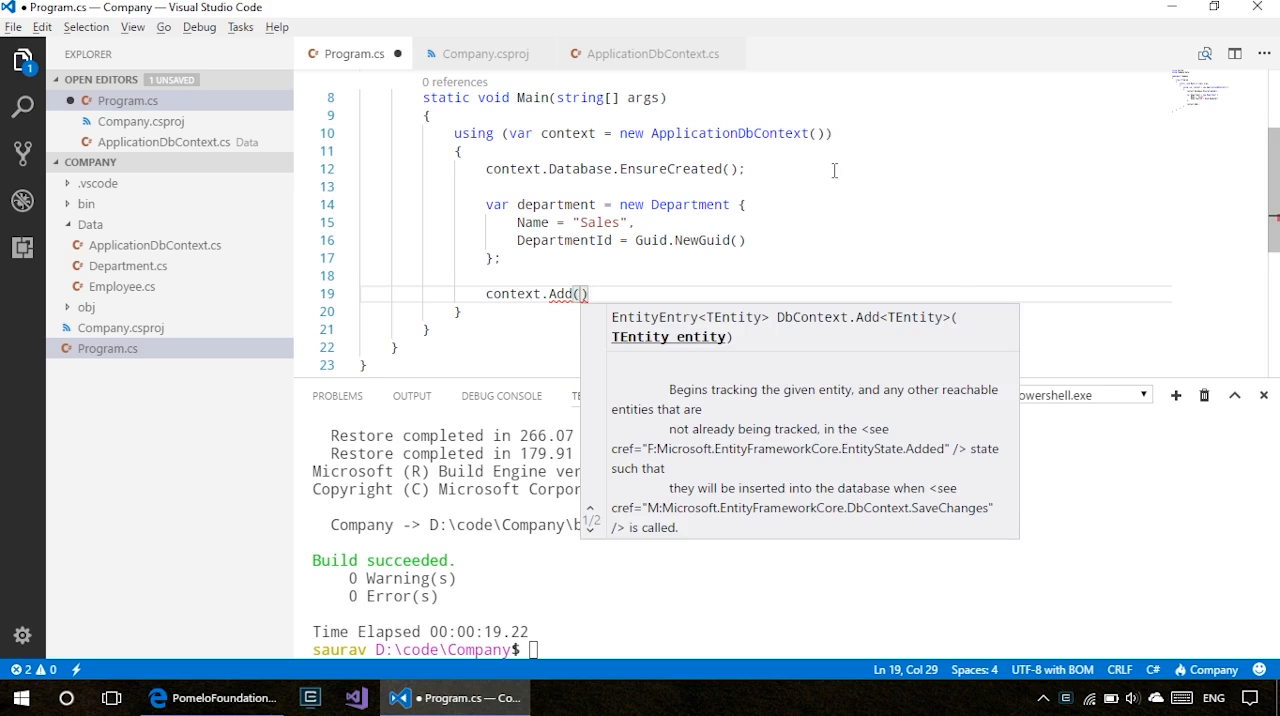
{"action": "mouse_move", "coordinate": [909, 317]}
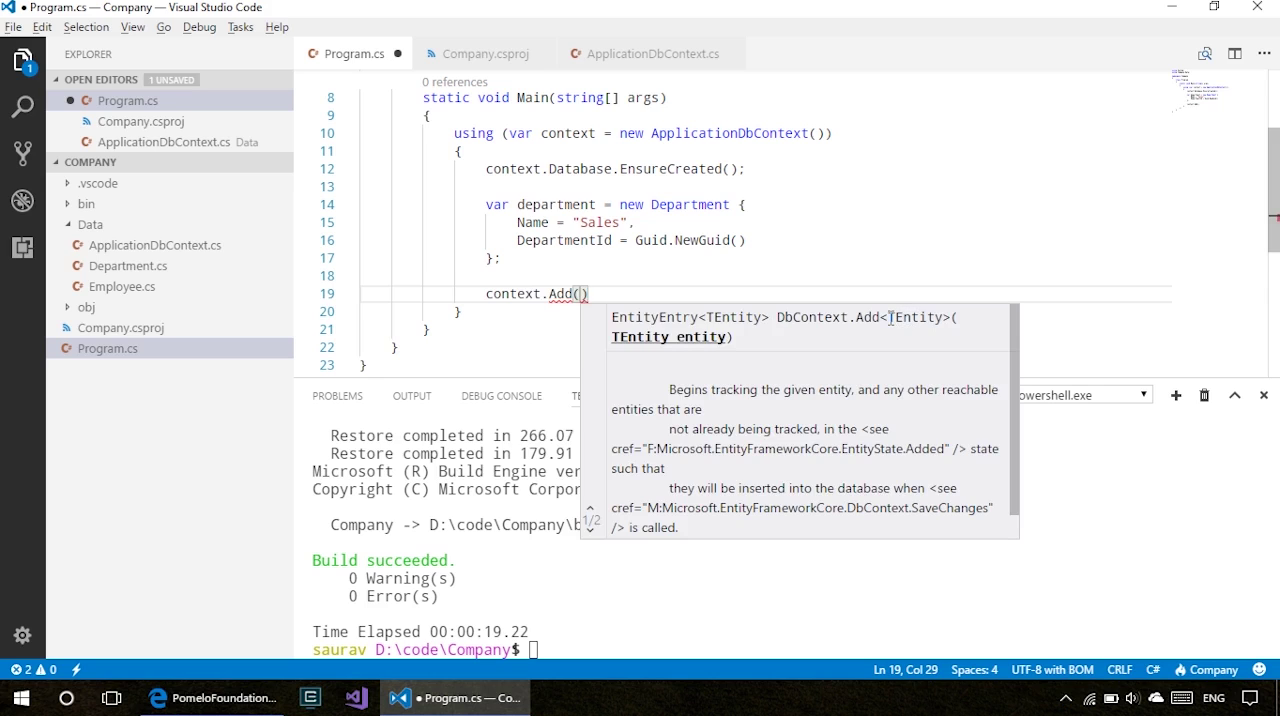
{"action": "type", "text": "department"}
{"action": "type", "text": "var"}
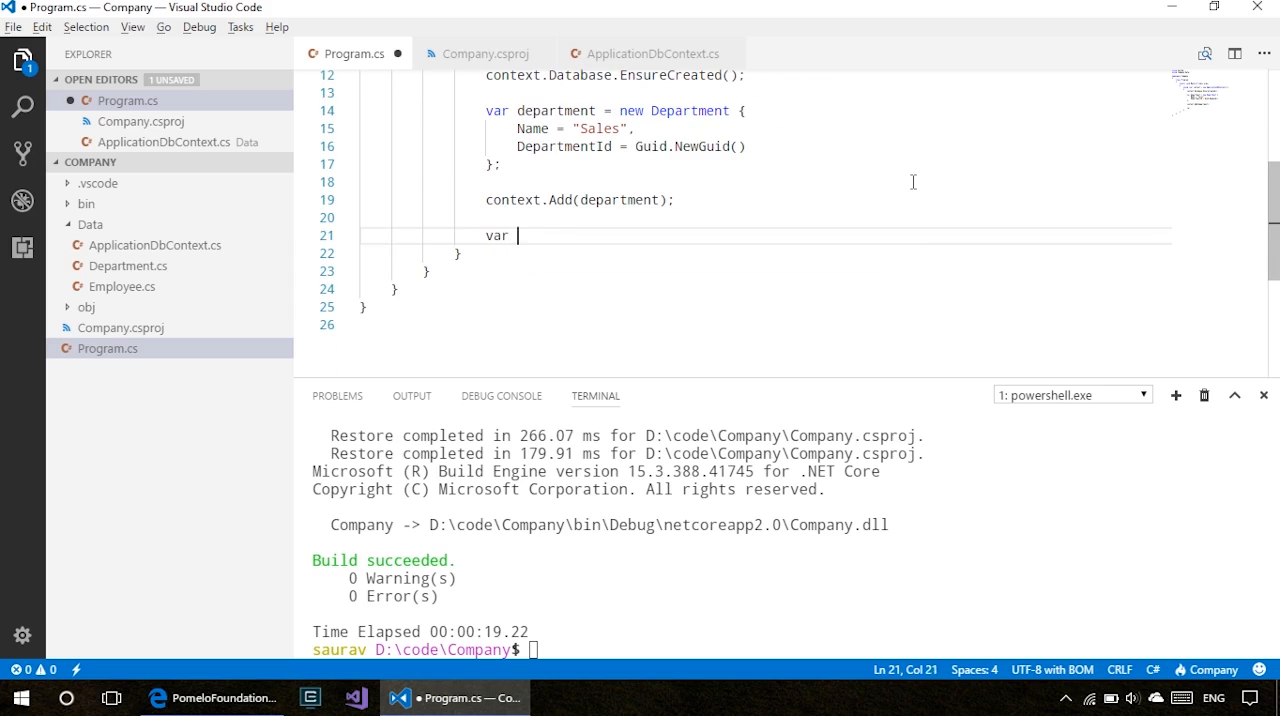
{"action": "type", "text": "employees"}
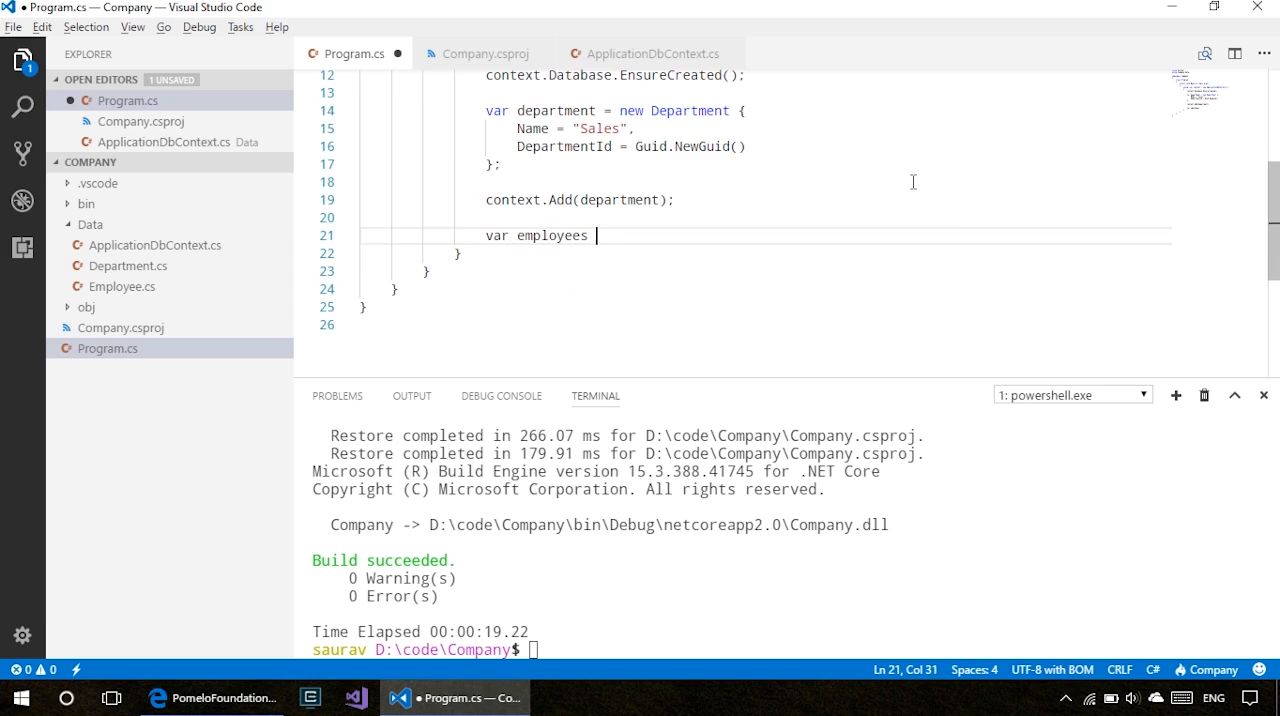
{"action": "type", "text": "= new"}
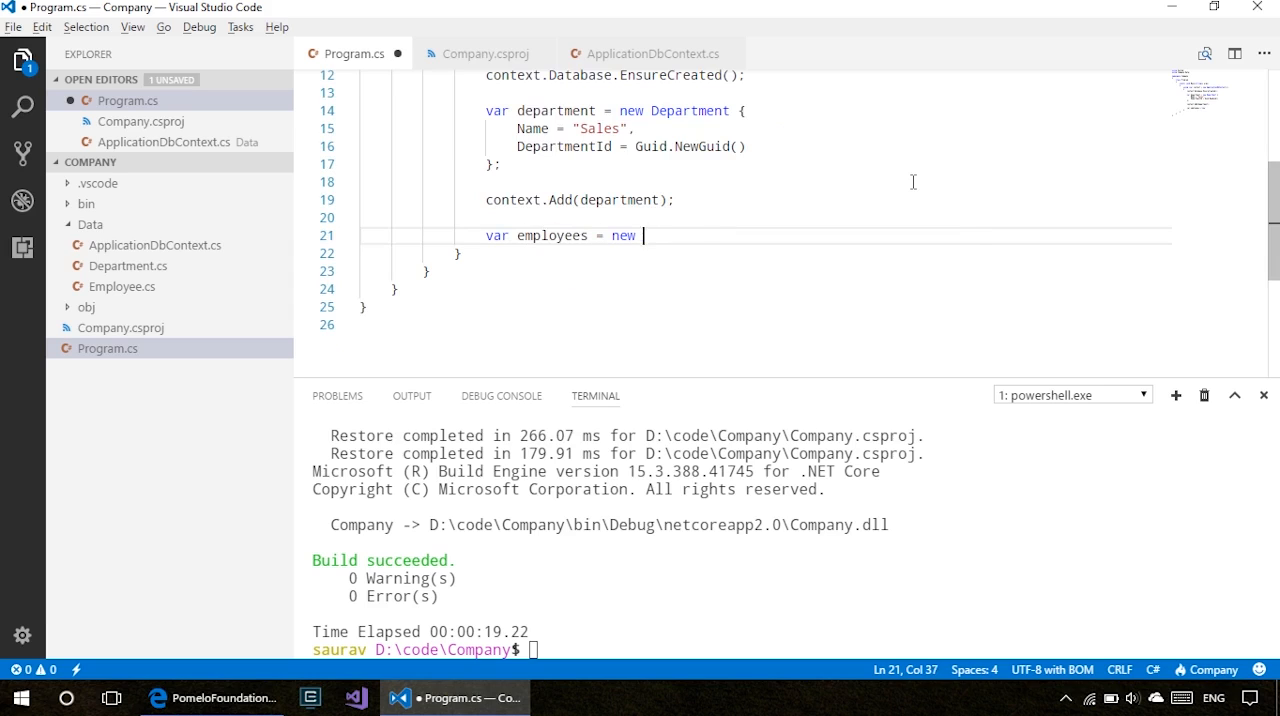
{"action": "type", "text": "List"}
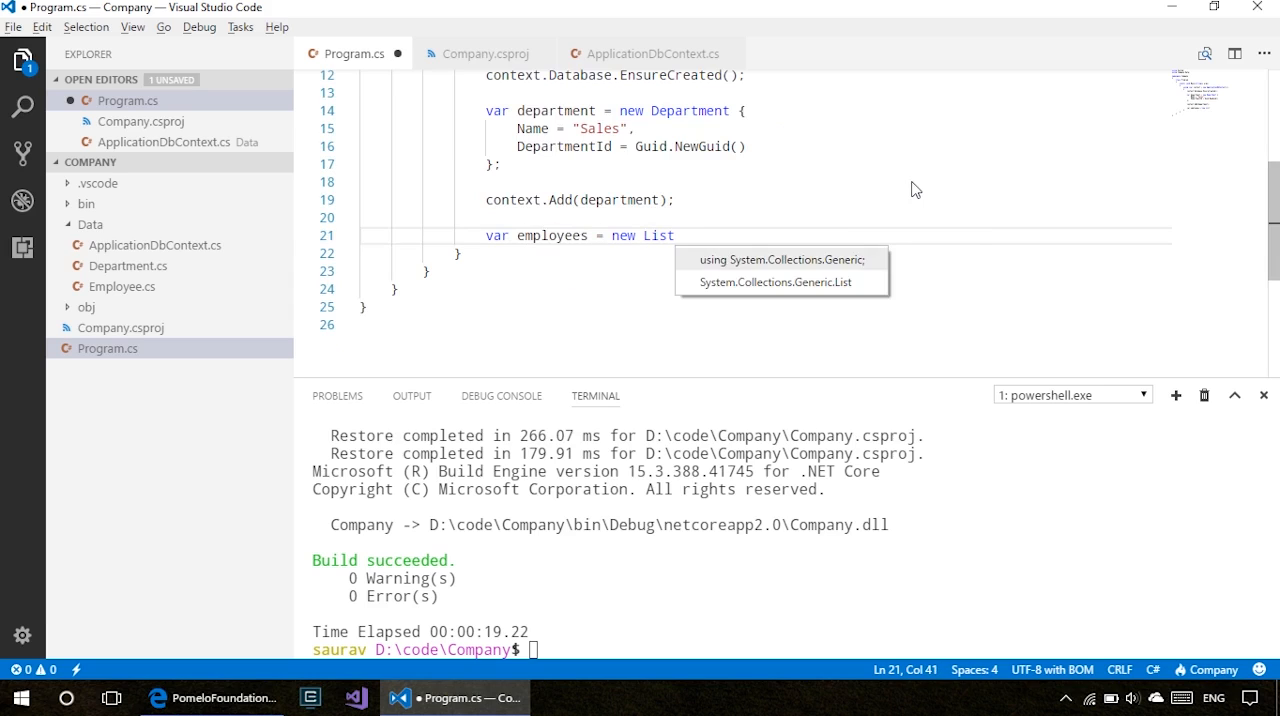
{"action": "type", "text": "<Employee> {"}
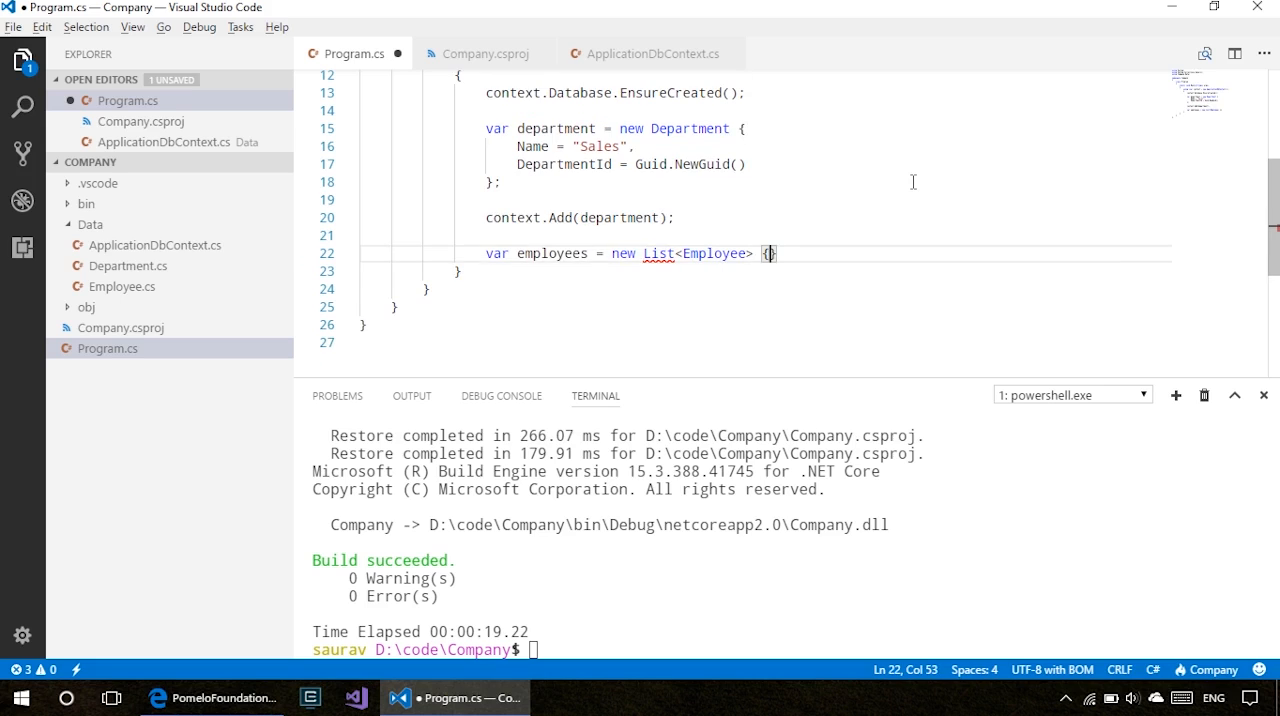
{"action": "type", "text": "new Employee {"}
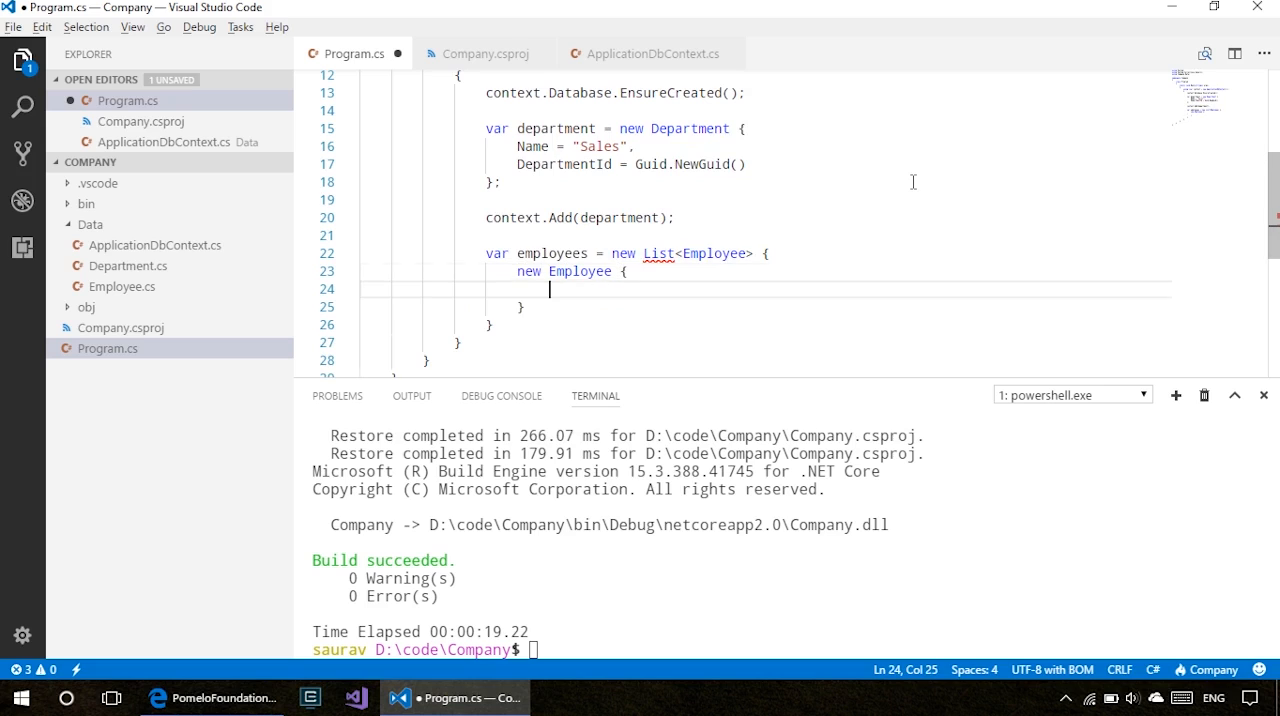
{"action": "type", "text": "namespace"}
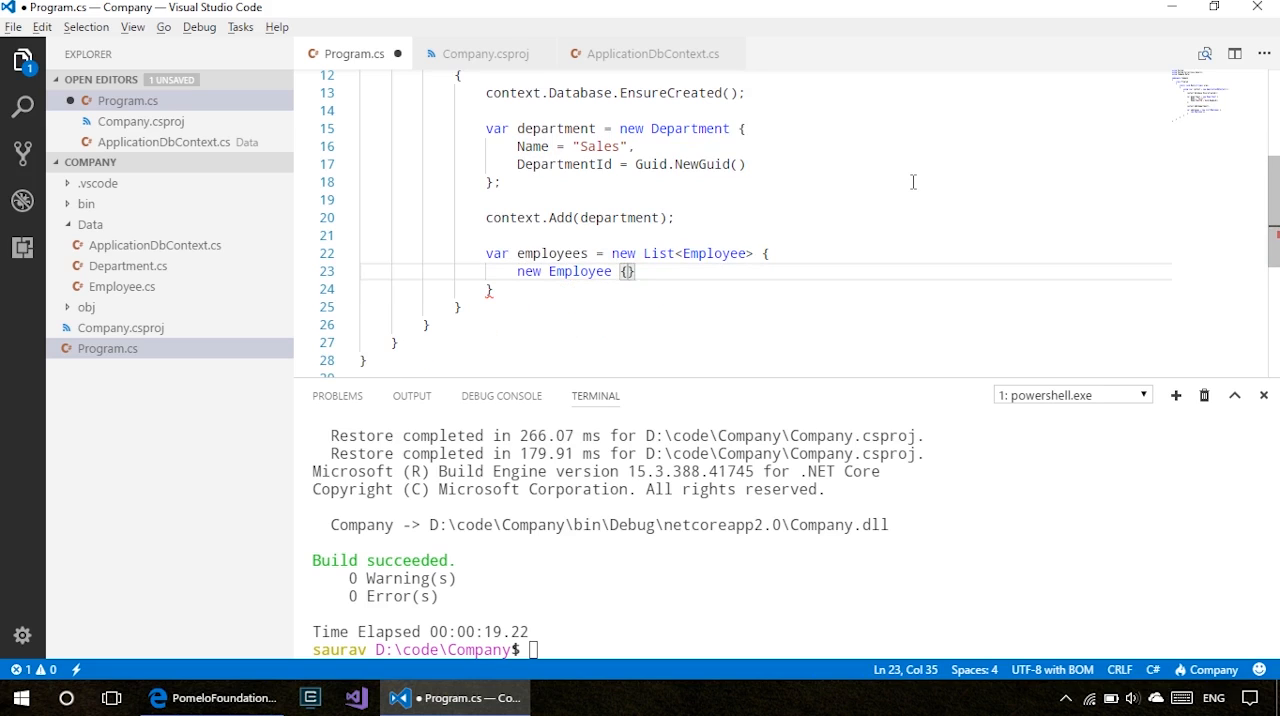
{"action": "type", "text": "Name = \"Michael\","}
{"action": "type", "text": "Salary = \""}
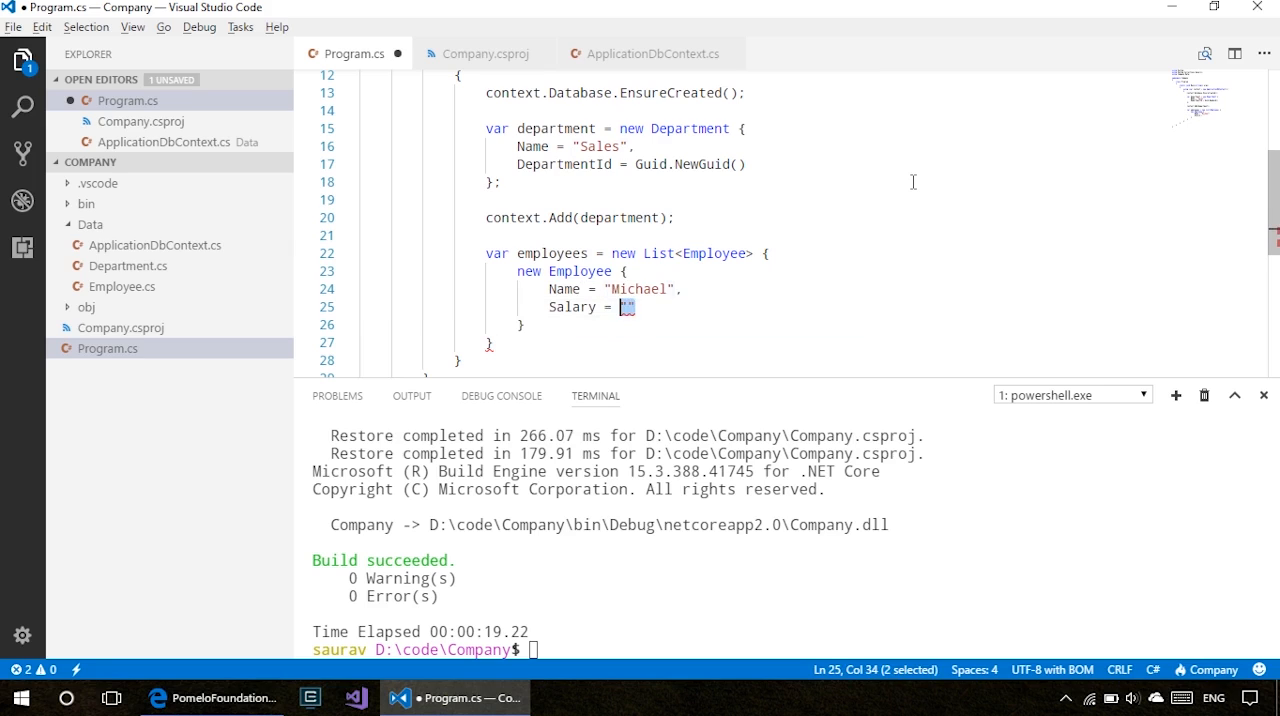
{"action": "type", "text": "120000,"}
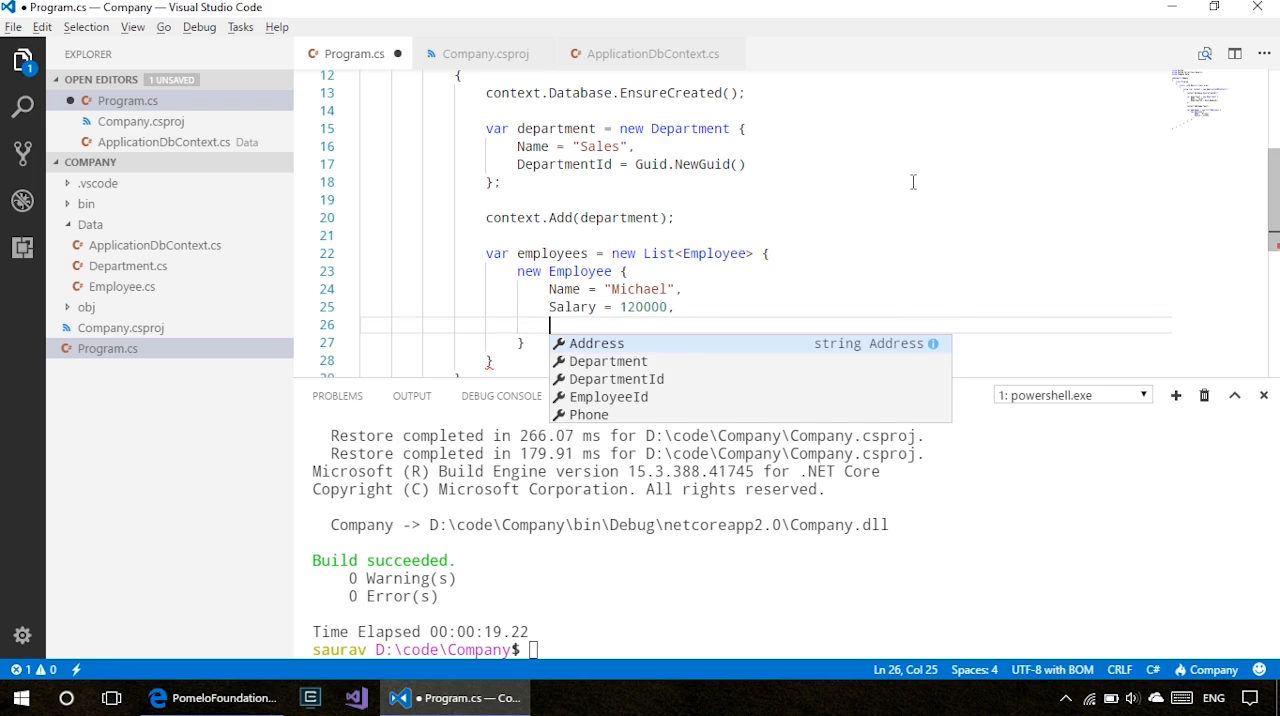
{"action": "type", "text": "Address = \""}
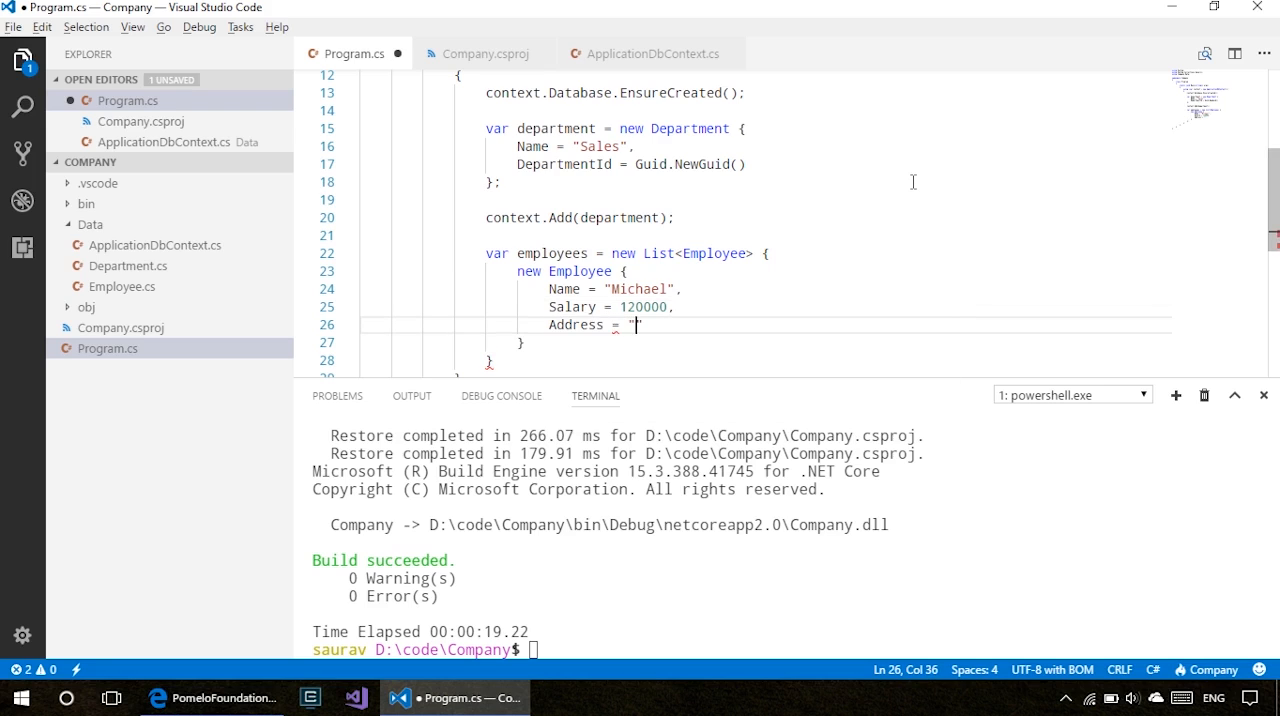
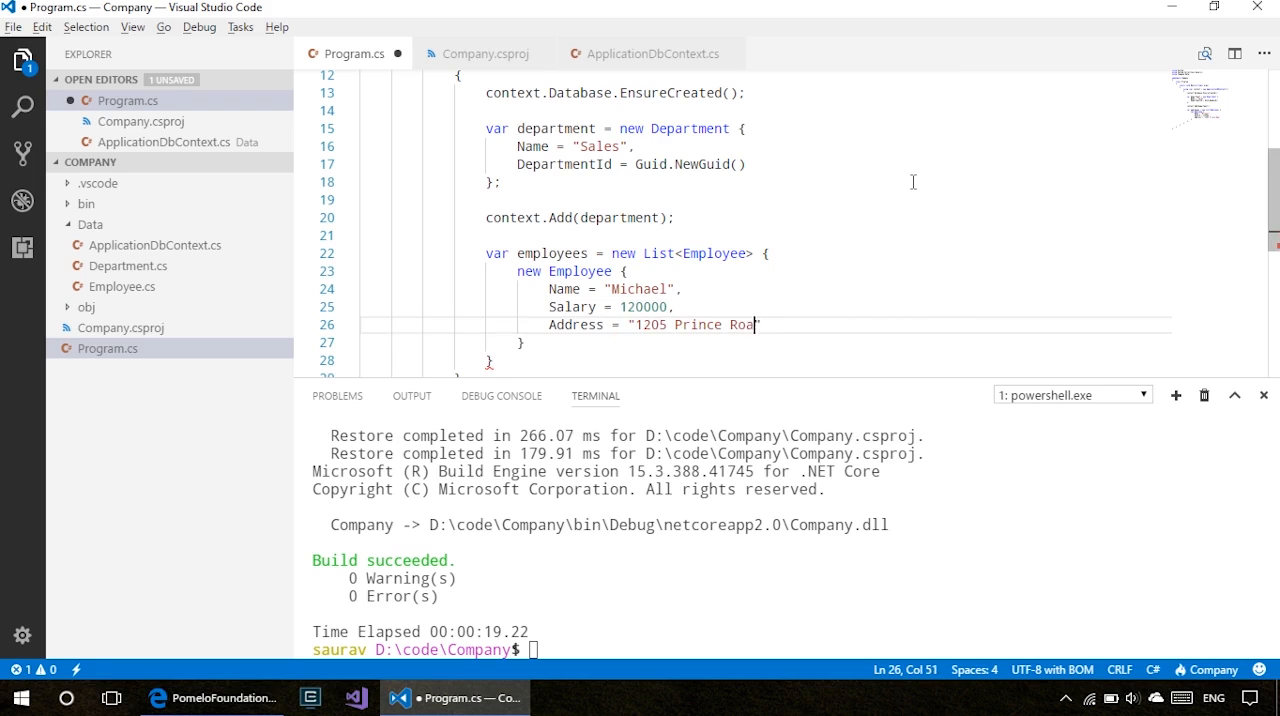
{"action": "type", "text": "DepartmentId"}
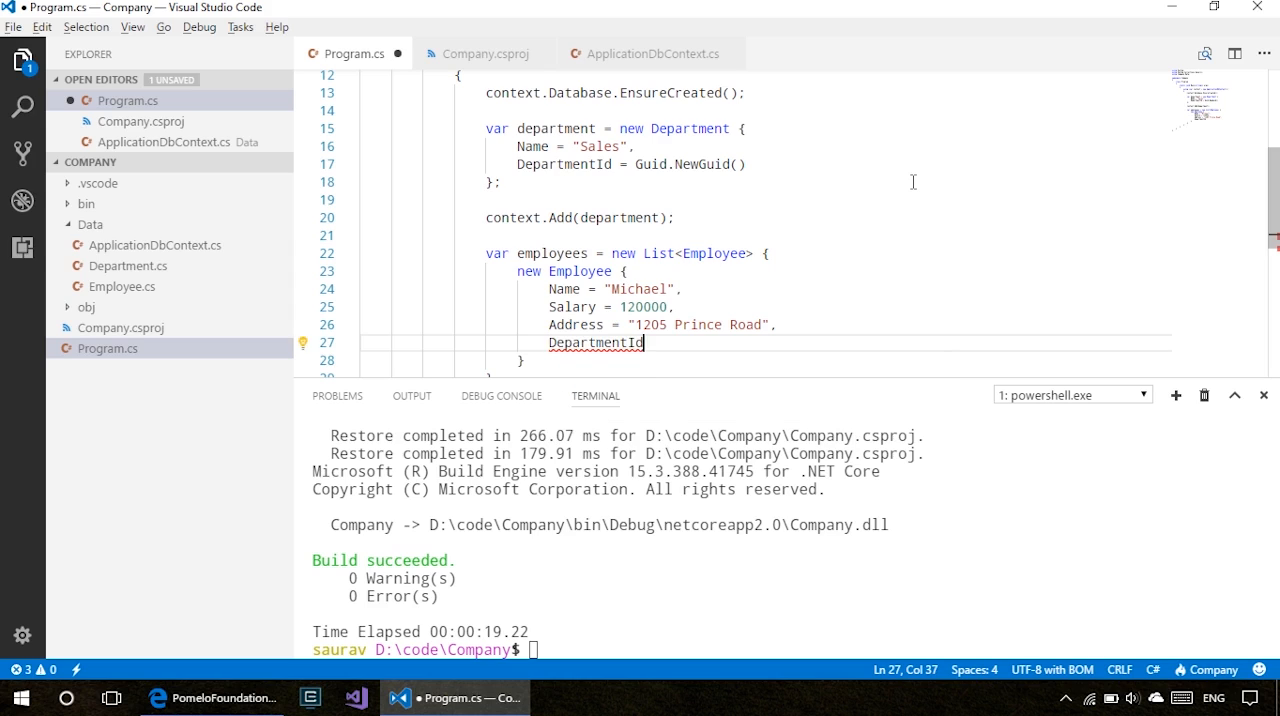
Give the employee the department's DepartmentId, phone "987654321" and EmployeeId = Guid.NewGuid()
{"action": "type", "text": "="}
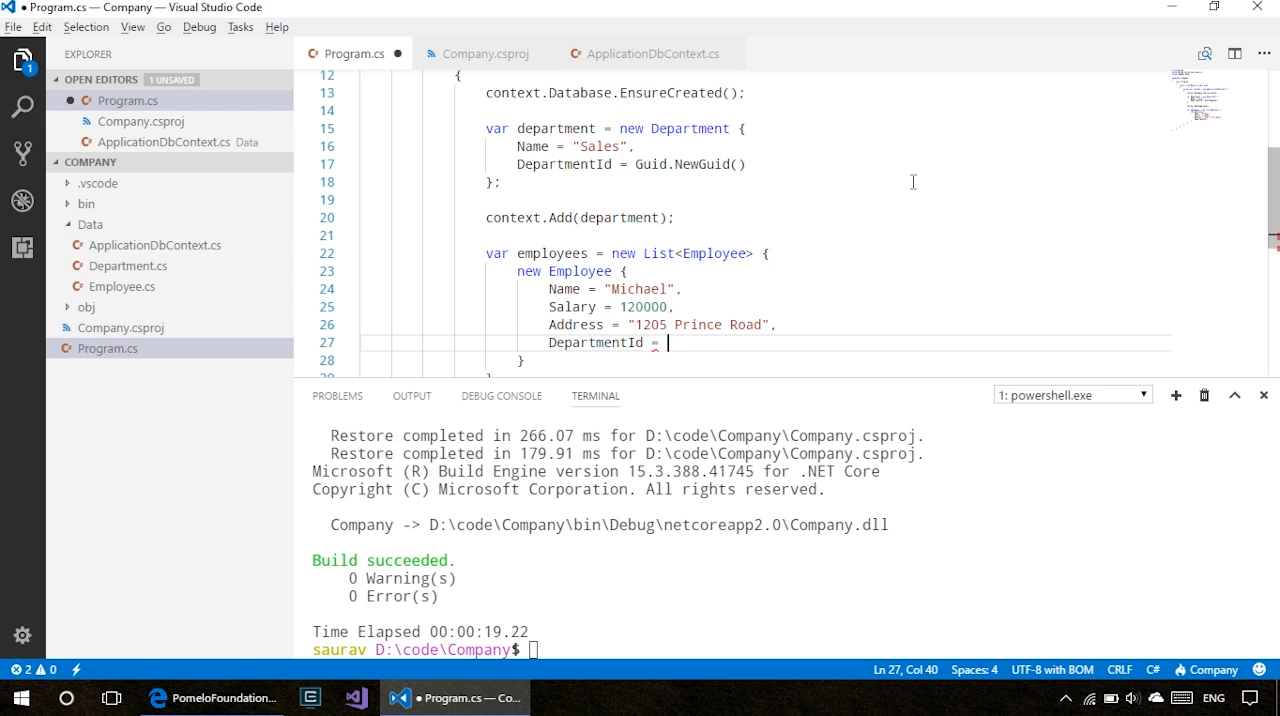
{"action": "type", "text": "department."}
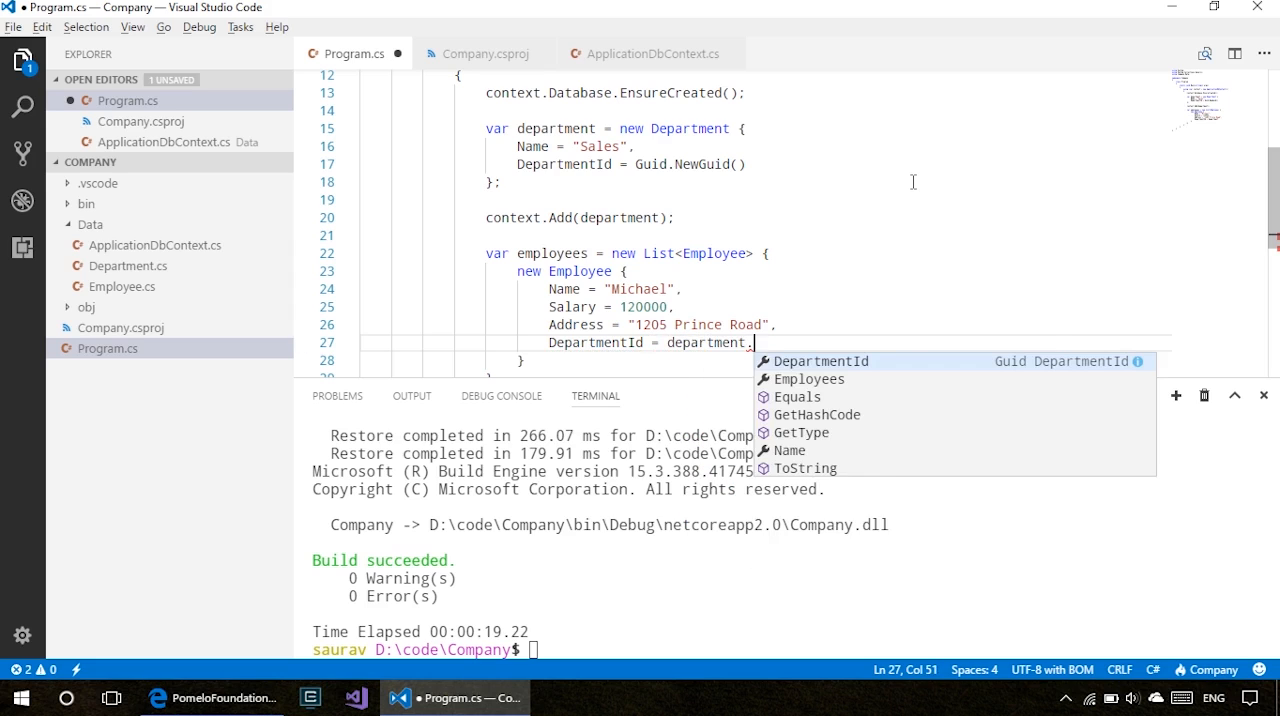
{"action": "key", "text": "Tab"}
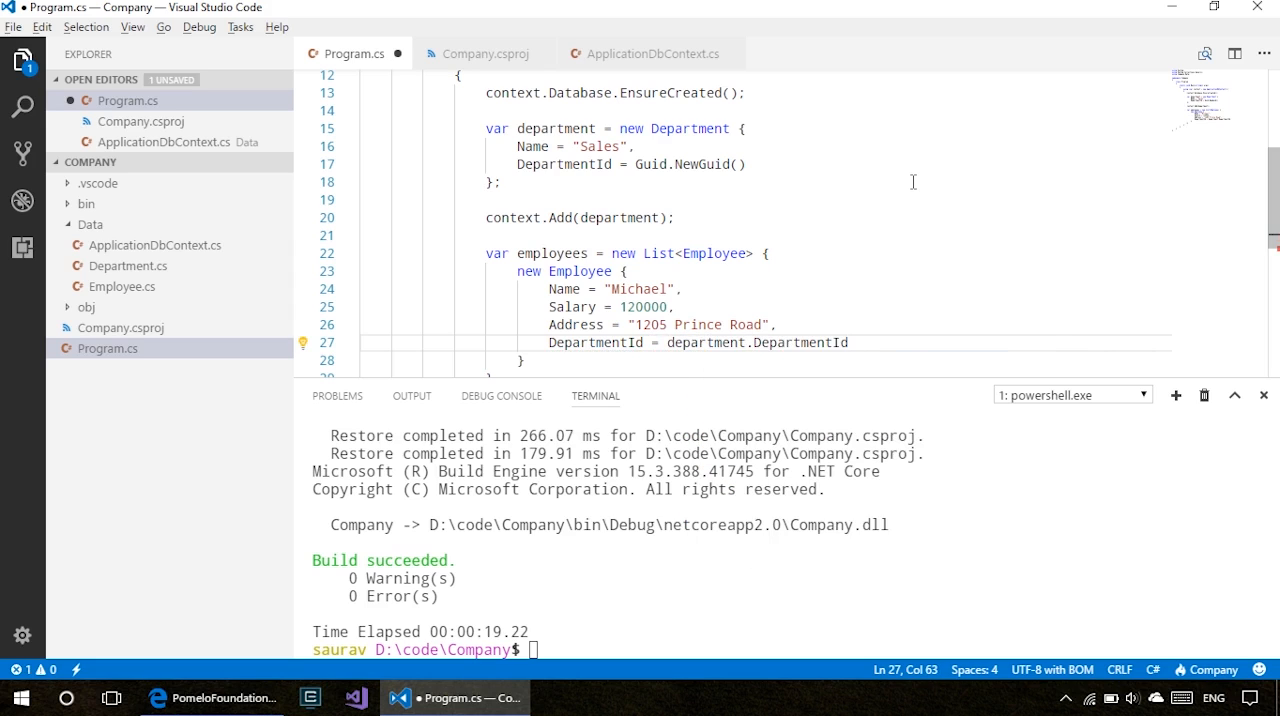
{"action": "scroll", "scroll_direction": "down", "scroll_amount": 3}
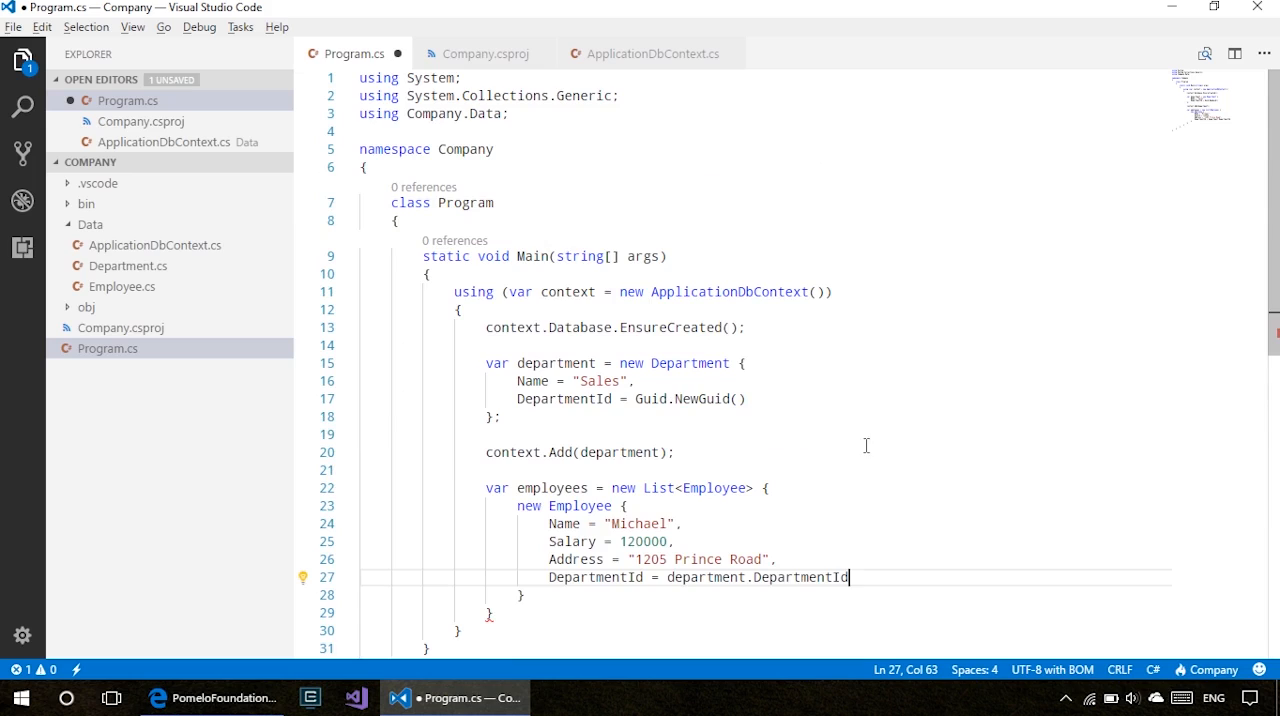
{"action": "mouse_move", "coordinate": [947, 552]}
{"action": "type", "text": ","}
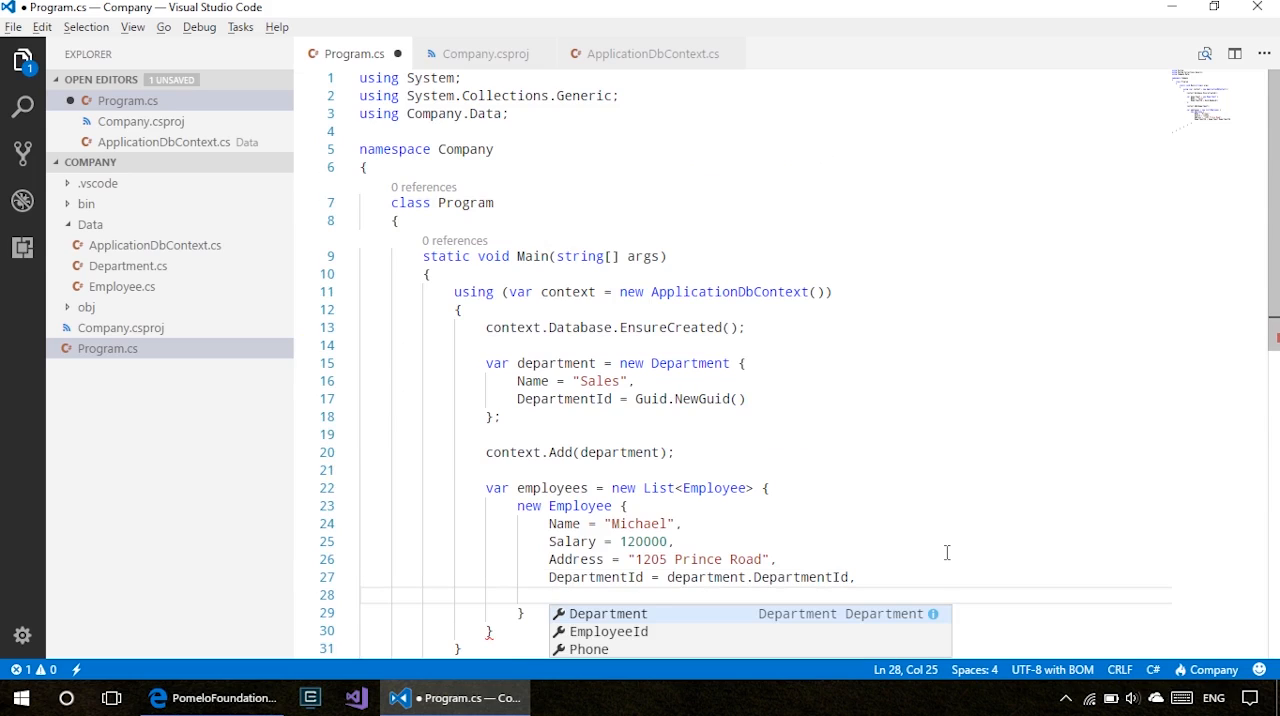
{"action": "type", "text": "Phone = \""}
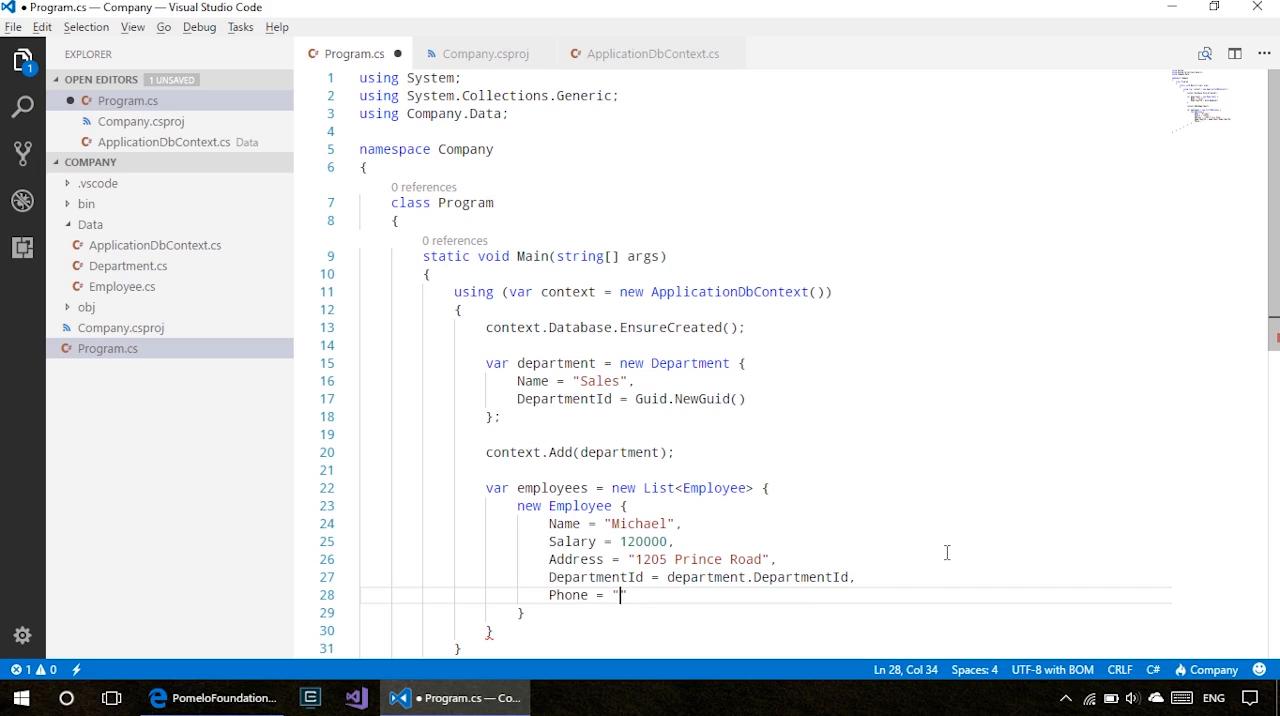
{"action": "type", "text": "987654321"}
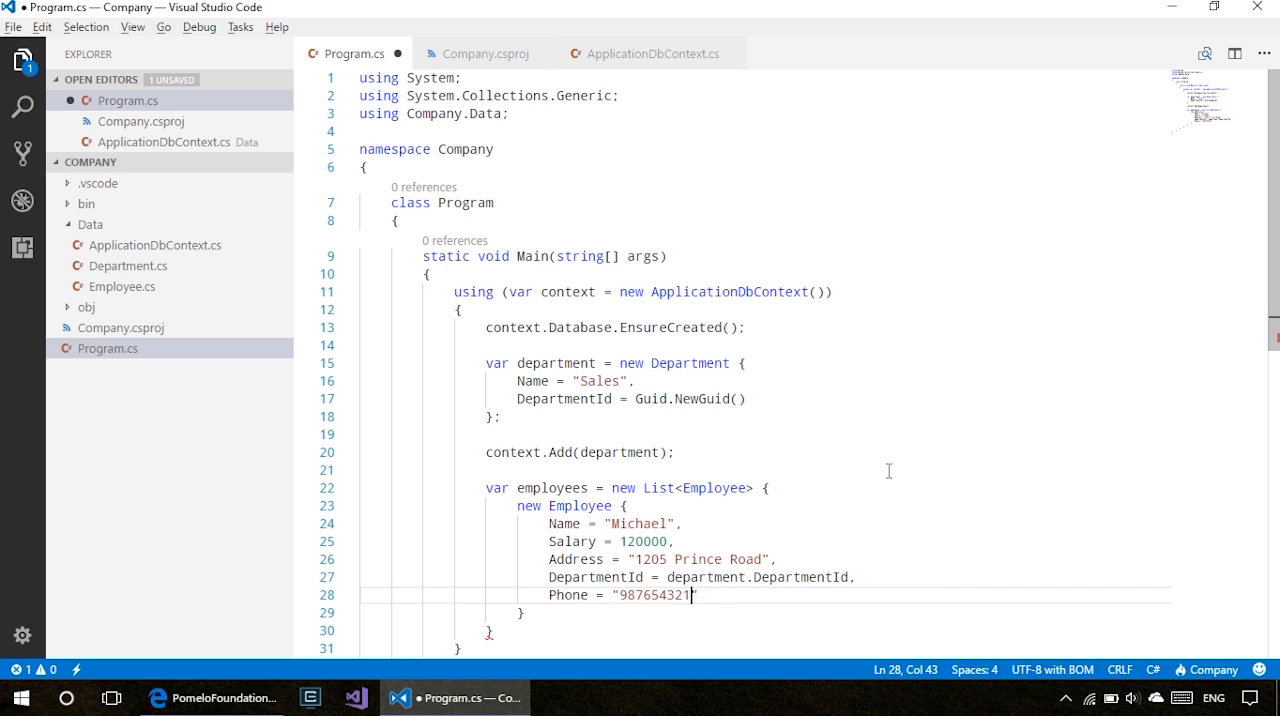
{"action": "type", "text": "\","}
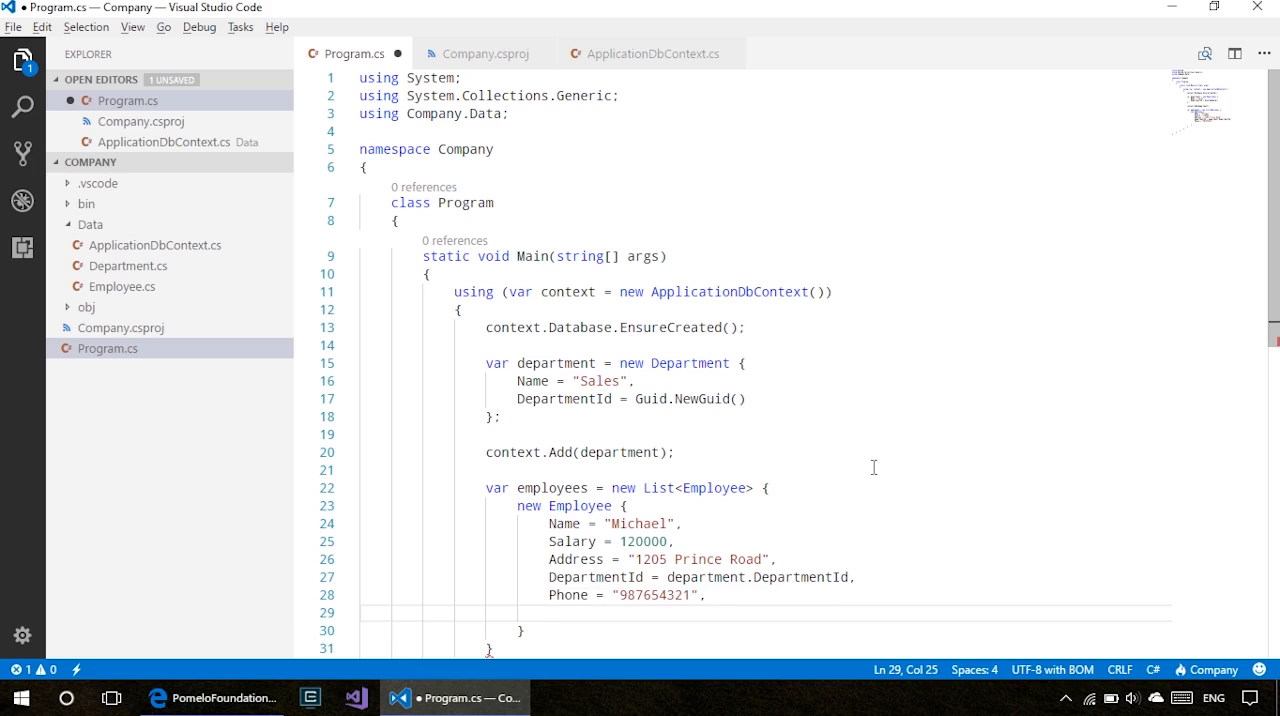
{"action": "type", "text": "EmployeeId"}
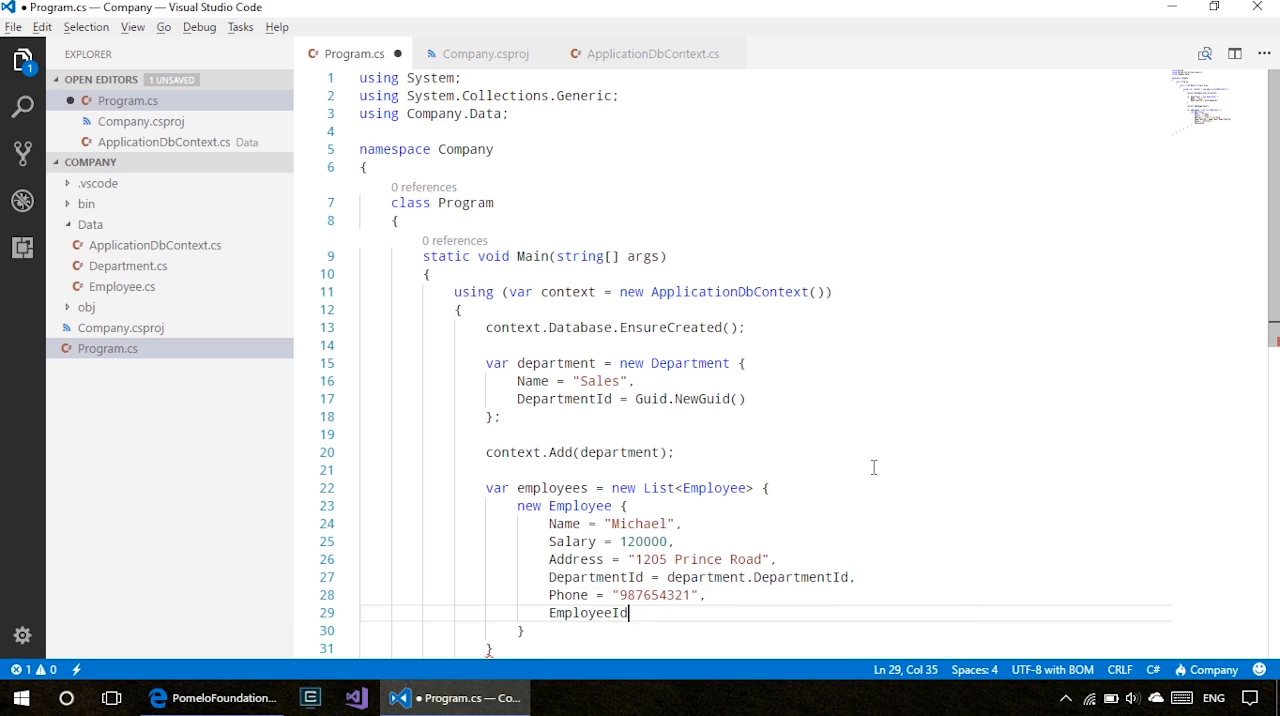
{"action": "type", "text": "= Guid.n"}
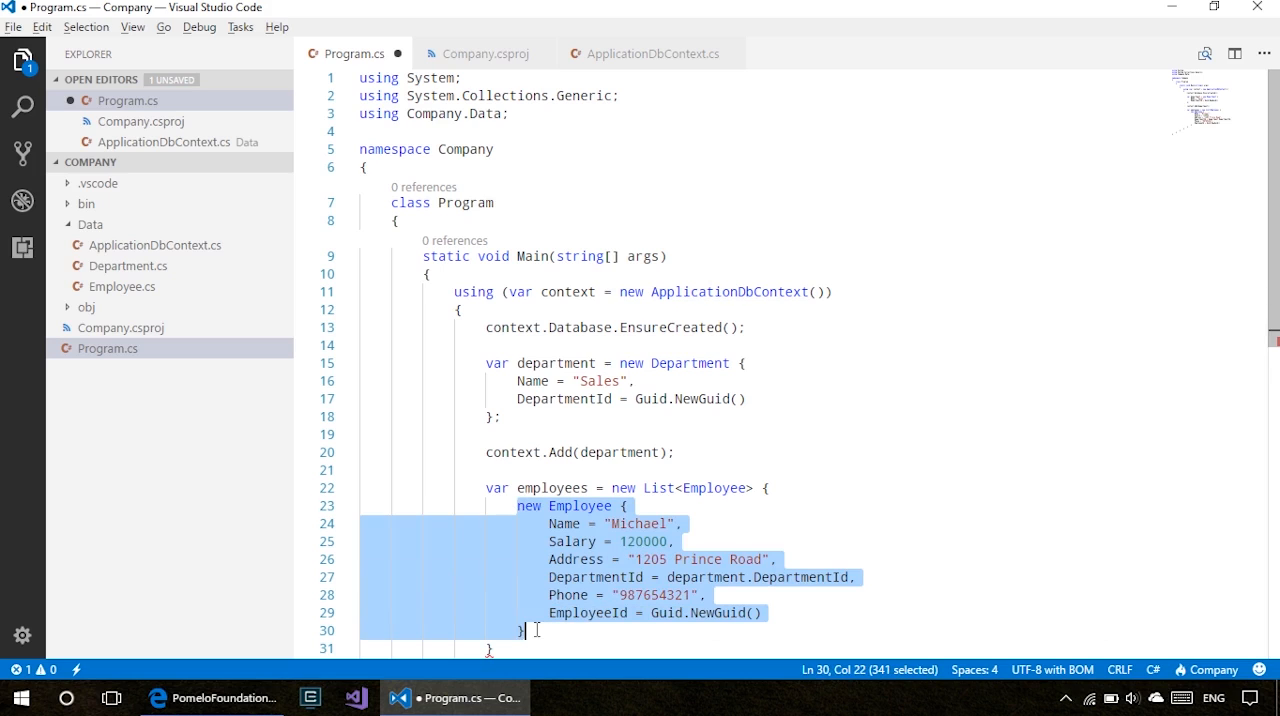
{"action": "key", "text": "Ctrl+V"}
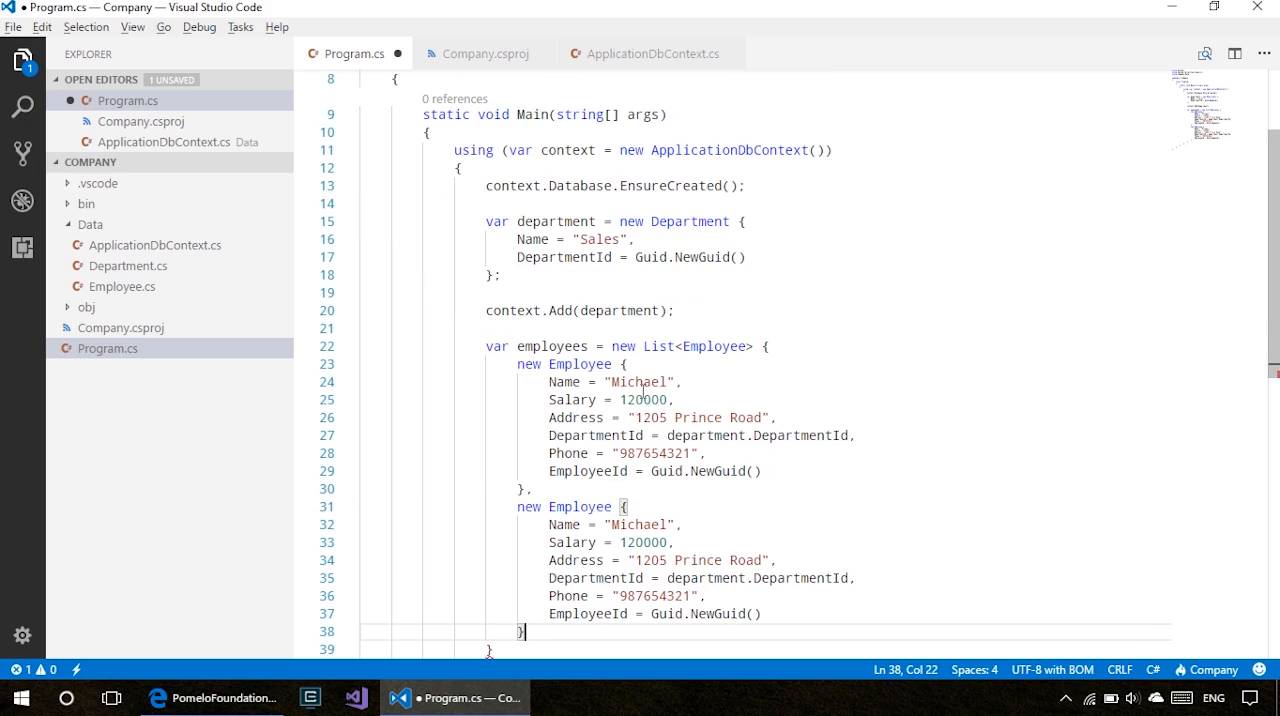
{"action": "double_click", "coordinate": [639, 524]}
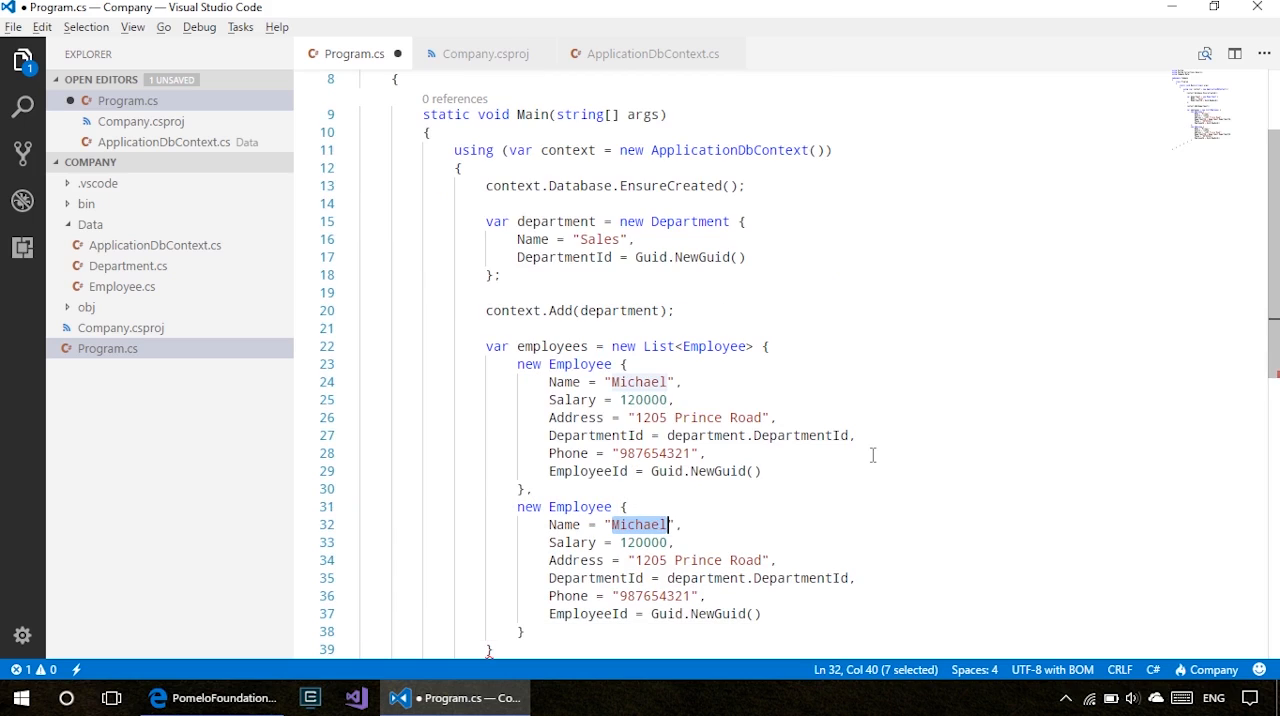
{"action": "type", "text": "SAlly"}
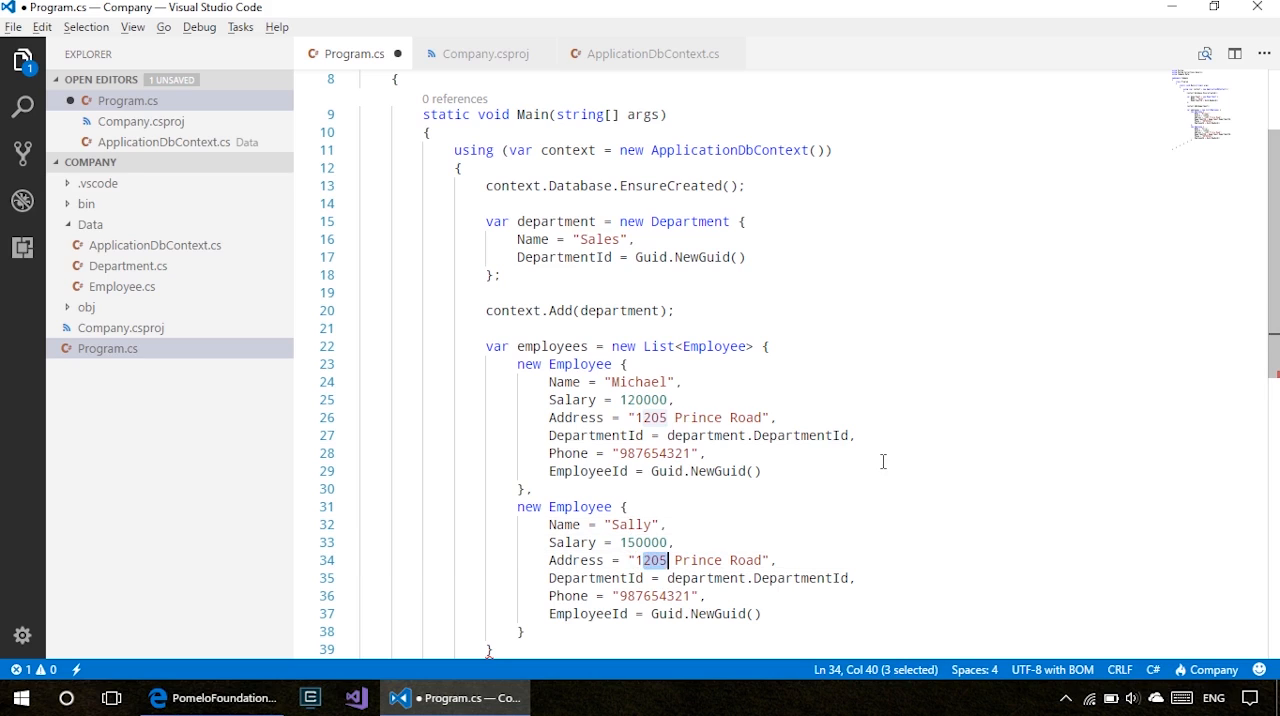
{"action": "type", "text": "1653"}
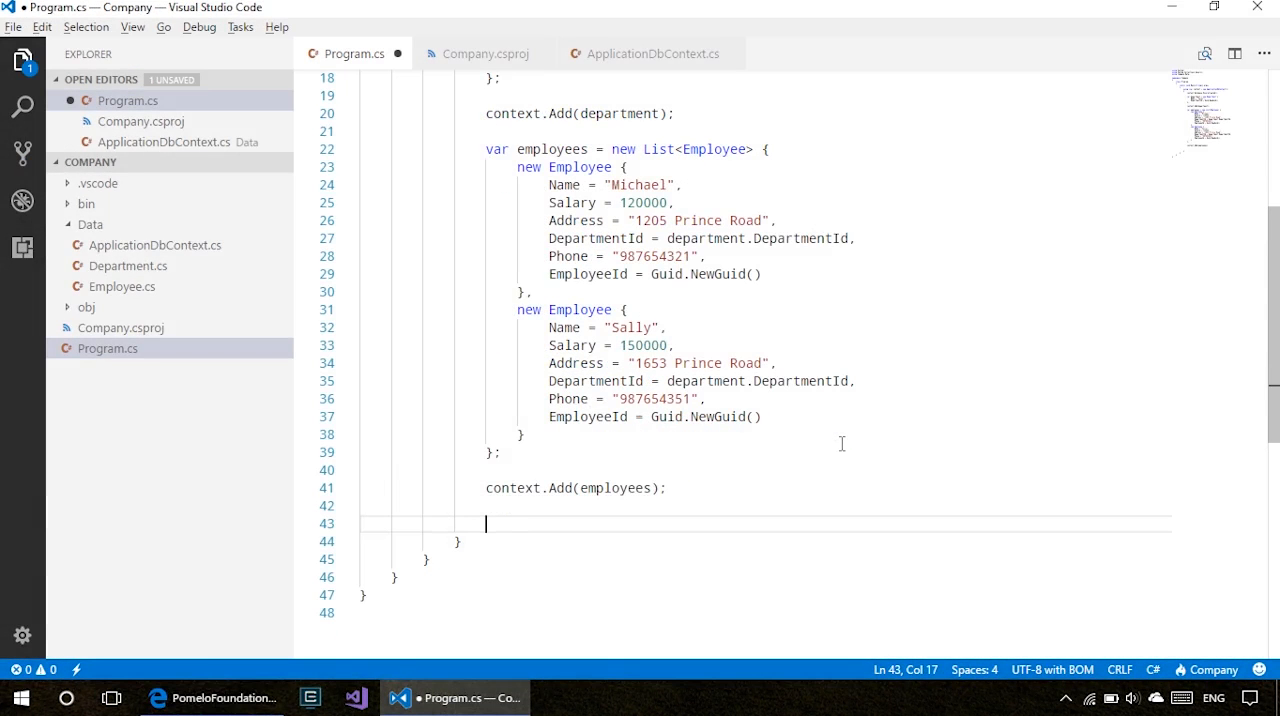
{"action": "type", "text": "context.SaveChanges();"}
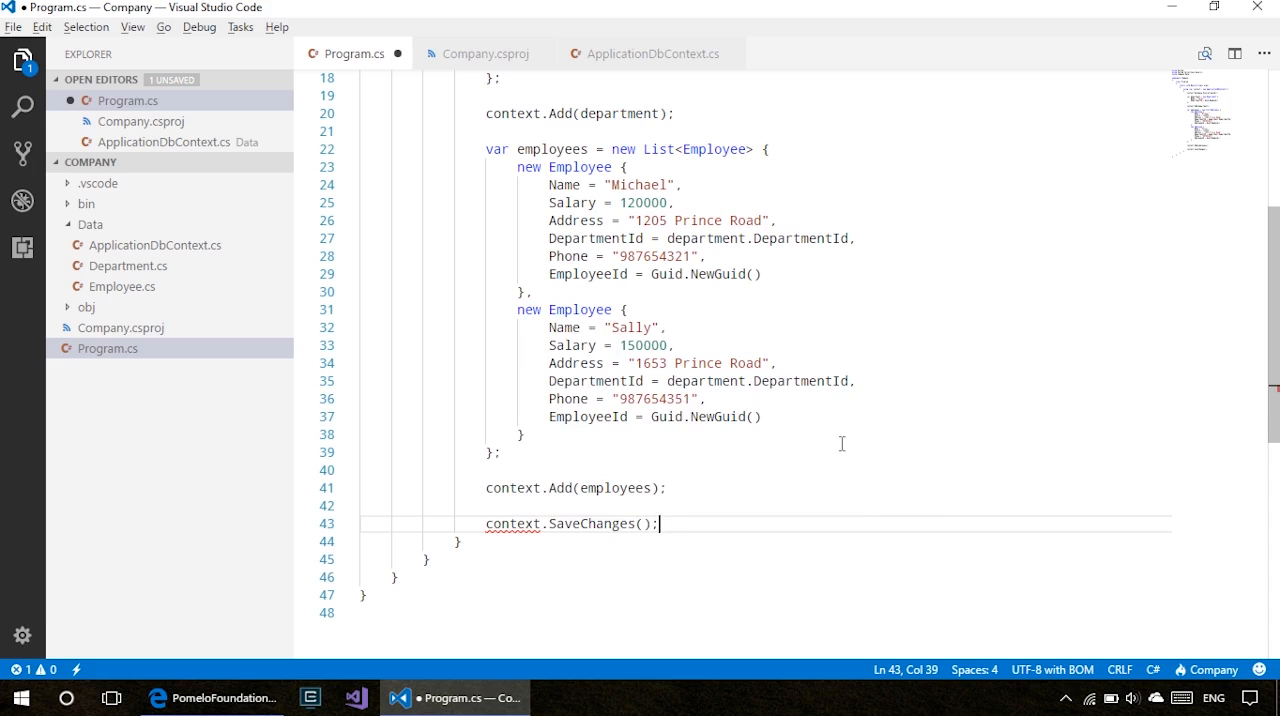
{"action": "key", "text": "Ctrl+s"}
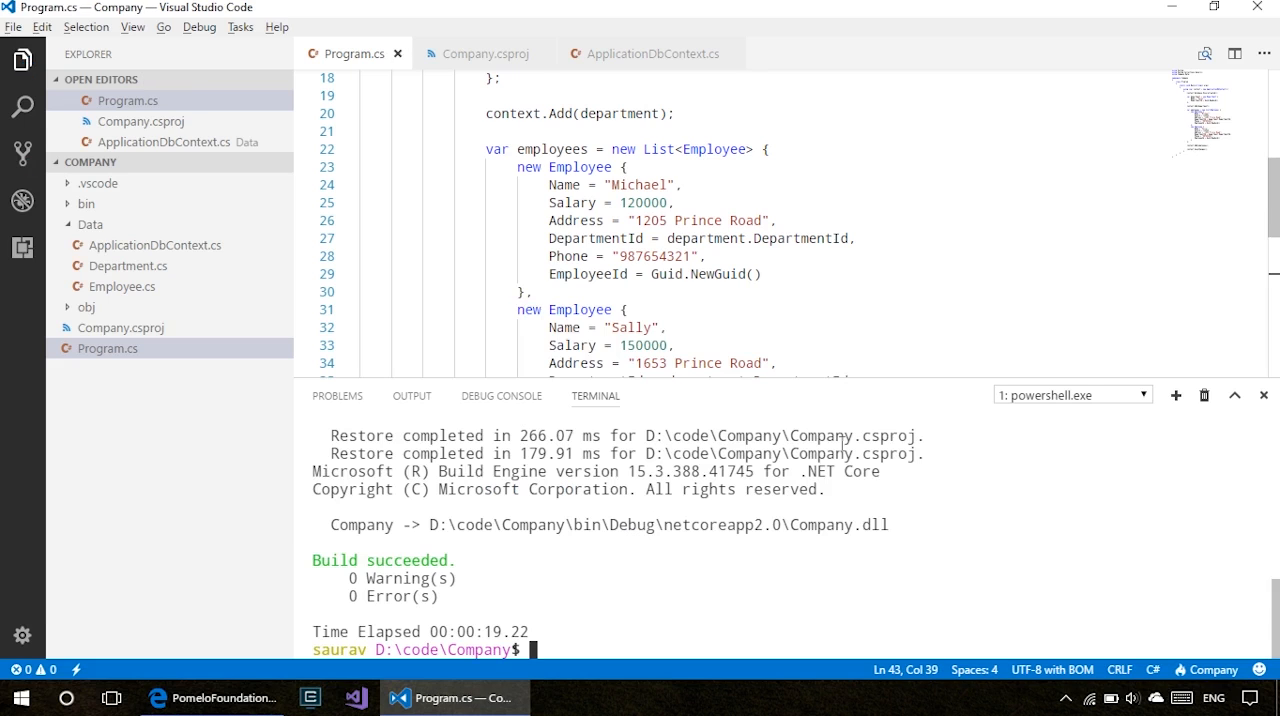
Clear the terminal, restore, build and run the app, then close the crashed program
{"action": "type", "text": "cls; \"restore\", \"build\", \"run\" | % {iex \"dotnet $_\"}"}
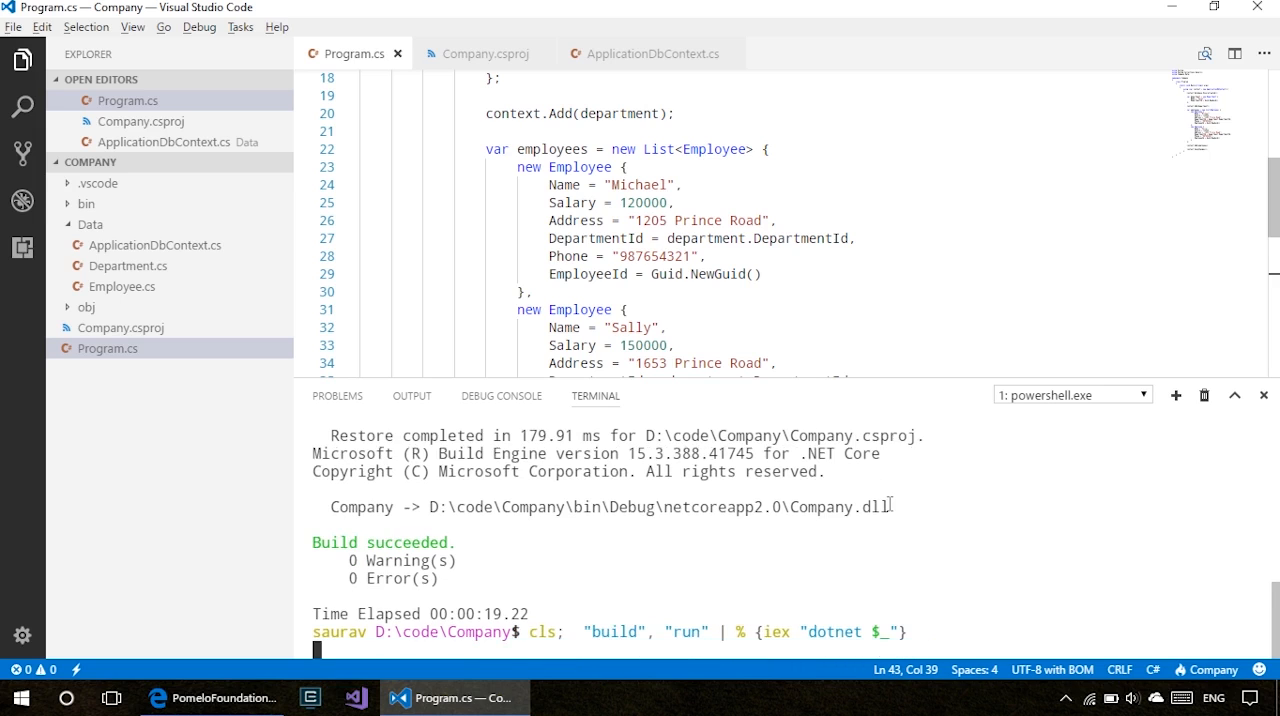
{"action": "key", "text": "Enter"}
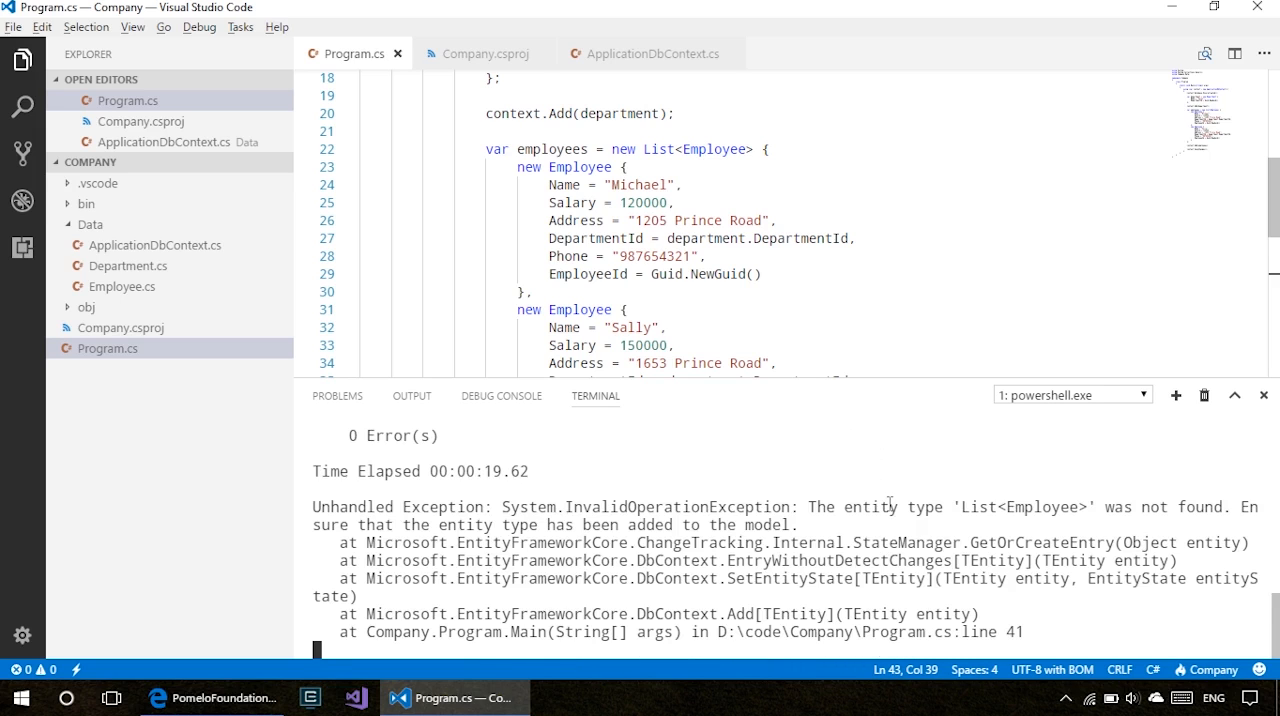
{"action": "mouse_move", "coordinate": [916, 516]}
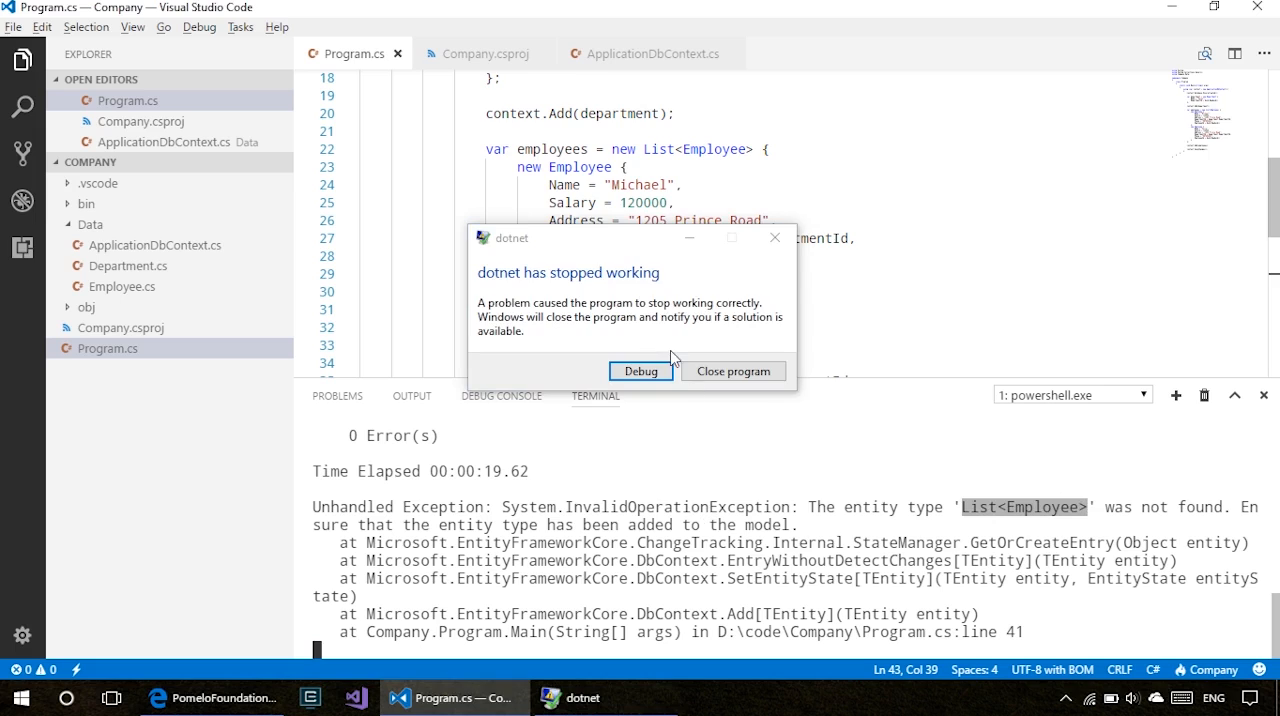
{"action": "left_click", "coordinate": [733, 371]}
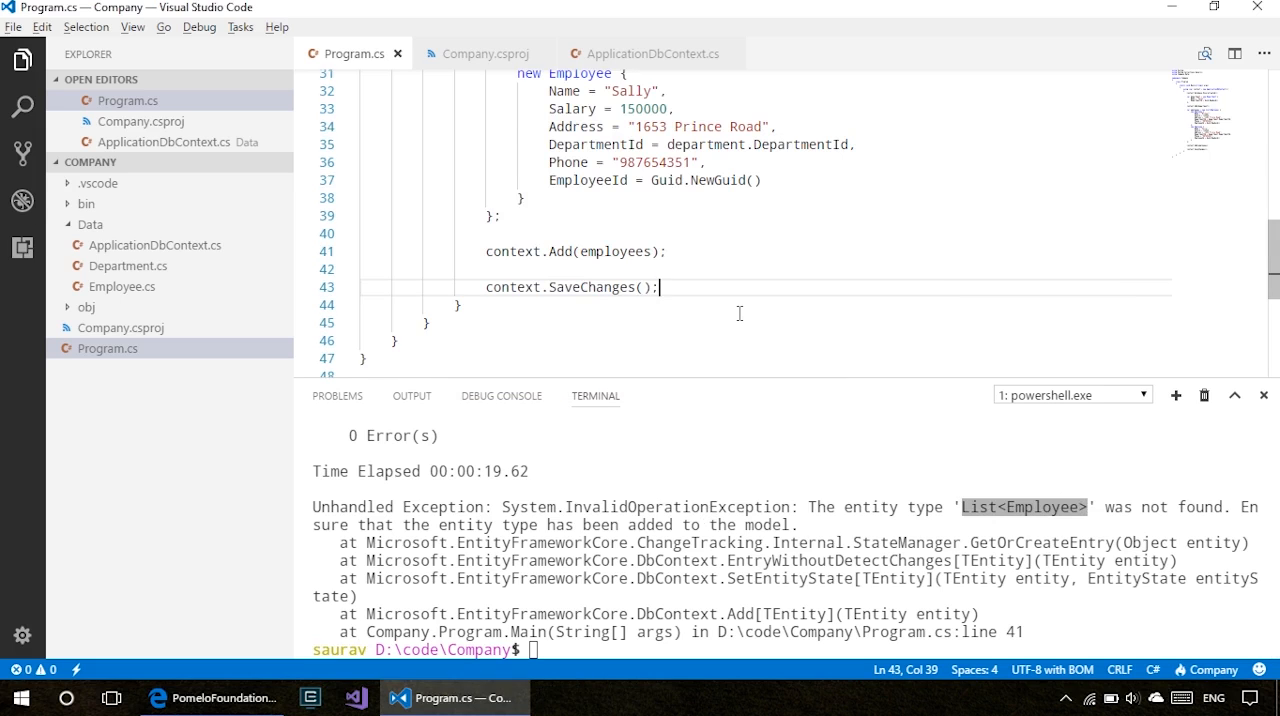
{"action": "mouse_move", "coordinate": [772, 251]}
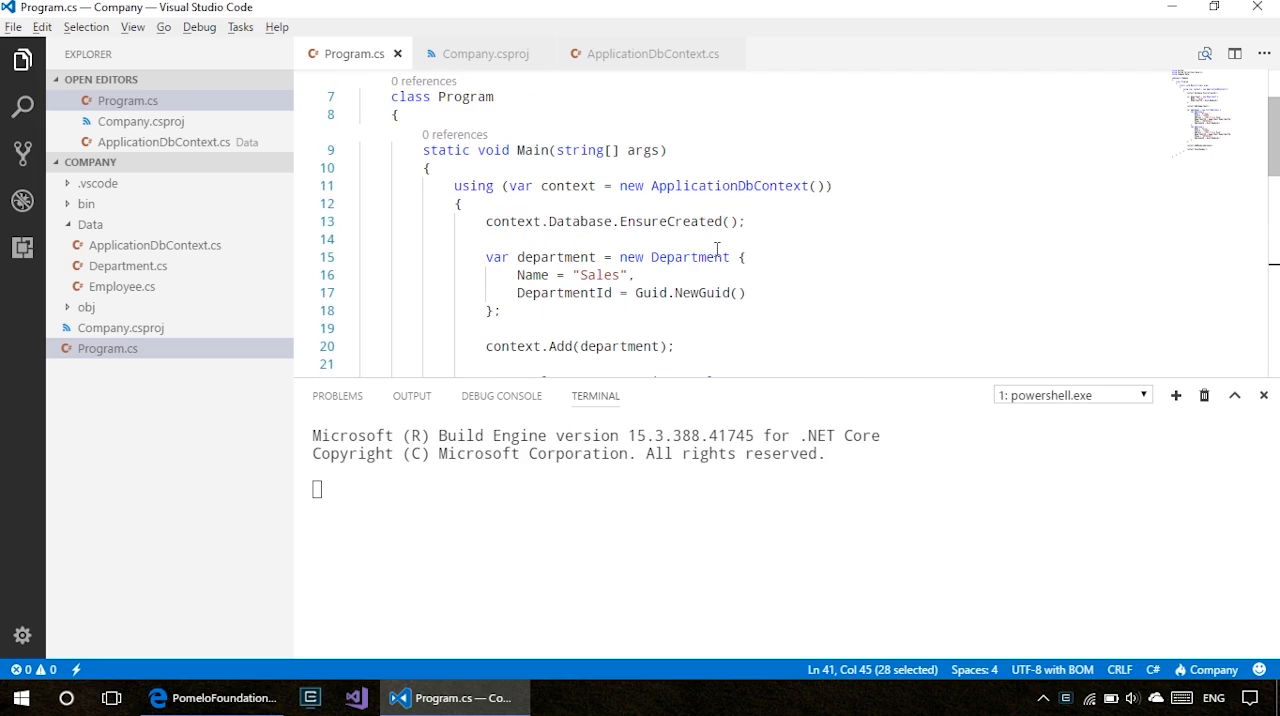
Change context.Add(employees) to context.AddRange(employees)
{"action": "scroll", "scroll_direction": "down", "scroll_amount": 3}
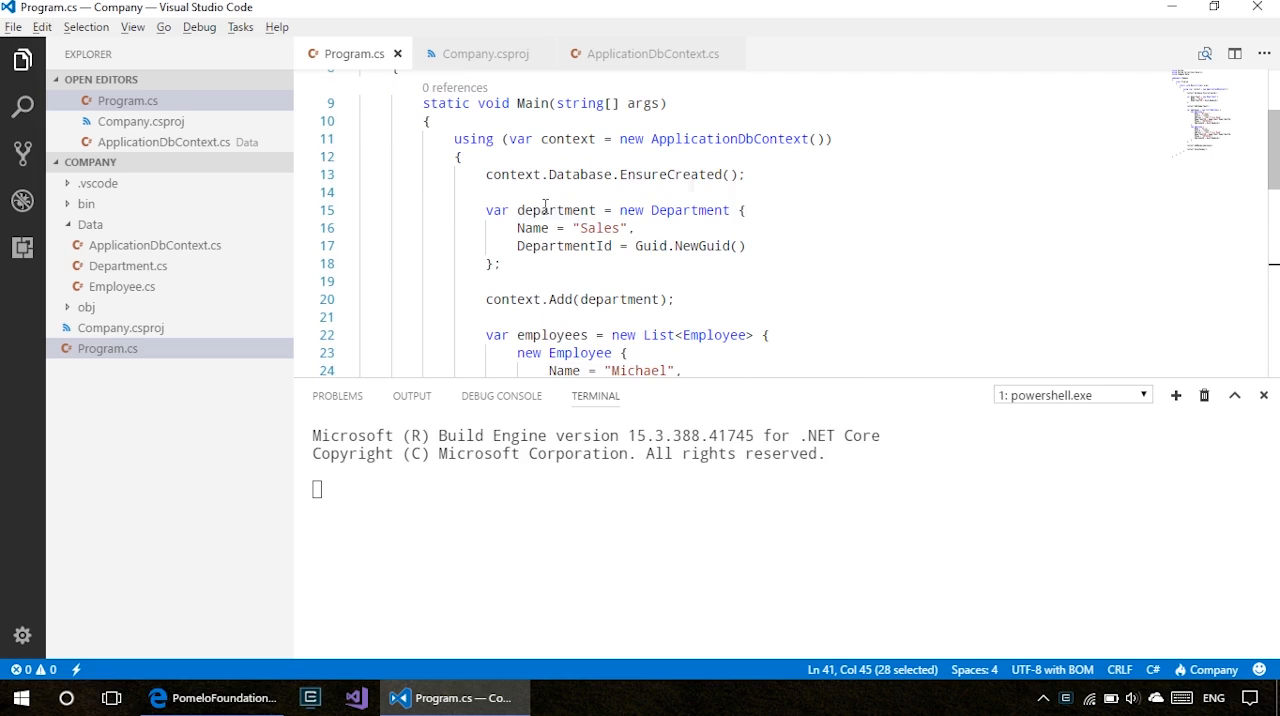
{"action": "scroll", "scroll_direction": "down", "scroll_amount": 3}
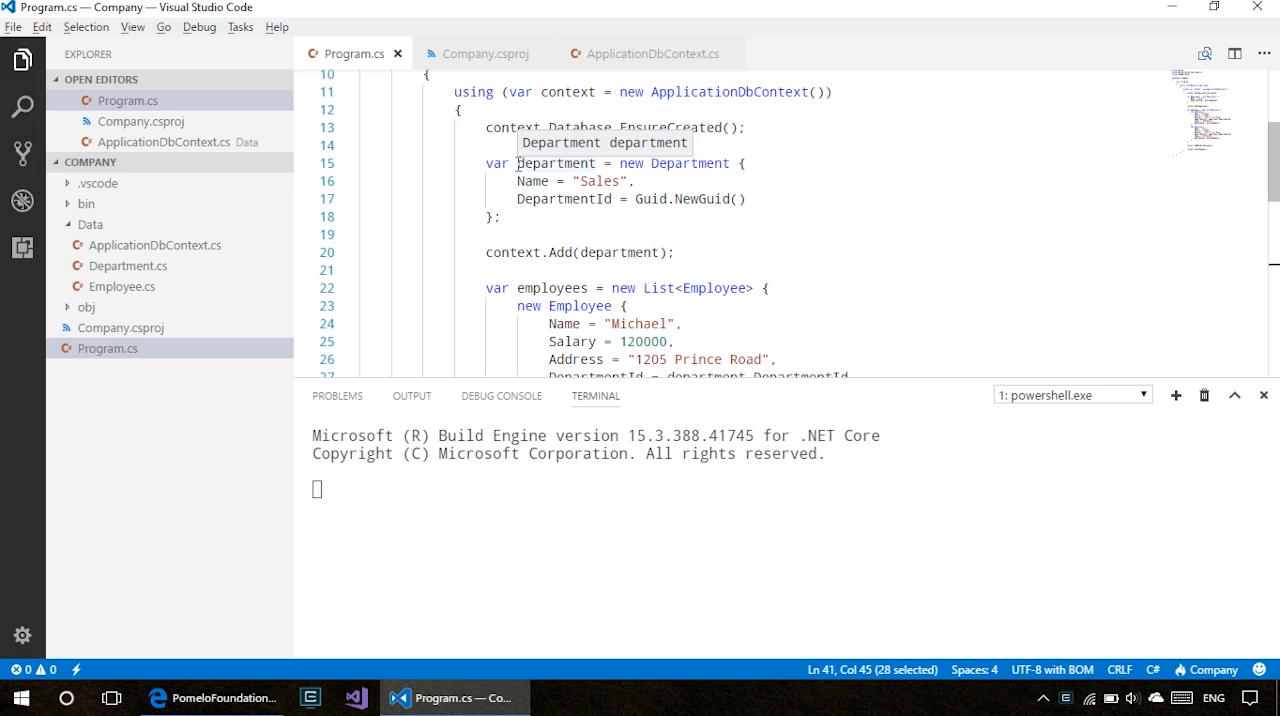
{"action": "mouse_move", "coordinate": [592, 204]}
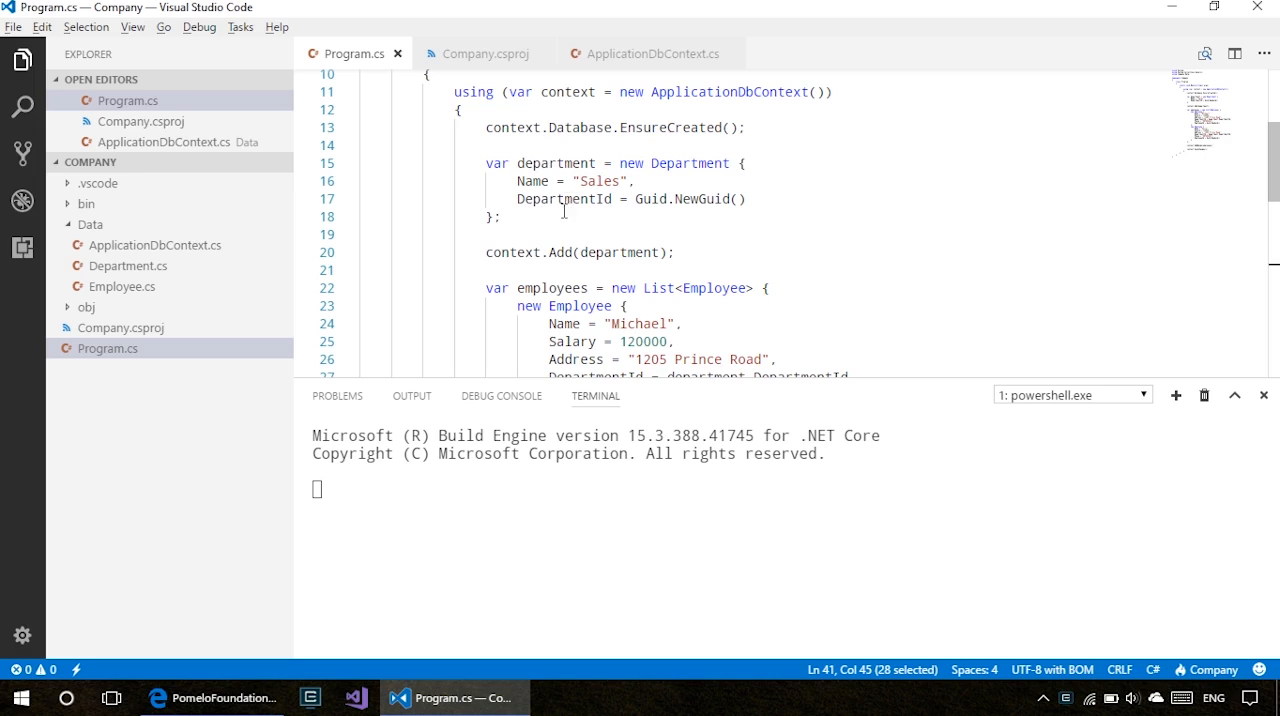
{"action": "mouse_move", "coordinate": [533, 254]}
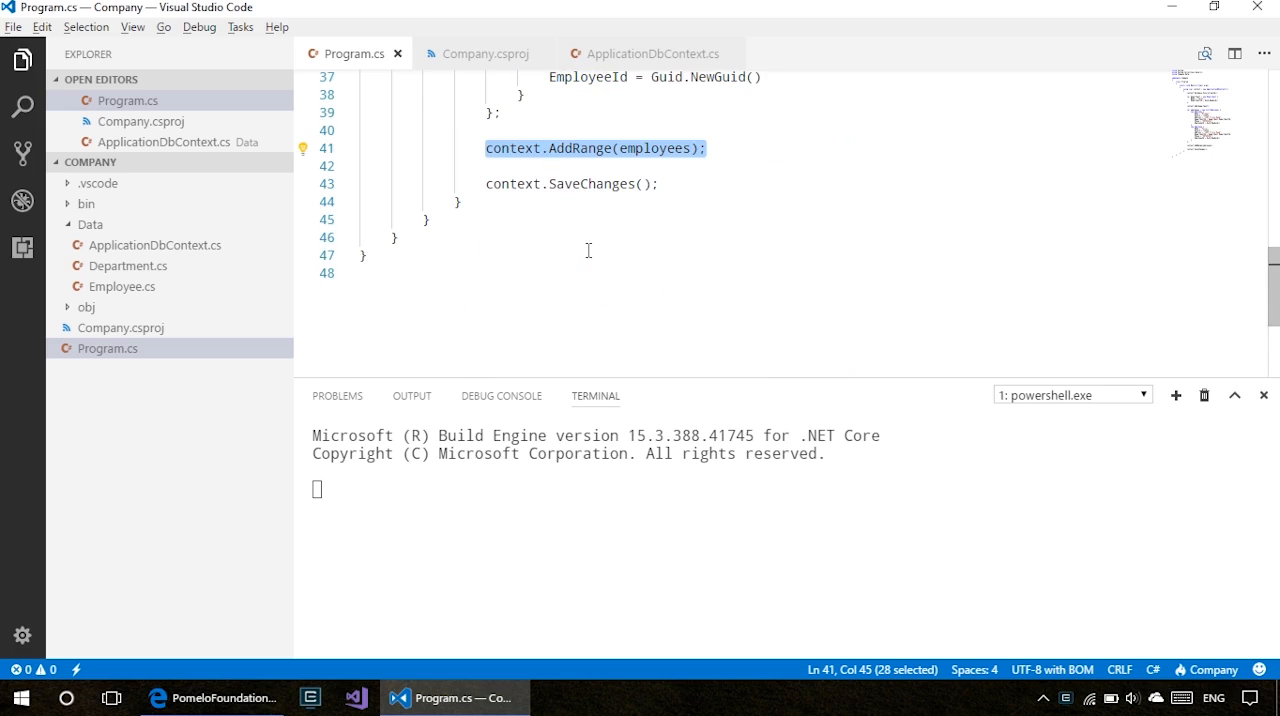
{"action": "left_click", "coordinate": [661, 183]}
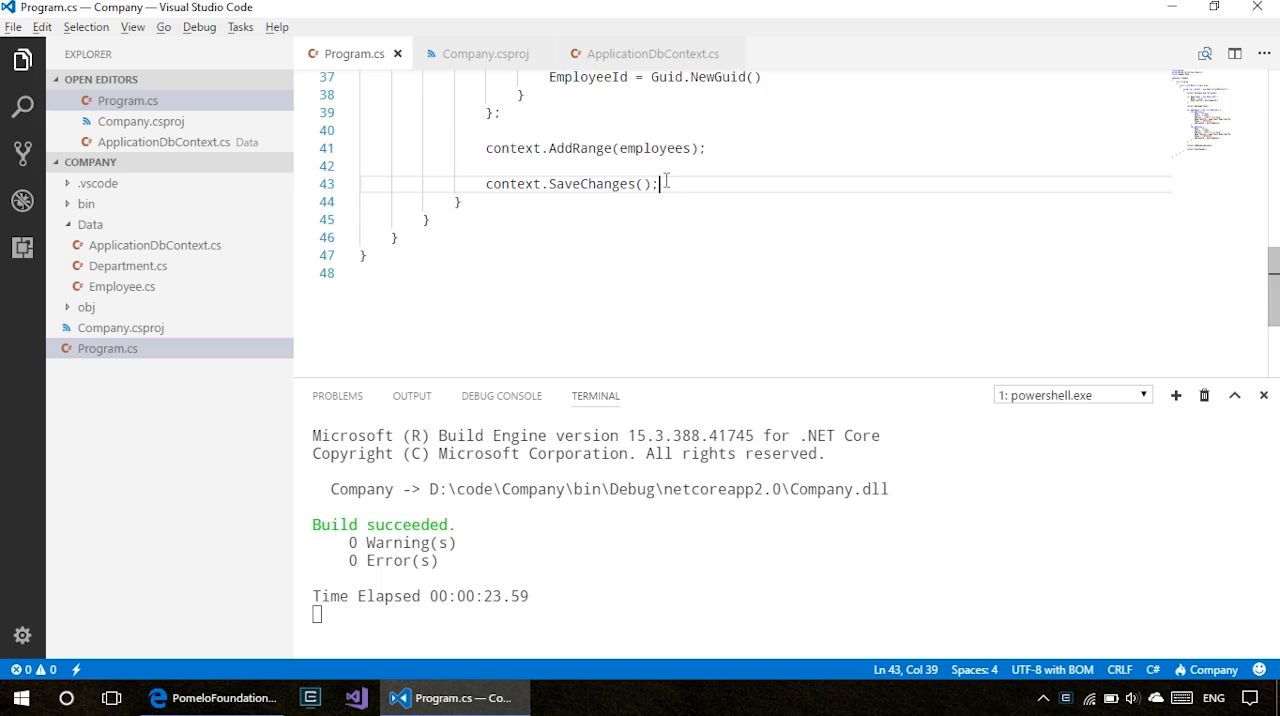
{"action": "mouse_move", "coordinate": [430, 522]}
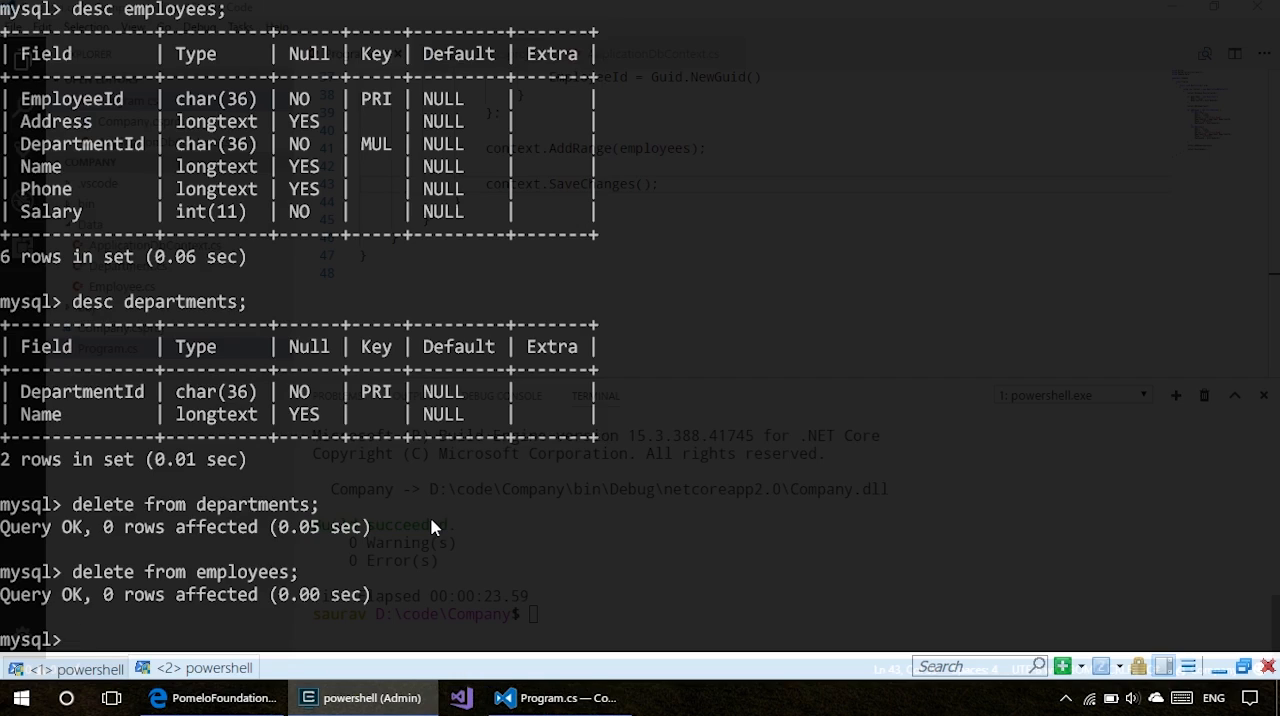
Run select * from employees; at the mysql prompt
{"action": "type", "text": "show"}
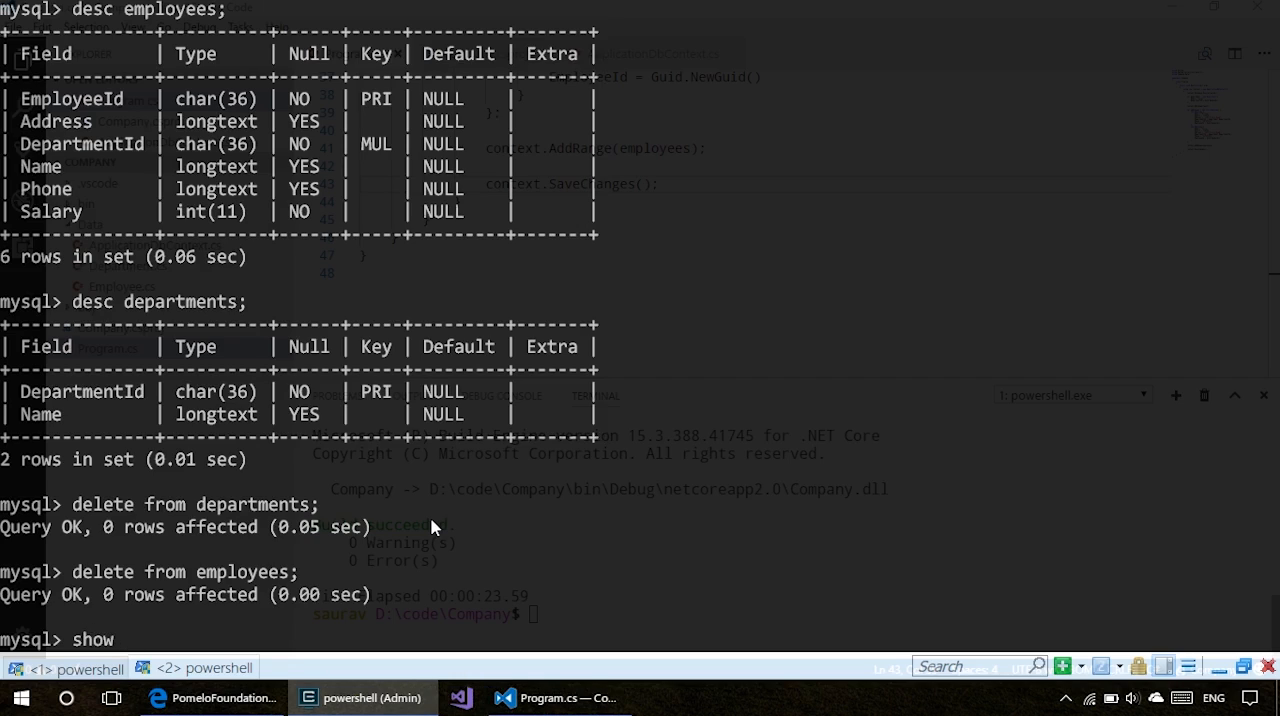
{"action": "type", "text": "select *"}
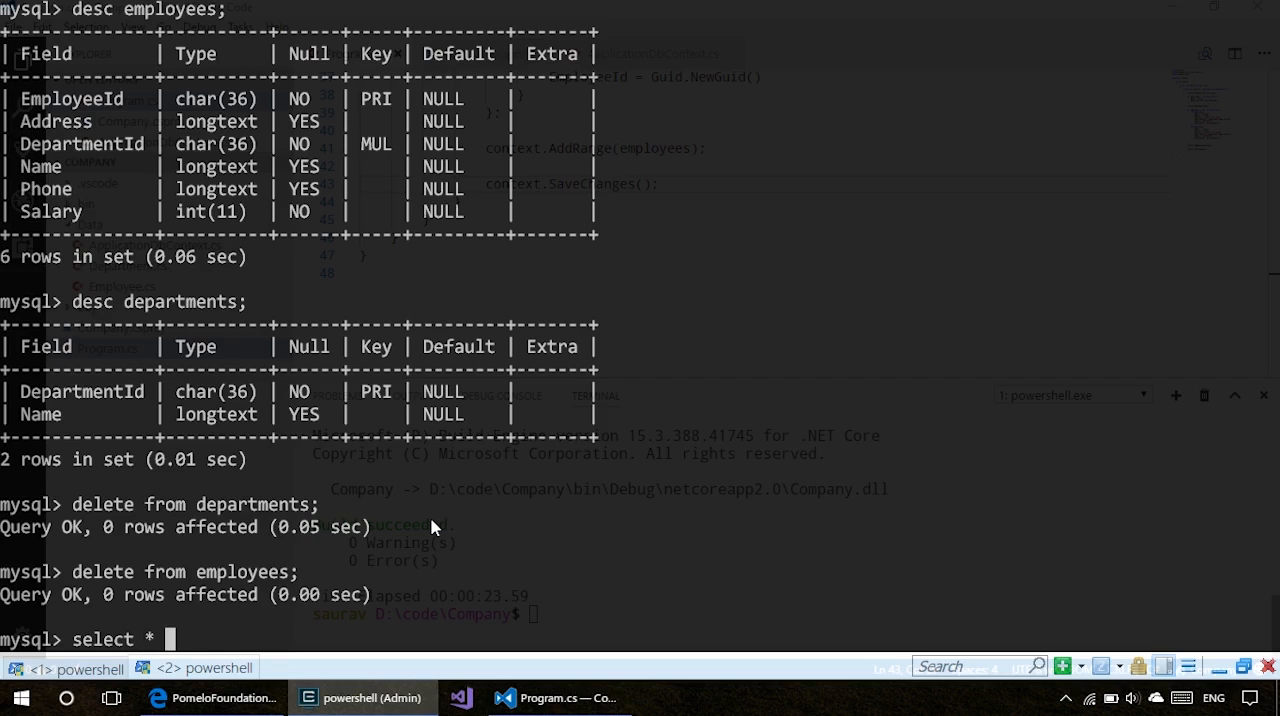
{"action": "type", "text": "from employ"}
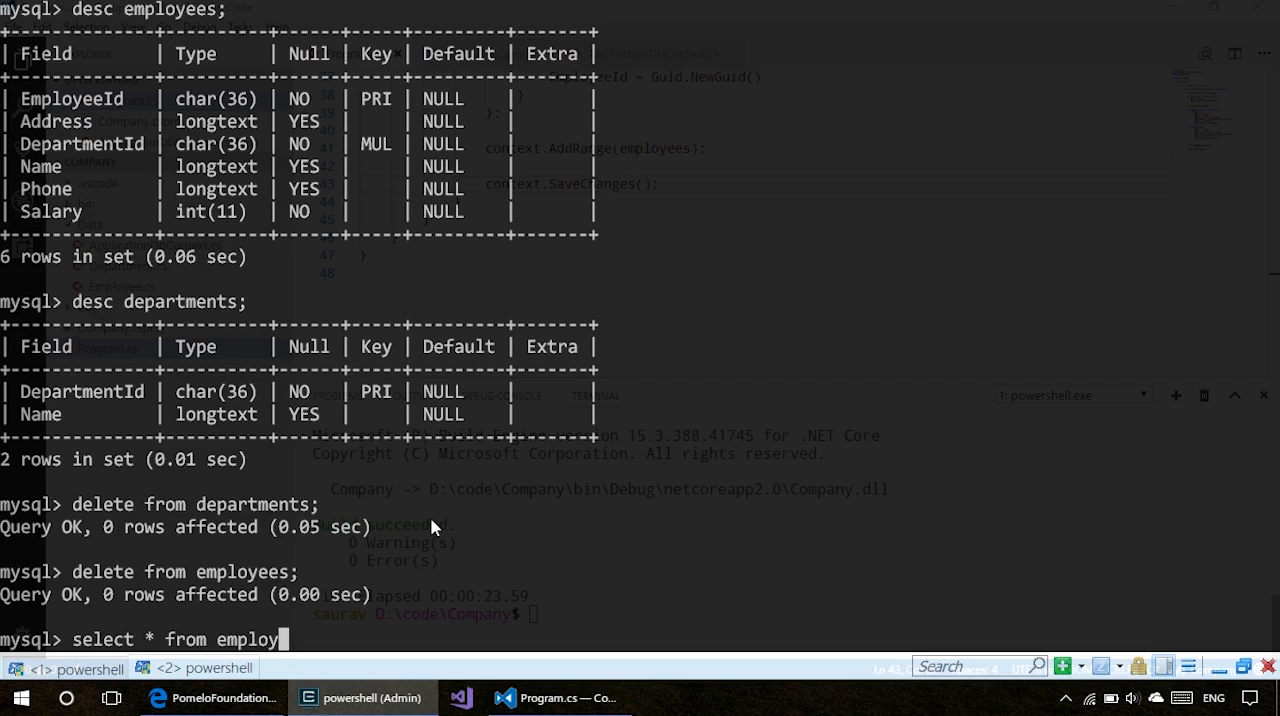
{"action": "key", "text": "Enter"}
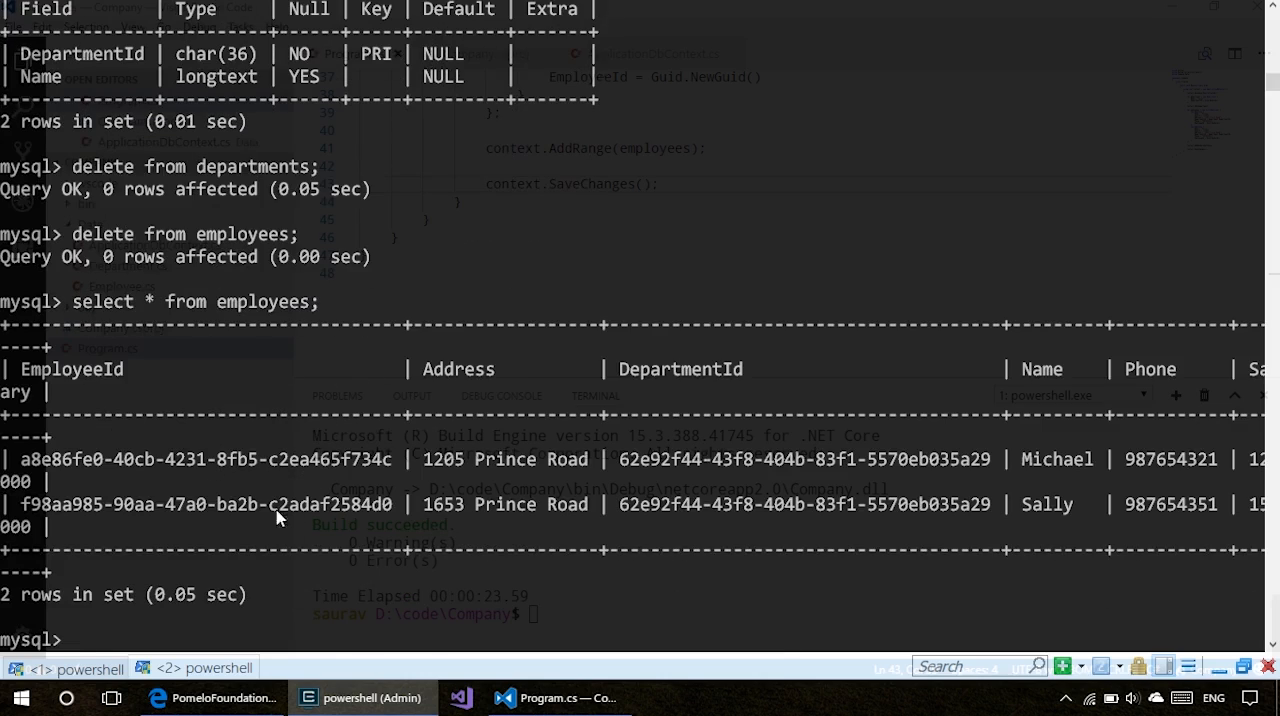
{"action": "mouse_move", "coordinate": [30, 477]}
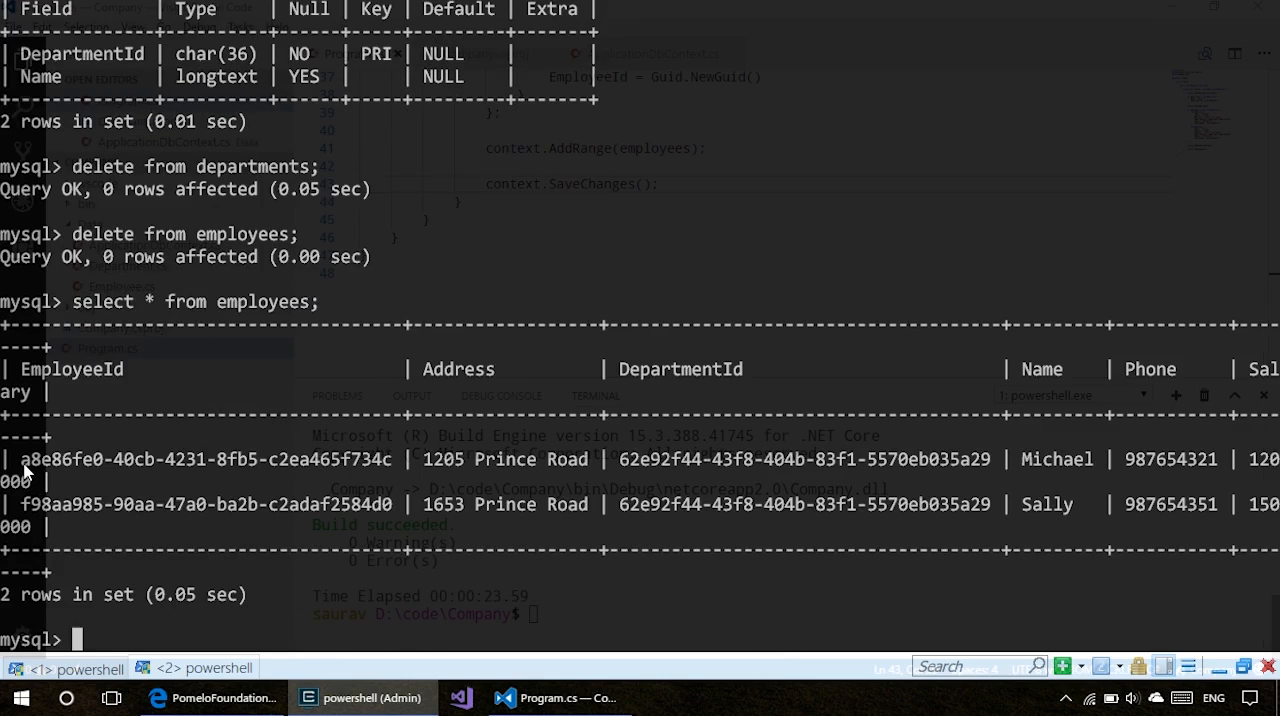
{"action": "mouse_move", "coordinate": [595, 494]}
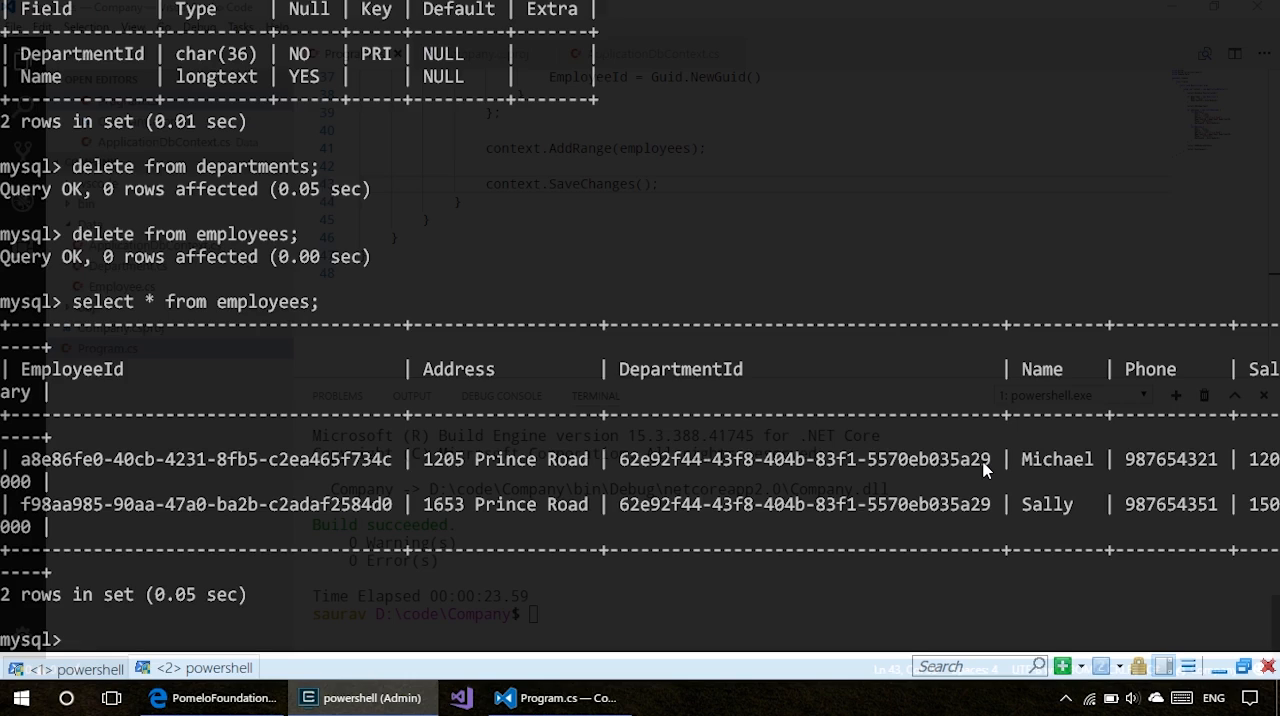
Query departments for departmentid '62e92f44-43f8-404b-83f1-5570eb035a29', correcting the table name
{"action": "type", "text": "s"}
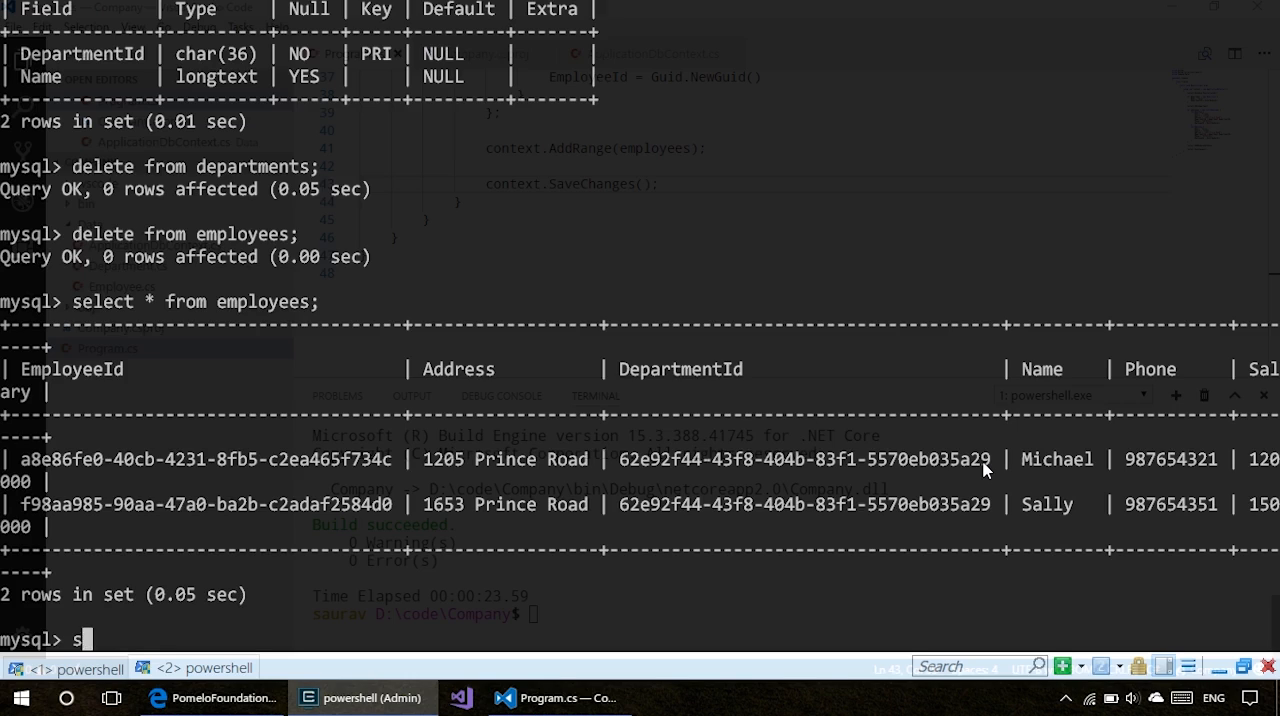
{"action": "type", "text": "elect * from department where departmentid = '"}
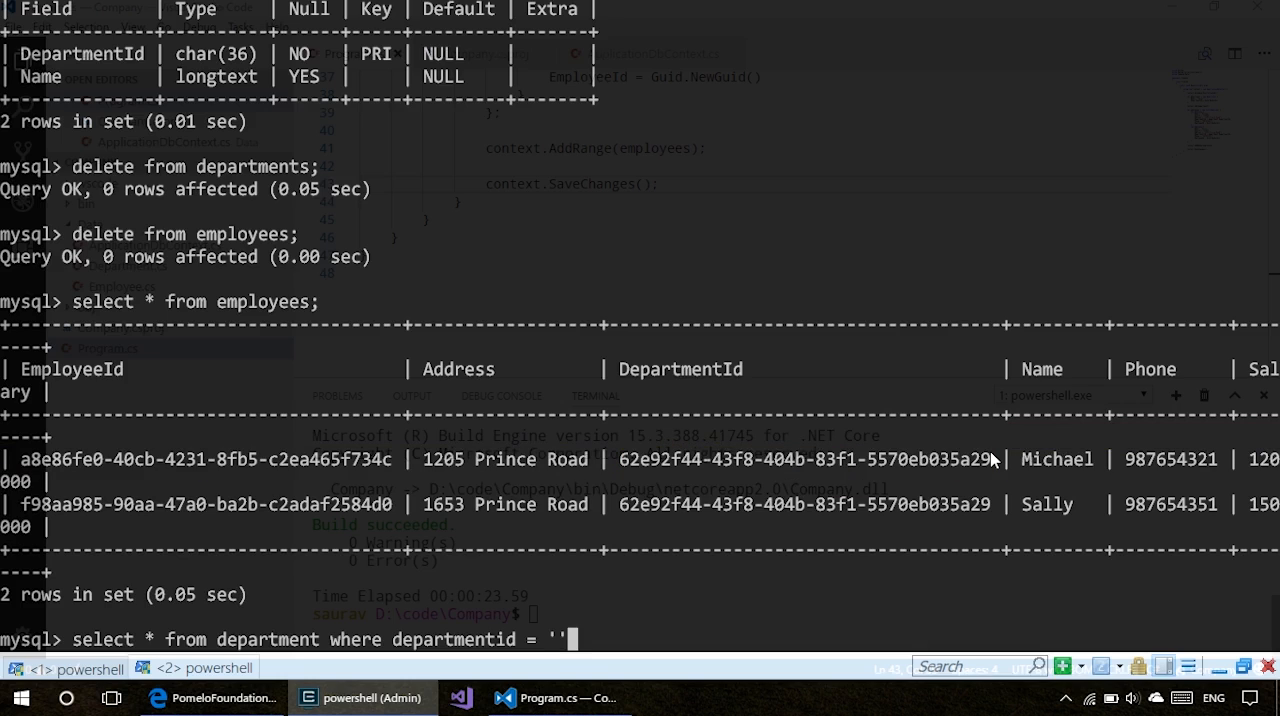
{"action": "key", "text": "Enter"}
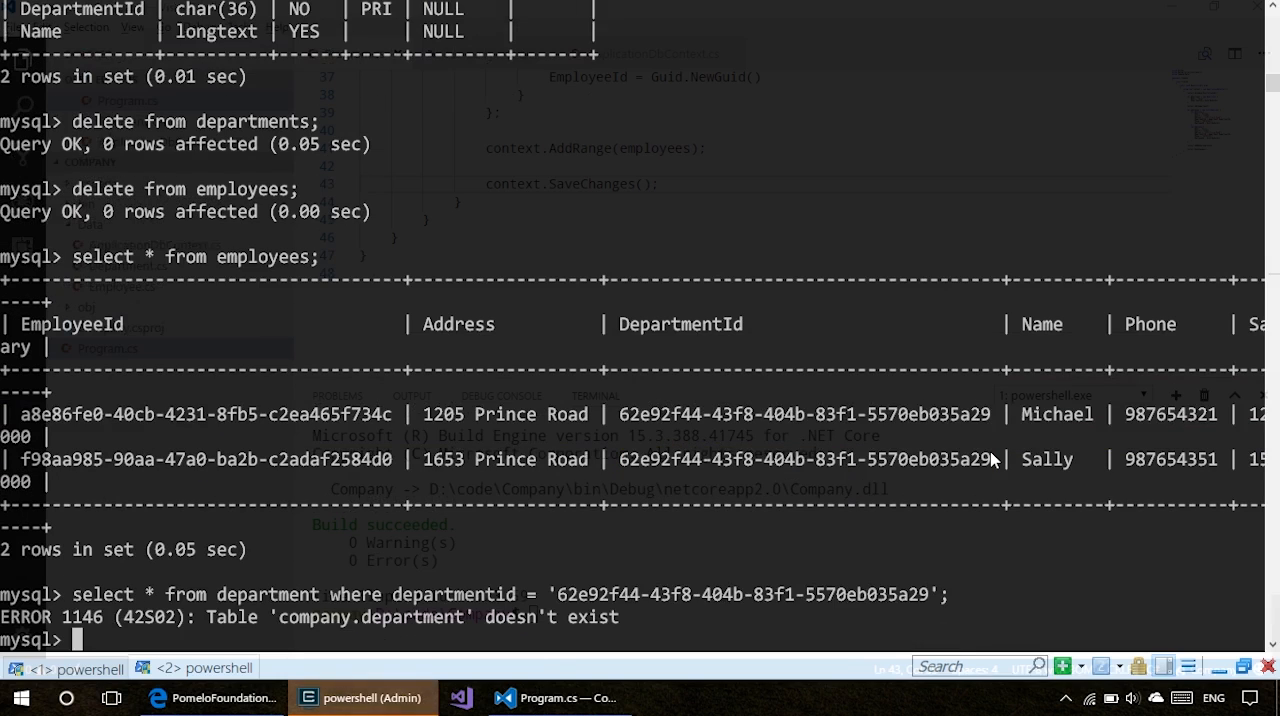
{"action": "type", "text": "select * from department where departmentid = '62e92f44-43f8-404b-83f1-5570eb035a29';"}
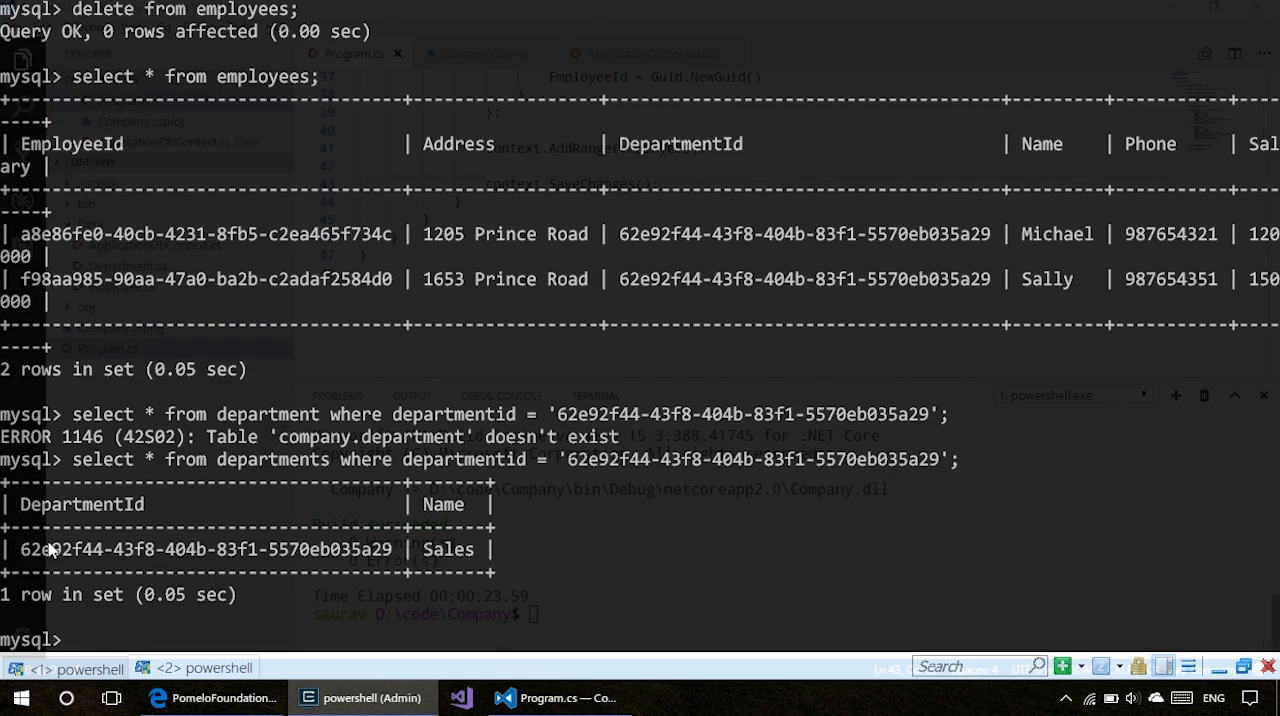
{"action": "mouse_move", "coordinate": [105, 473]}
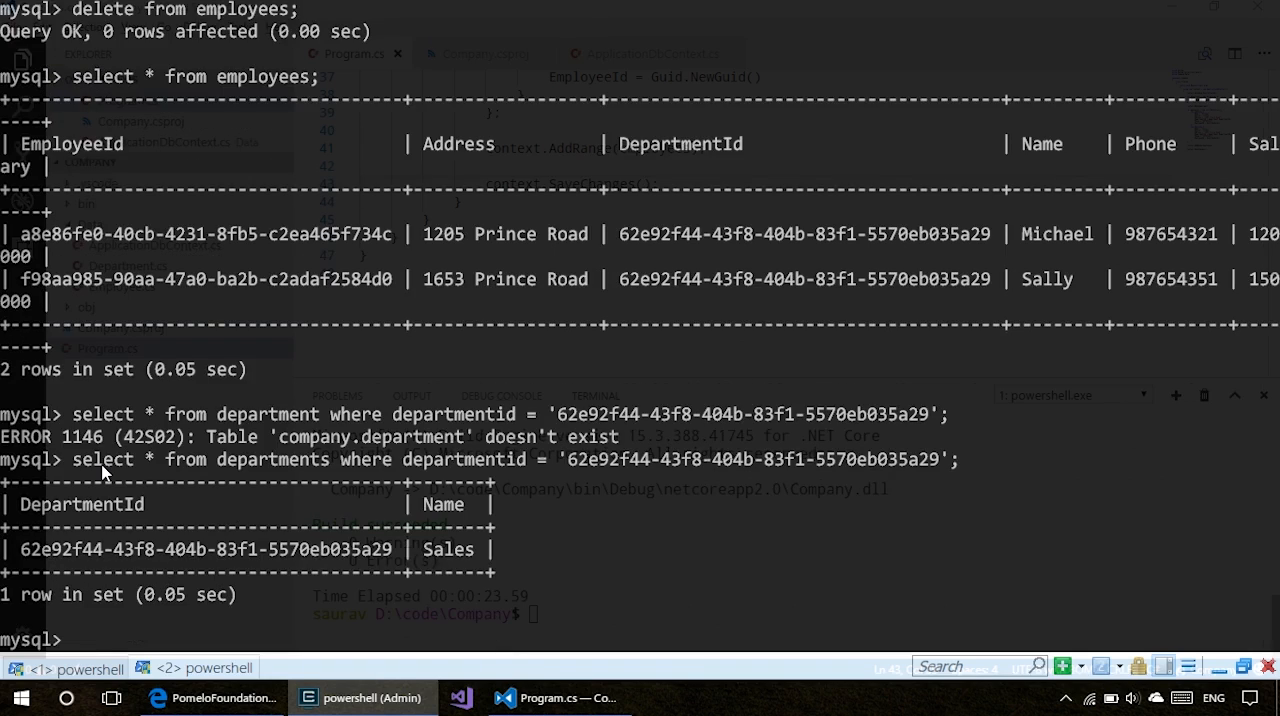